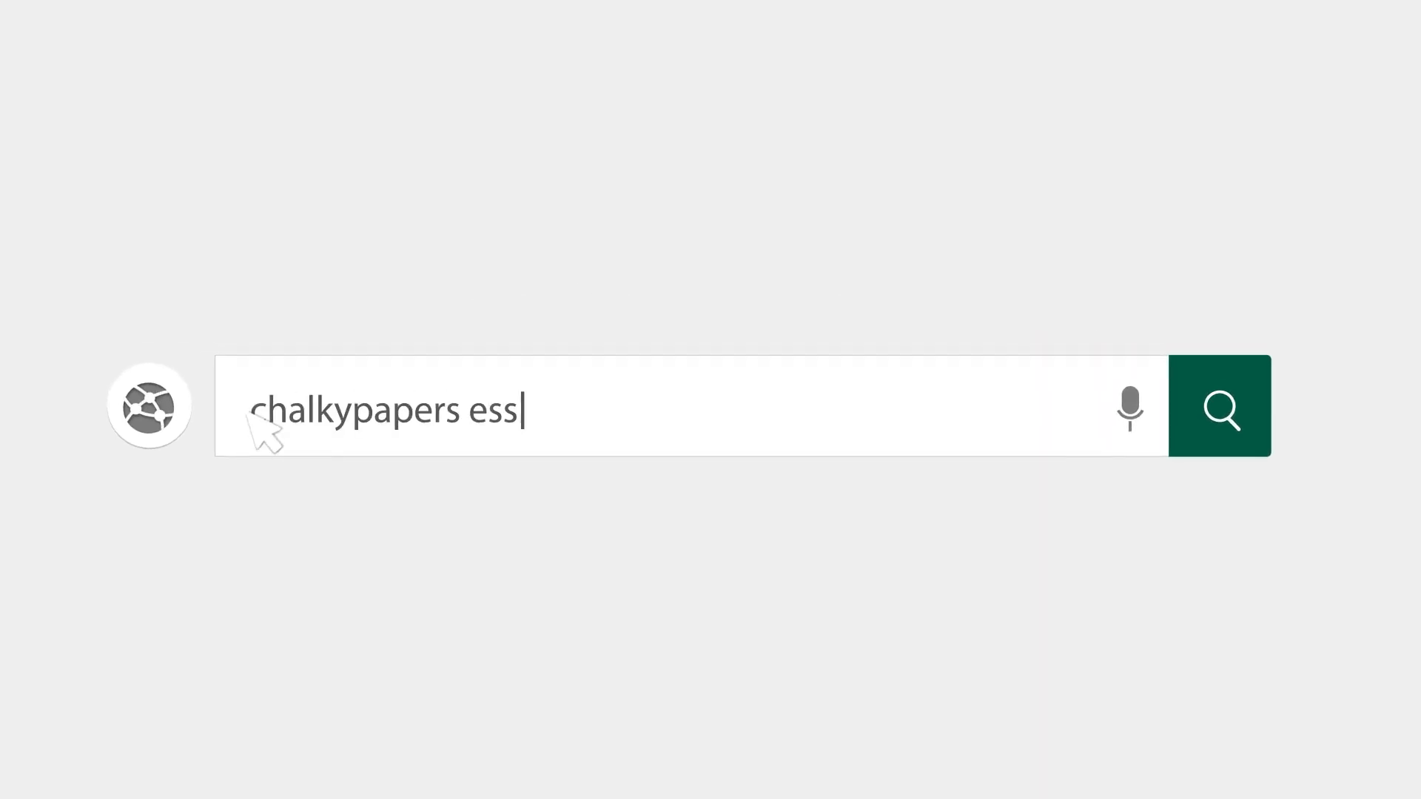
Type the title 'Supervision Models in Education' and the 'Introduction' heading.
left_click(1222, 407)
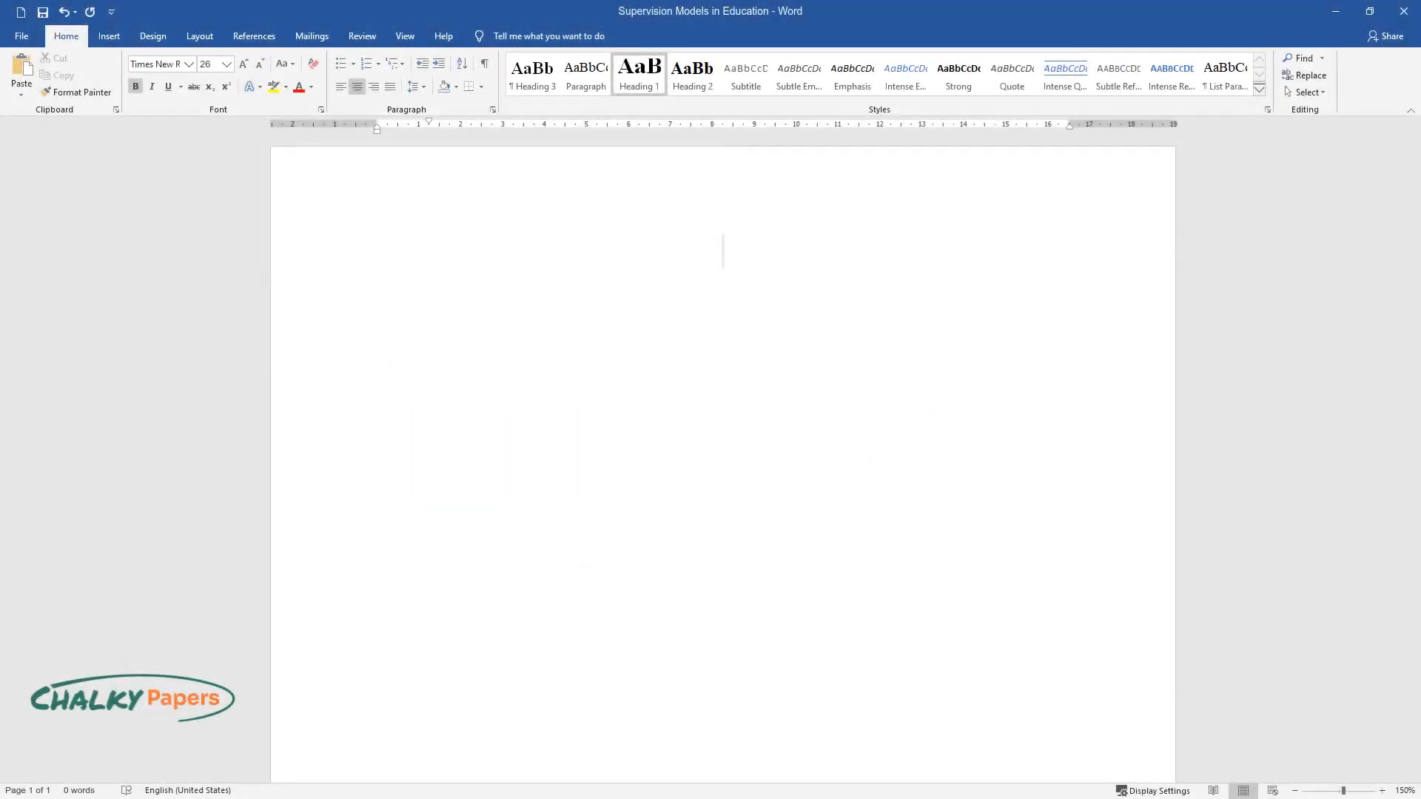
type("Supervision Models in Education")
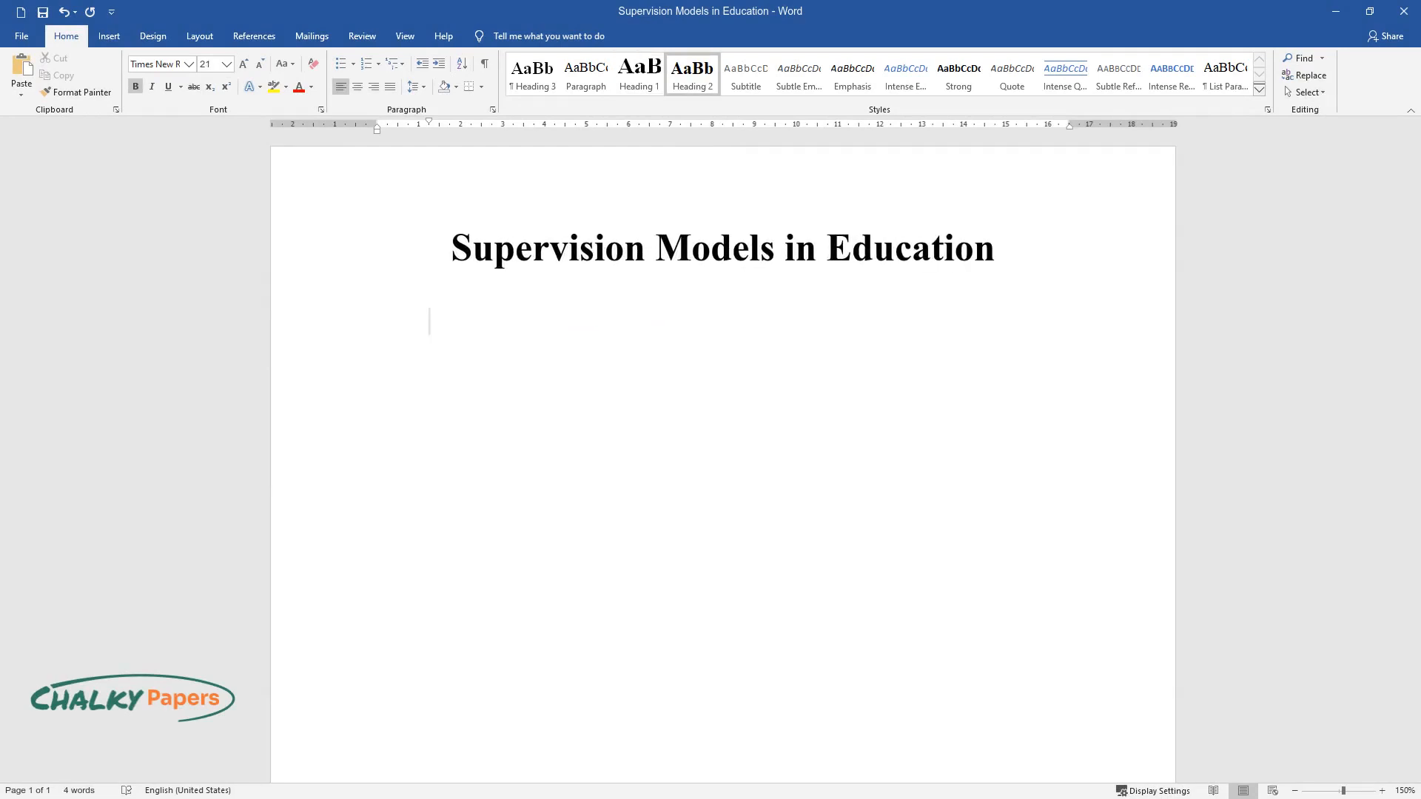
type("Introduction")
type("There are var")
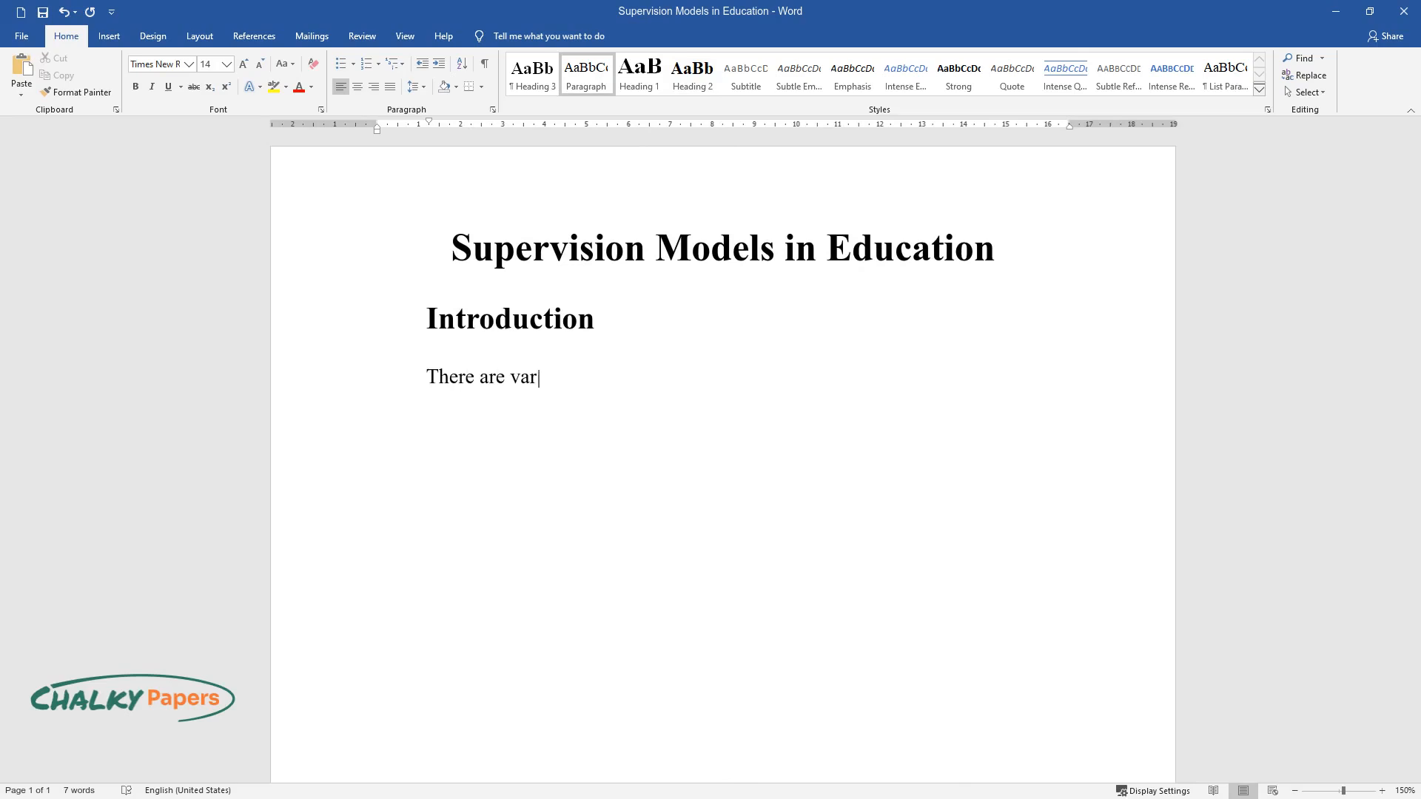
Begin the introduction: many supervision models make choosing the right elements difficult.
type("ious models of education supervis")
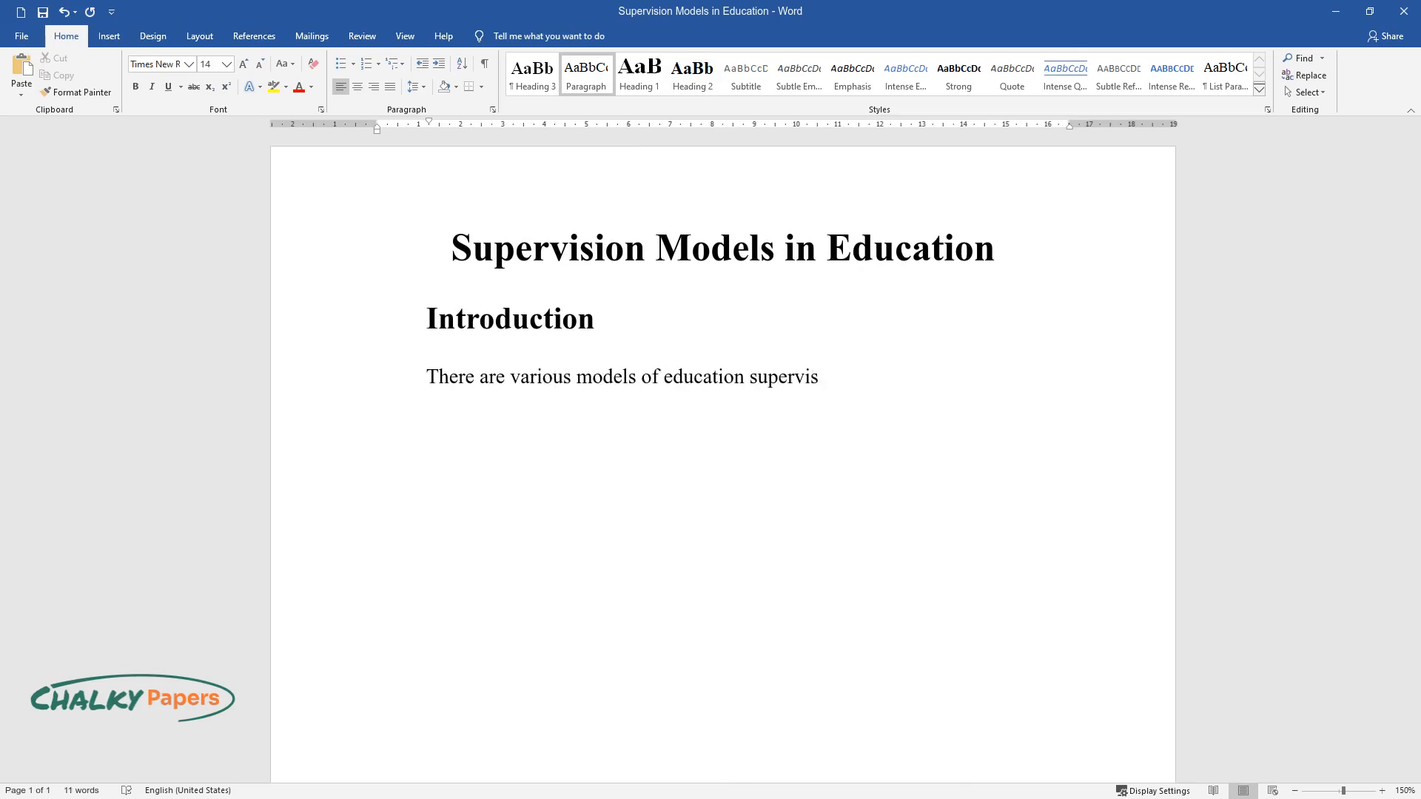
type("ion in existence, making it difficult to choose the most effective a")
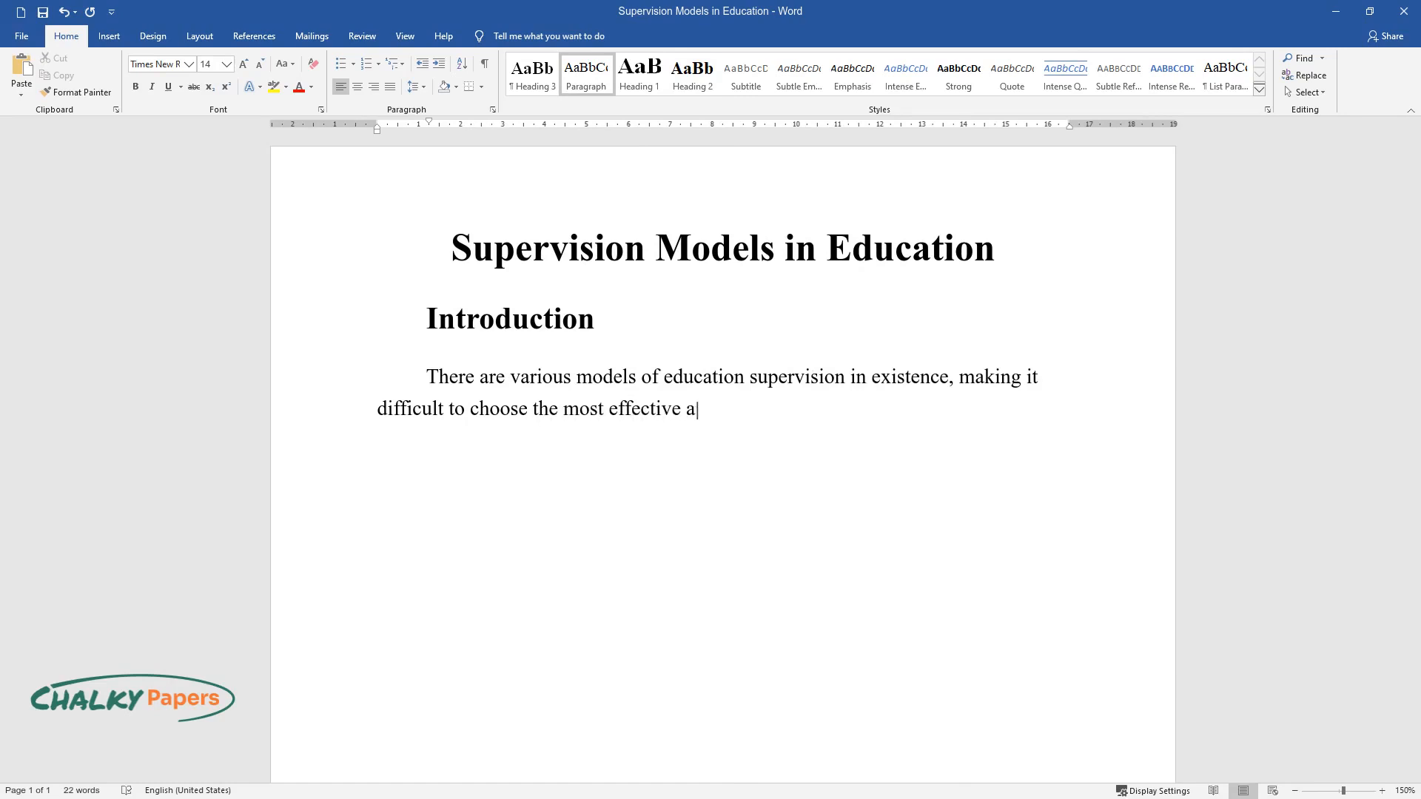
type("mong the different supervisory ele")
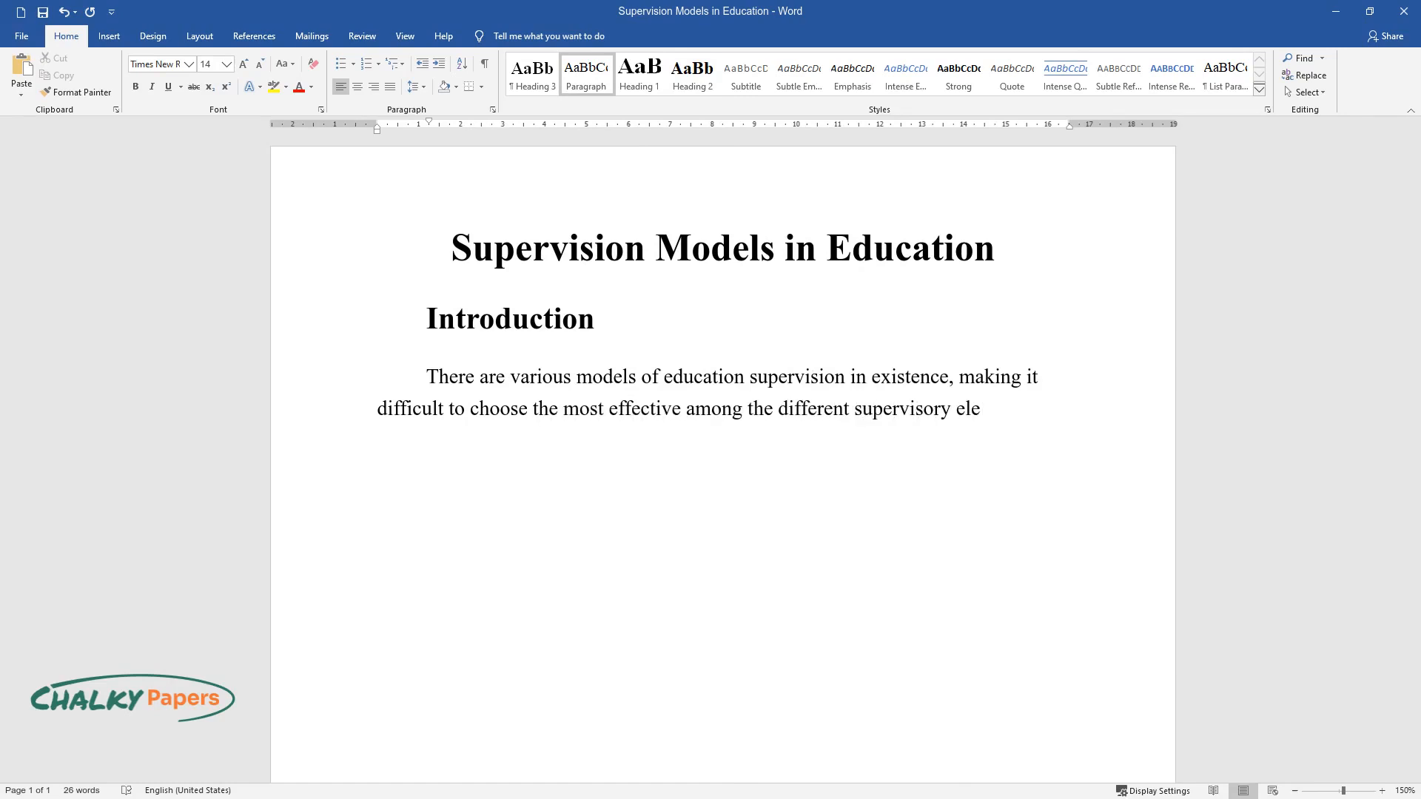
type("ments needed in a particular situa")
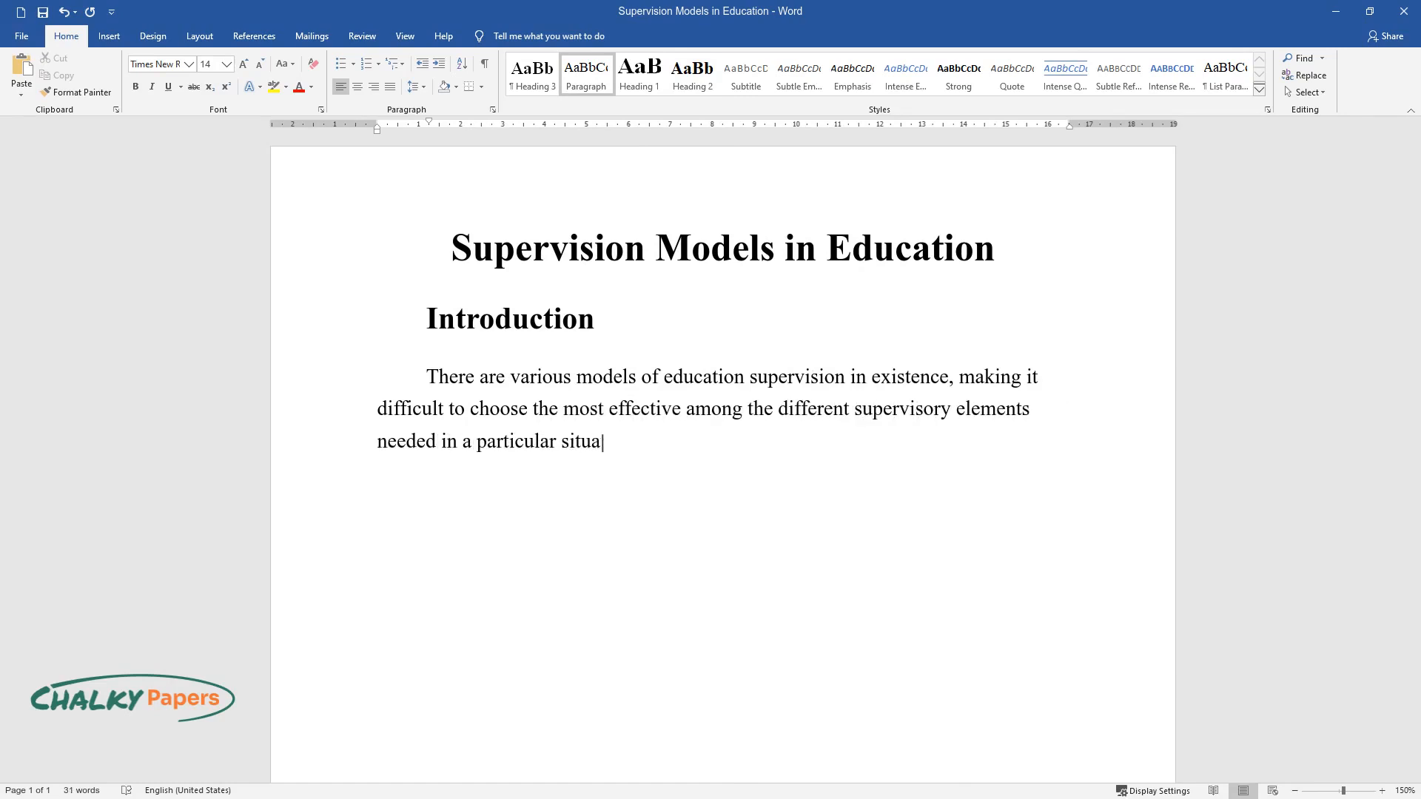
type("tion. Most education professionals seek to research a")
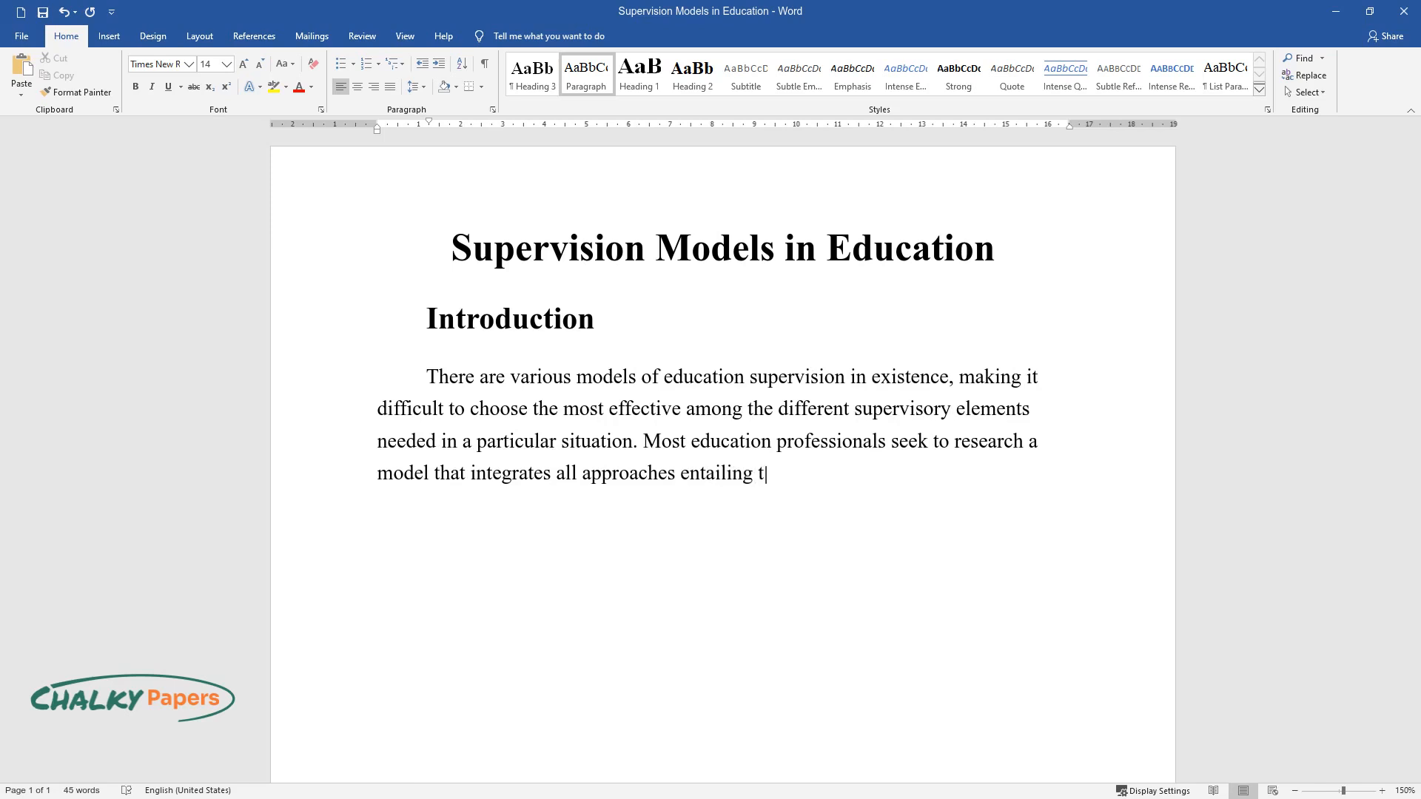
Finish the introduction on administration, varied strategies, and the study analysing supervision approaches.
type("he essential aspects of good admin")
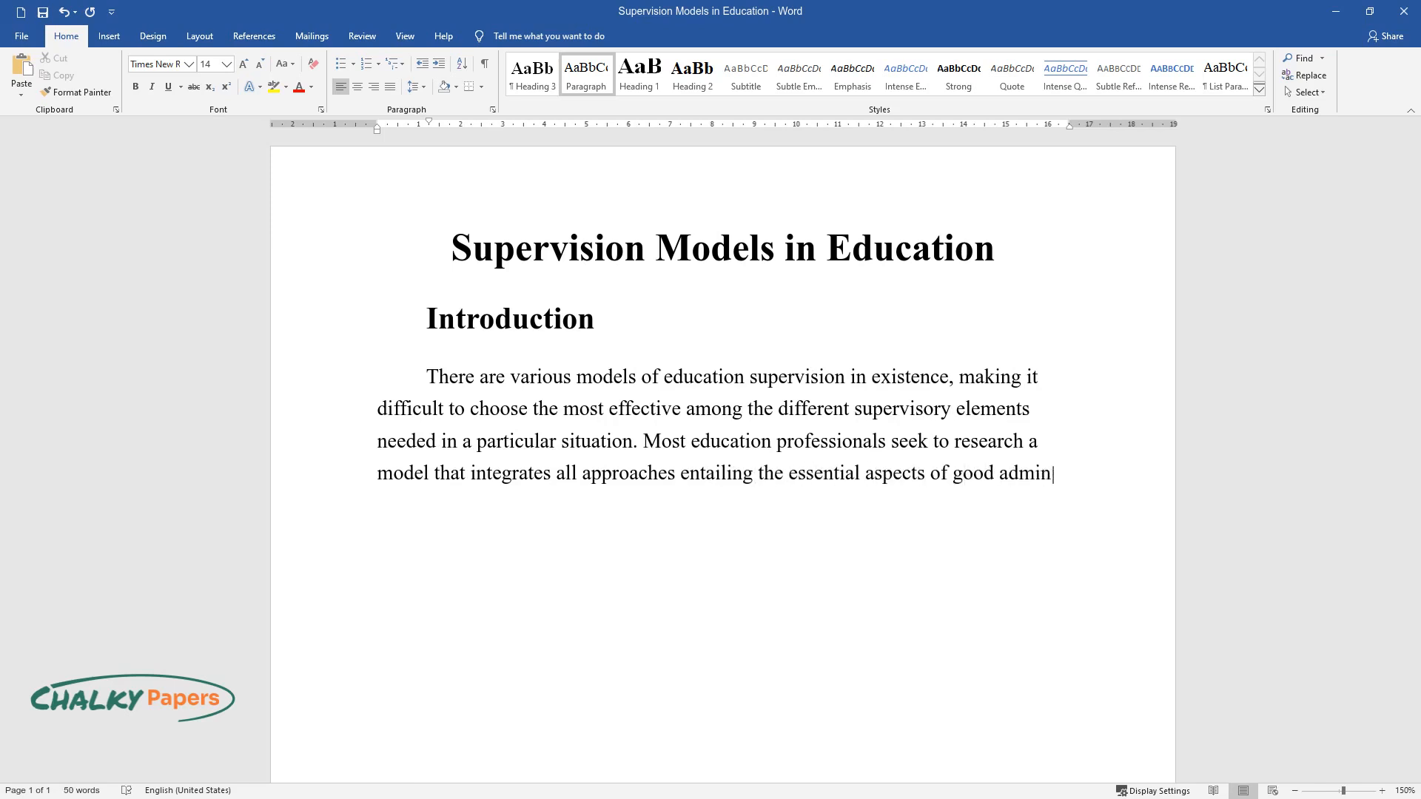
type("istration. Supervision models vary from developmental, integrated,")
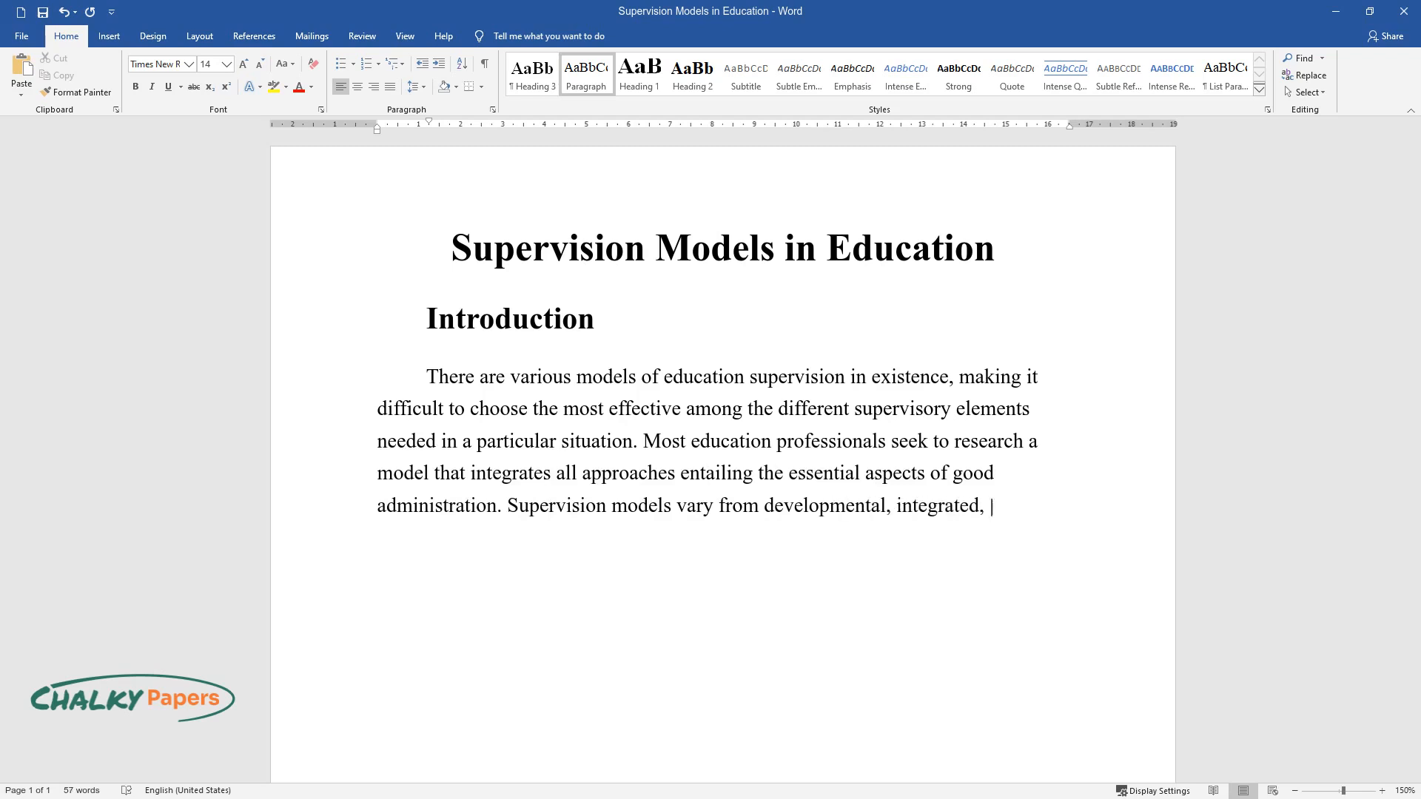
type("differentiated, and contextual str")
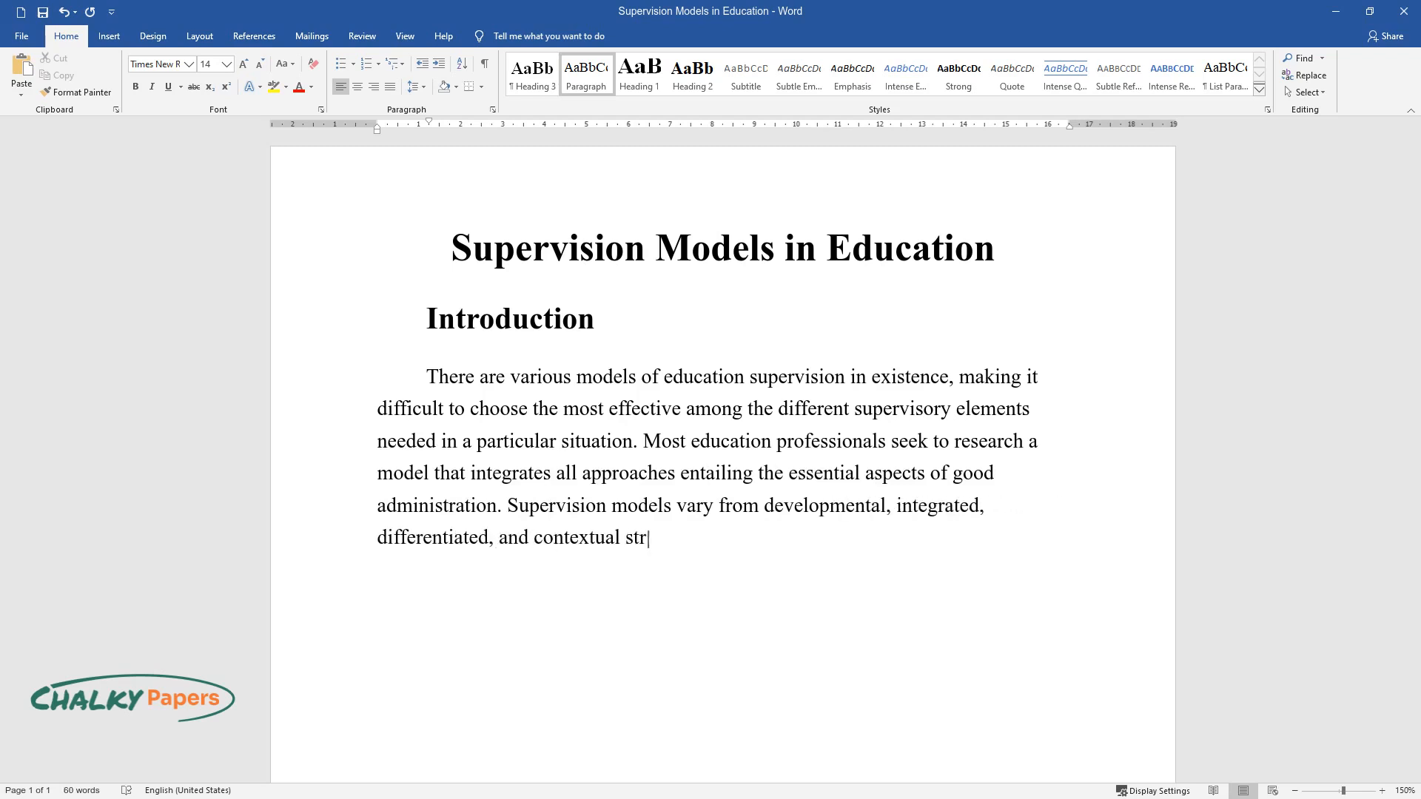
type("ategies. This study describes and")
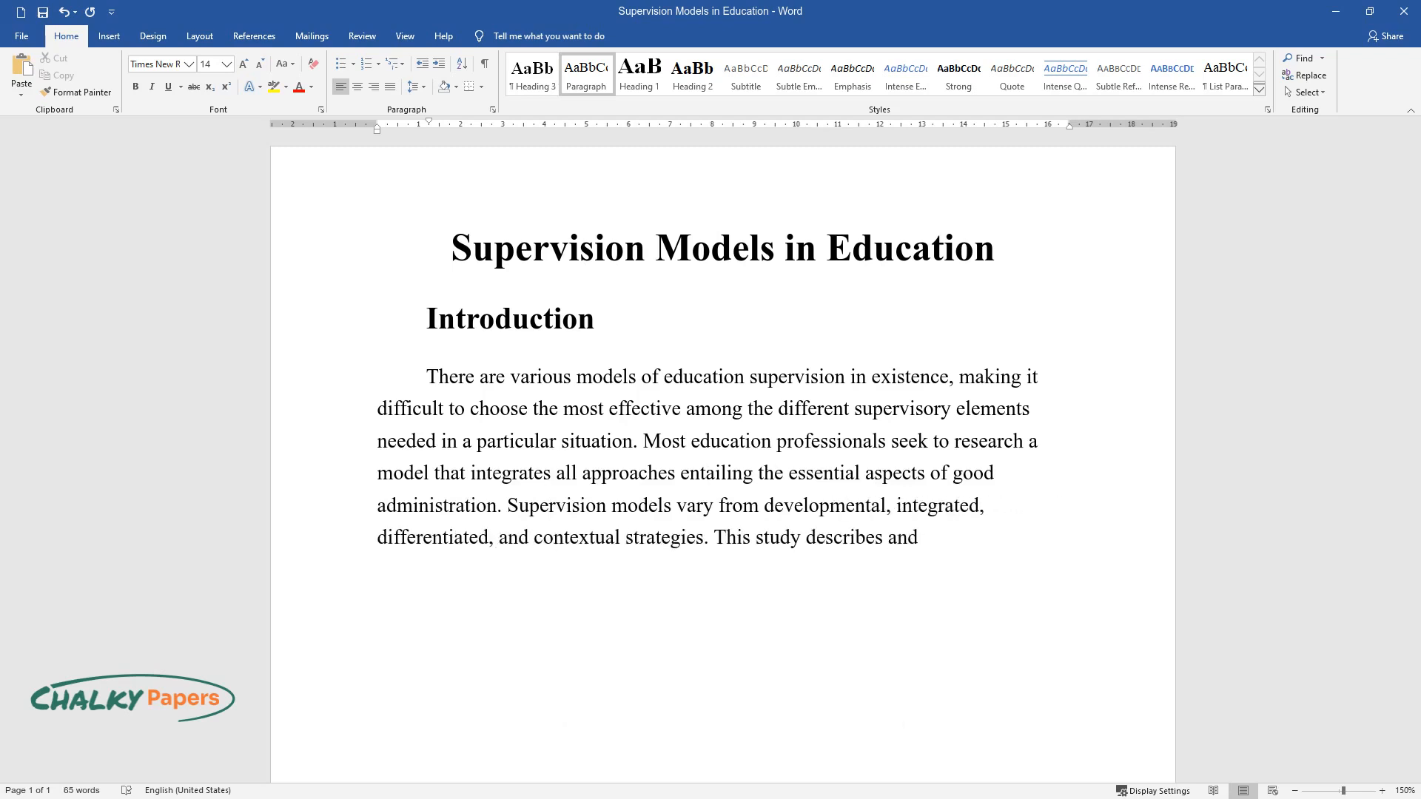
type("analyses some of the supervision a")
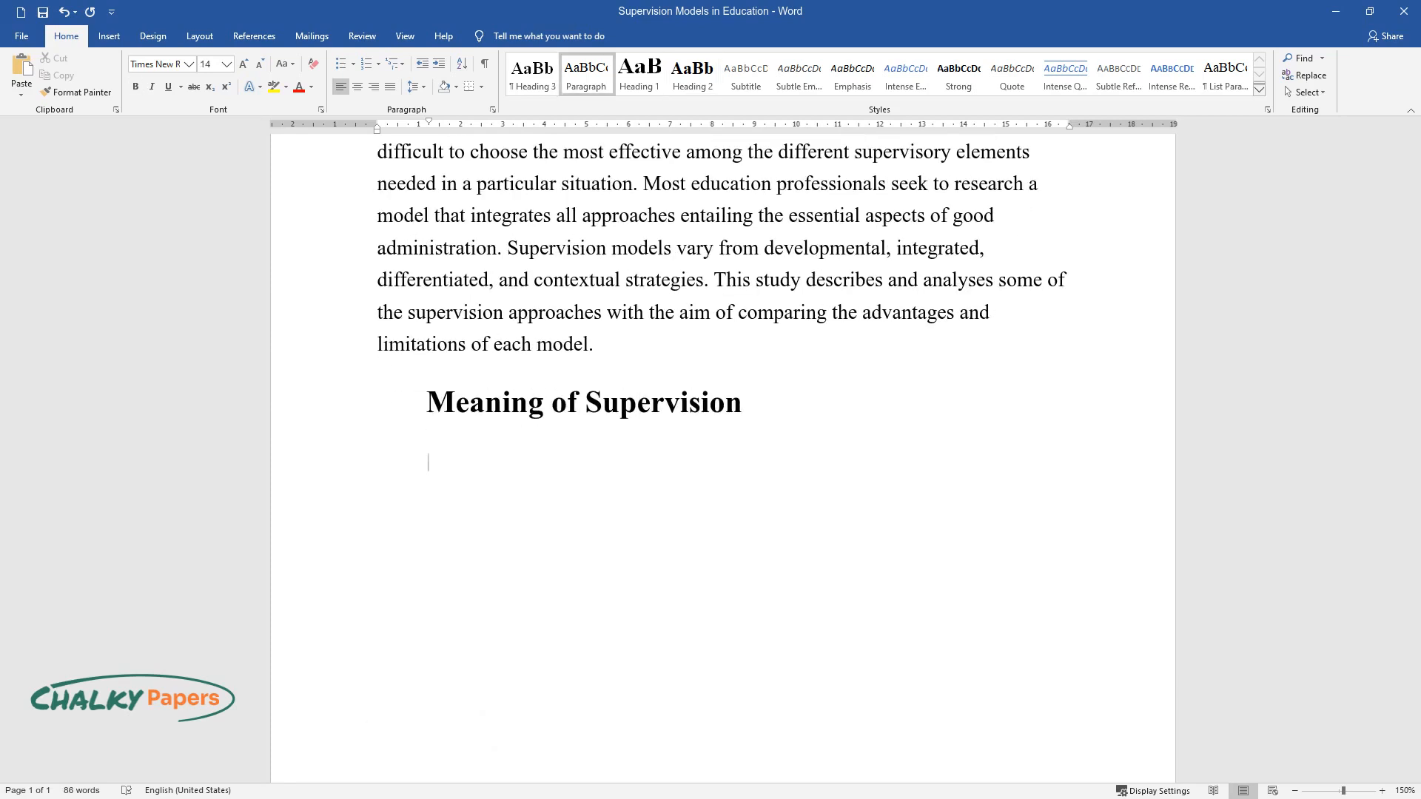
Start the Meaning paragraph with scholars' concepts of supervision and its vital role in schools.
type("Supervision has")
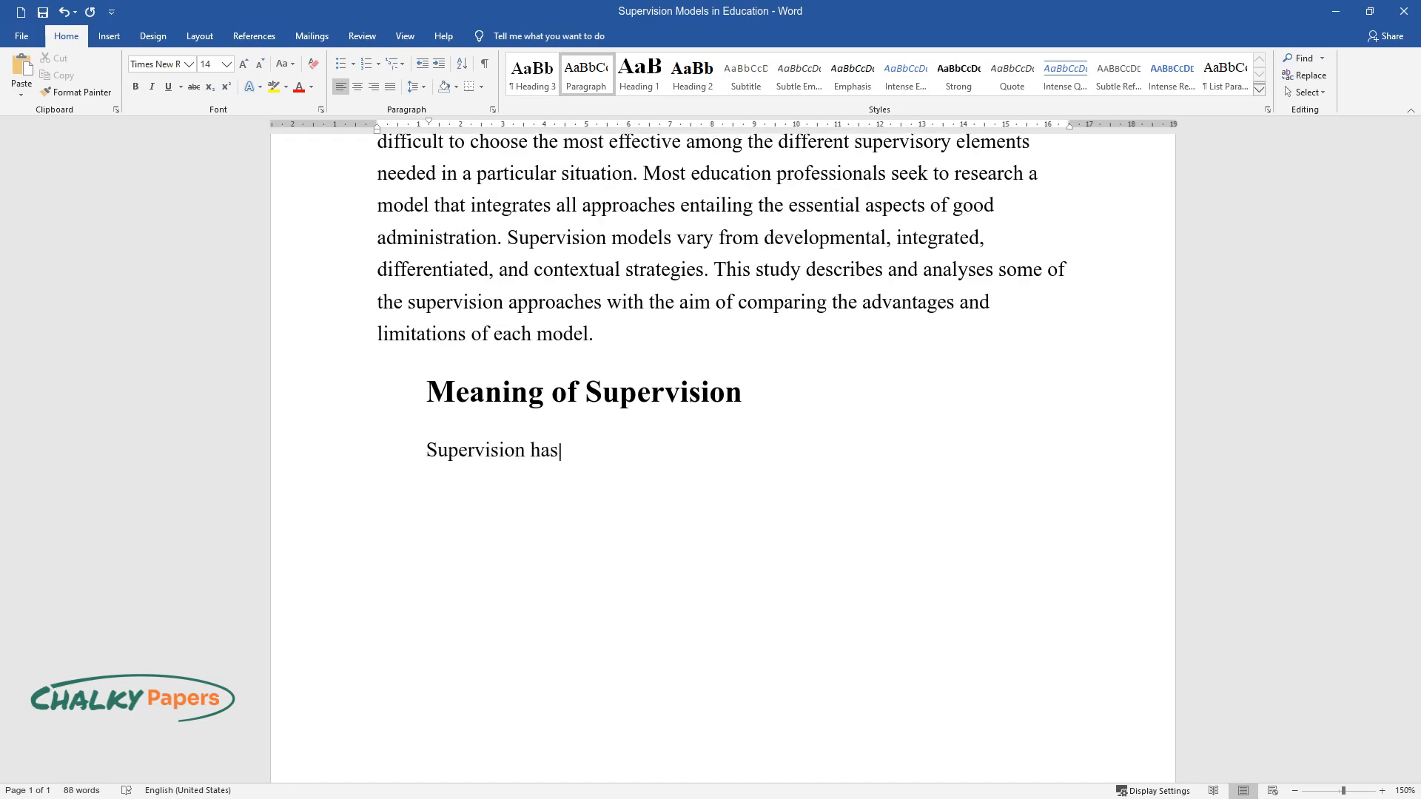
type("different concepts, according to")
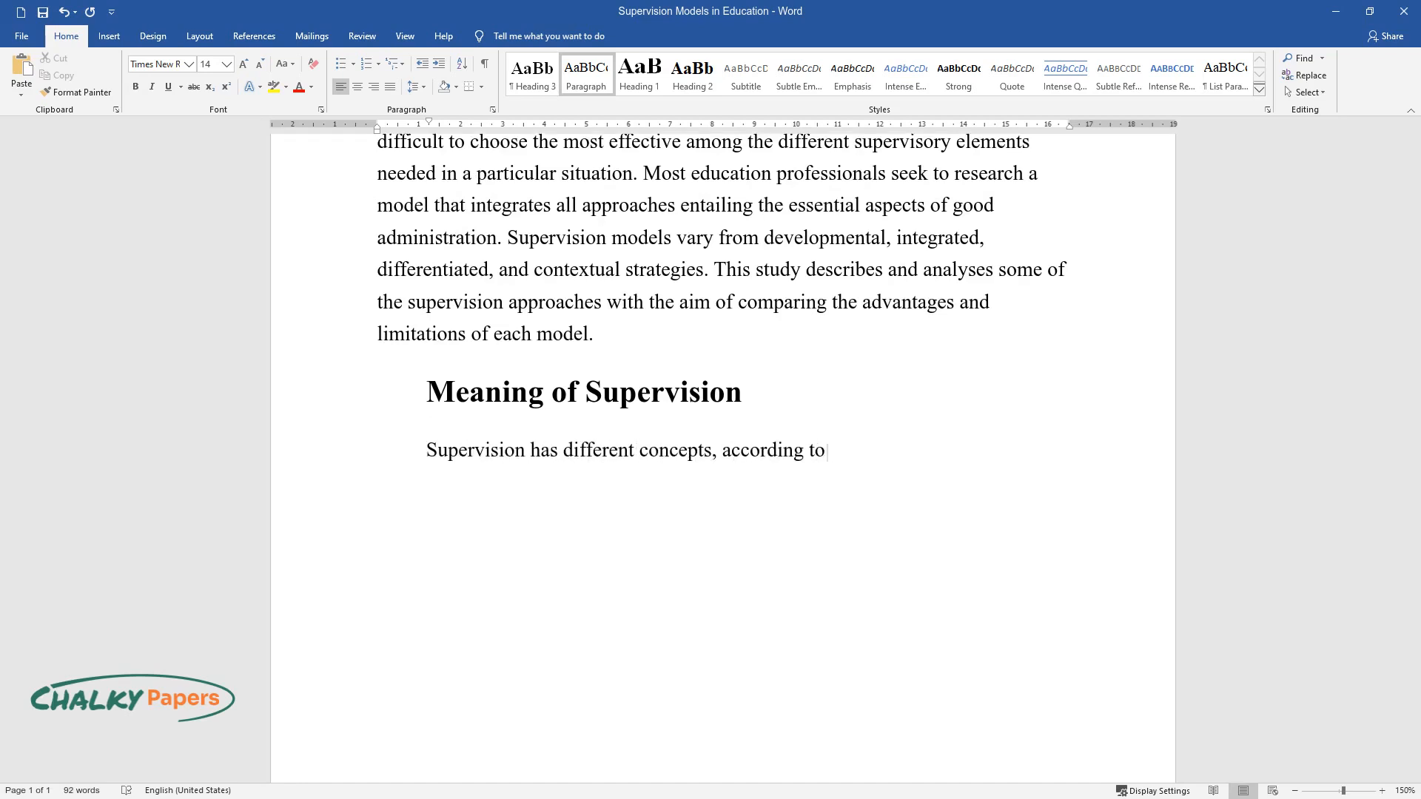
type("various scholars. The most common definition describes it as overs")
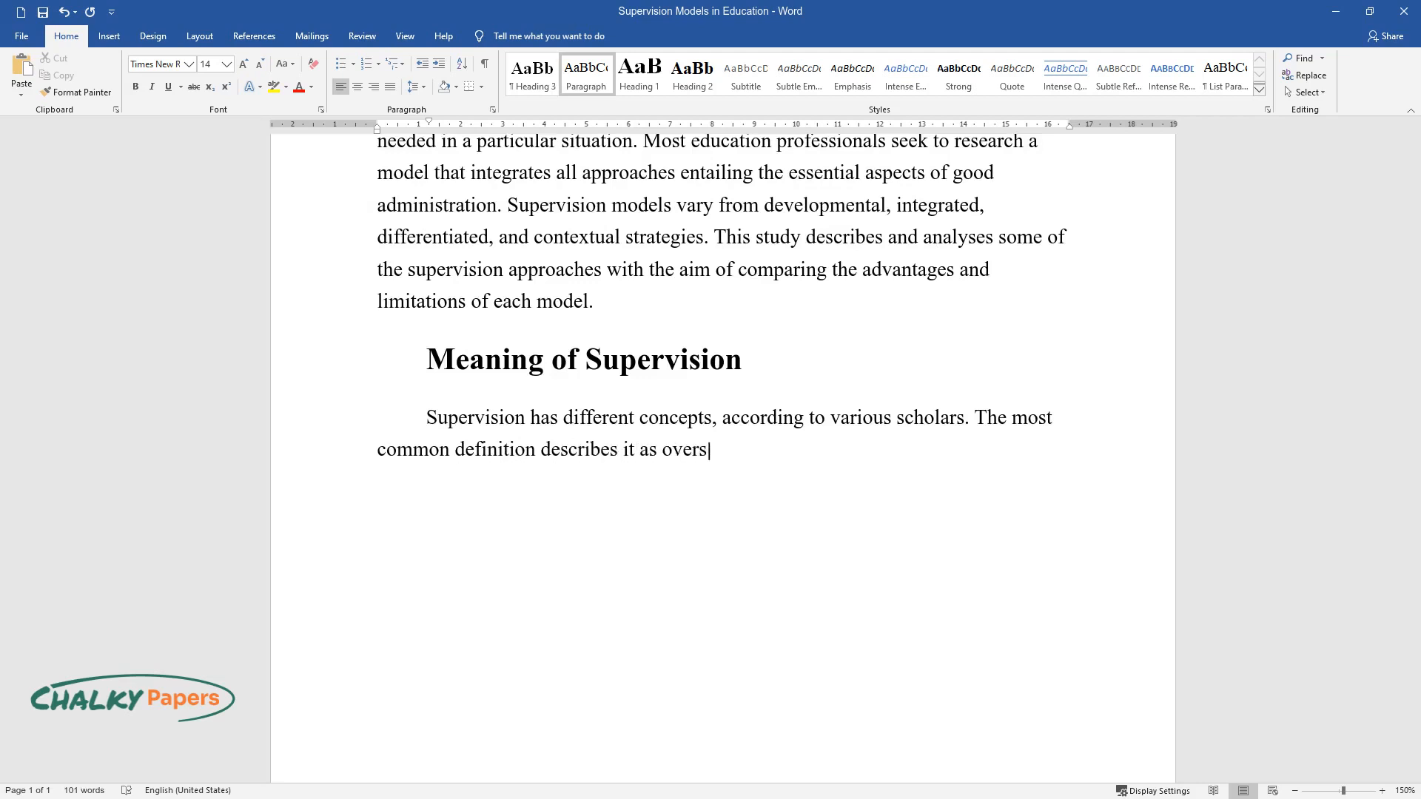
type("eeing an individual or group of people")
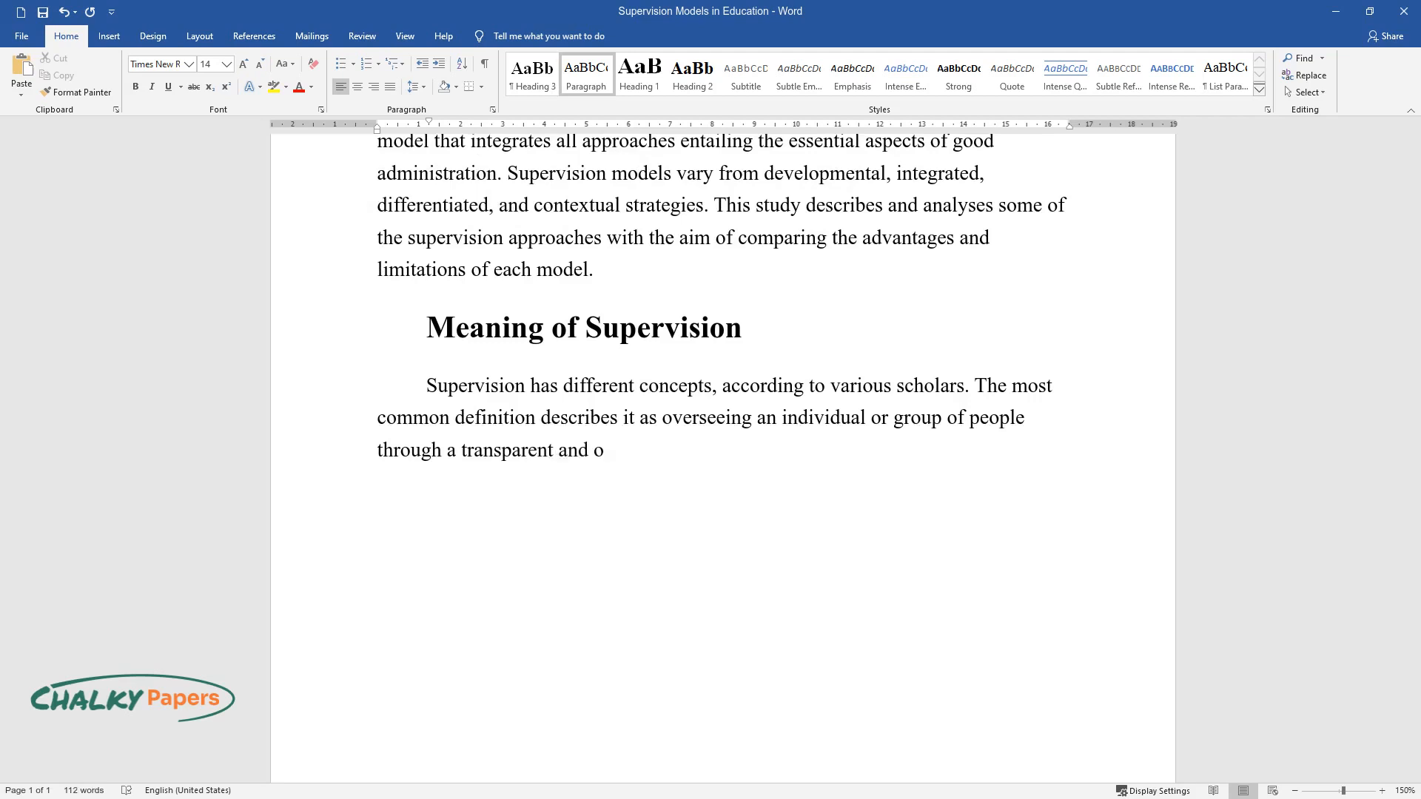
type("rganized manner to achieve the des")
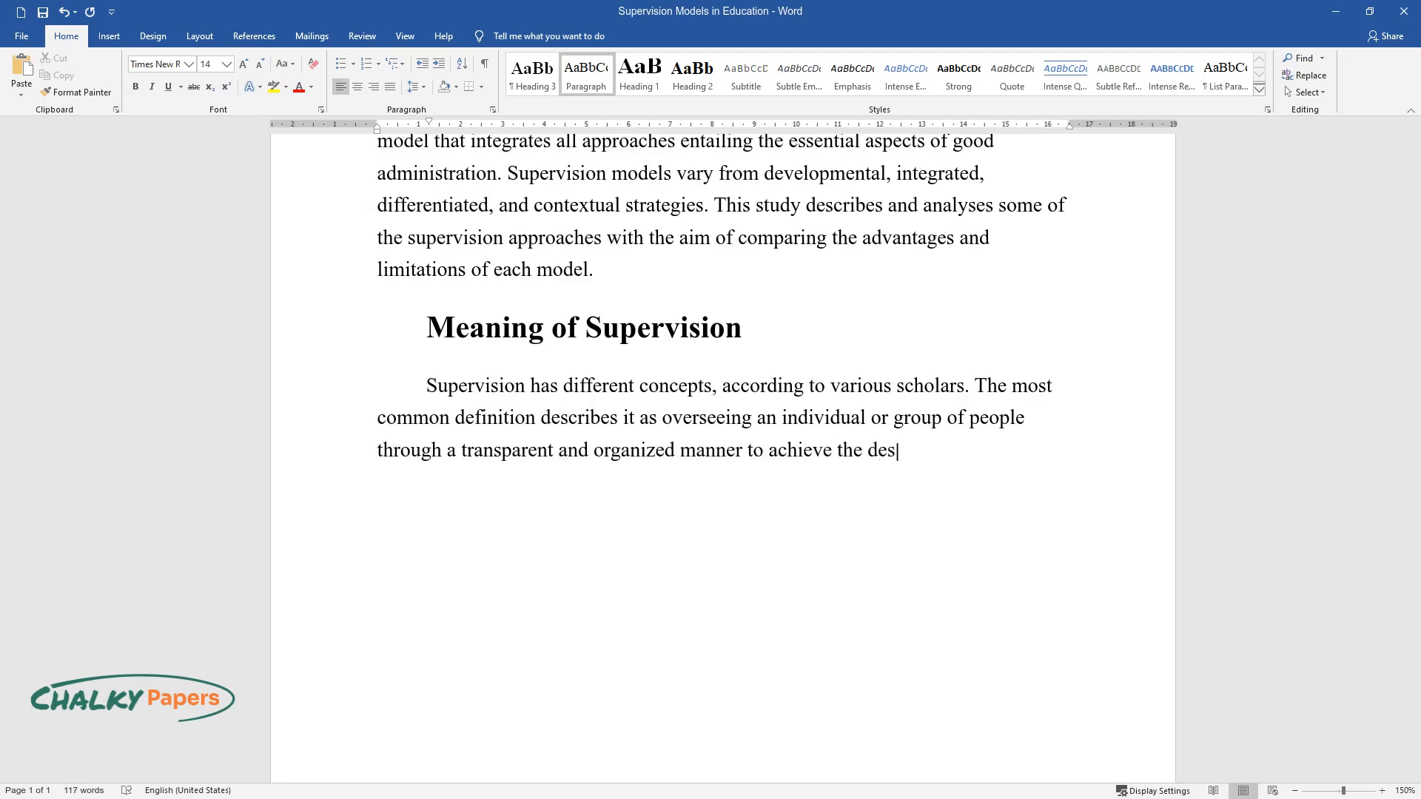
type("ired objective. Supervision is a")
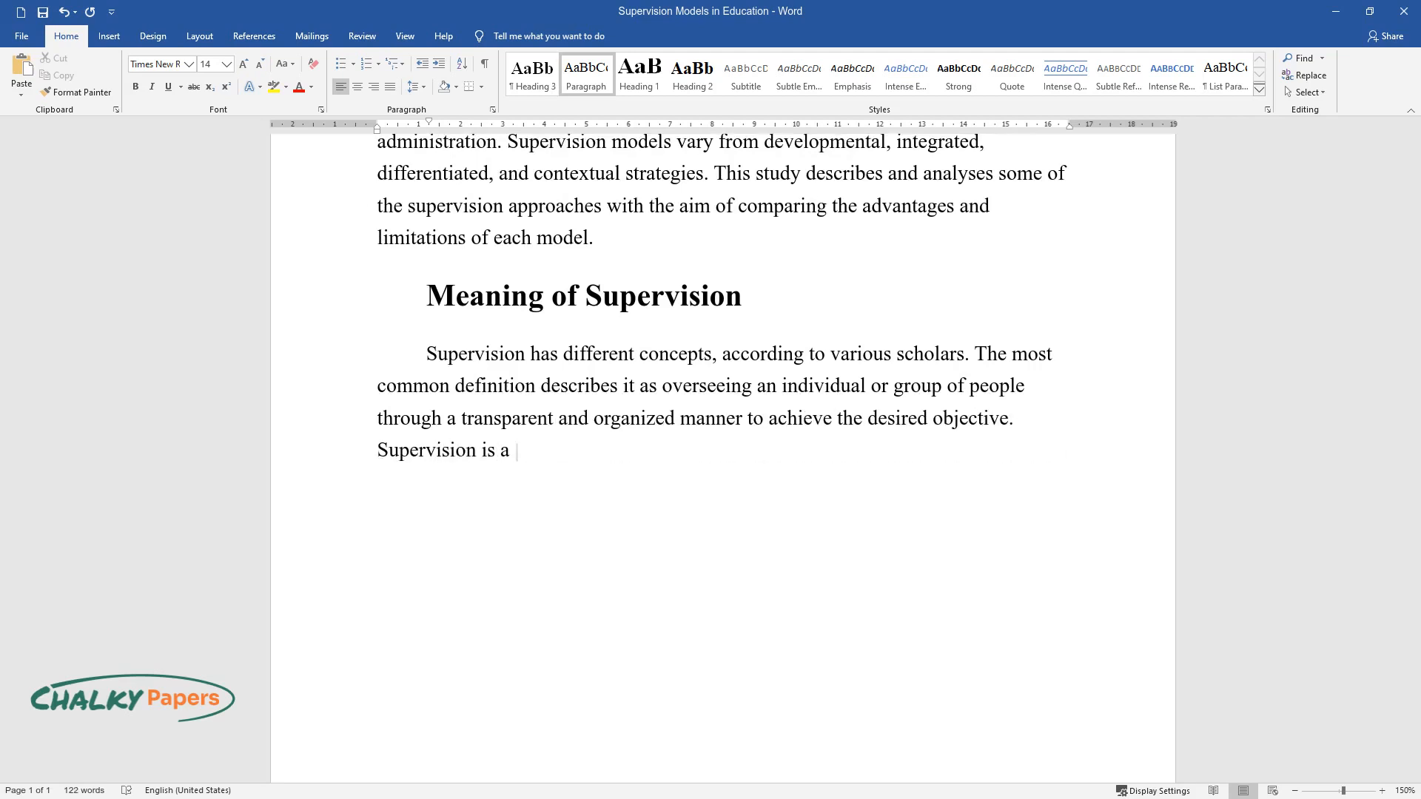
type("vital factor in schools if the ed")
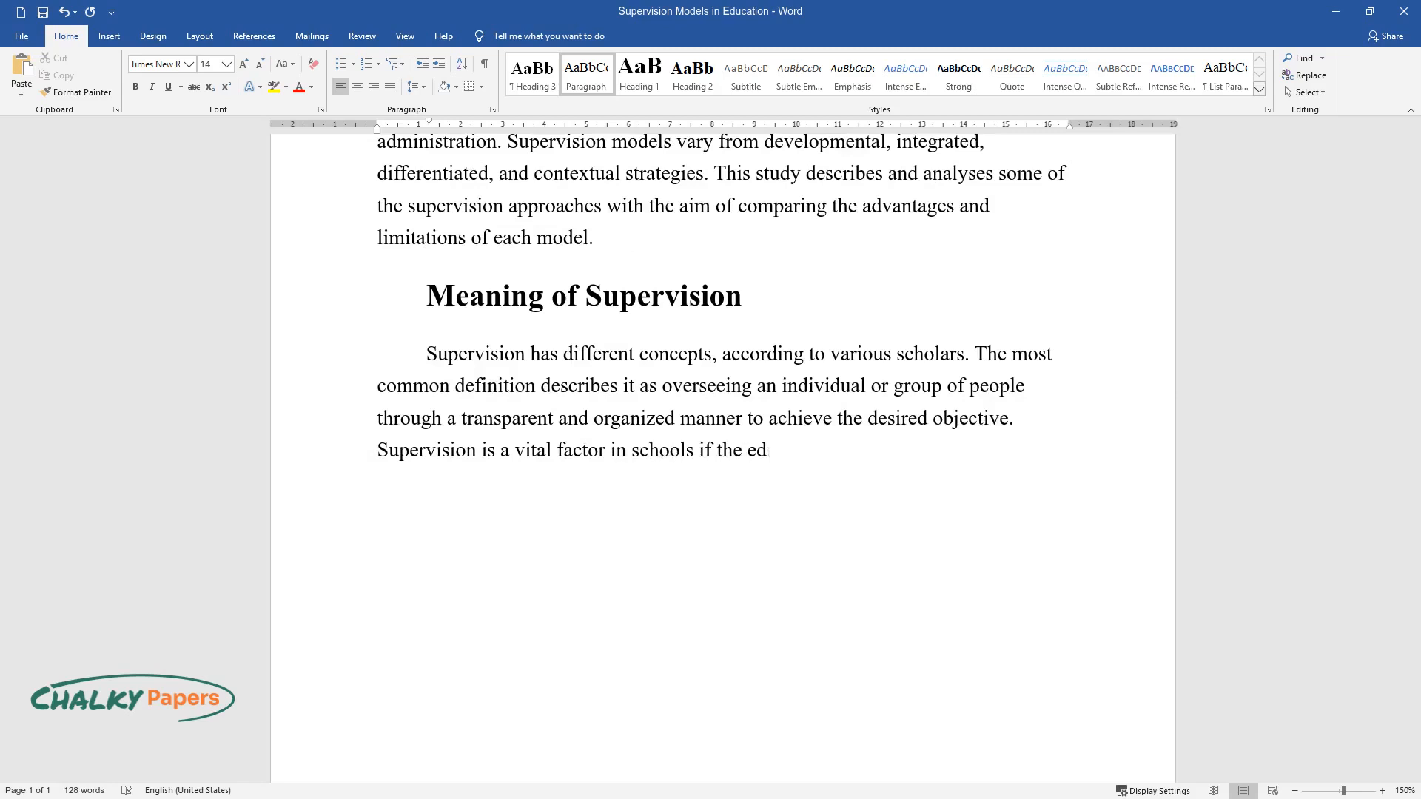
type("ucation sector expects quality per")
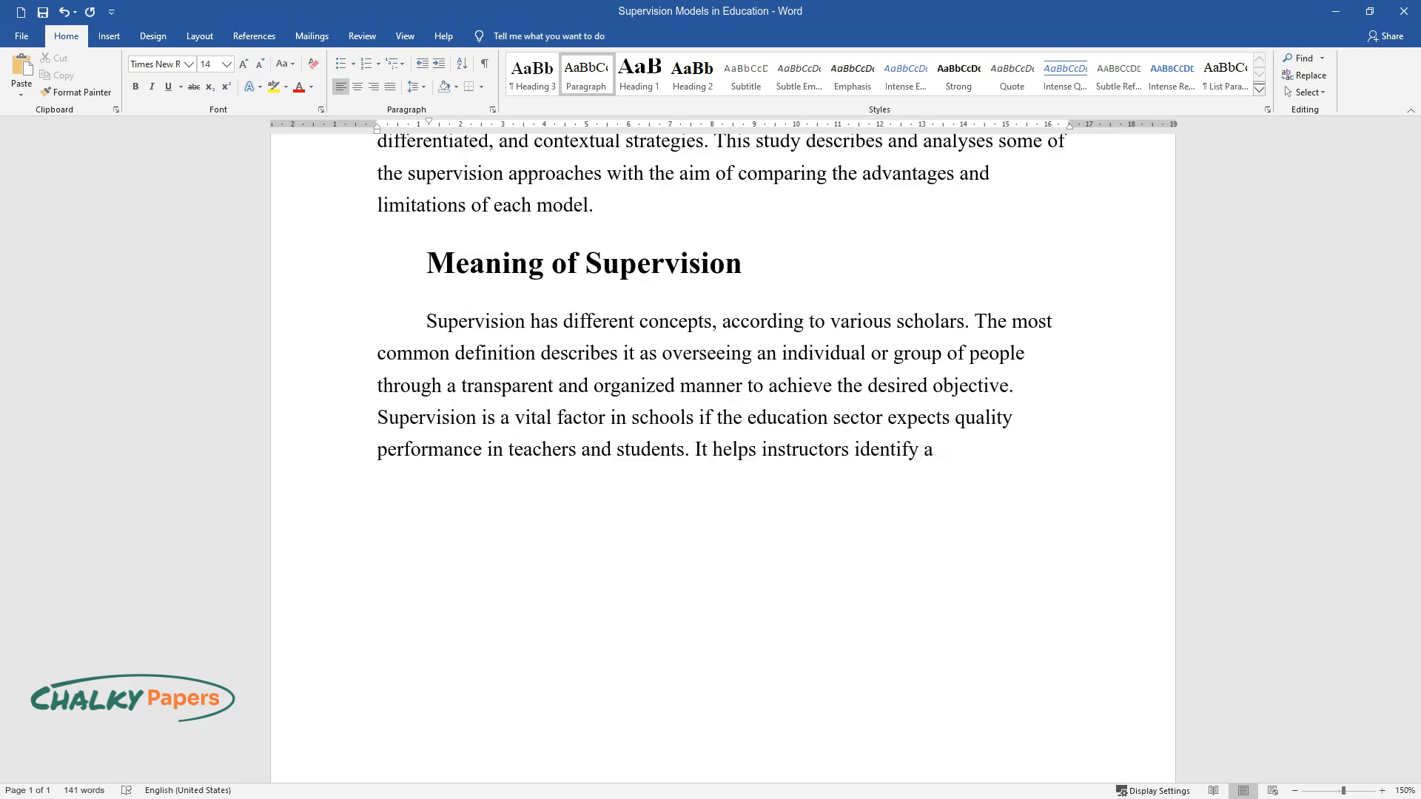
Add how supervision improves teaching toward academic standards and intensifies throughout education.
type("and improve challenging areas in t")
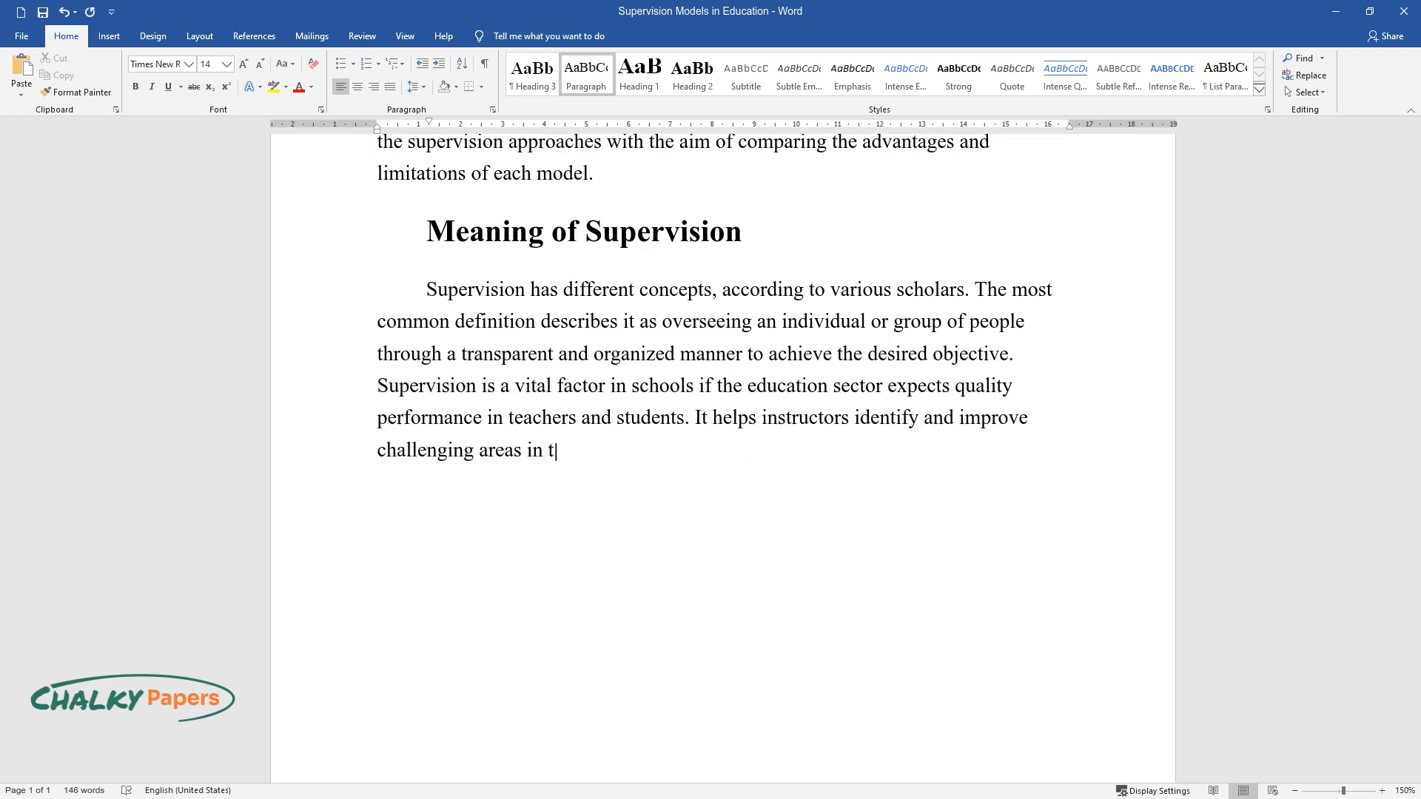
type("eaching, promoting the tutor's competency and hard work in")
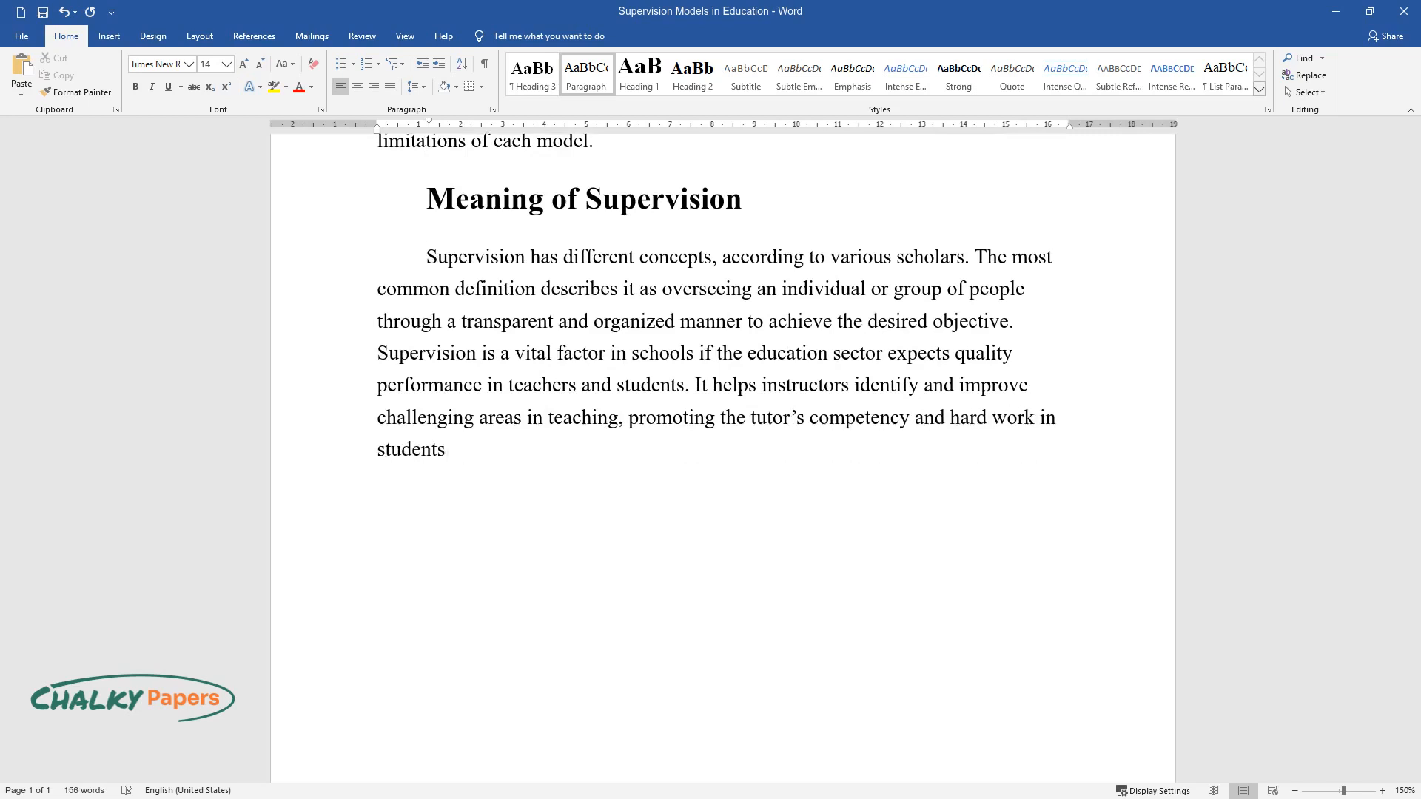
type("to achieve the set academic stan")
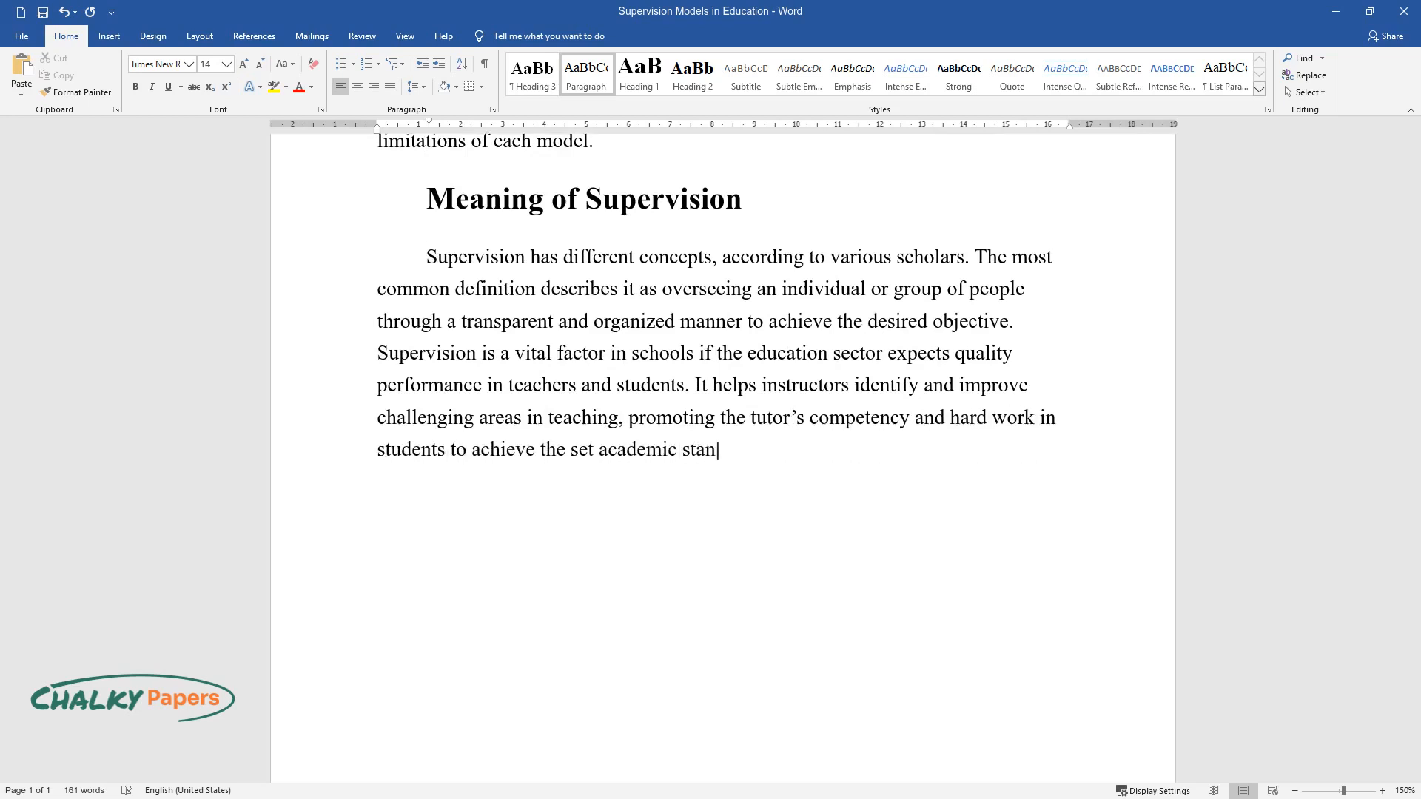
type("dards. Educational supervision is a")
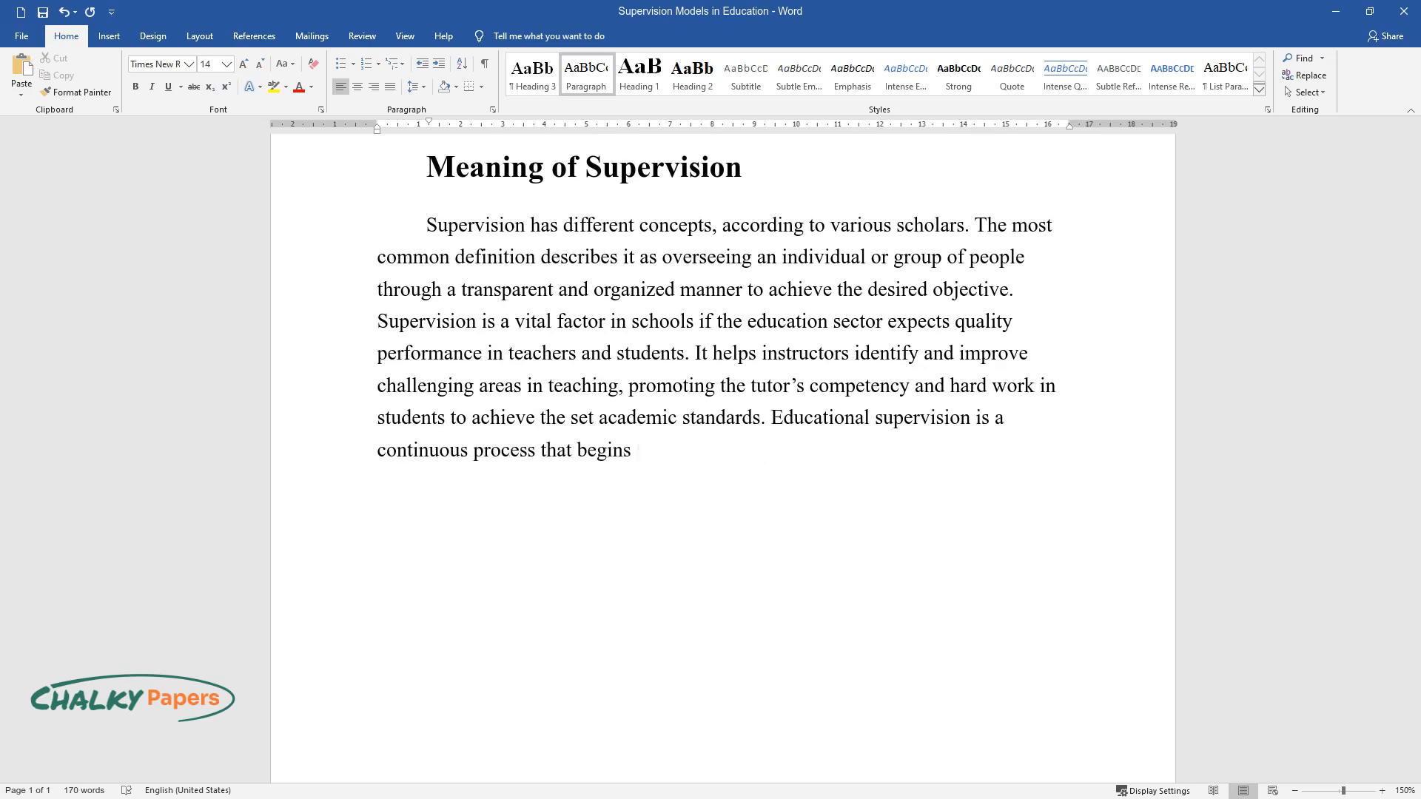
type("from teaching practice and intens")
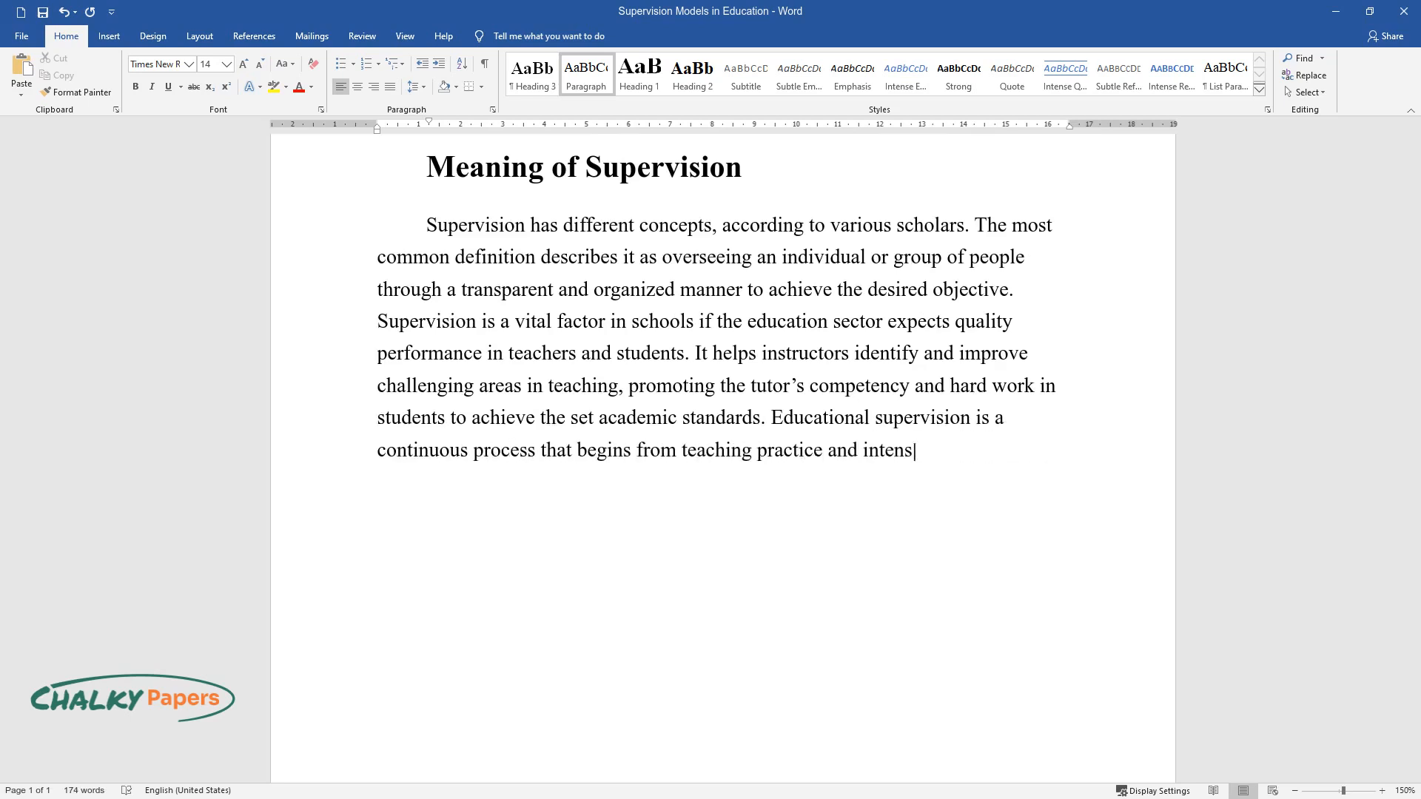
type("ifies throughout education. The ba")
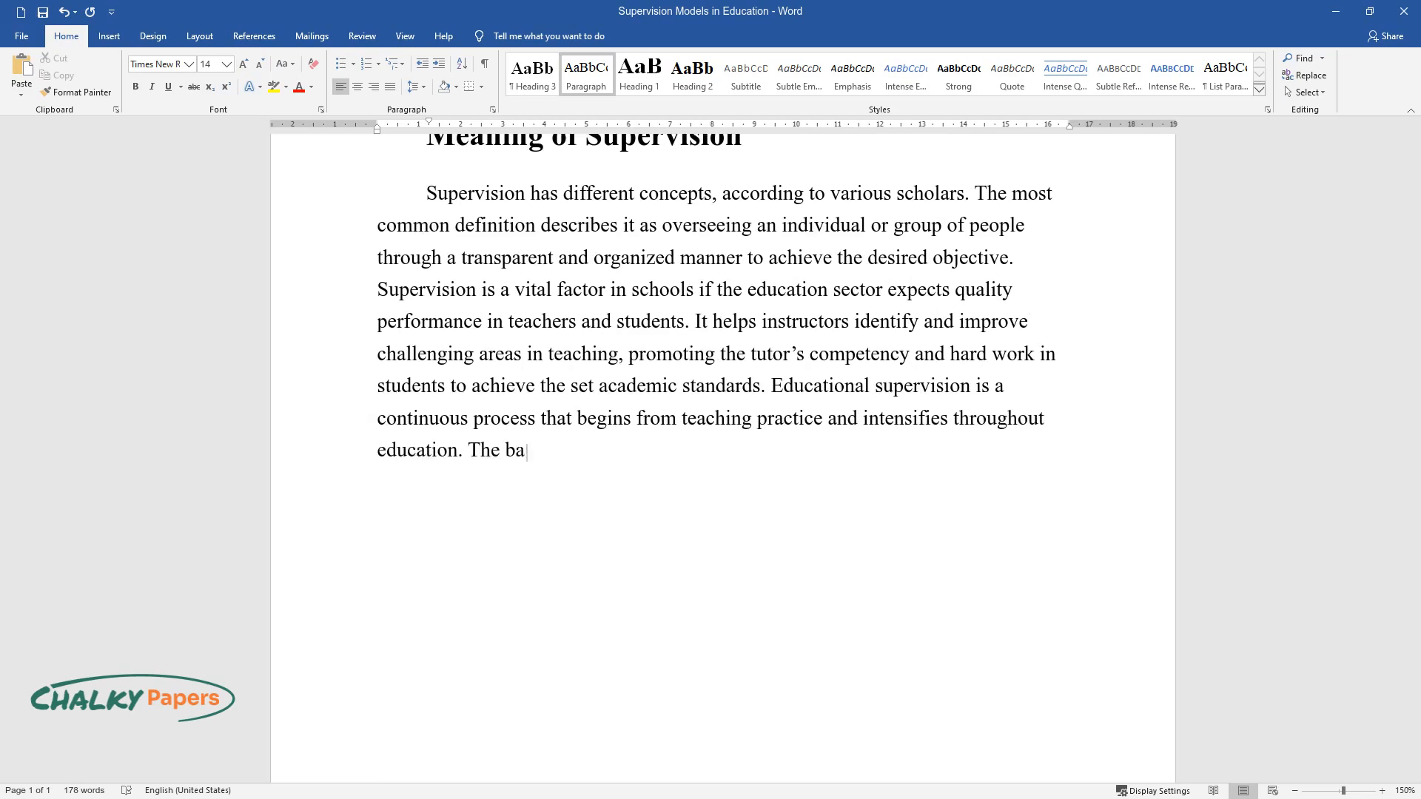
List coaching, assessing, mentoring, guiding, counseling and evaluating, then the effective-model sentence.
type("sics of supervision include coach")
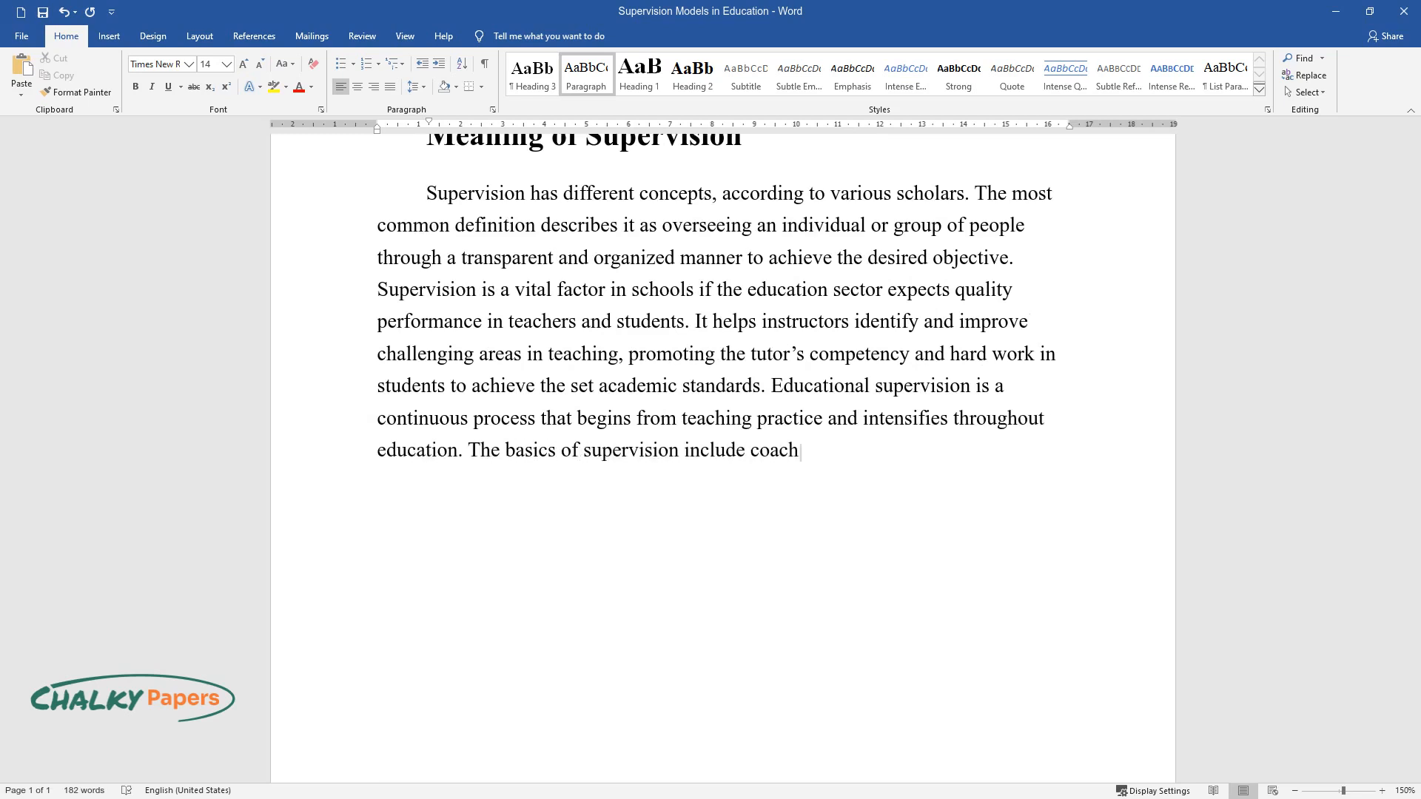
type("ing, assessing, mentoring, guidin")
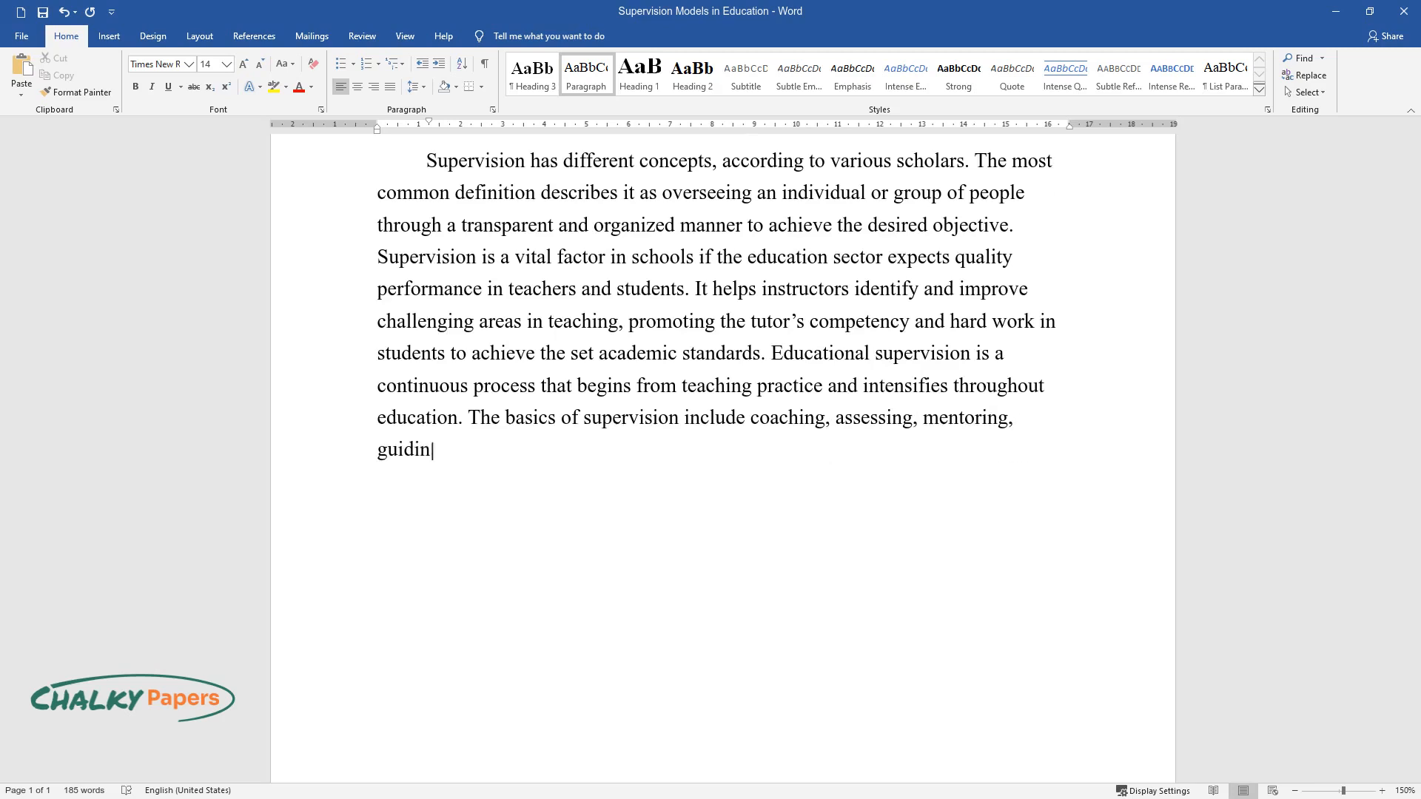
type("g and counseling, and evaluating t")
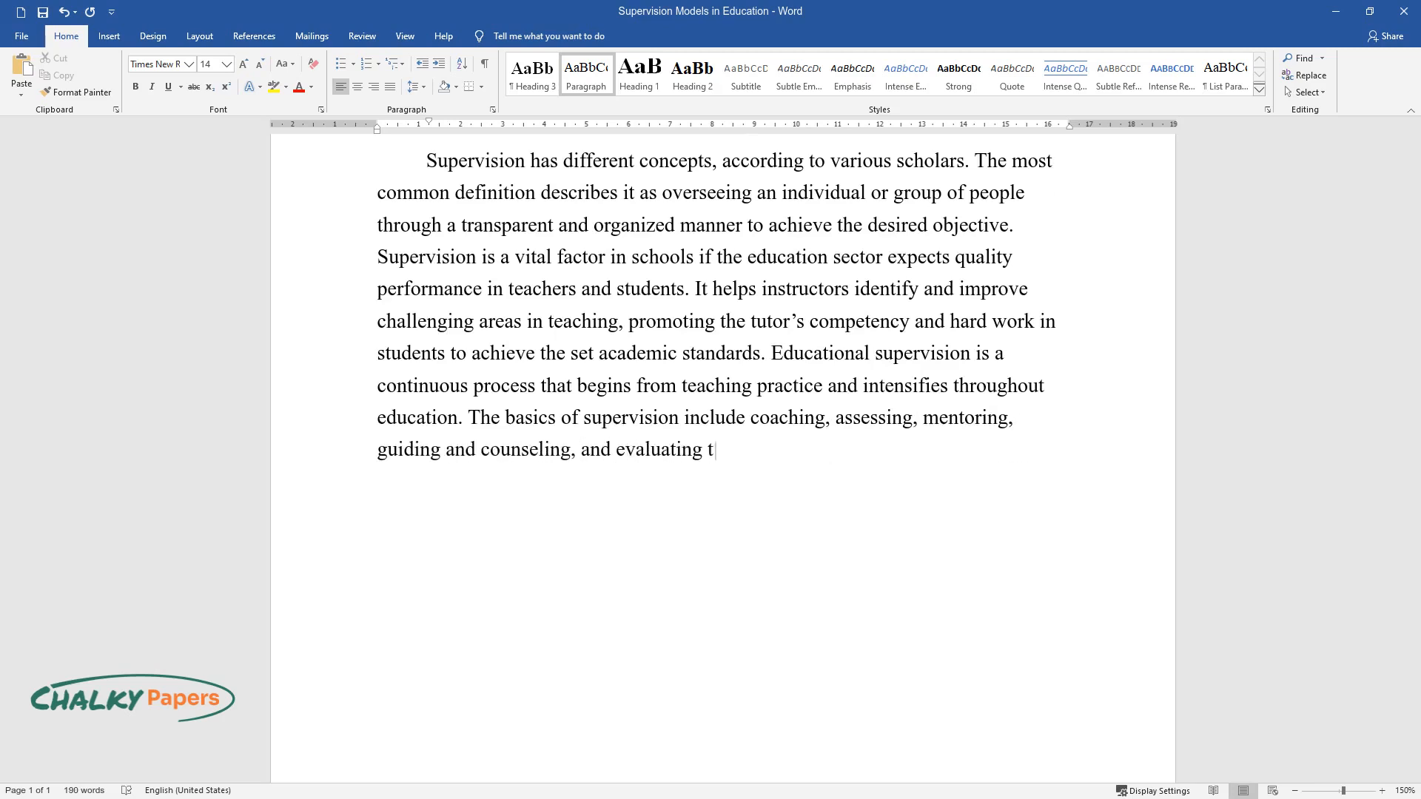
type("eaching and learning activities.")
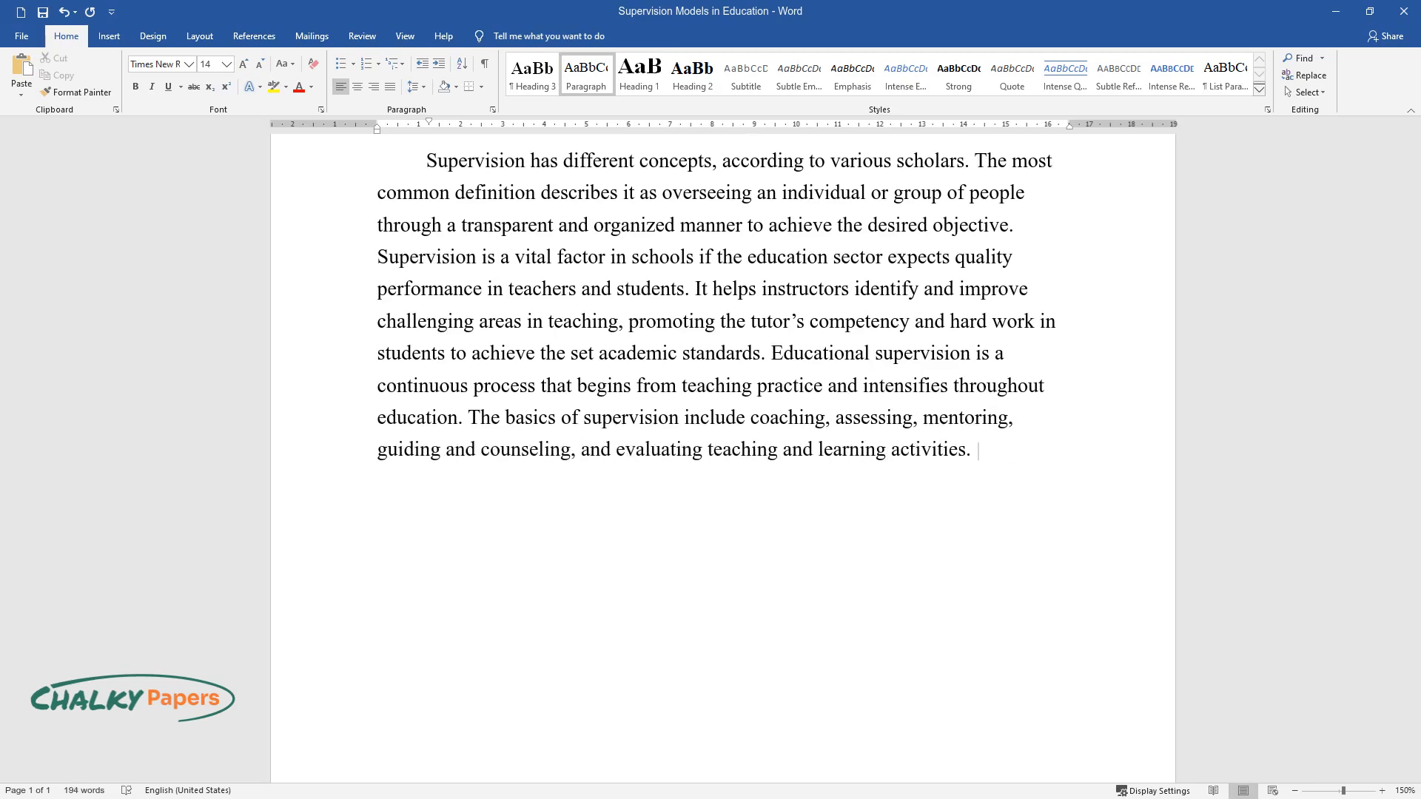
type("Therefore, it is essential to app")
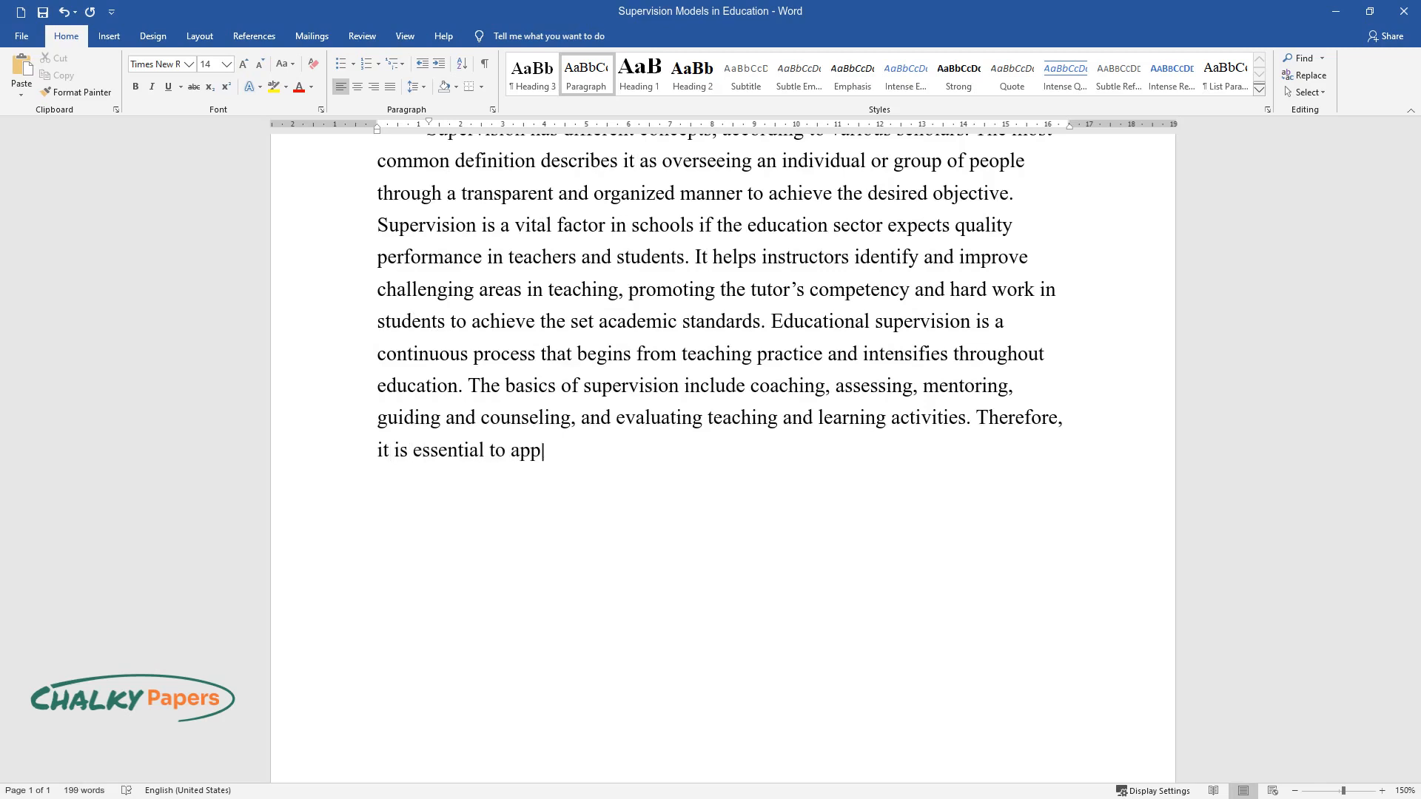
type("ly the most effective model of sup")
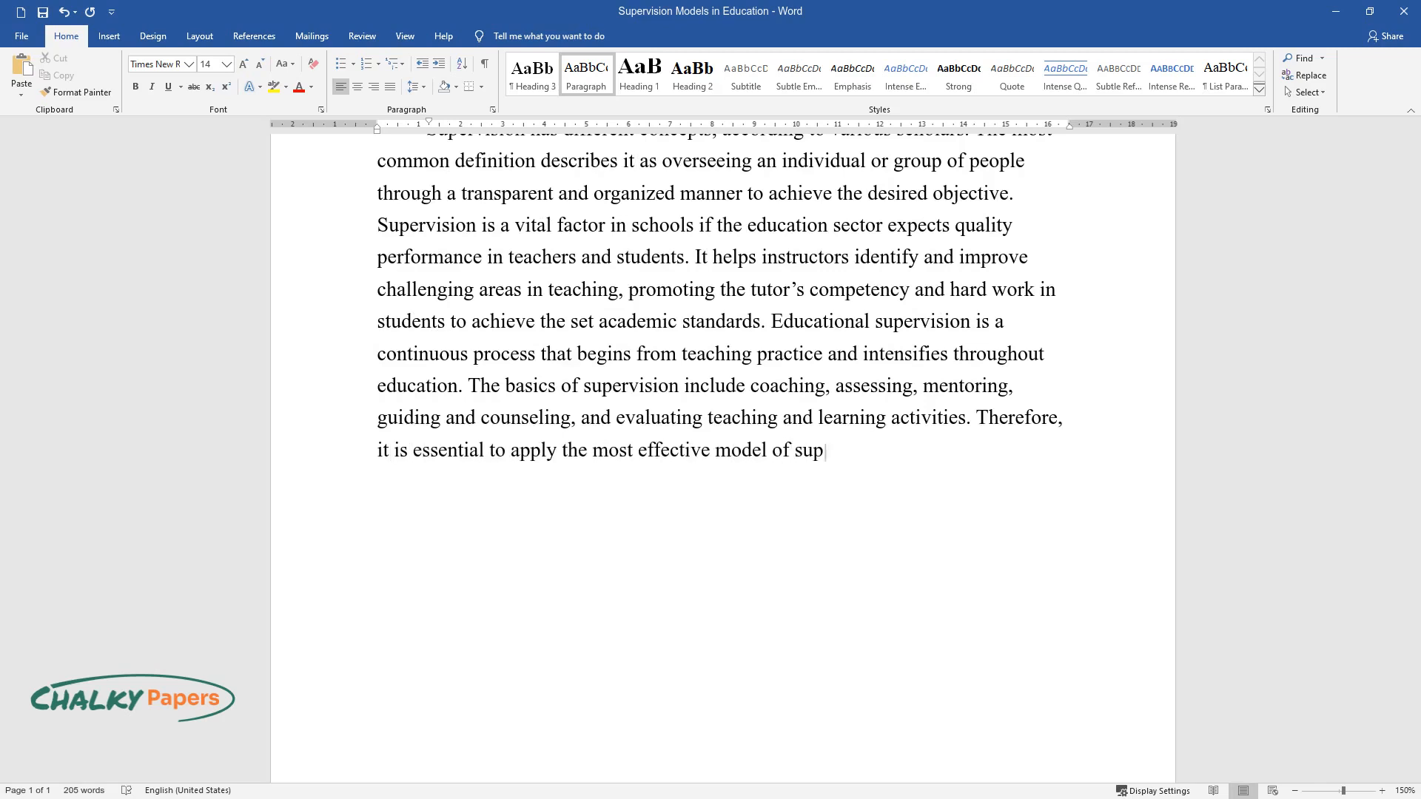
type("ervision, which comprises all or")
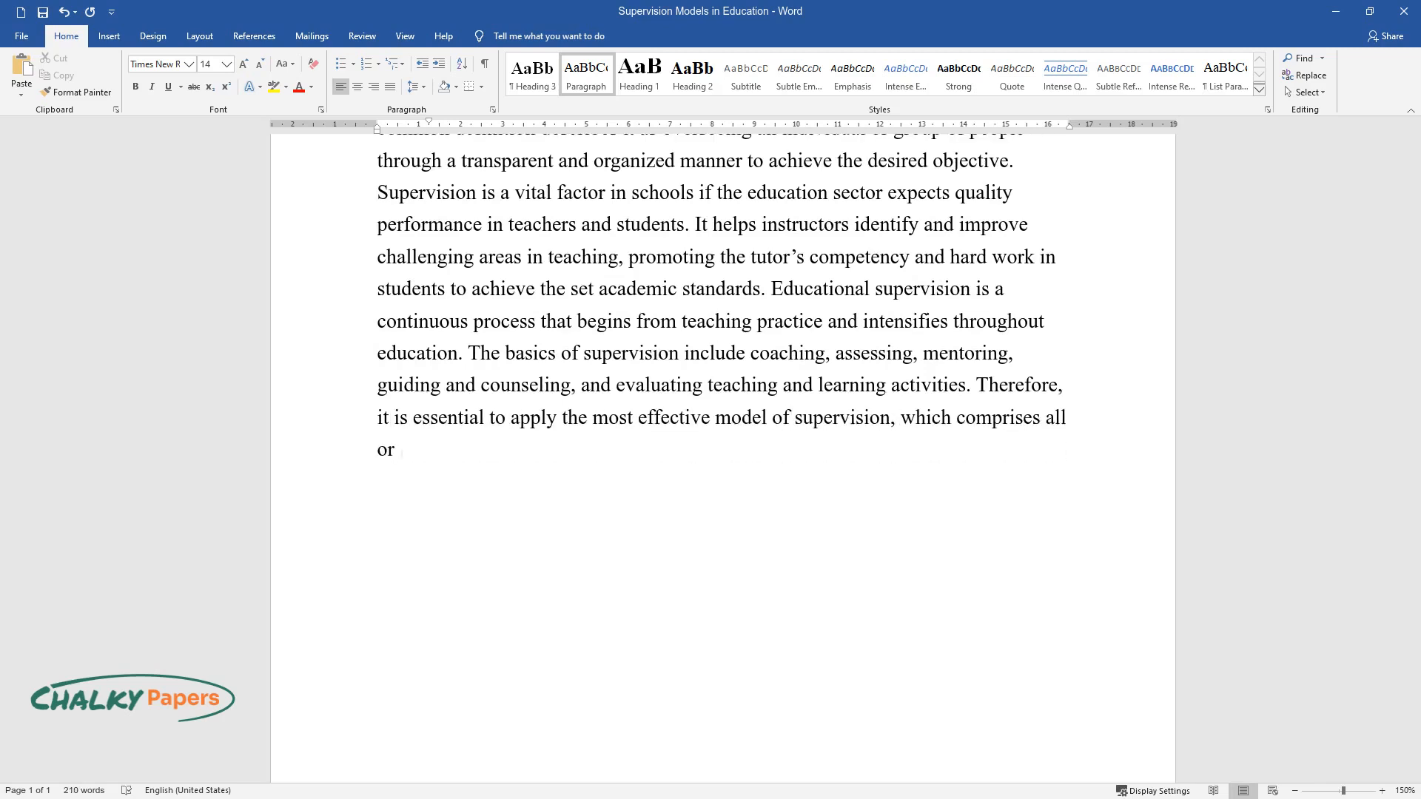
type("most of the fundamental guiding aspects.")
type("Models")
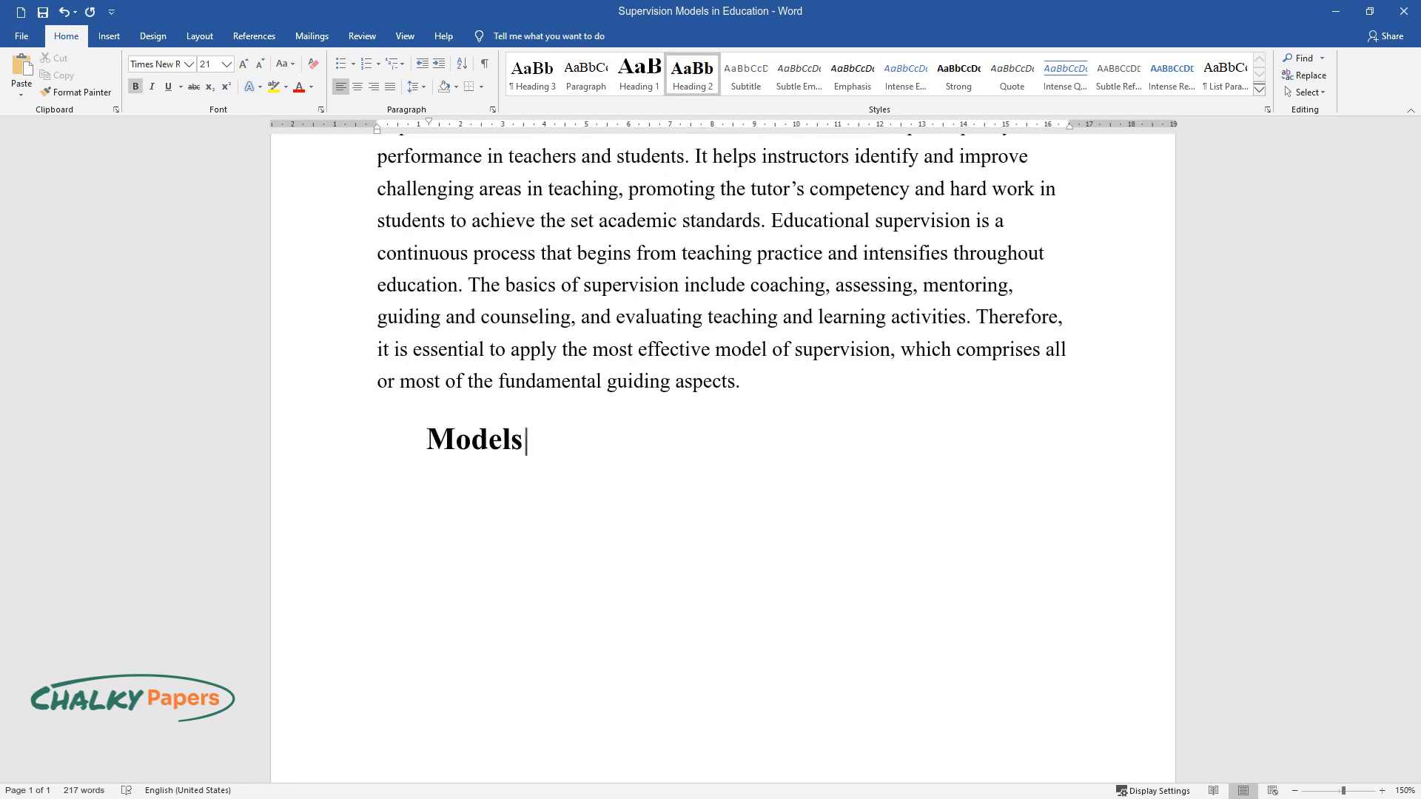
Add 'Models of Supervision' and 'Directive Model' headings and begin the directive paragraph.
type("of Supervision")
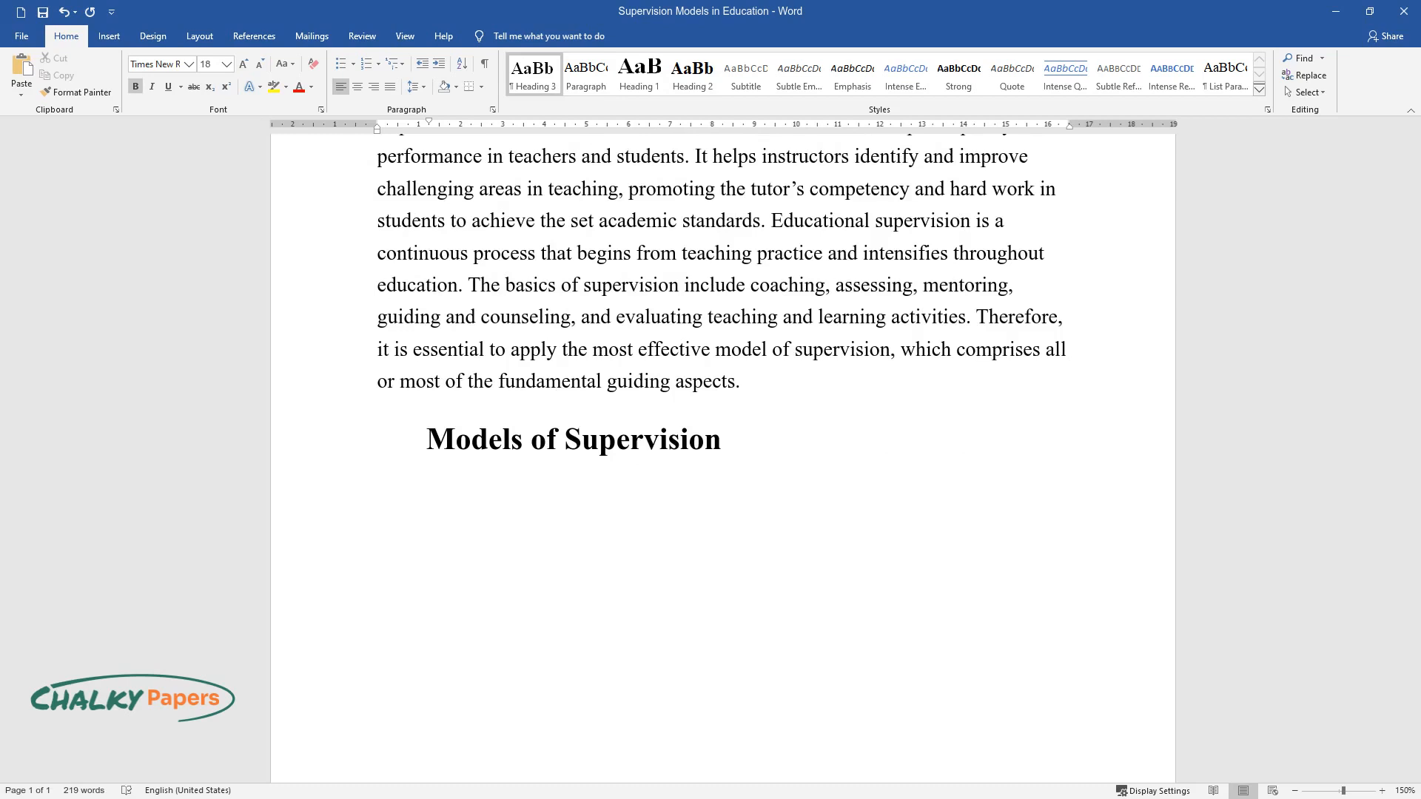
type("Directive Model")
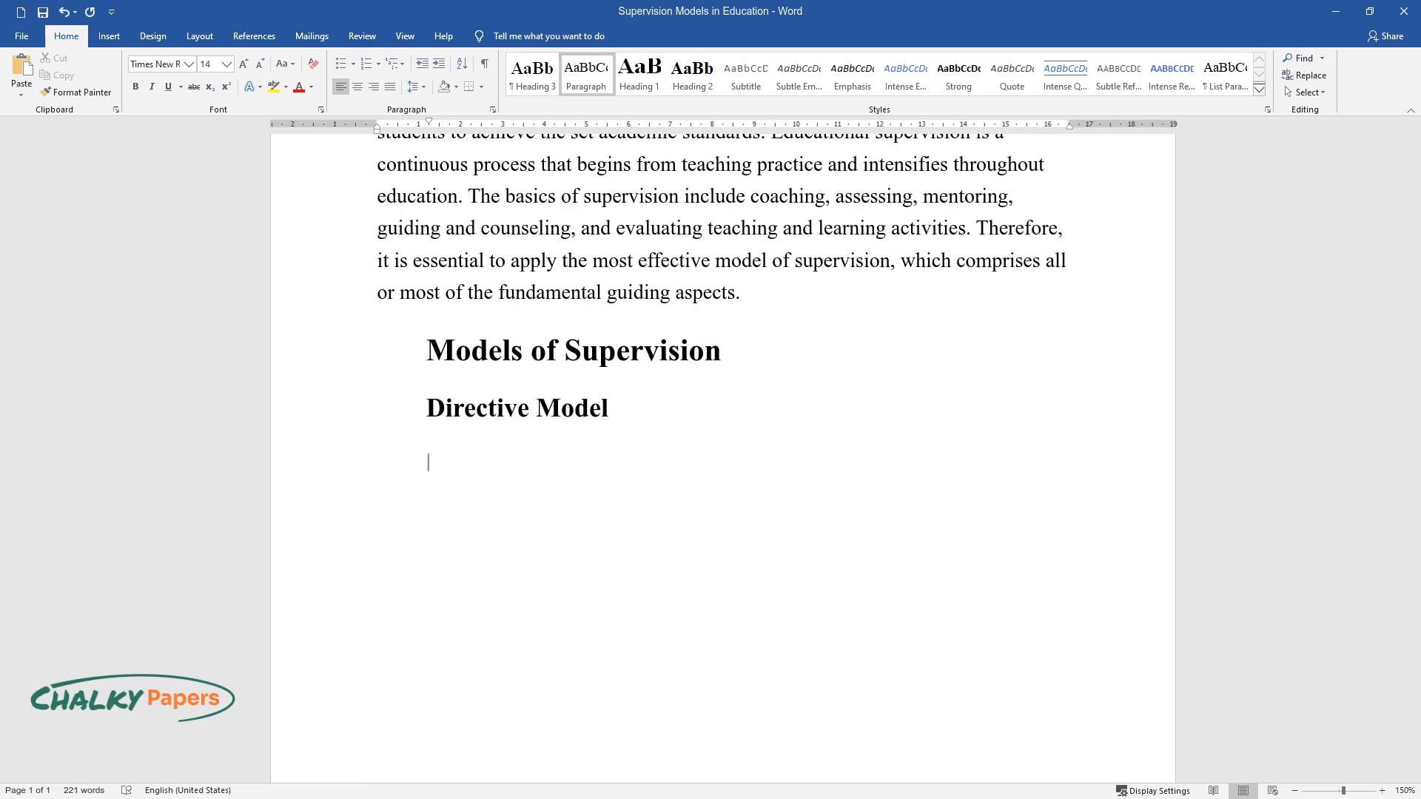
type("The directive")
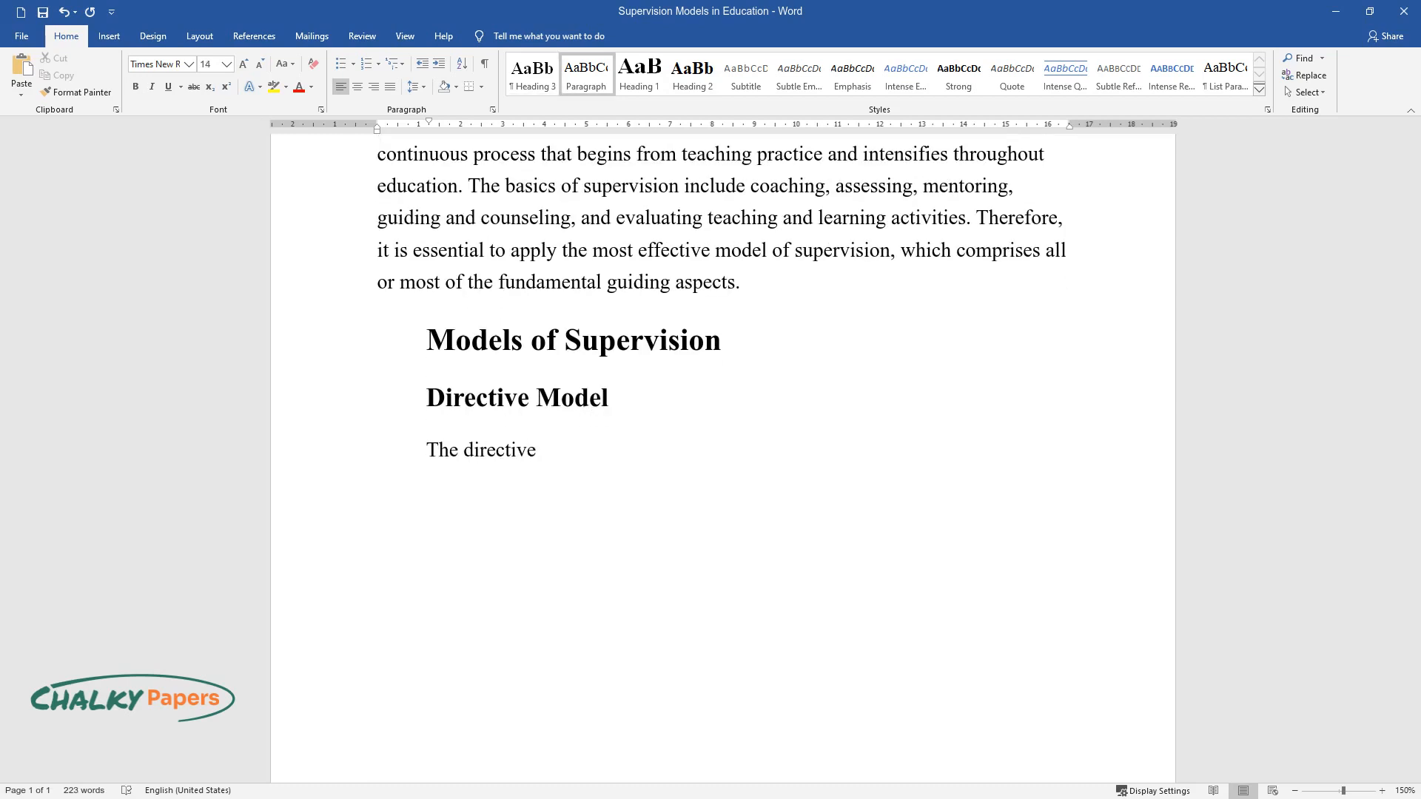
type("model is the most common approach of supervision recognized")
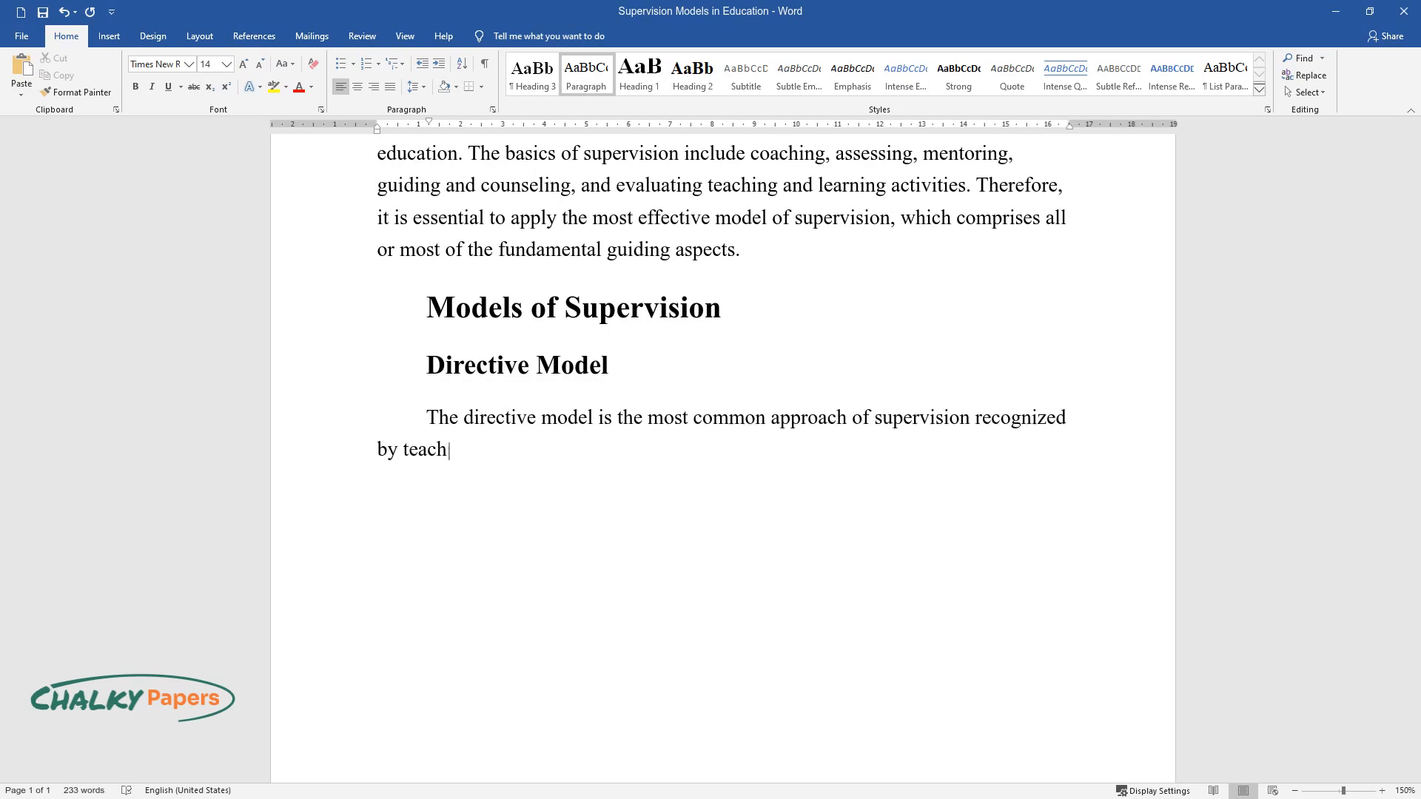
type("ers. The procedure comprises instr")
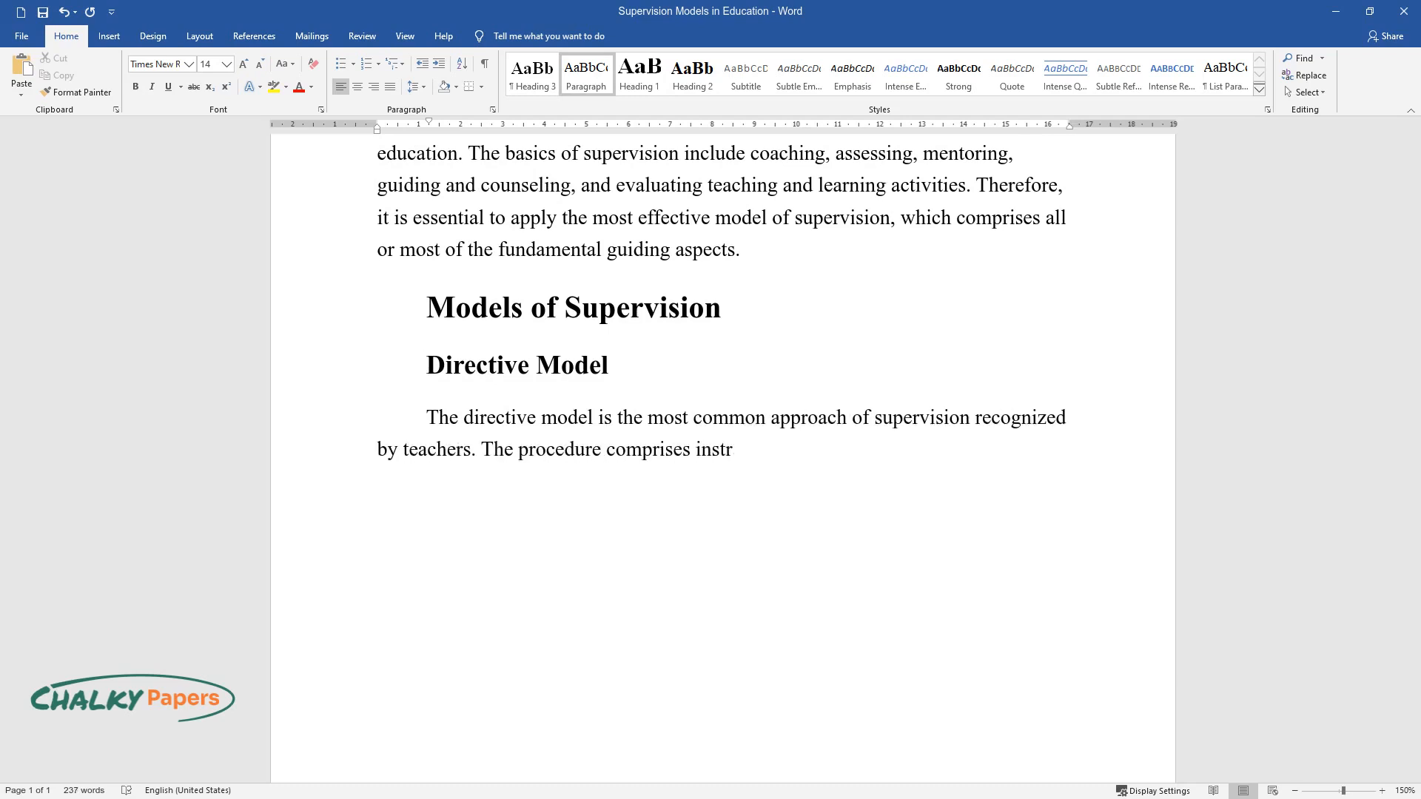
type("uctors with little expertise, less")
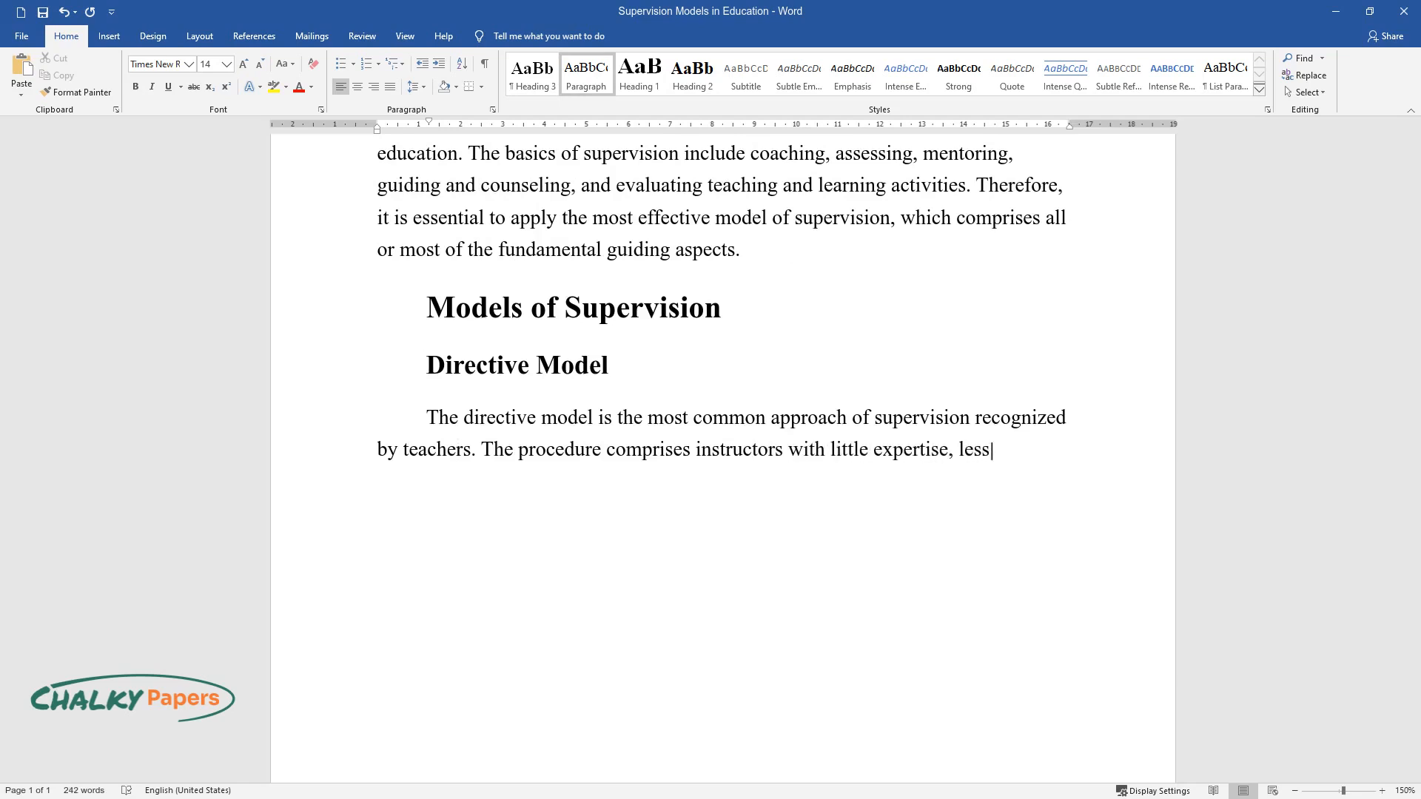
Describe early-stage educators needing an instructional leader's assistance and evaluation.
type("commitment, and a low level of co")
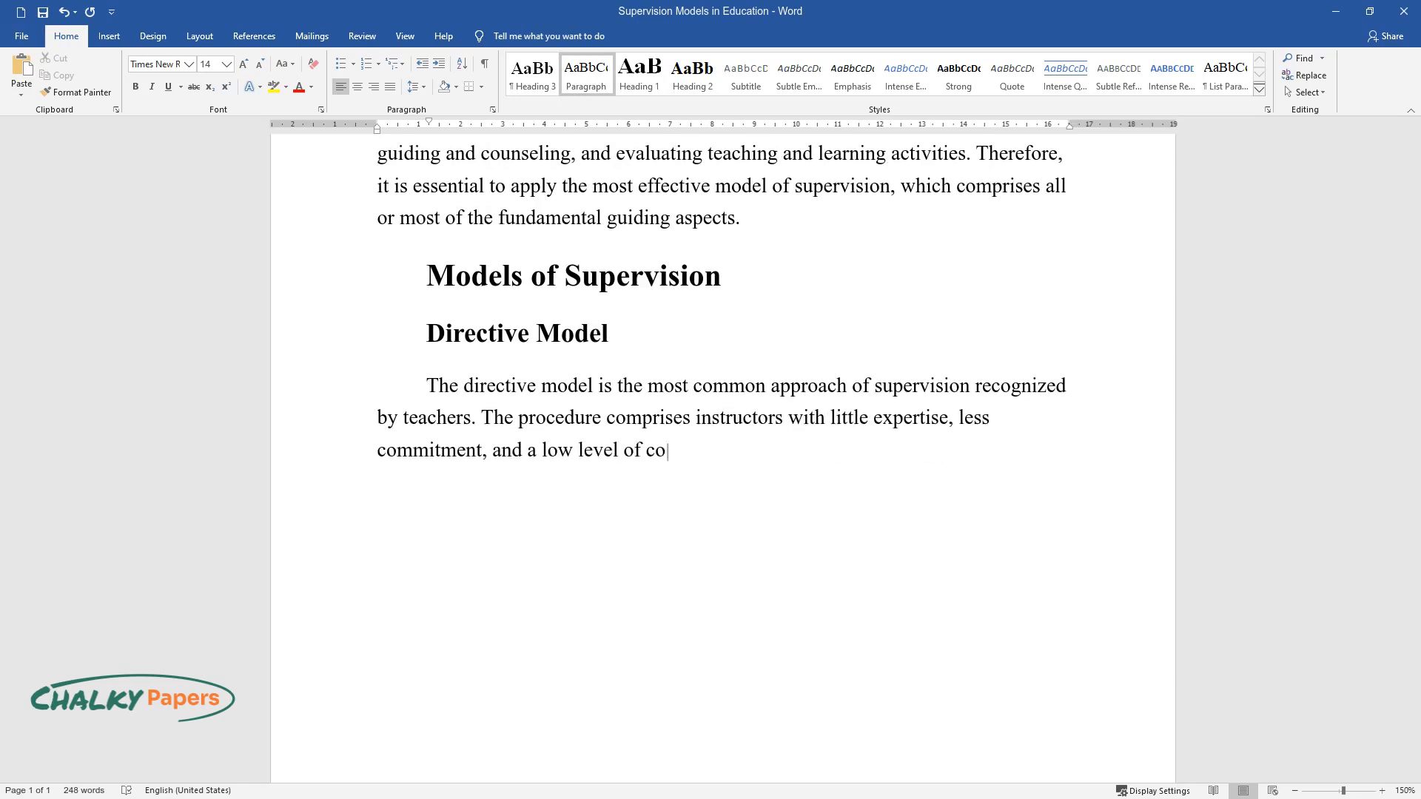
type("nceptual thinking. Most educators")
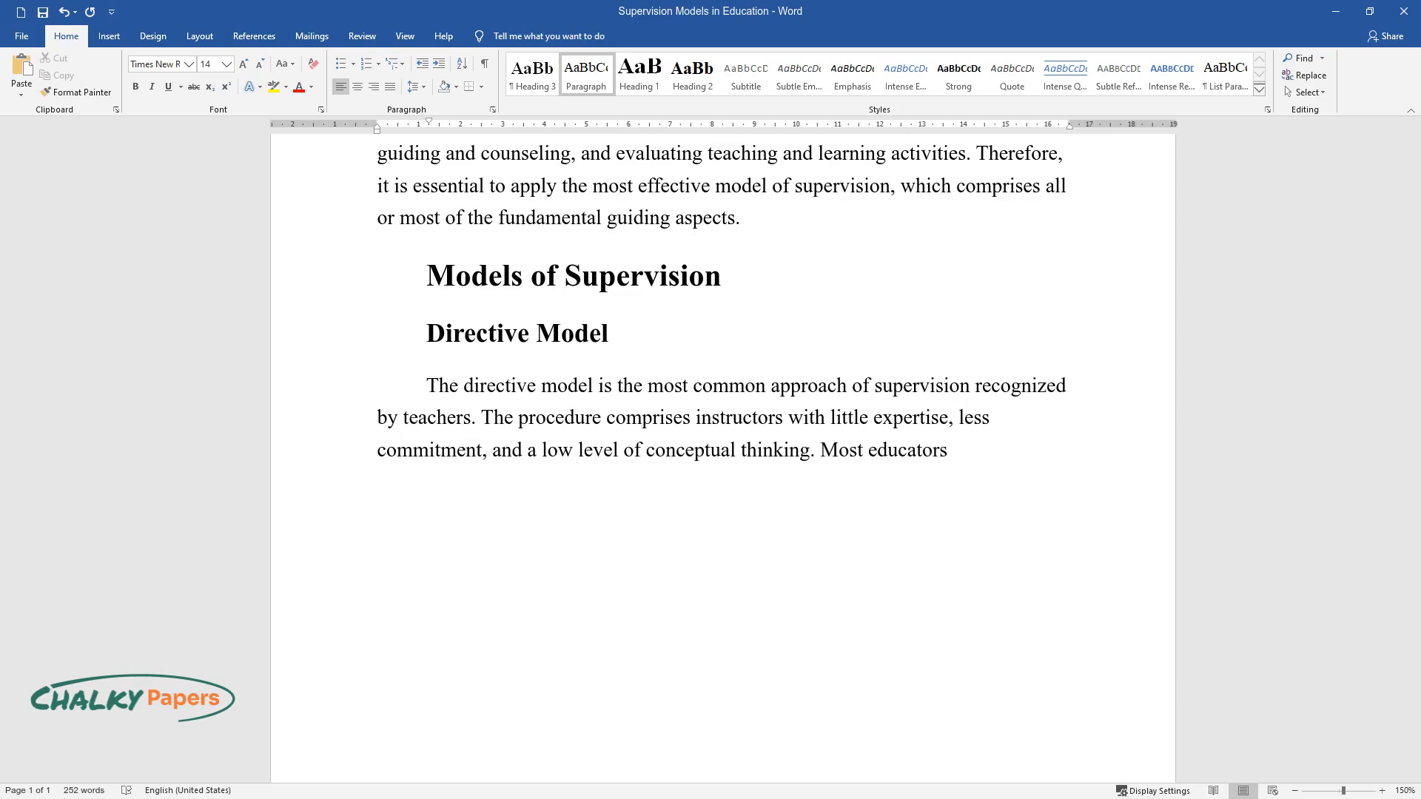
type("in directive supervision are usua")
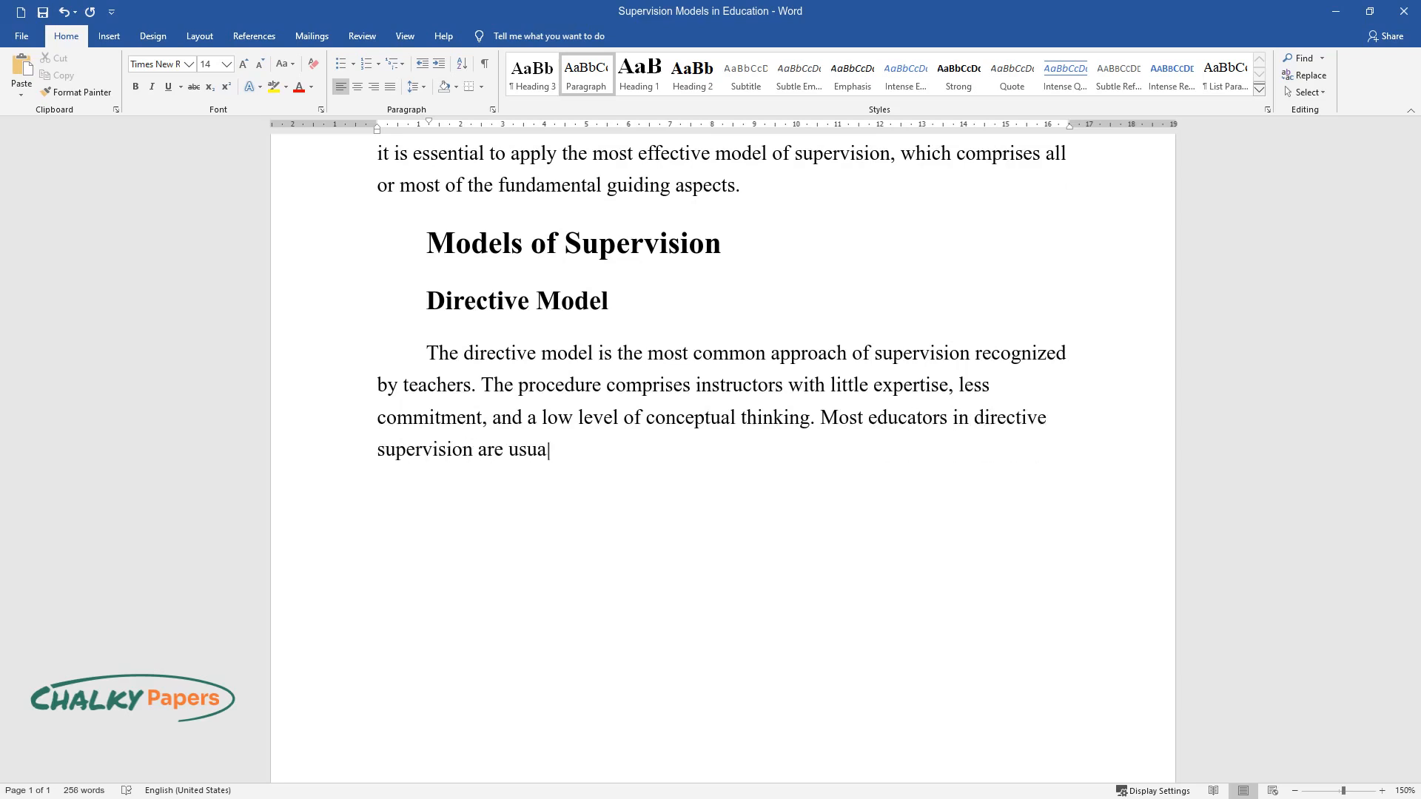
type("lly at their early stages of teaching, where they experience")
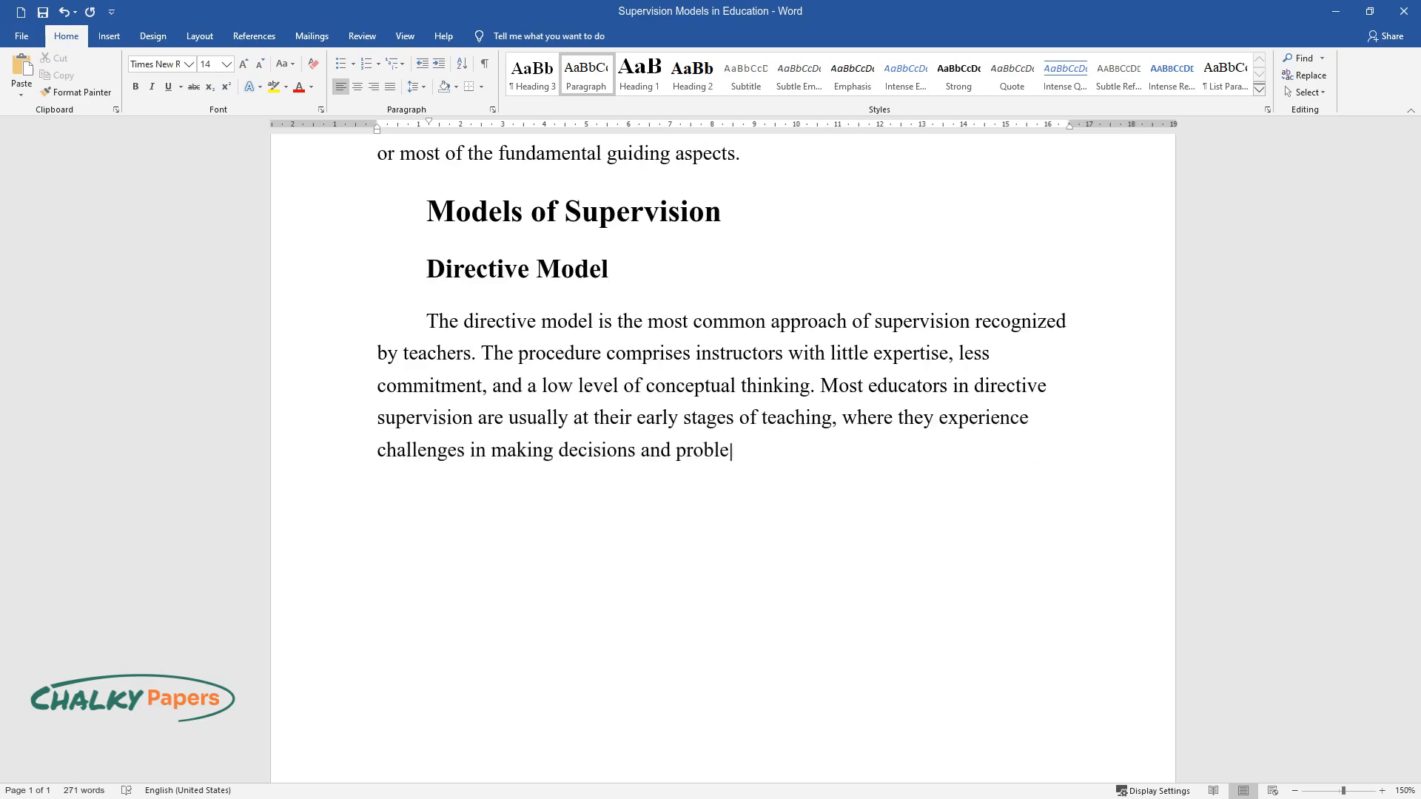
type("m-solving. Therefore, they need an")
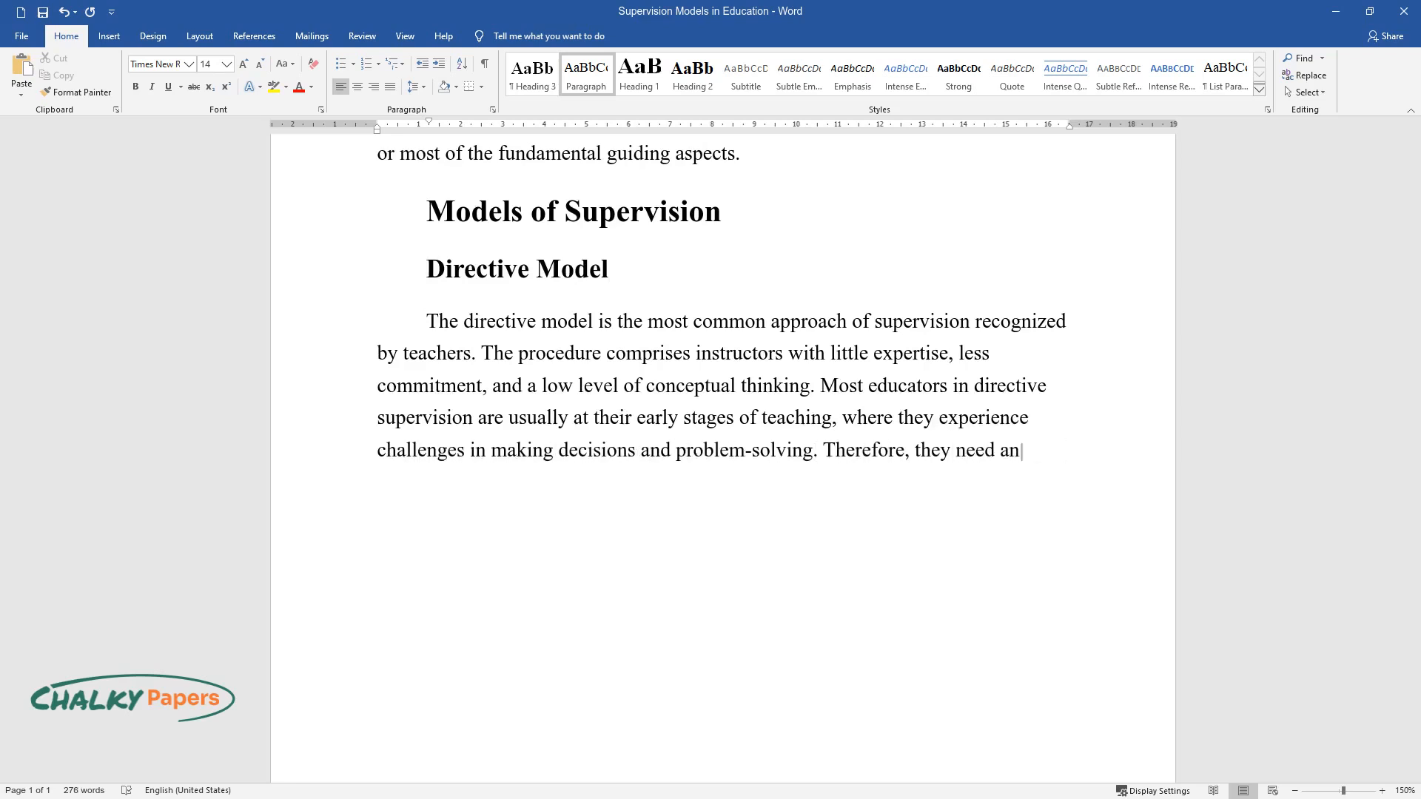
type("instructional leader's assistance. The administrators assist trainers by directing")
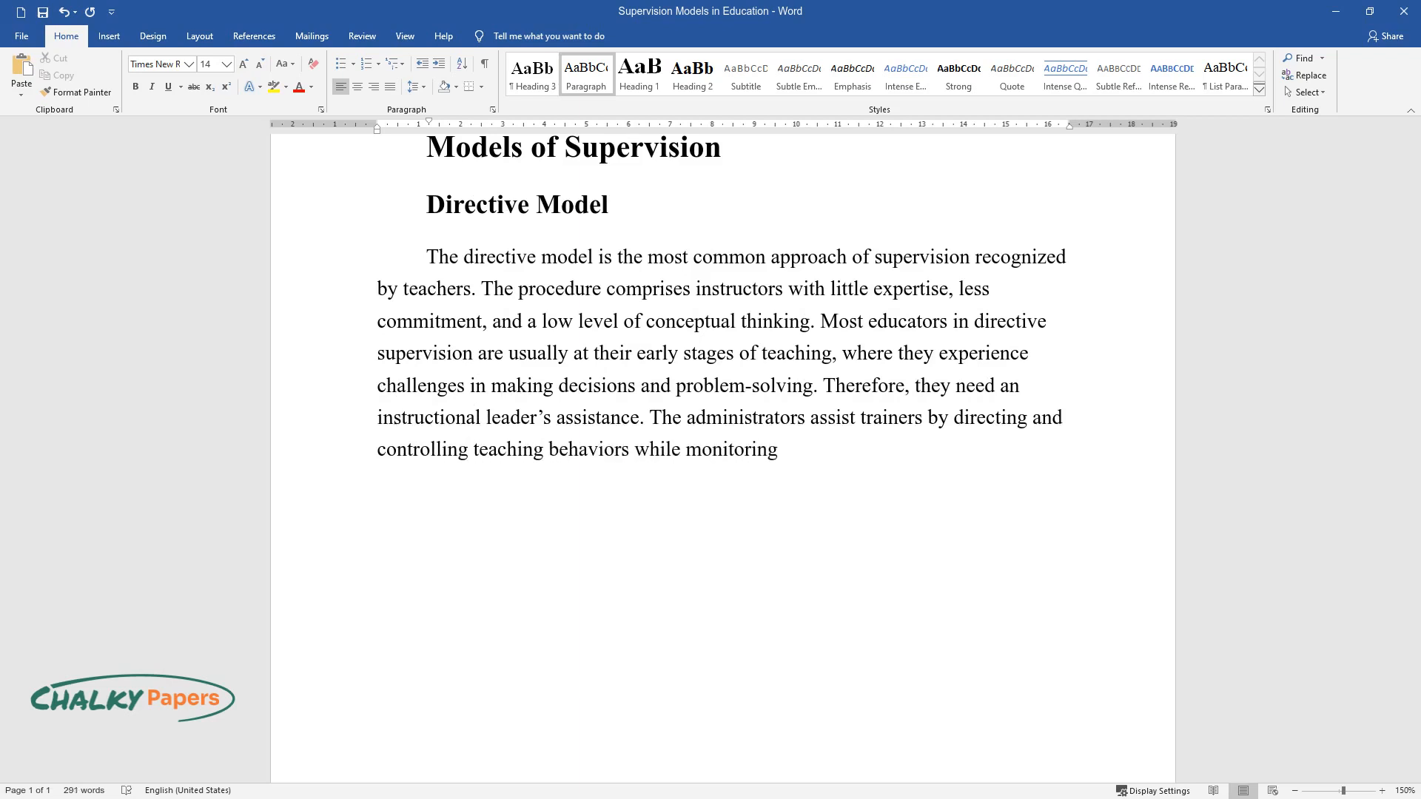
type("and evaluating their adaptation to")
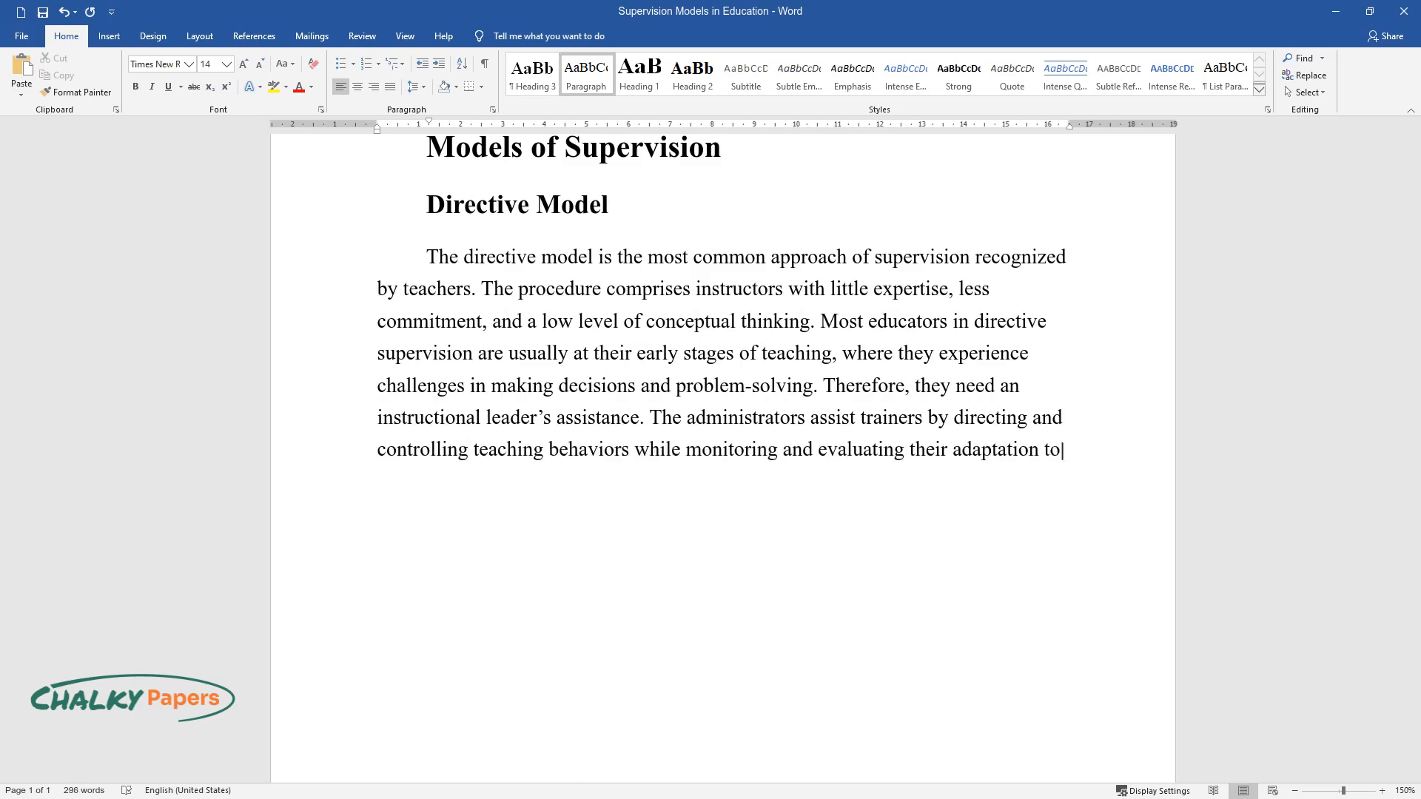
Add the directive model's limitations, including unfairly ranking one teaching method above another.
type("the recommended behaviors. Limita")
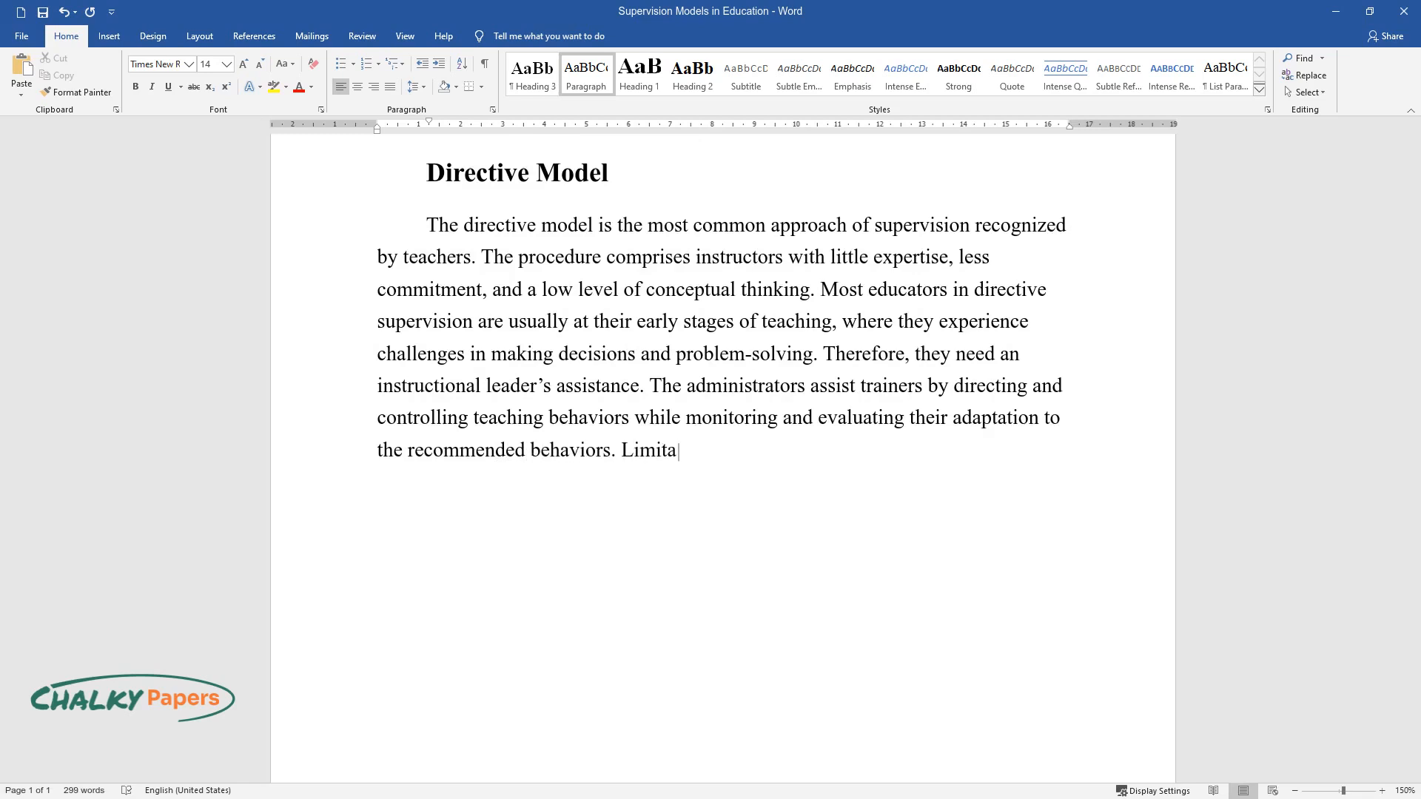
type("tions of this model include how an")
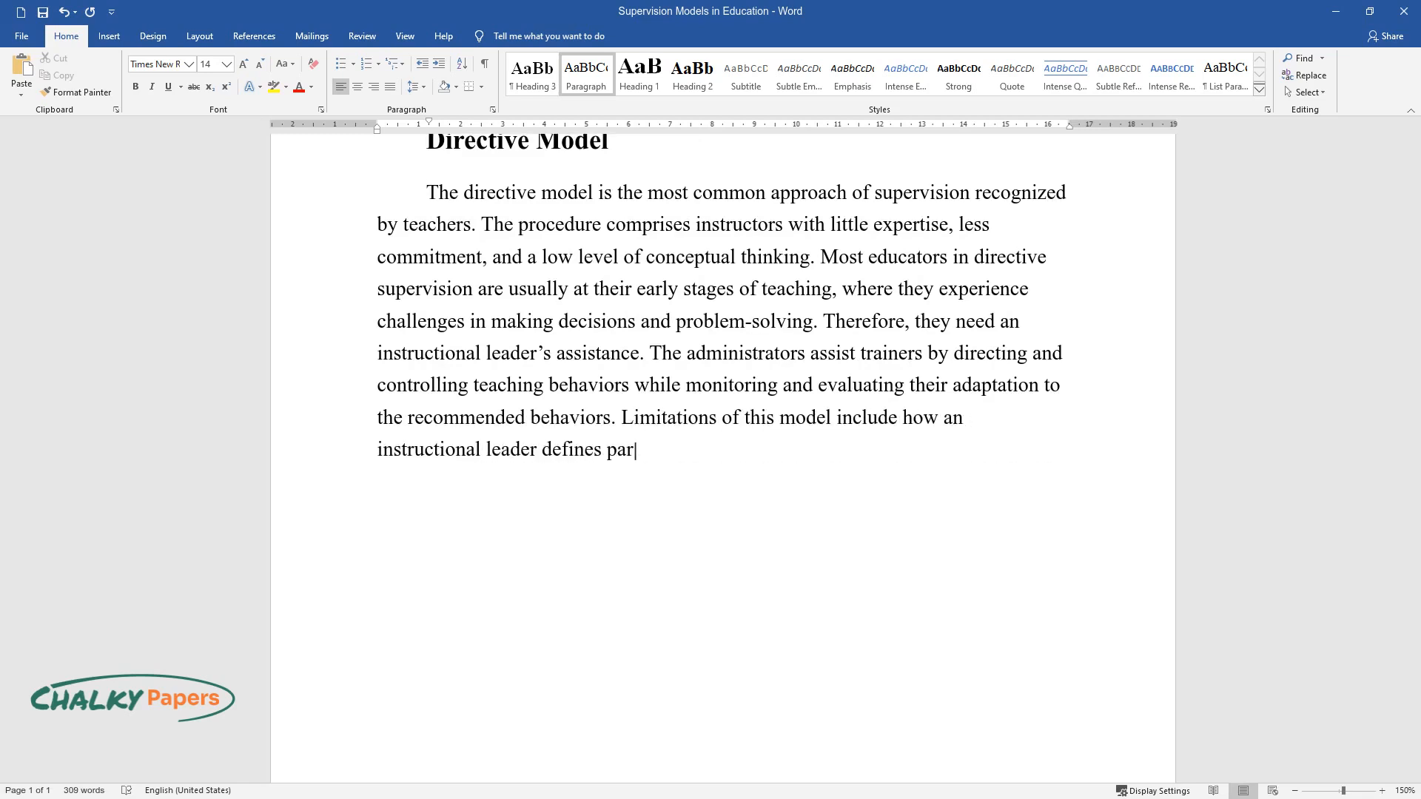
type("ticular ways of teaching as effect")
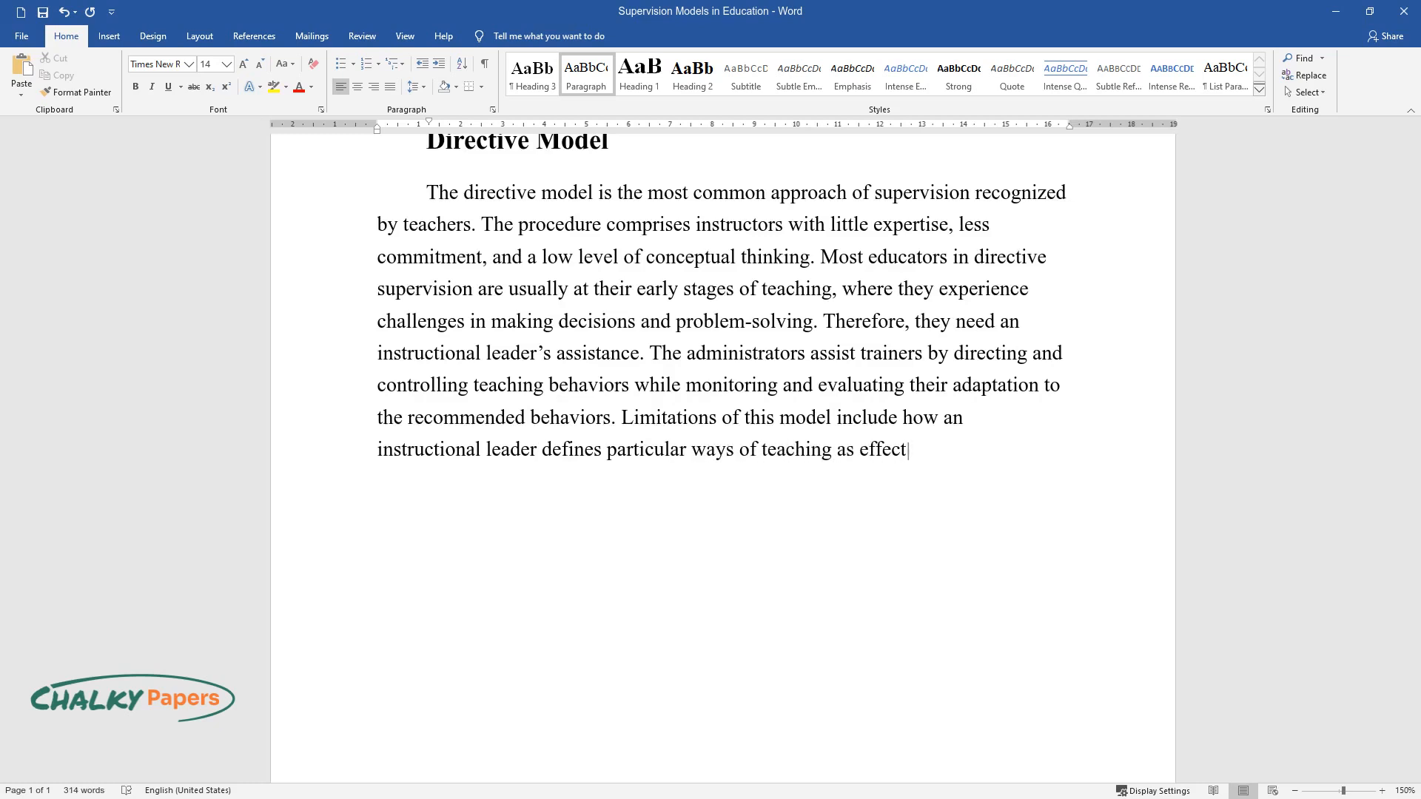
type("ive or ineffective. Since teaching")
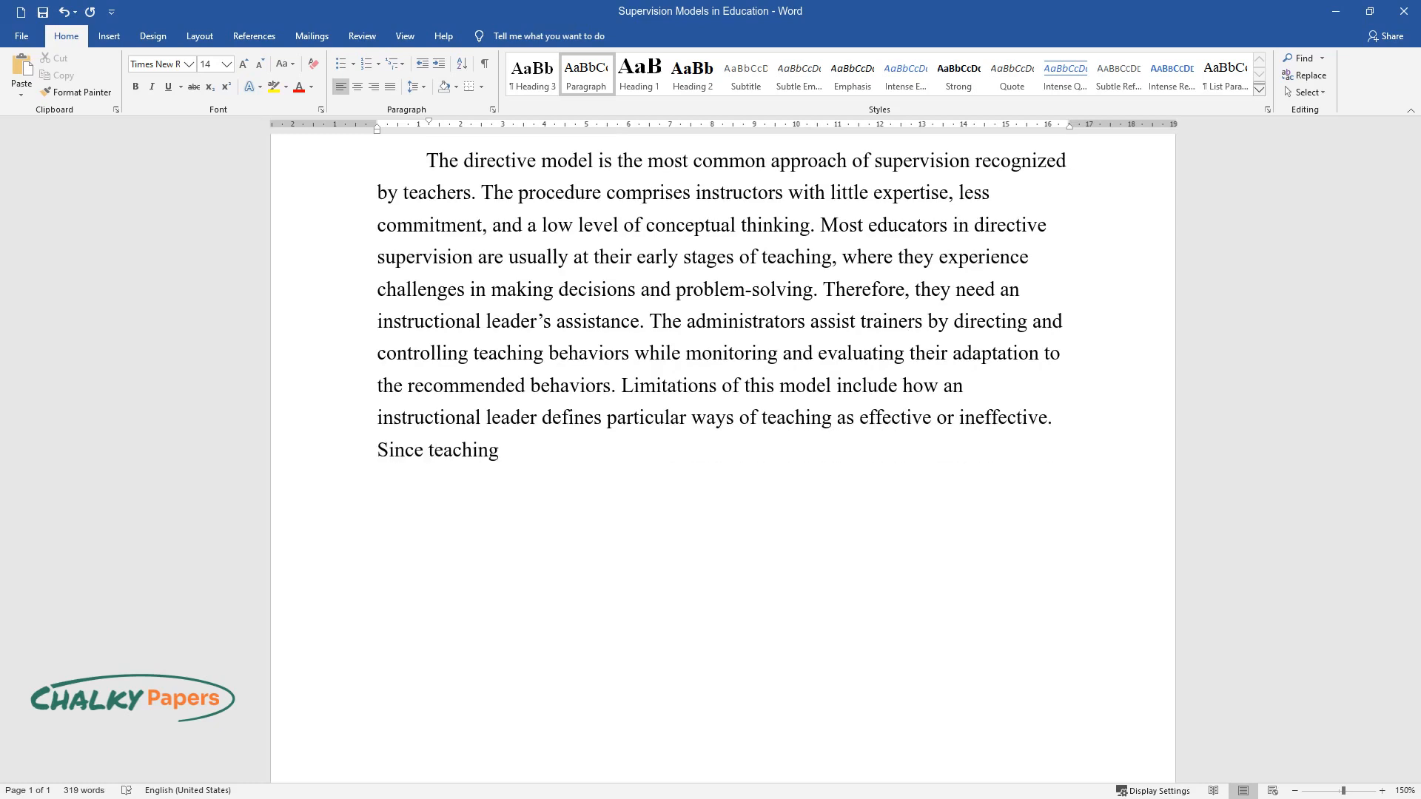
type("methods vary, it is unfair to con")
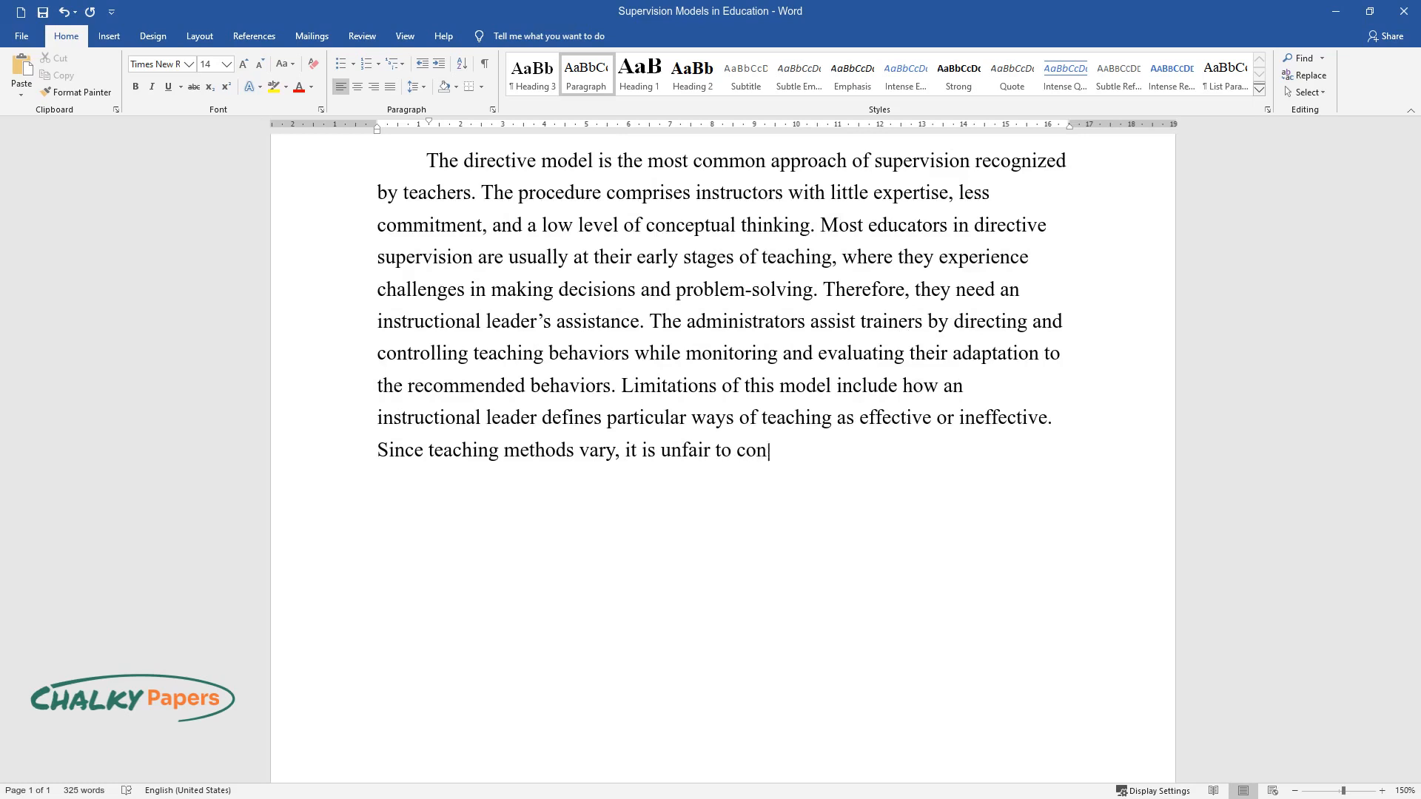
type("sider one instructional method as")
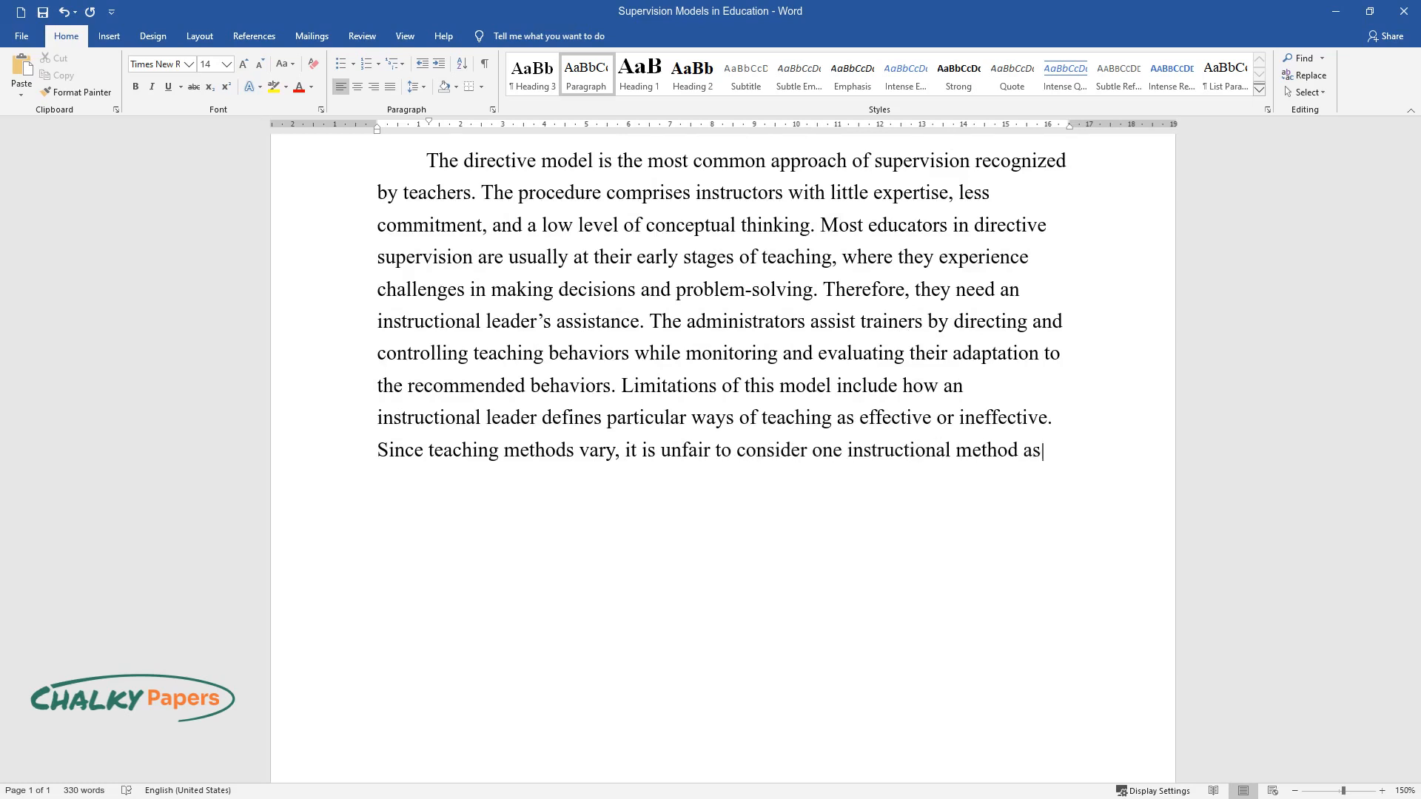
Note directive supervision ignores other classroom activities as teachers follow prescriptive orders.
type("better than the other. Directive")
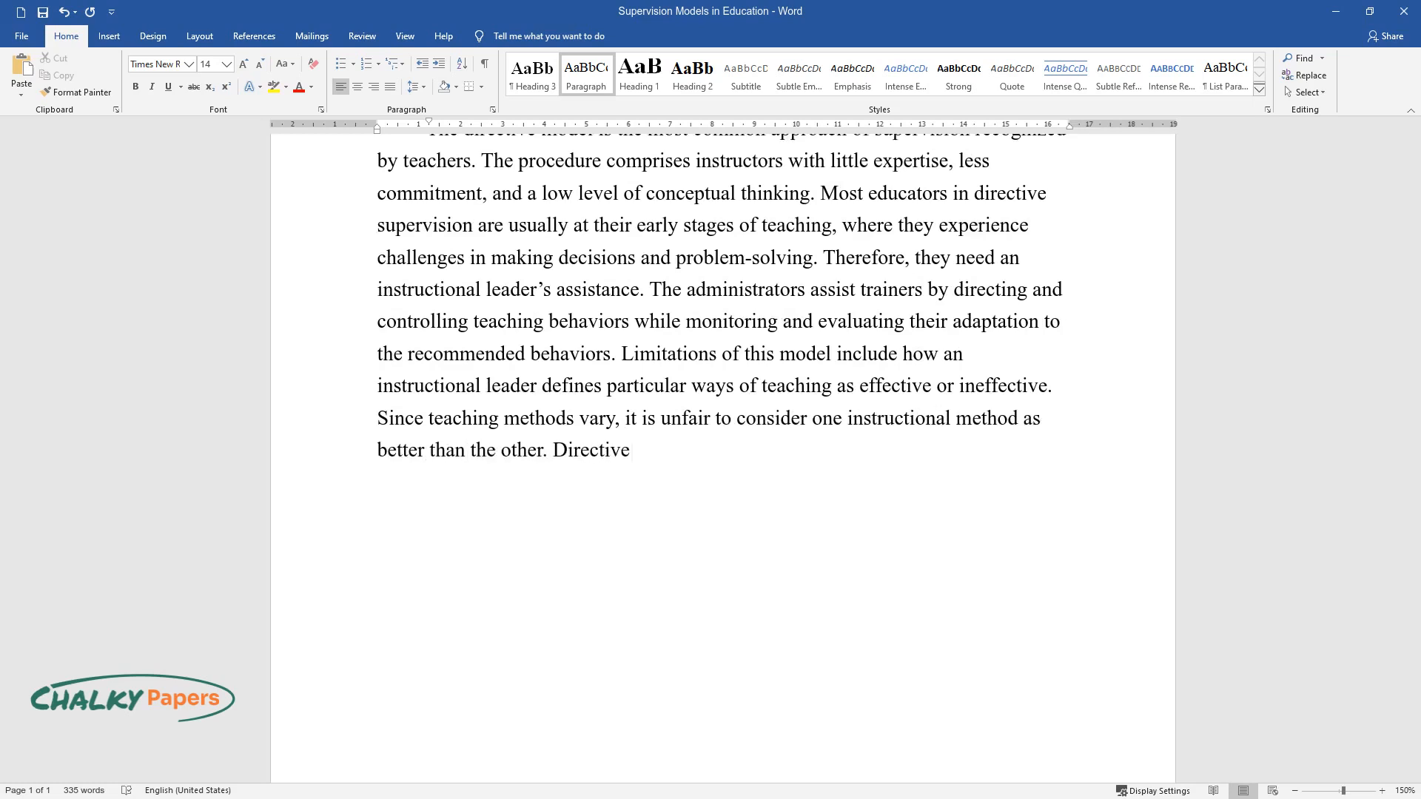
type("supervision does not take responsib")
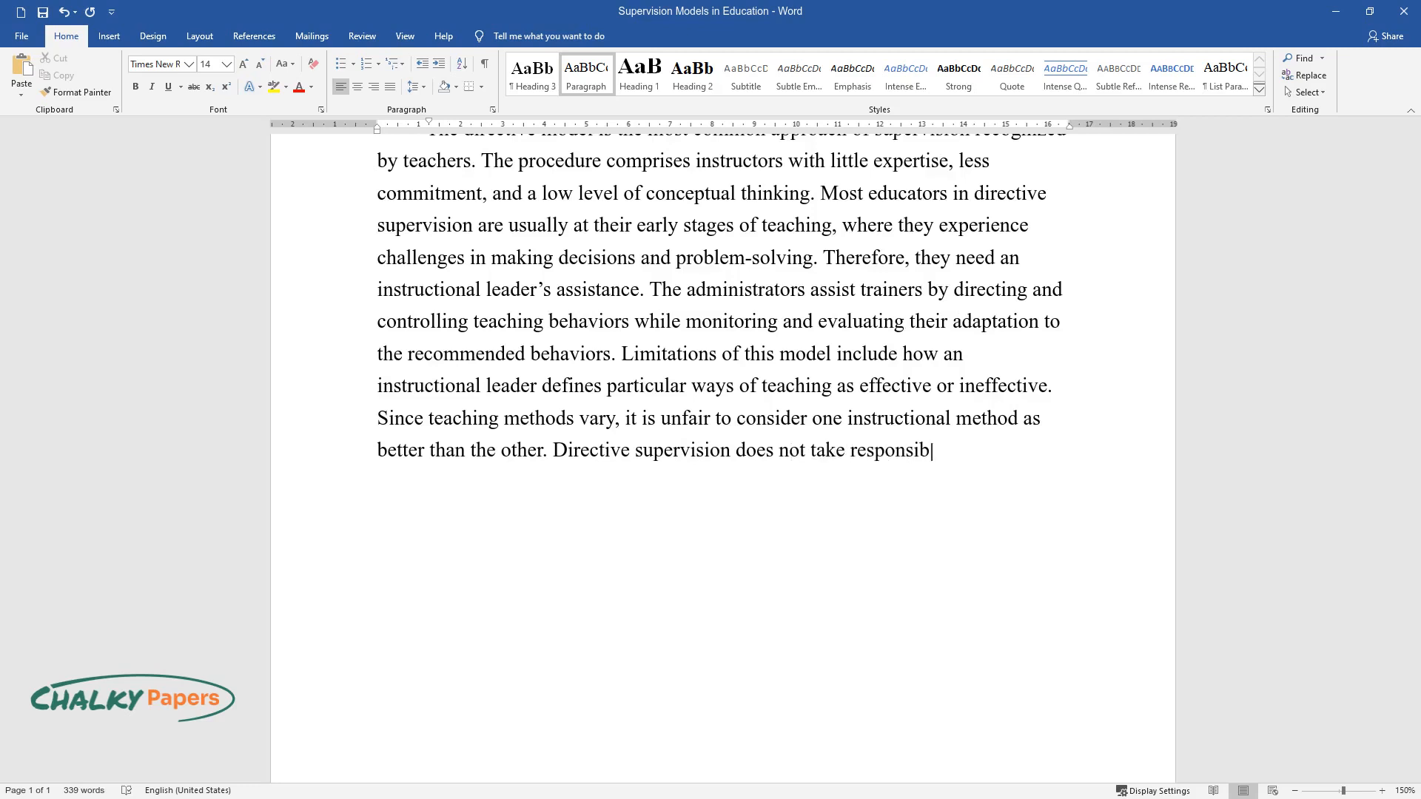
type("ility for other classroom activiti")
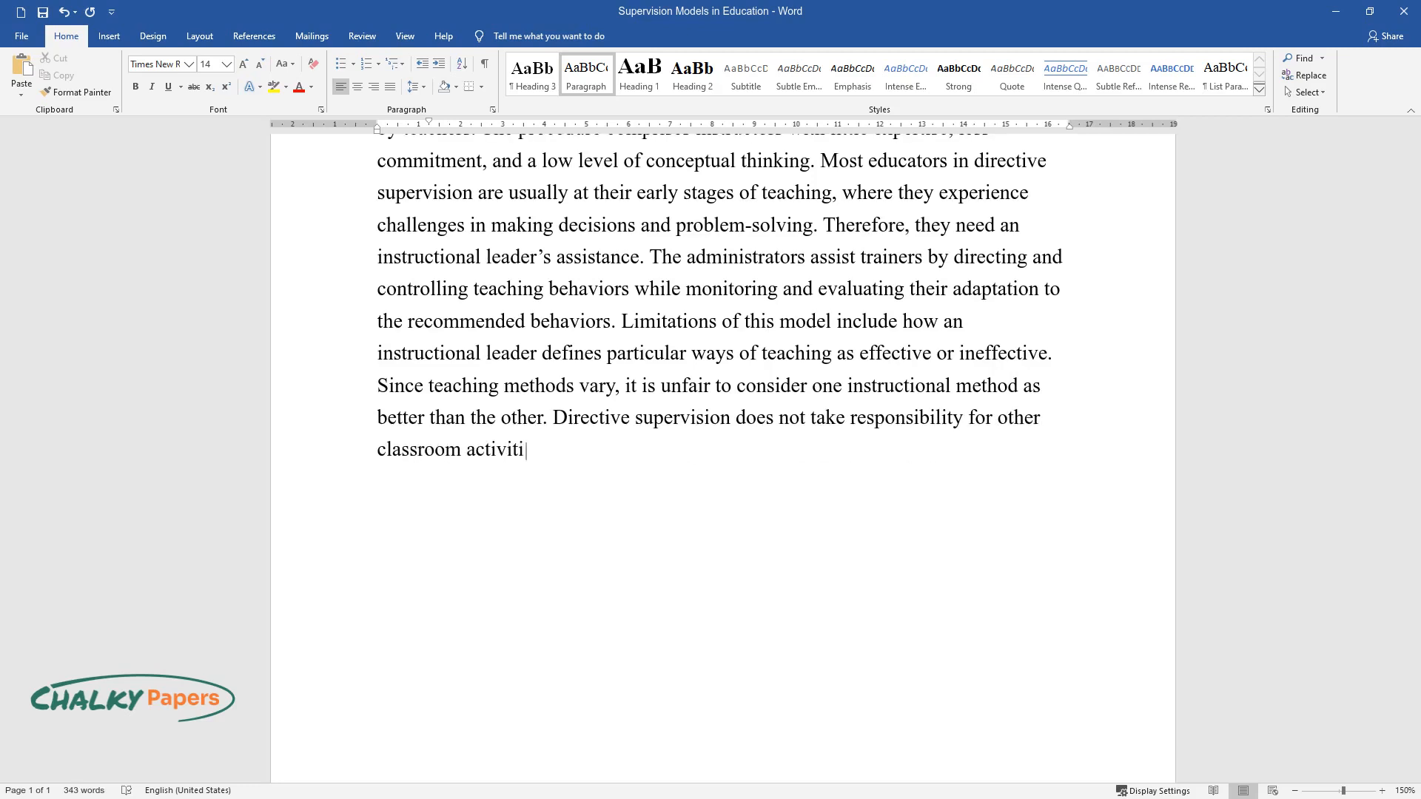
type("es as teachers follow prescriptive")
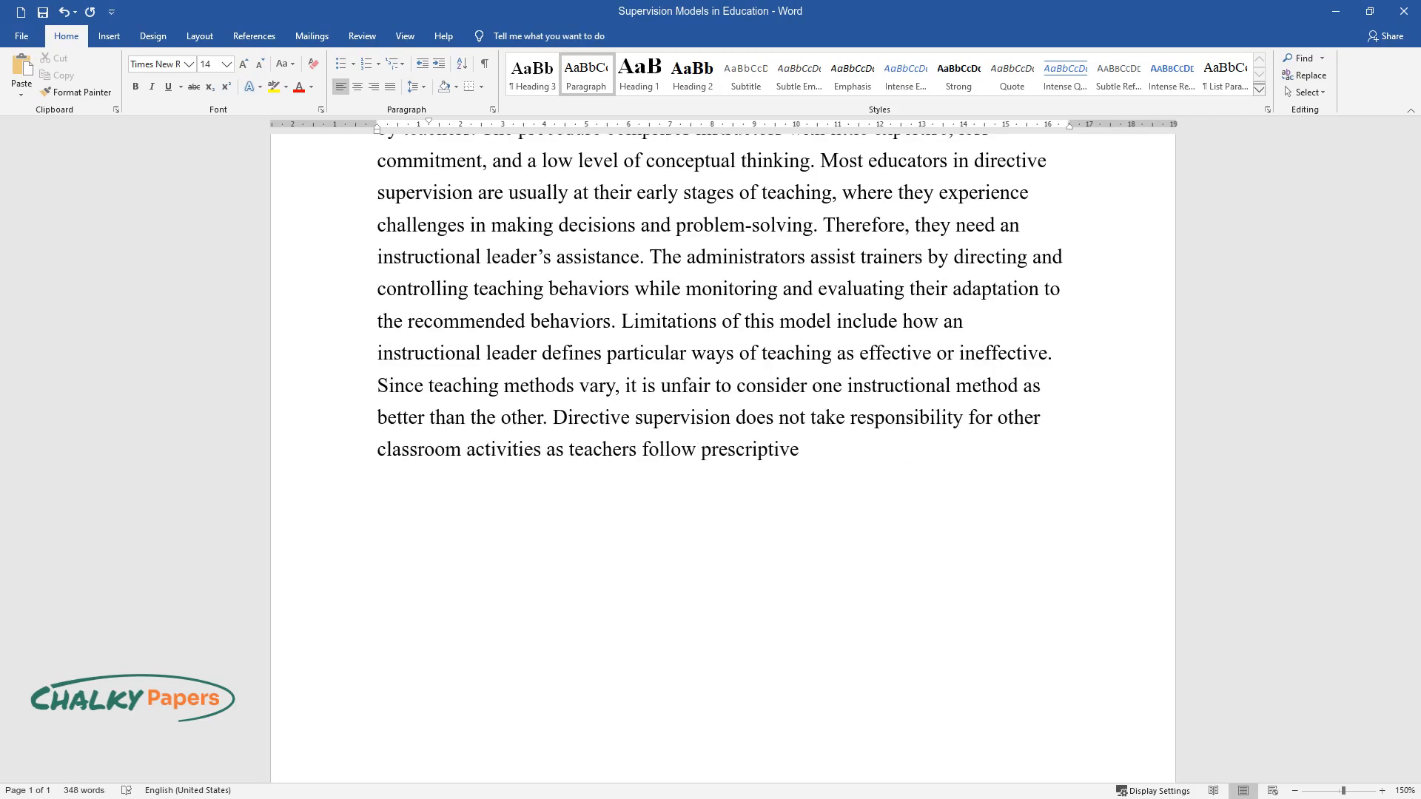
type("orders of what the supervisor vie")
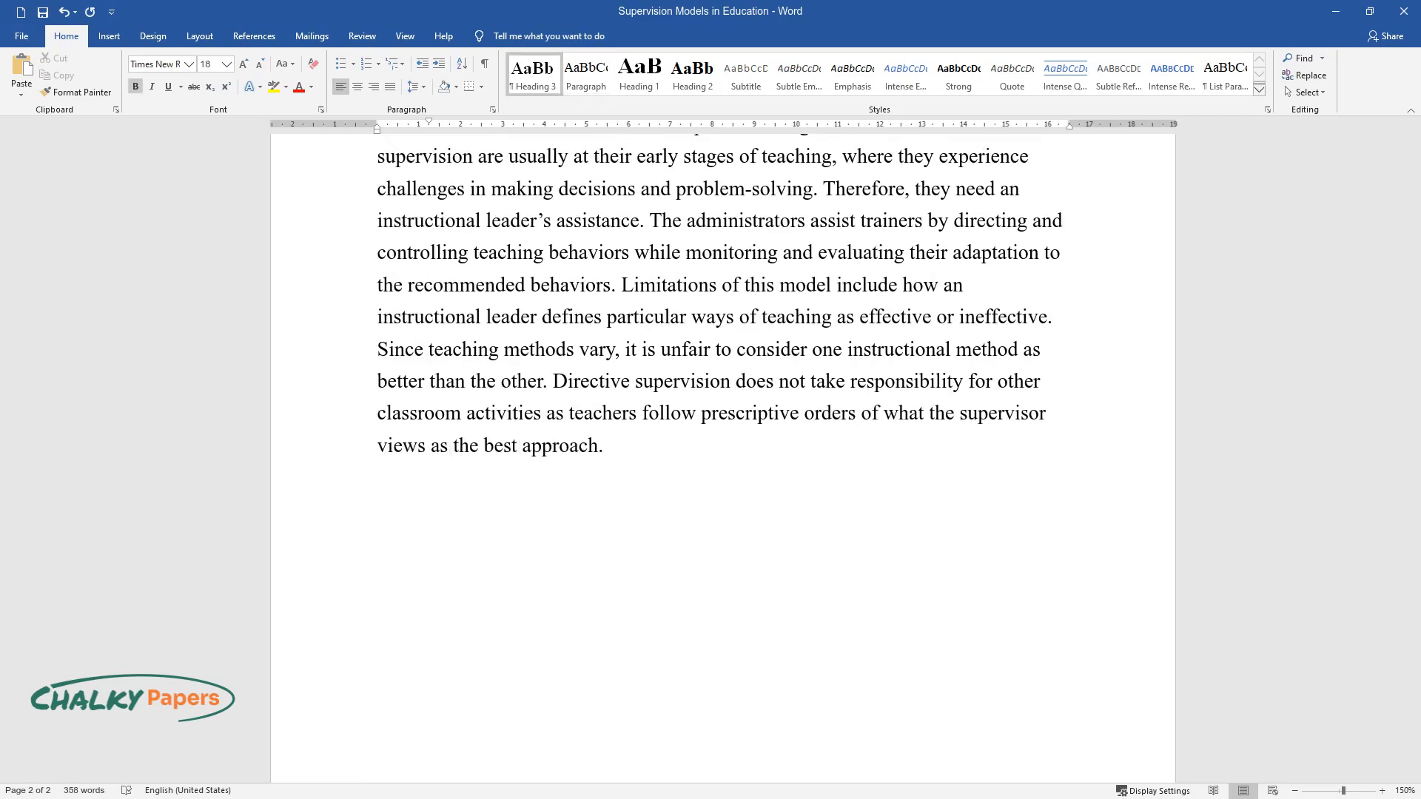
Add the 'Non-Directive Model' heading and describe expert teachers deciding their own goals.
type("Non-Directive Model")
type("The")
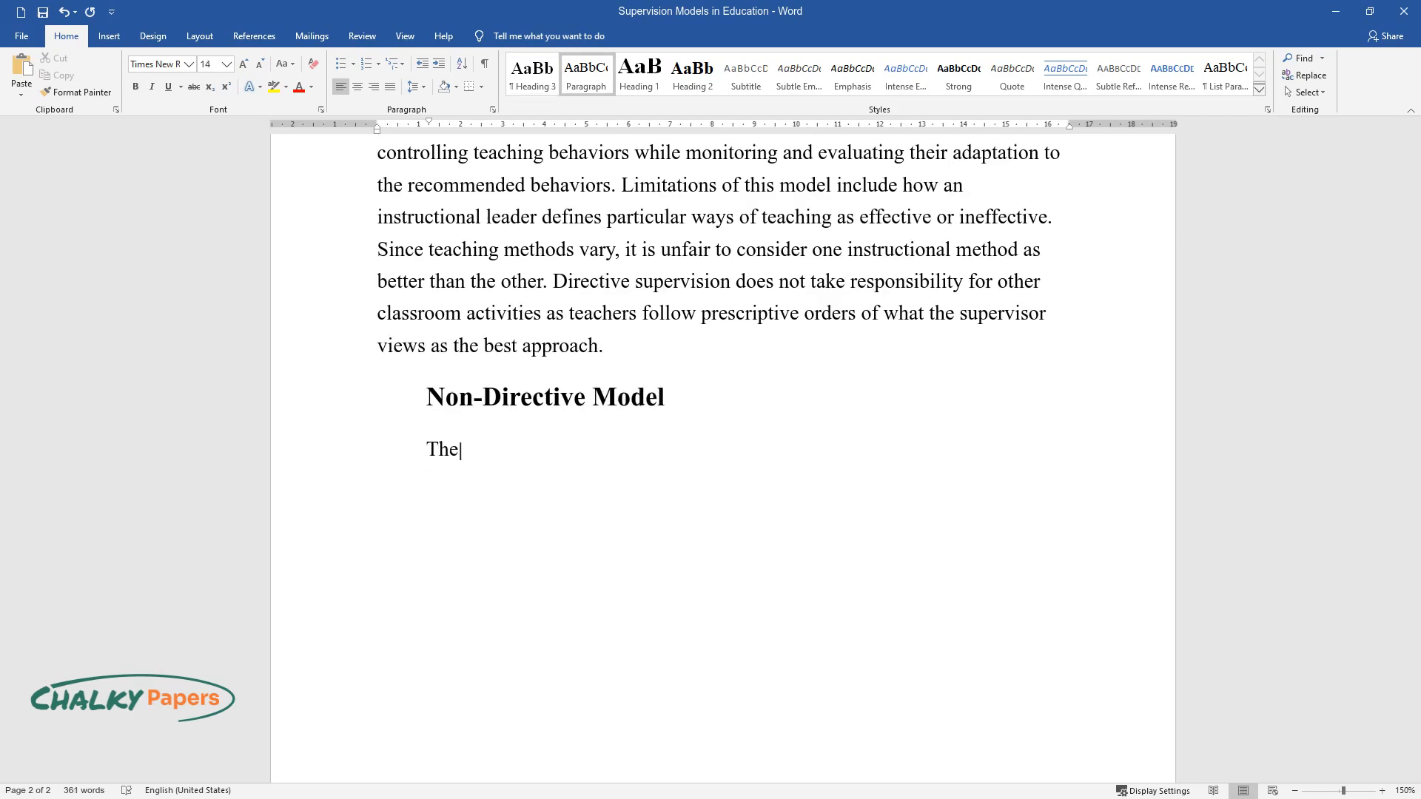
type("non-directive model includes teach")
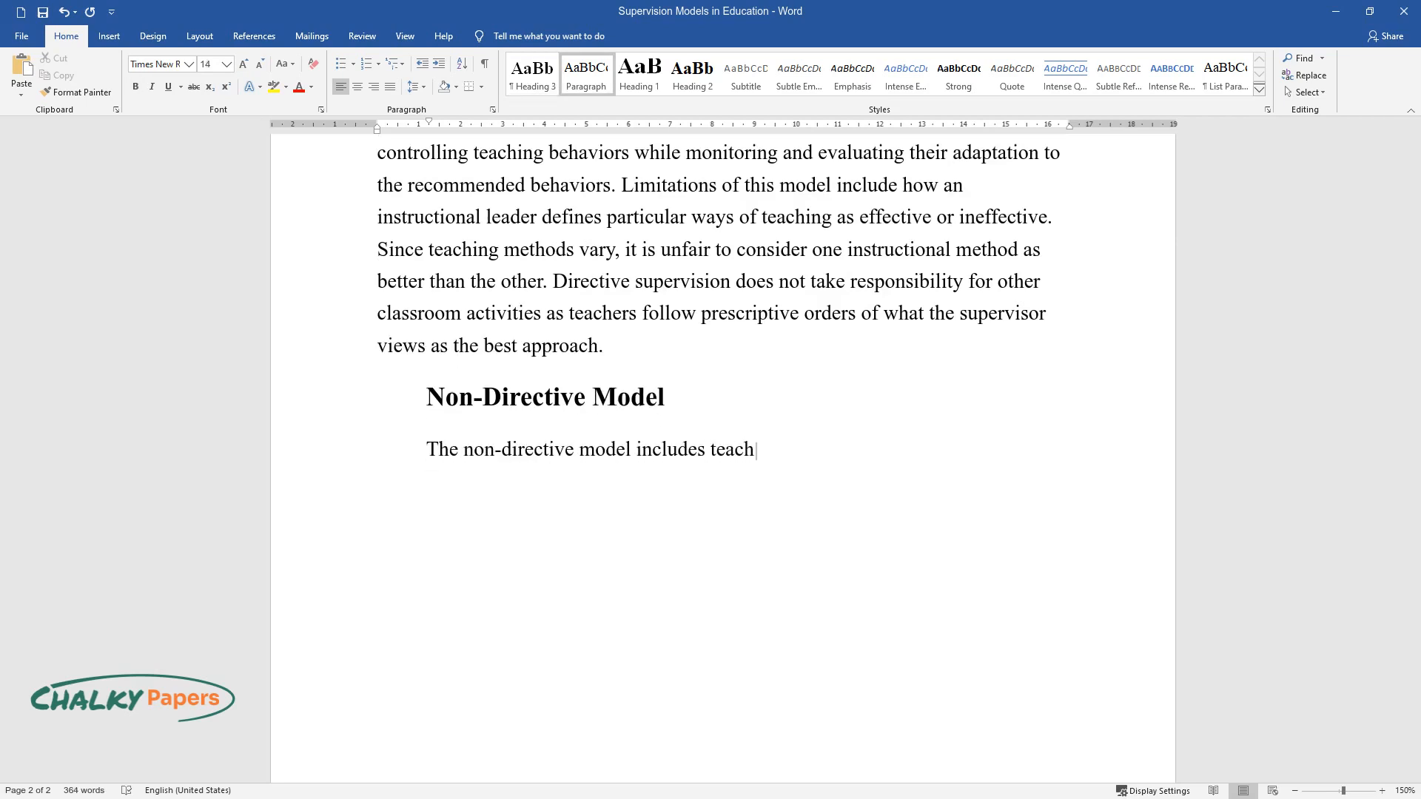
type("ers with higher expertise, abstract")
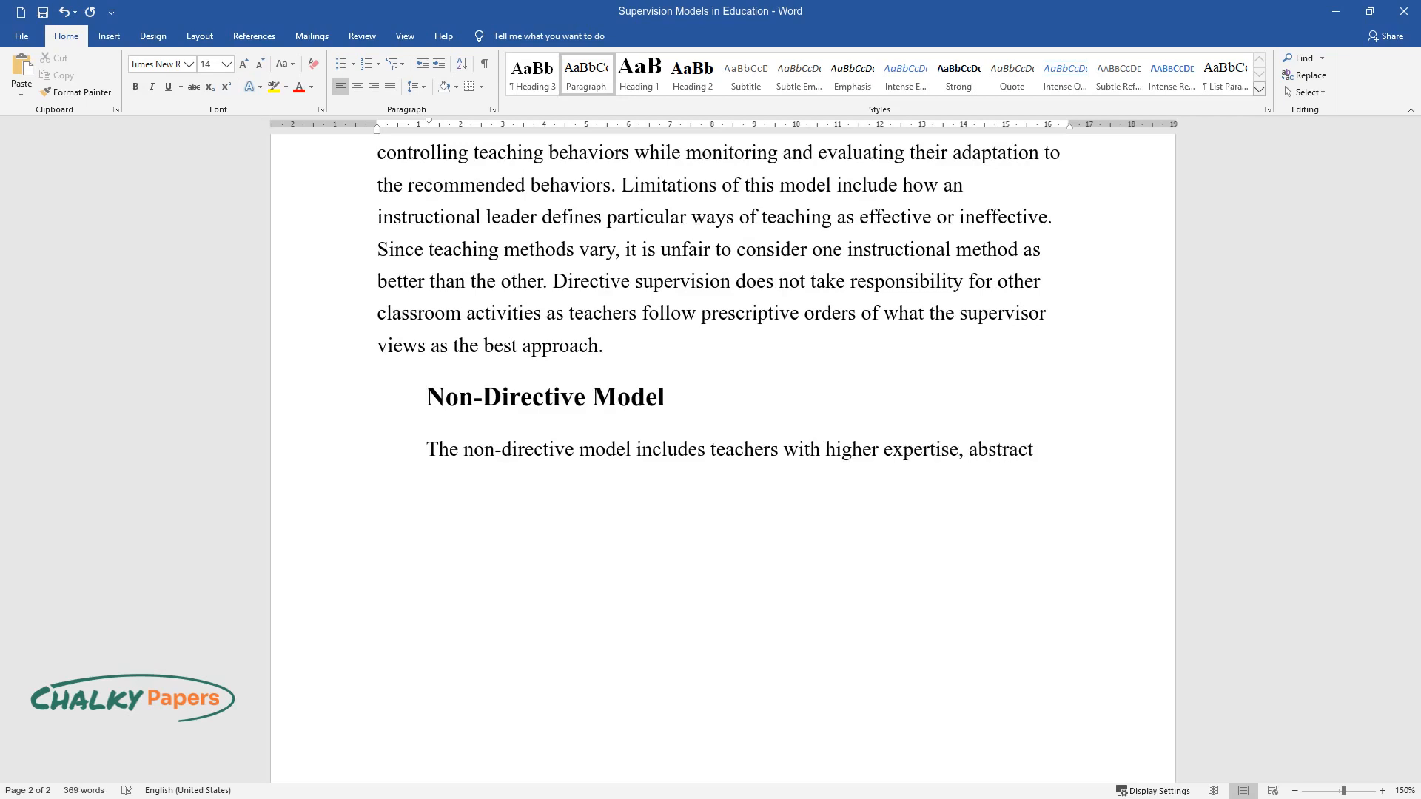
type("thinking, and training commitment")
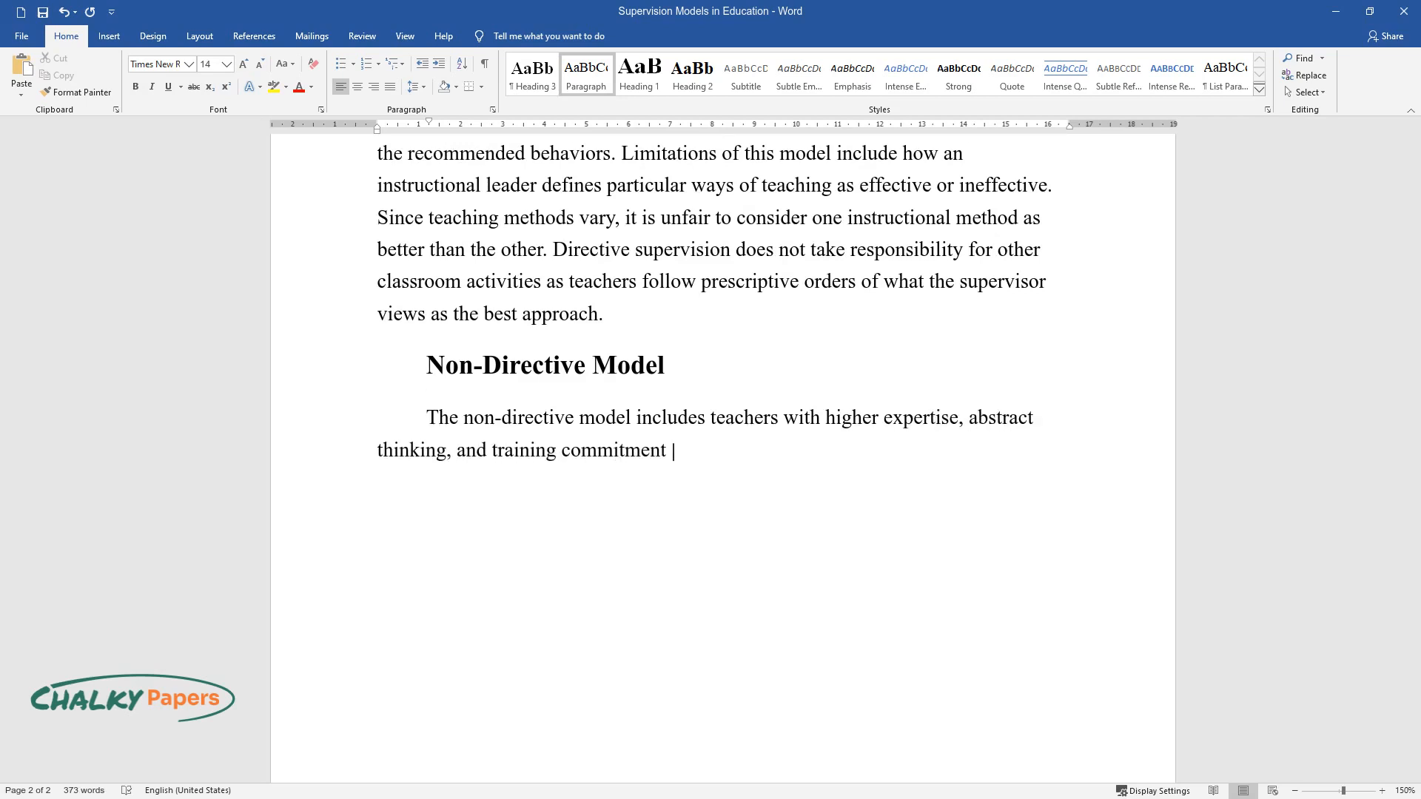
type("and allows them to make decisions r")
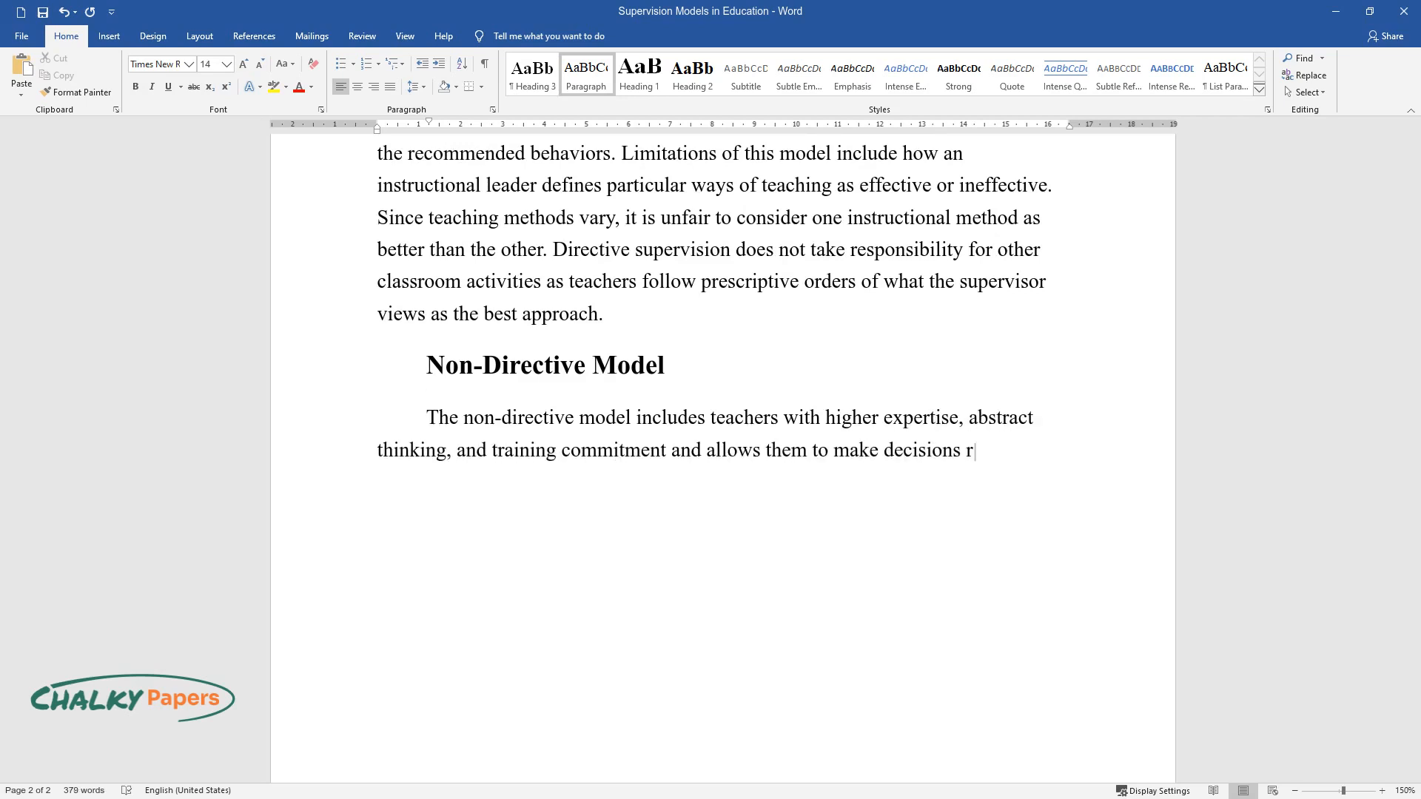
type("egarding the establishment and ways")
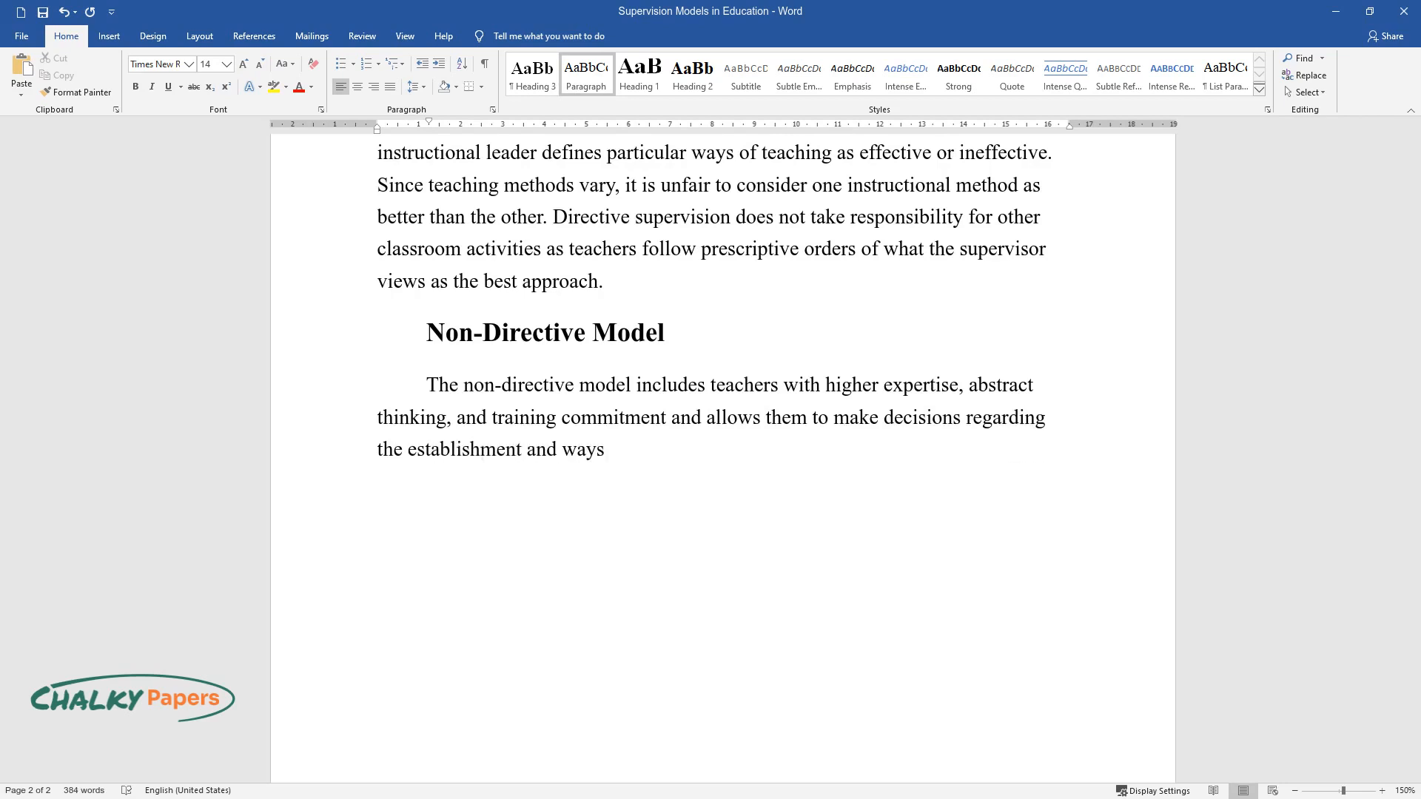
type("of achieving goals at a given time. Supervisors have a")
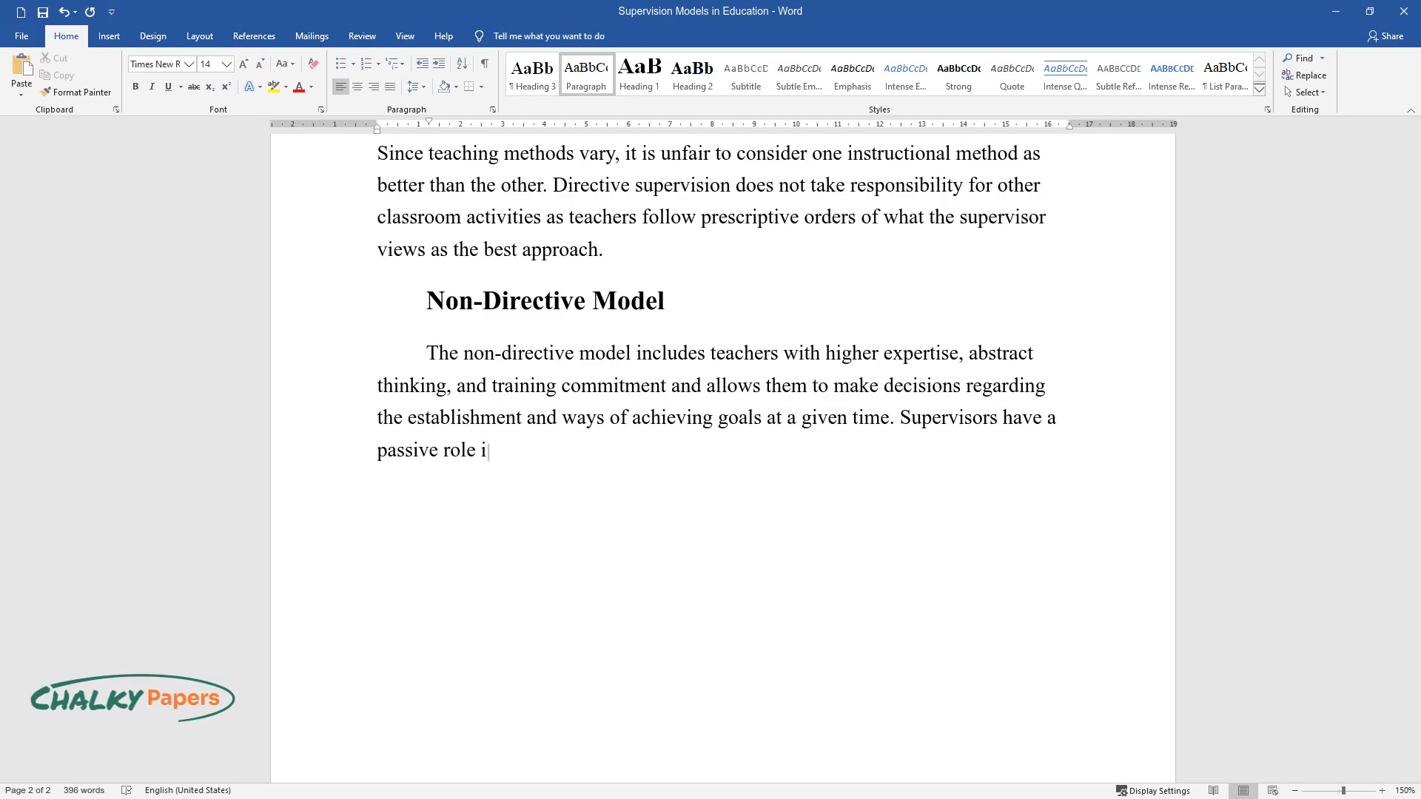
Explain Nestopalova's view of its advantages and the administrator voicing the educator's ideas.
type("n the non-directive approach and only encourage and clarify")
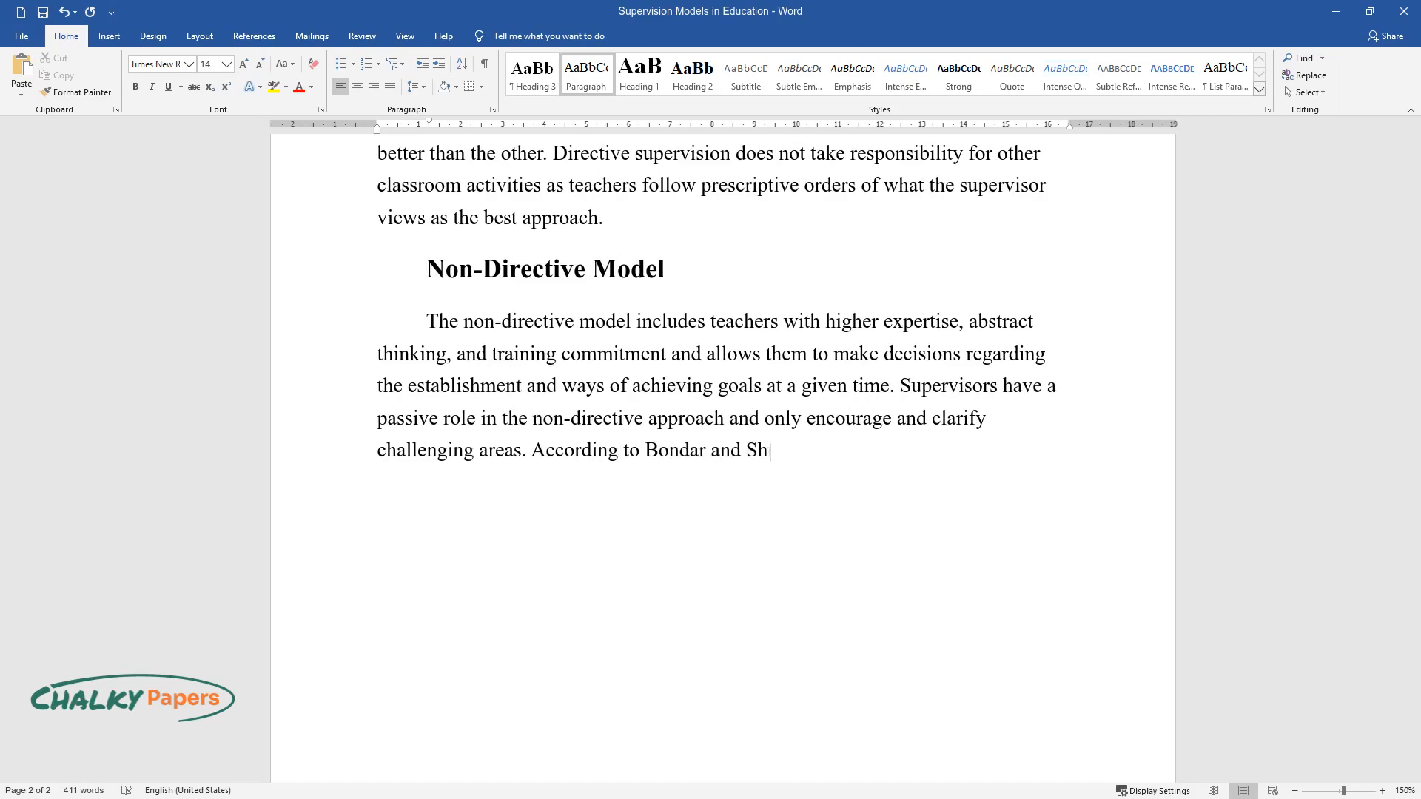
type("estopalova, this approach is advanta")
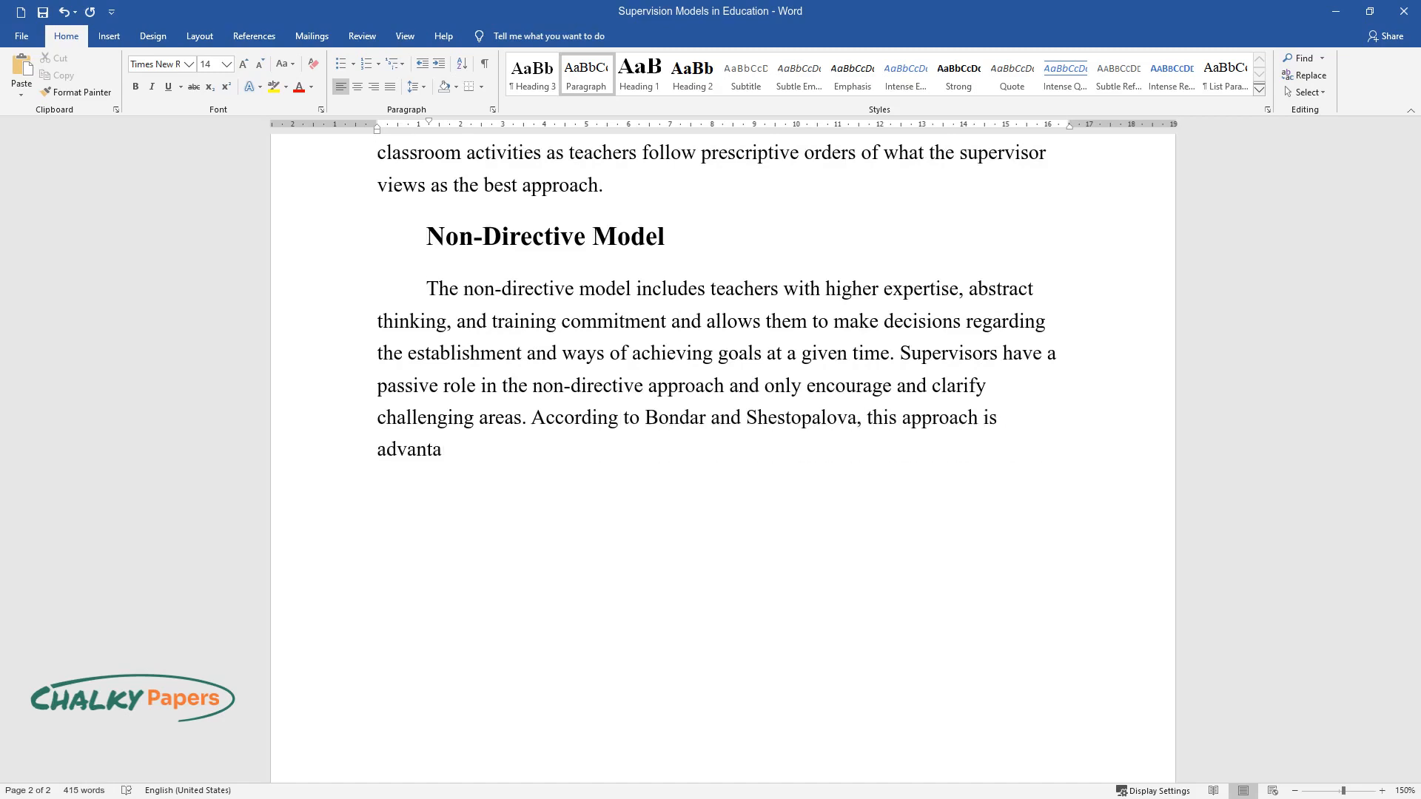
type("geous in helping teachers to unders")
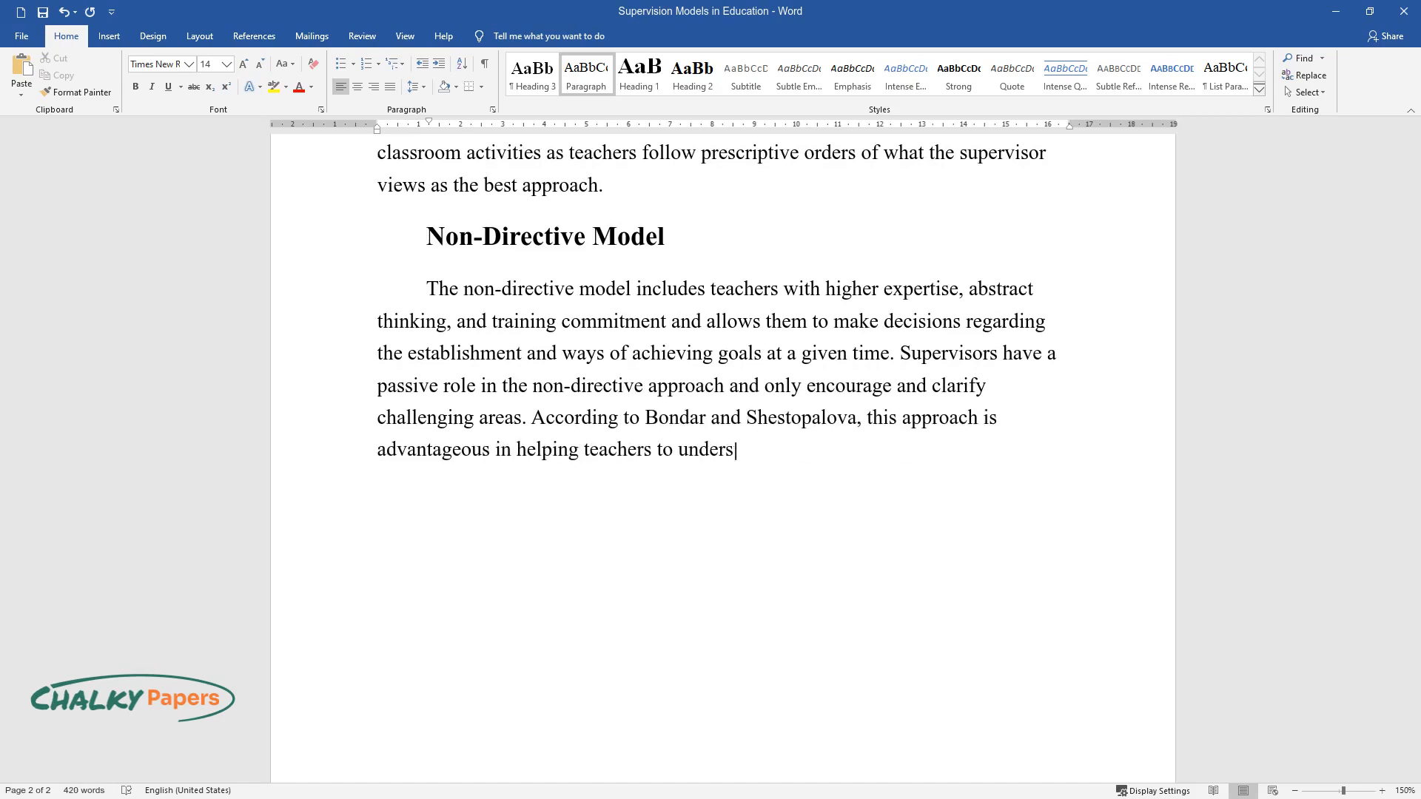
type("tand concepts and ideas more clearly")
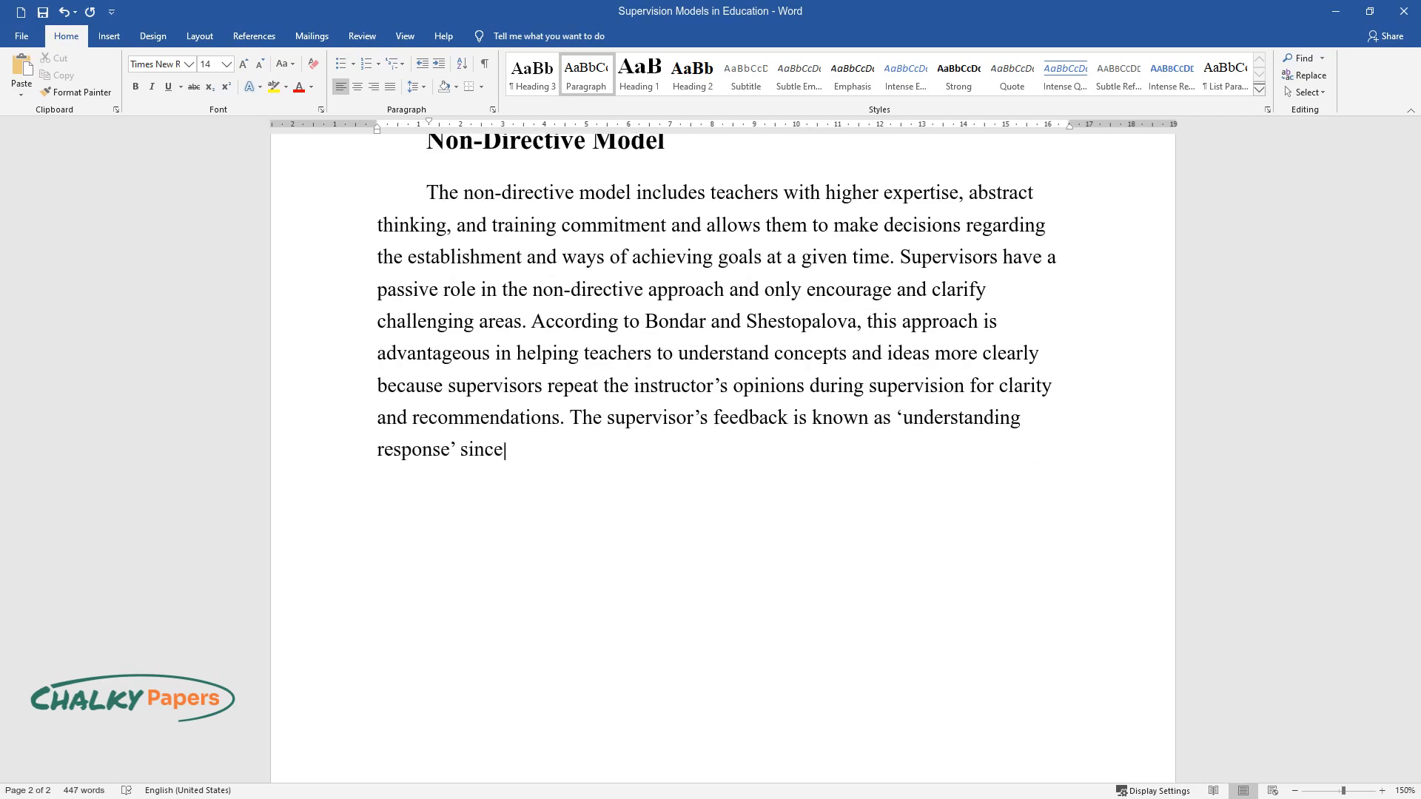
type("the administrator voices the educa")
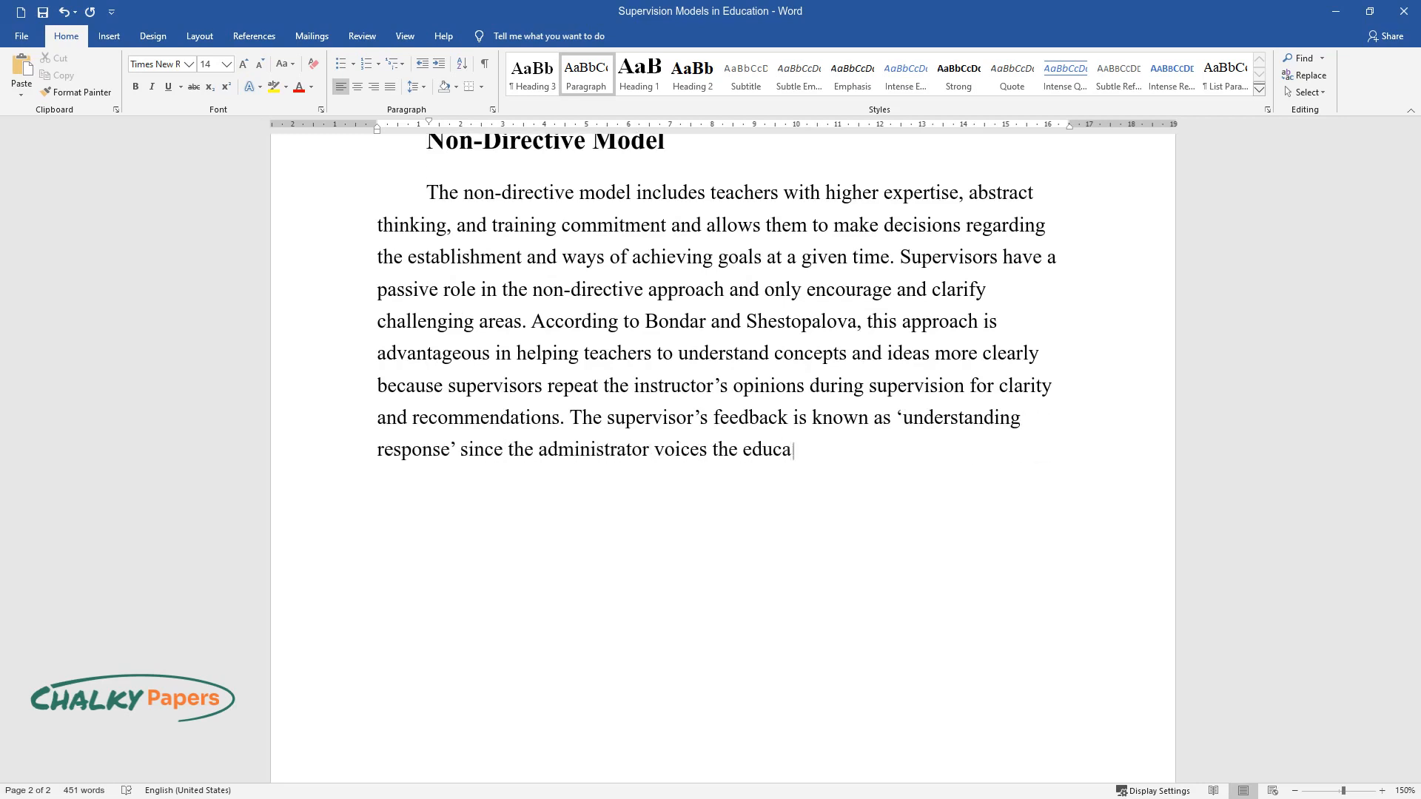
type("tor's ideas to understand their int")
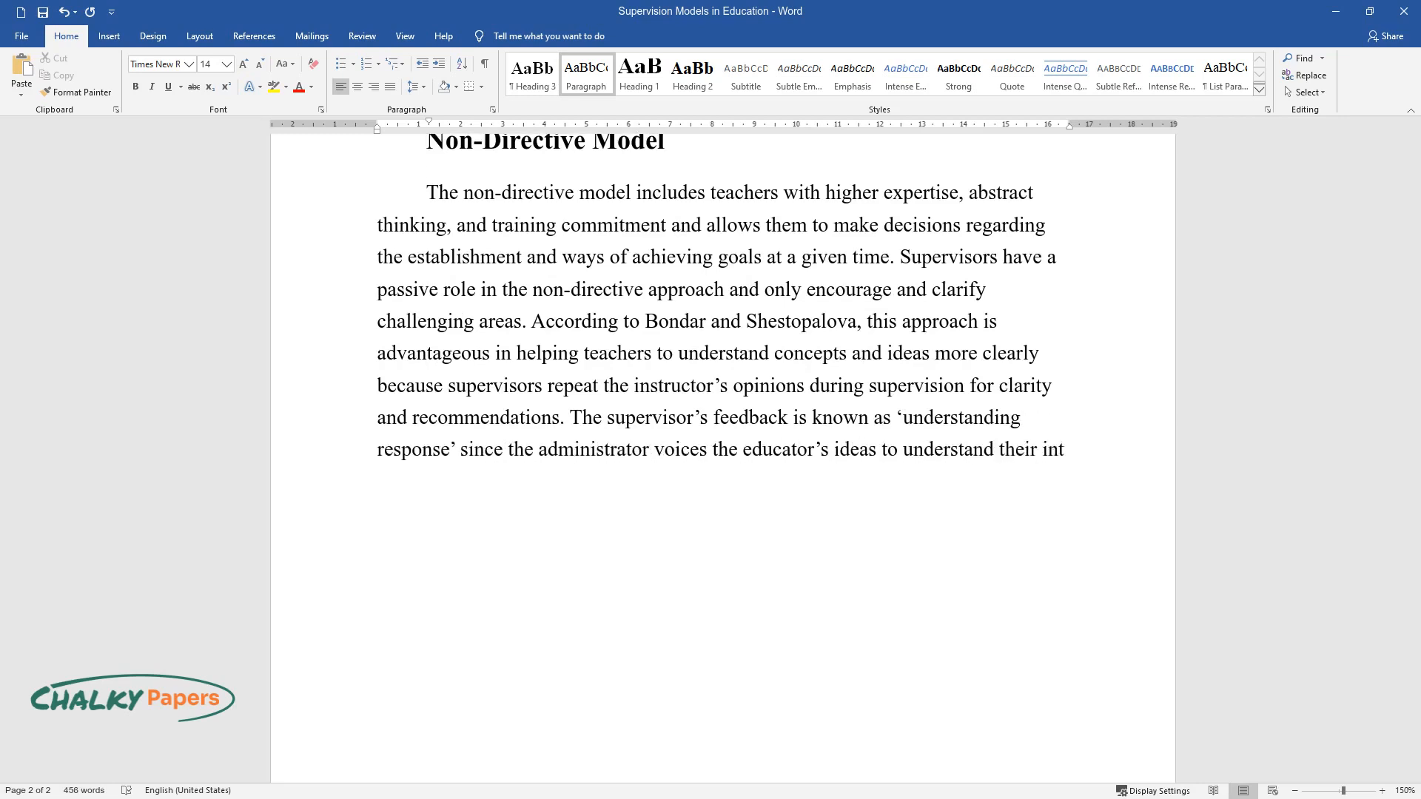
Compare it with the directive model, where one party decides, instead of the collaborative approach.
type("intentions. Although this model allows")
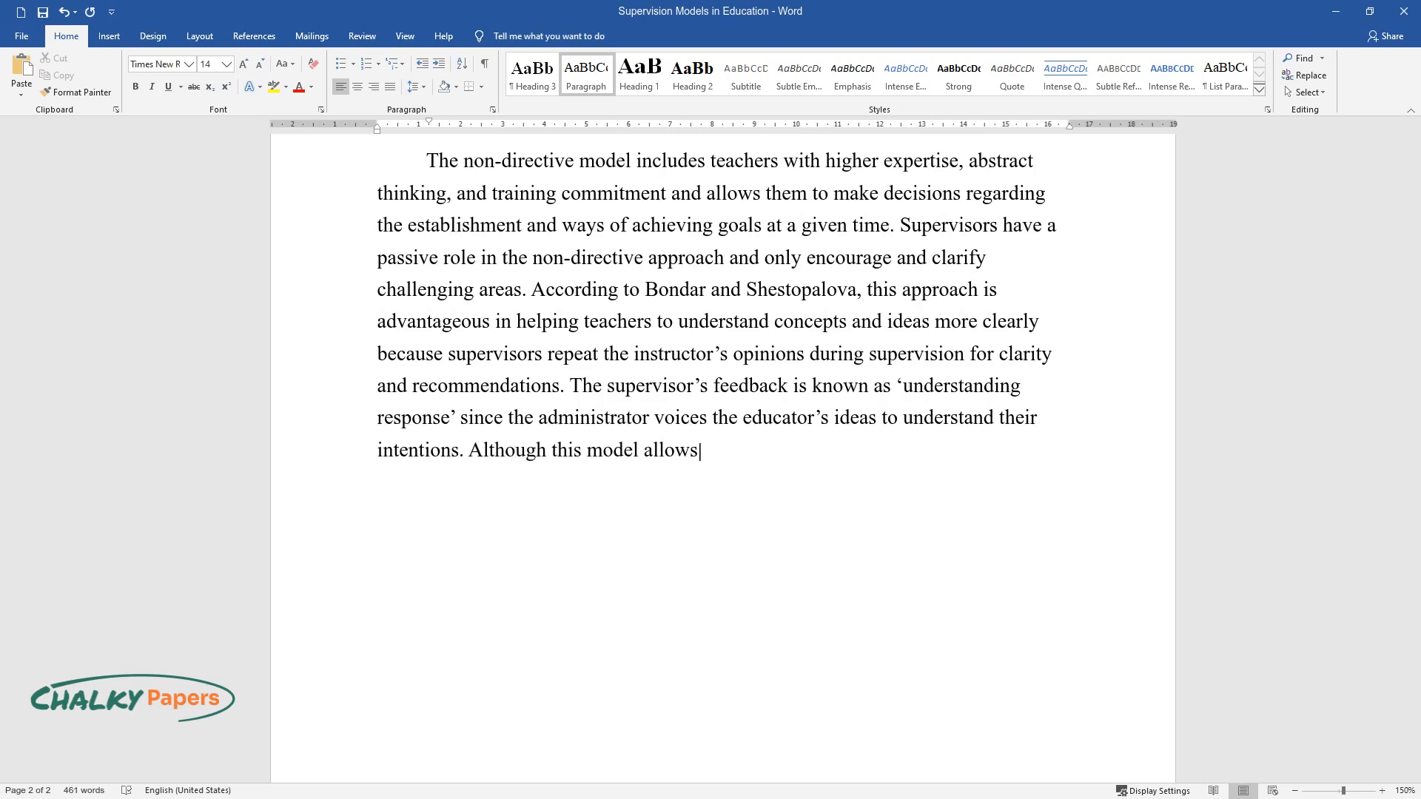
type("the teacher to make the final deci")
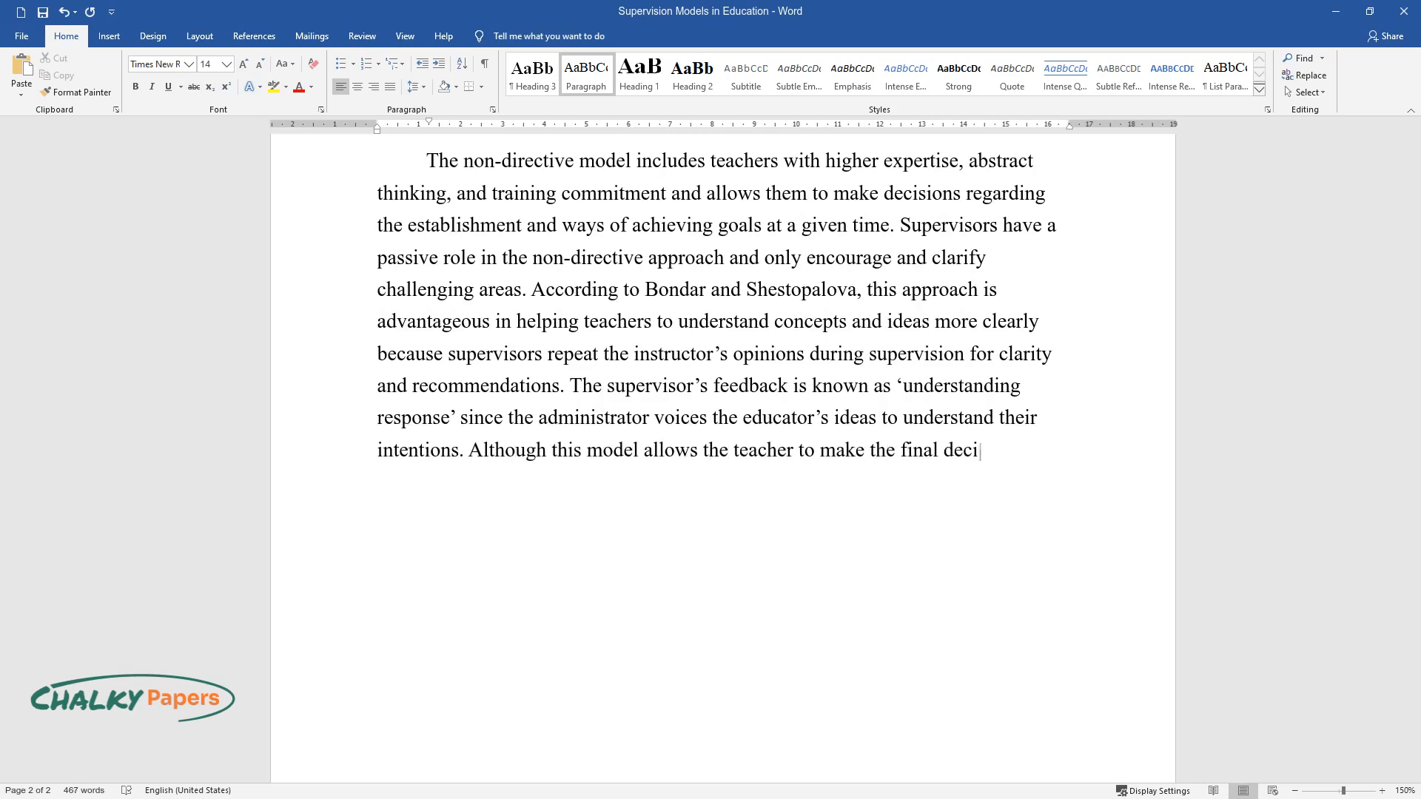
type("sions, it compares to the directive")
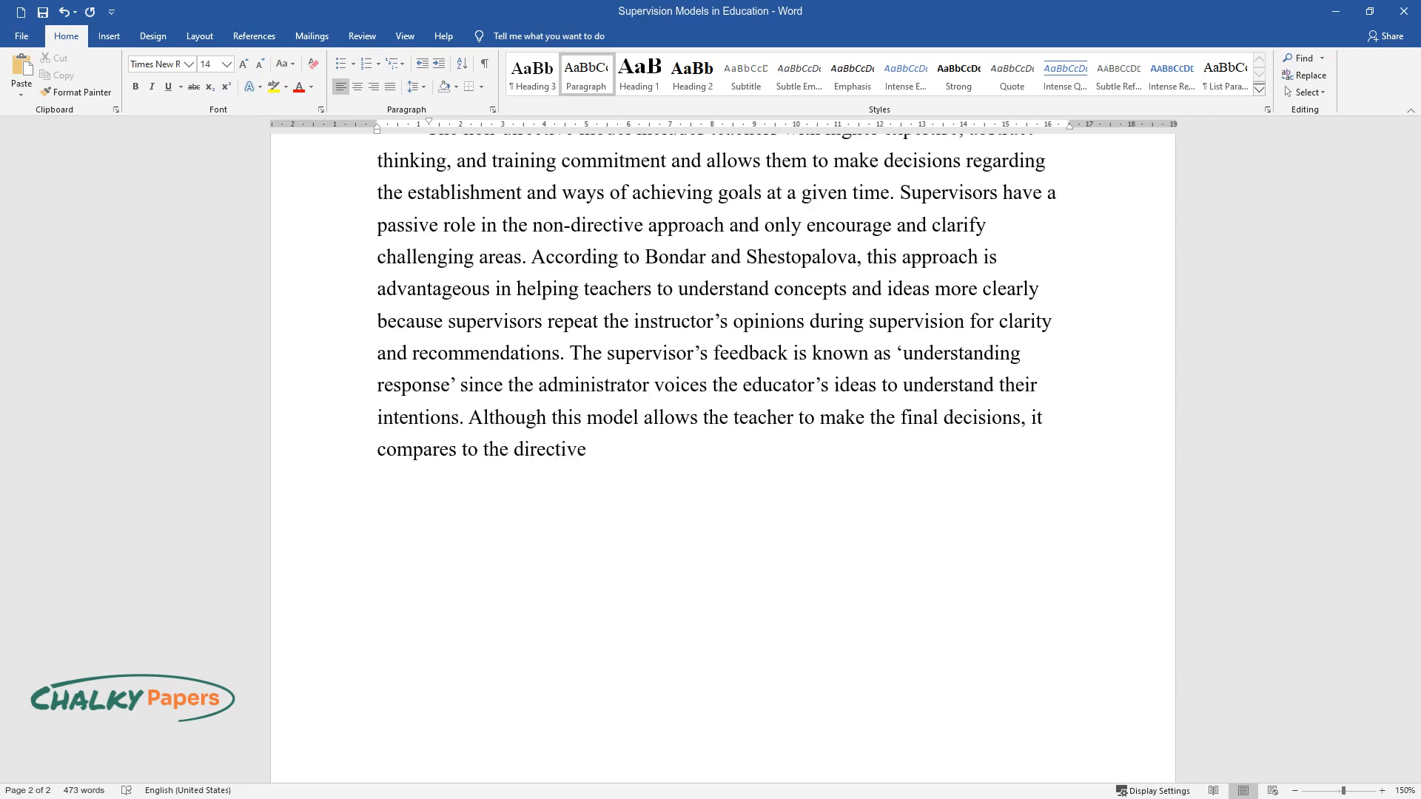
type("model where only one party participates in decision-")
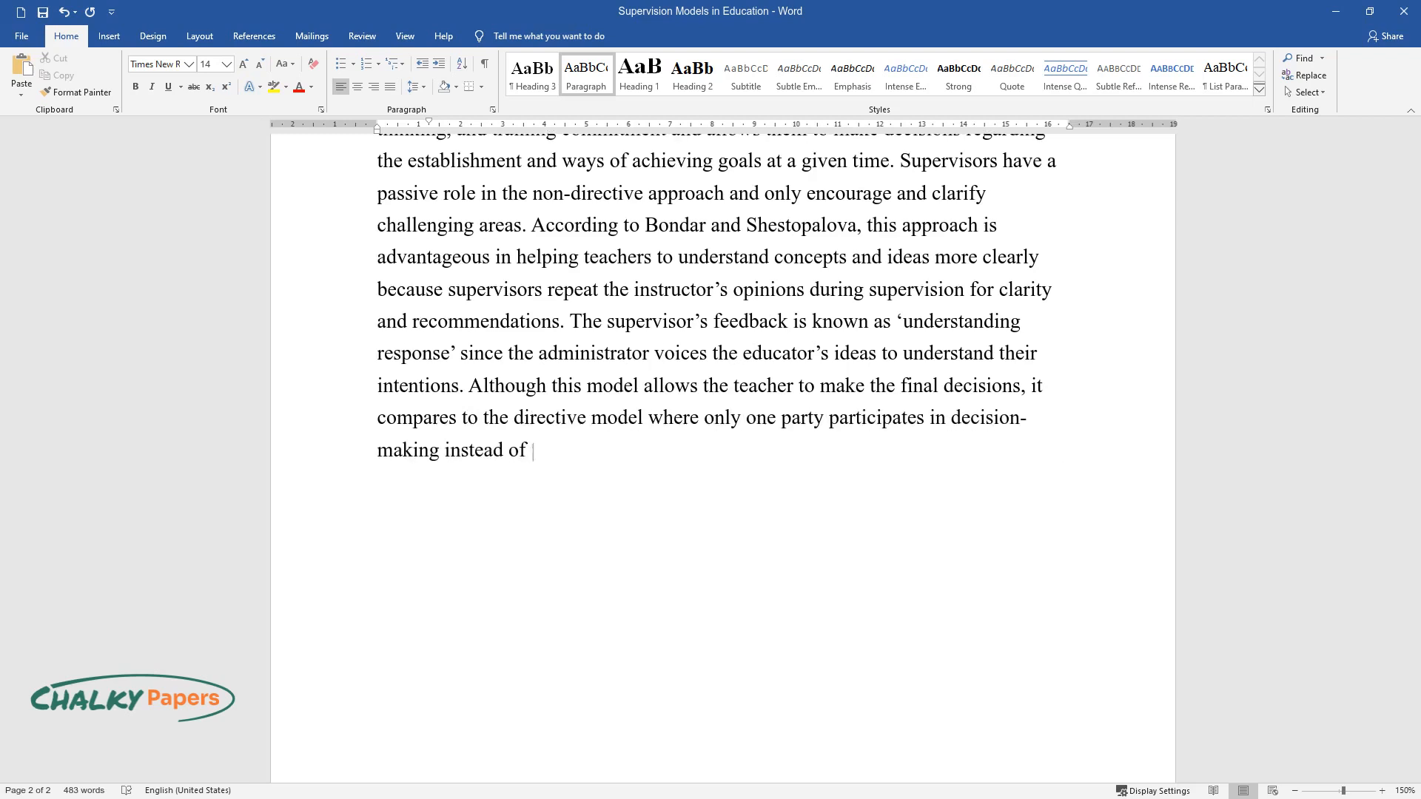
type("sharing ideas like the collaborative approach.")
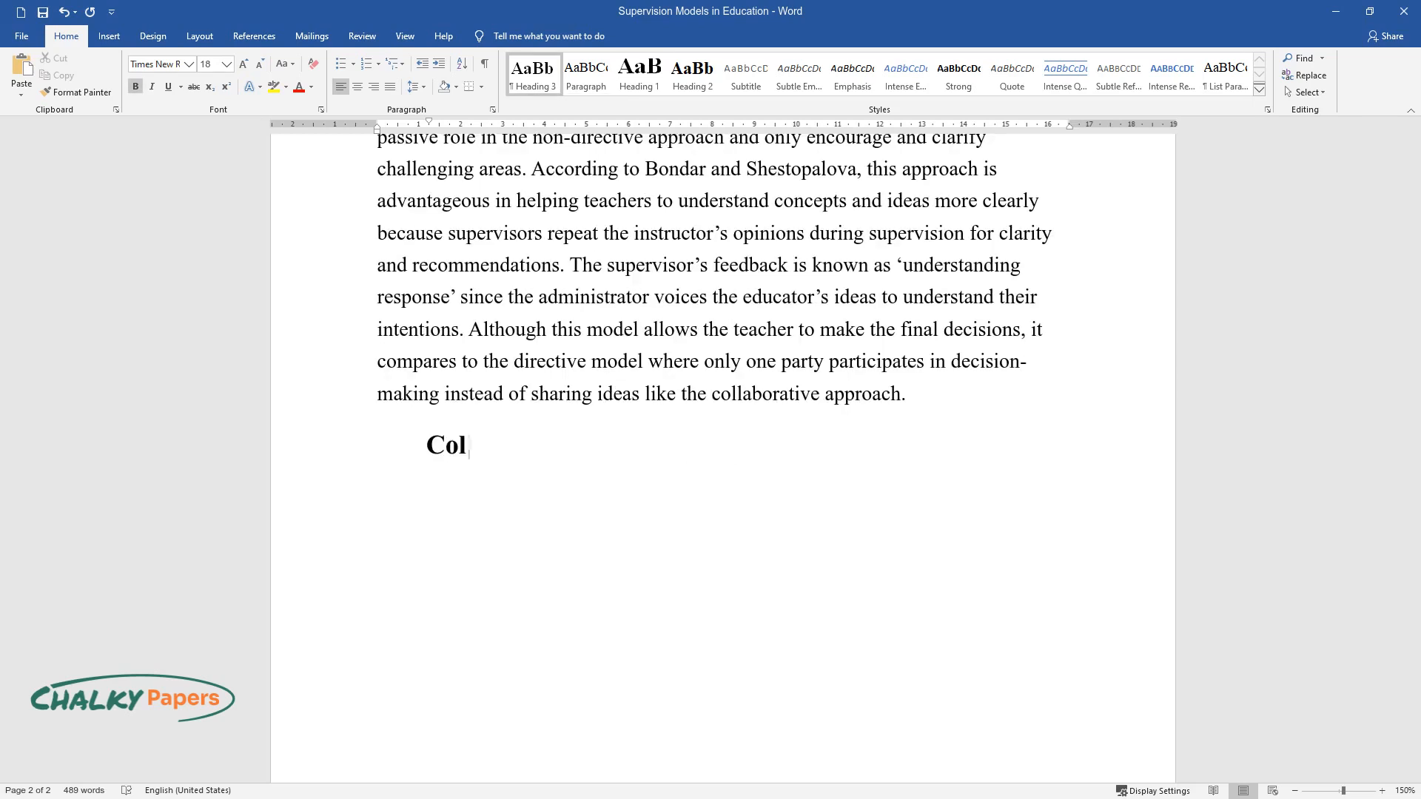
Add the 'Collaborative Model' heading and describe moderate-expertise teachers setting goals with supervisors.
type("laborative Model")
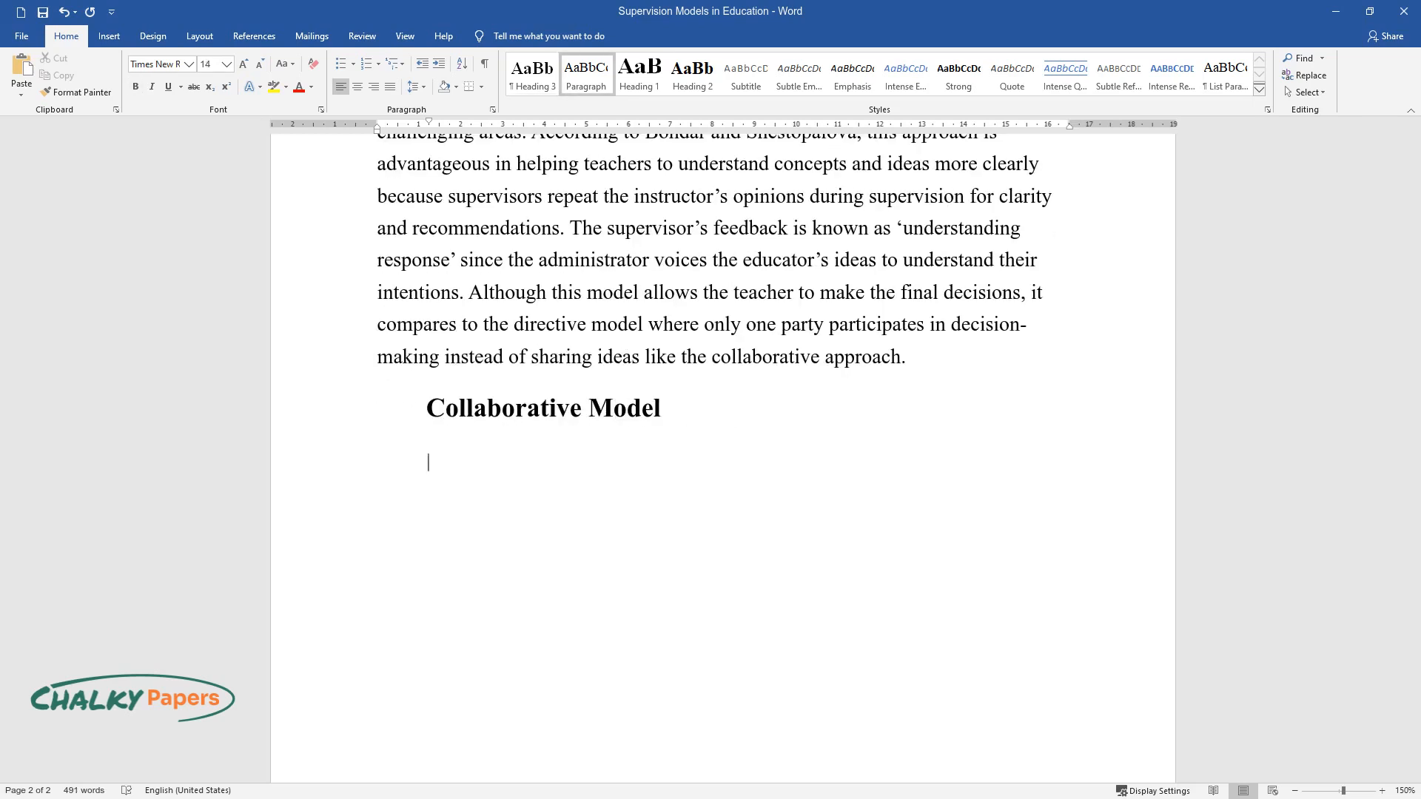
type("This model inclu")
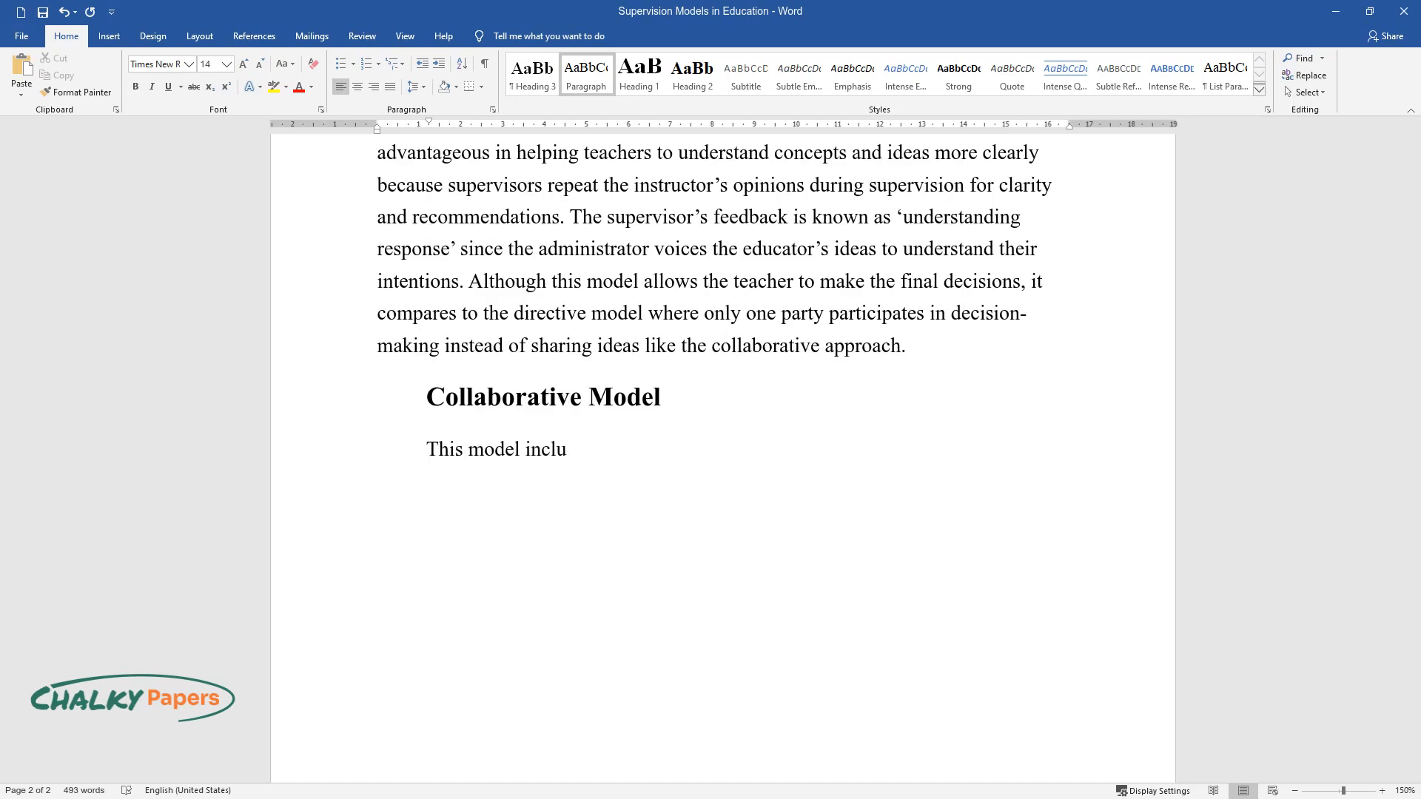
type("des teachers with moderate expertis")
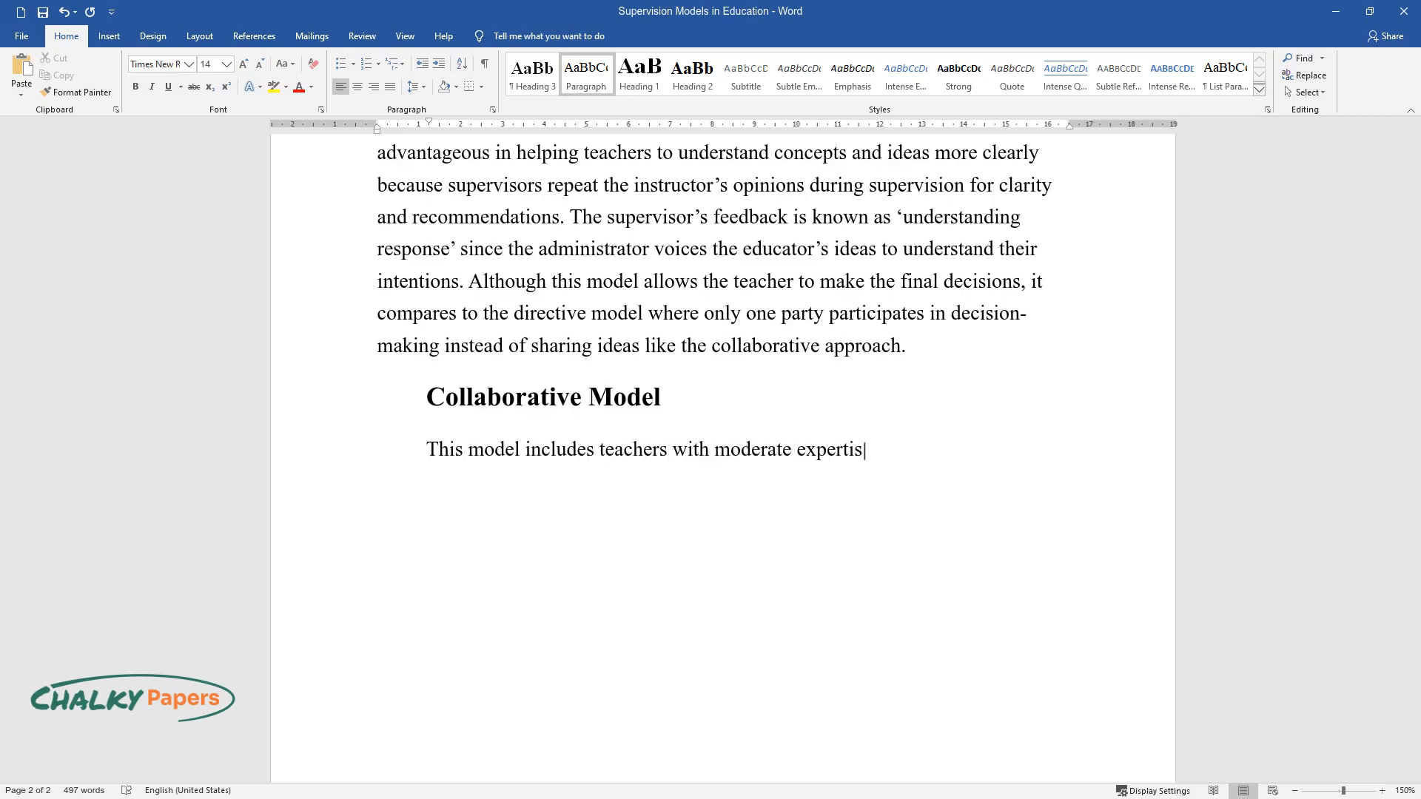
type("e and slightly higher abstract thin")
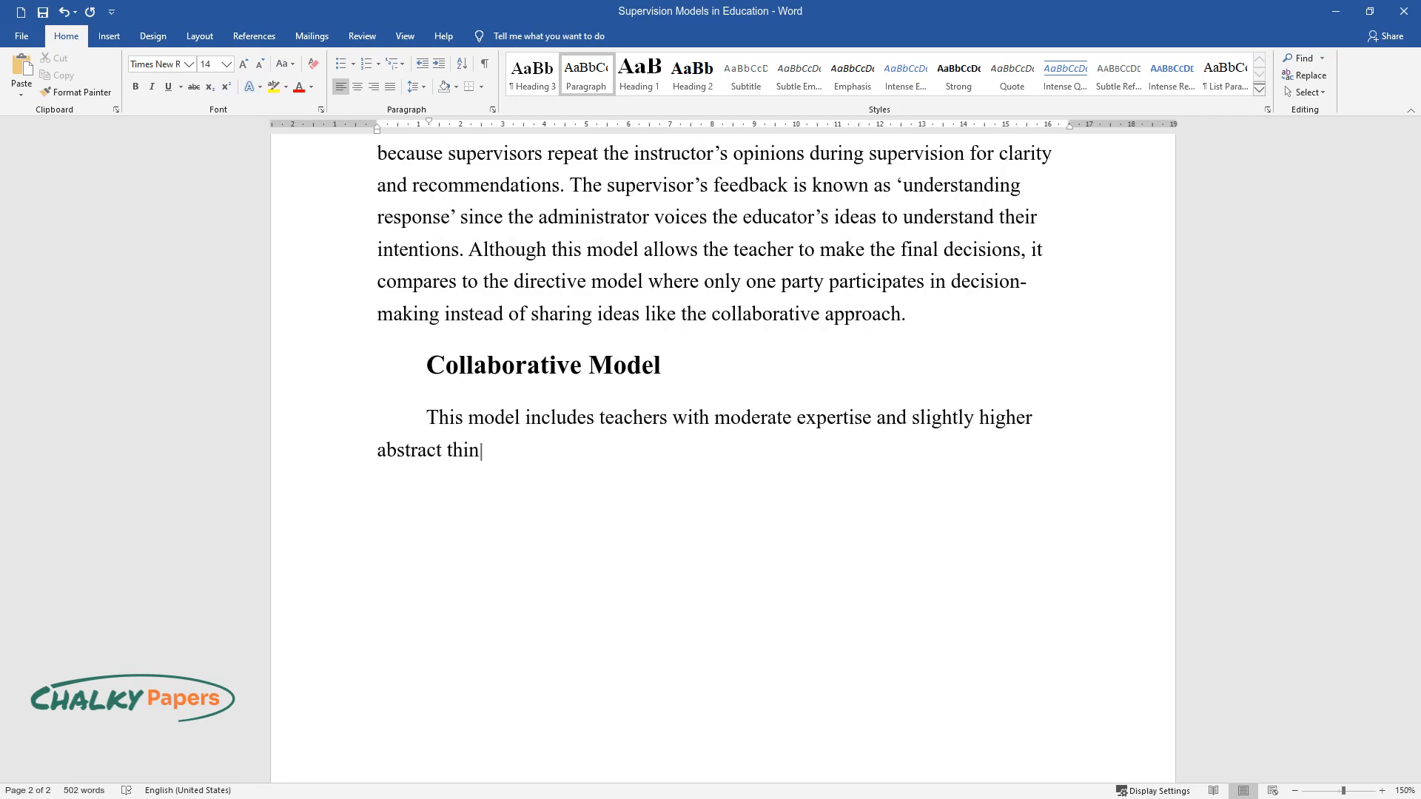
type("king. The supervisor's role in this")
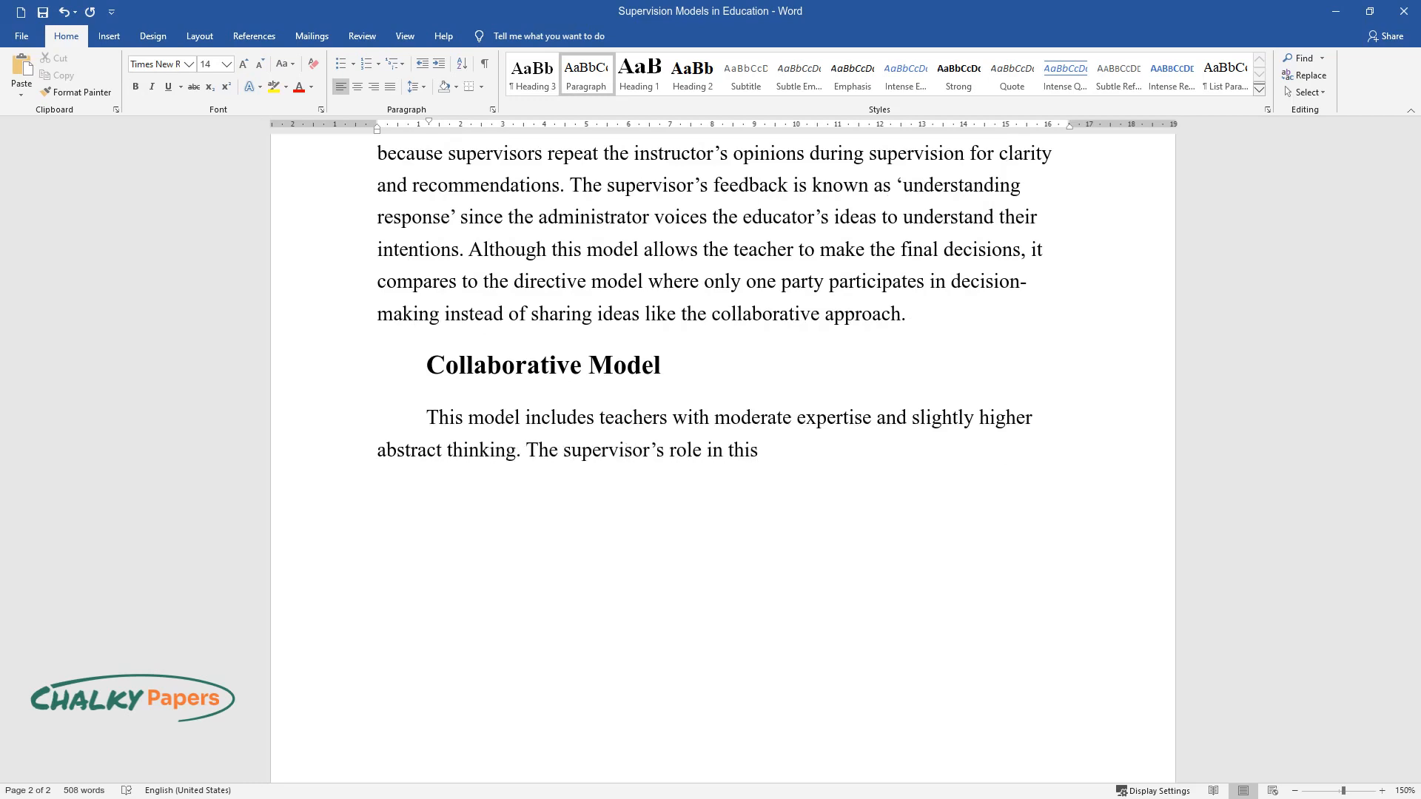
type("model is to collaborate with the t")
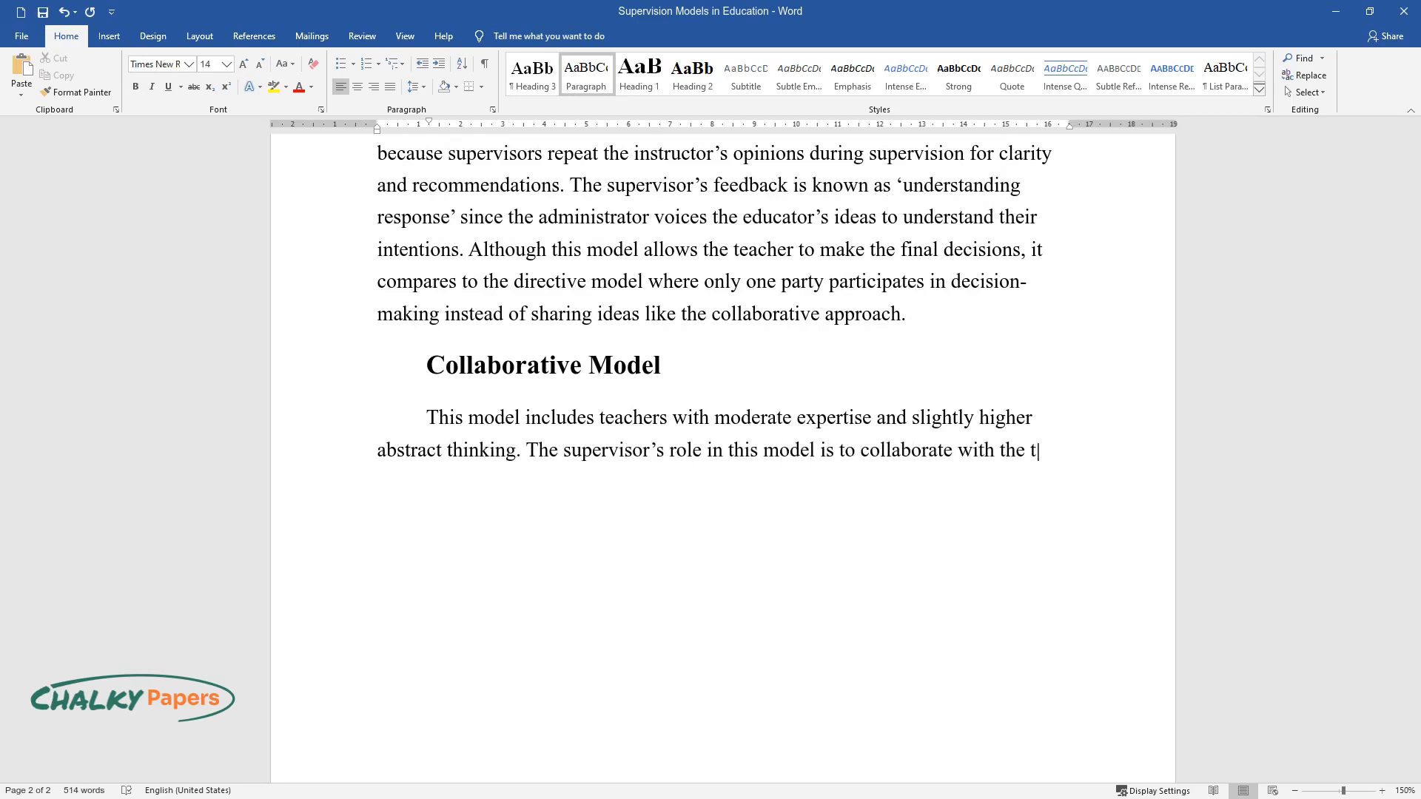
type("rainers in establishing goals, iden")
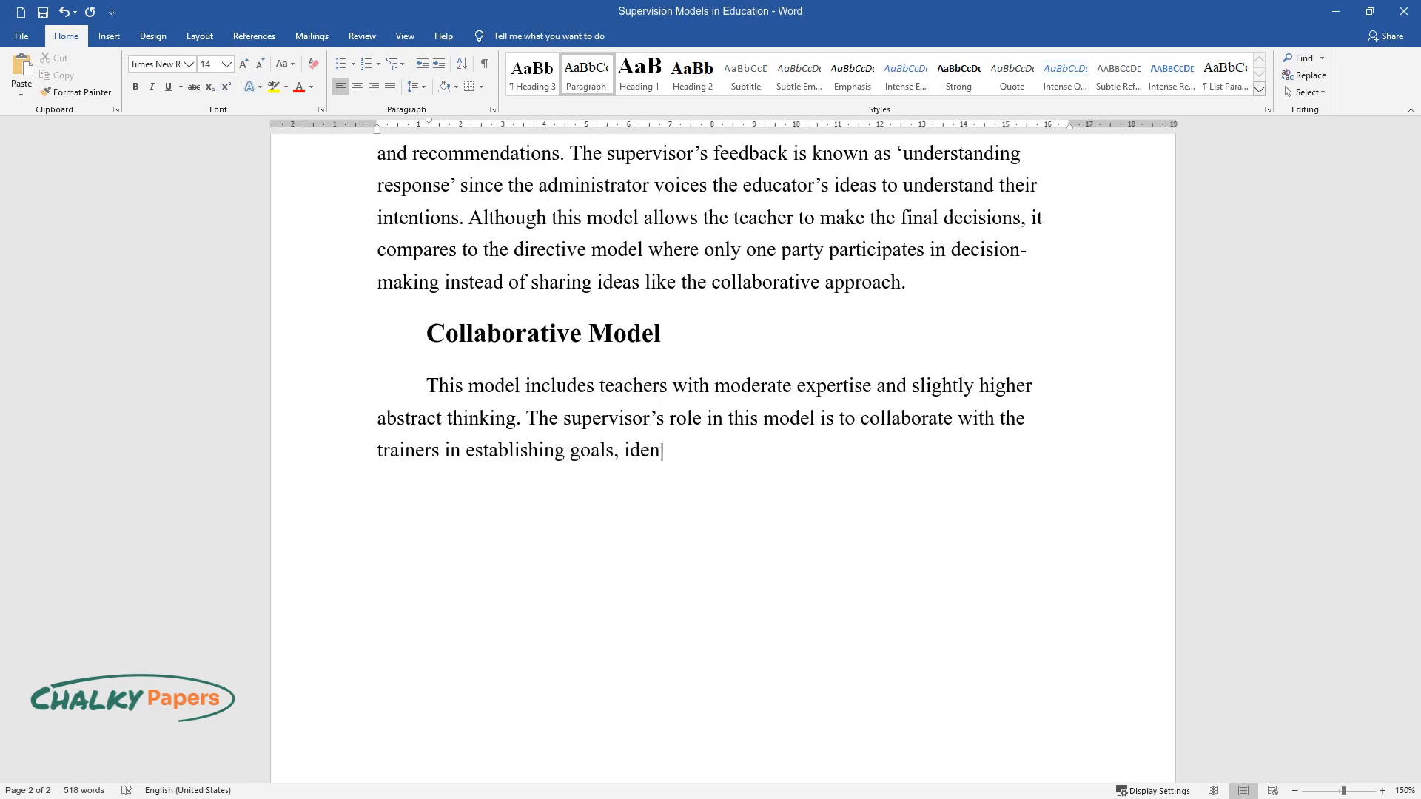
type("tifying ways of achieving the objectives, and the")
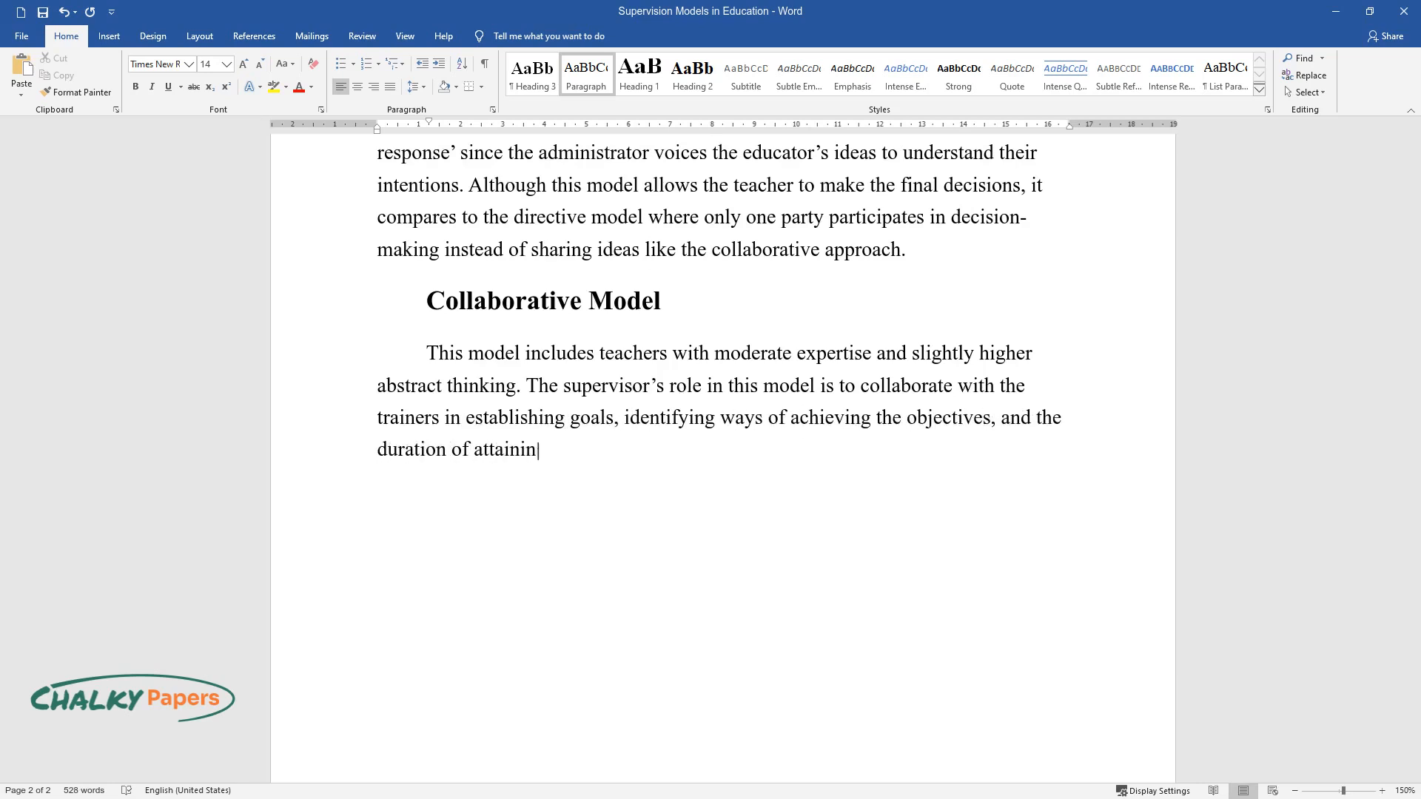
Contrast it with the directive model: teachers and supervisors share opinions on decisions.
type("g the aims. Unlike the directive model, where the teachers")
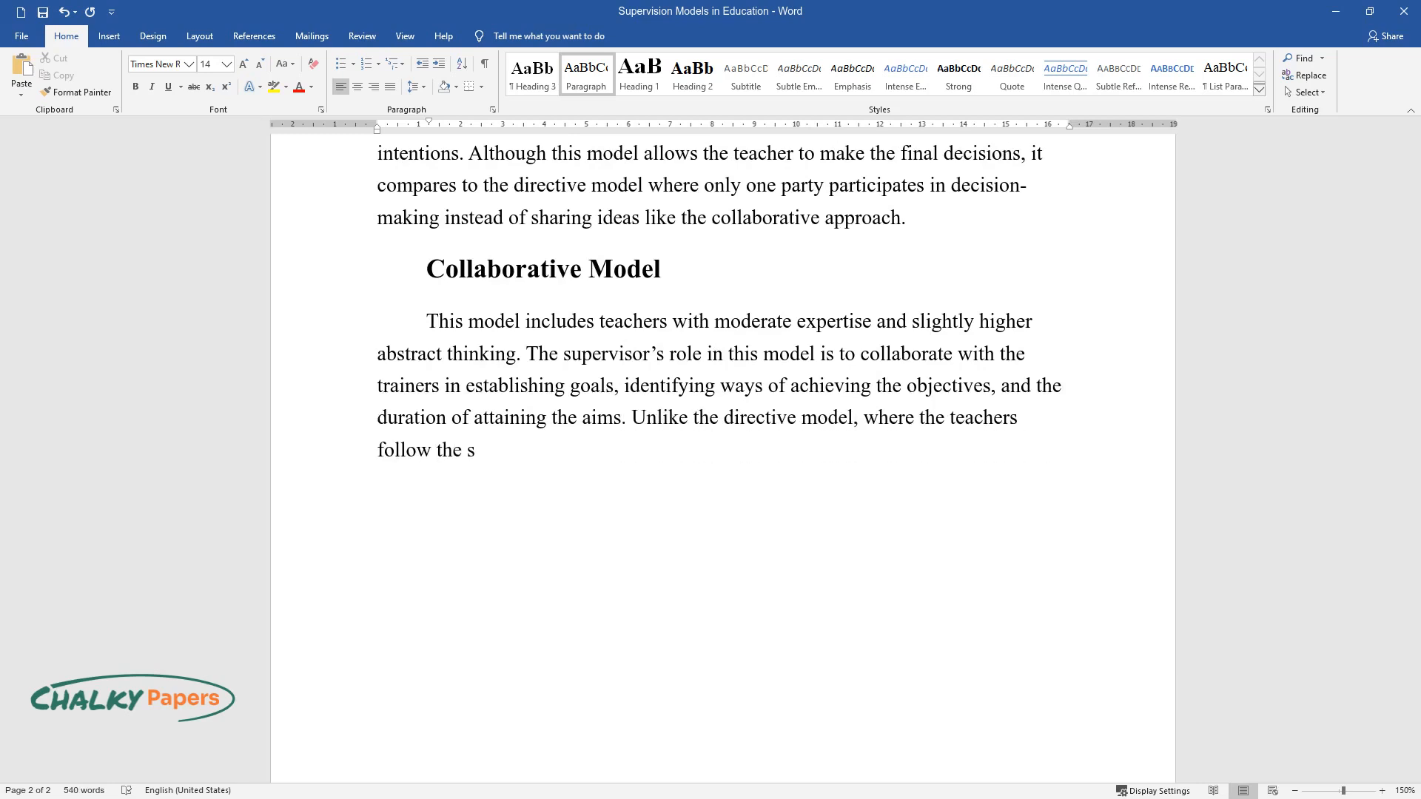
type("upervisors’ ideas, the collaborati")
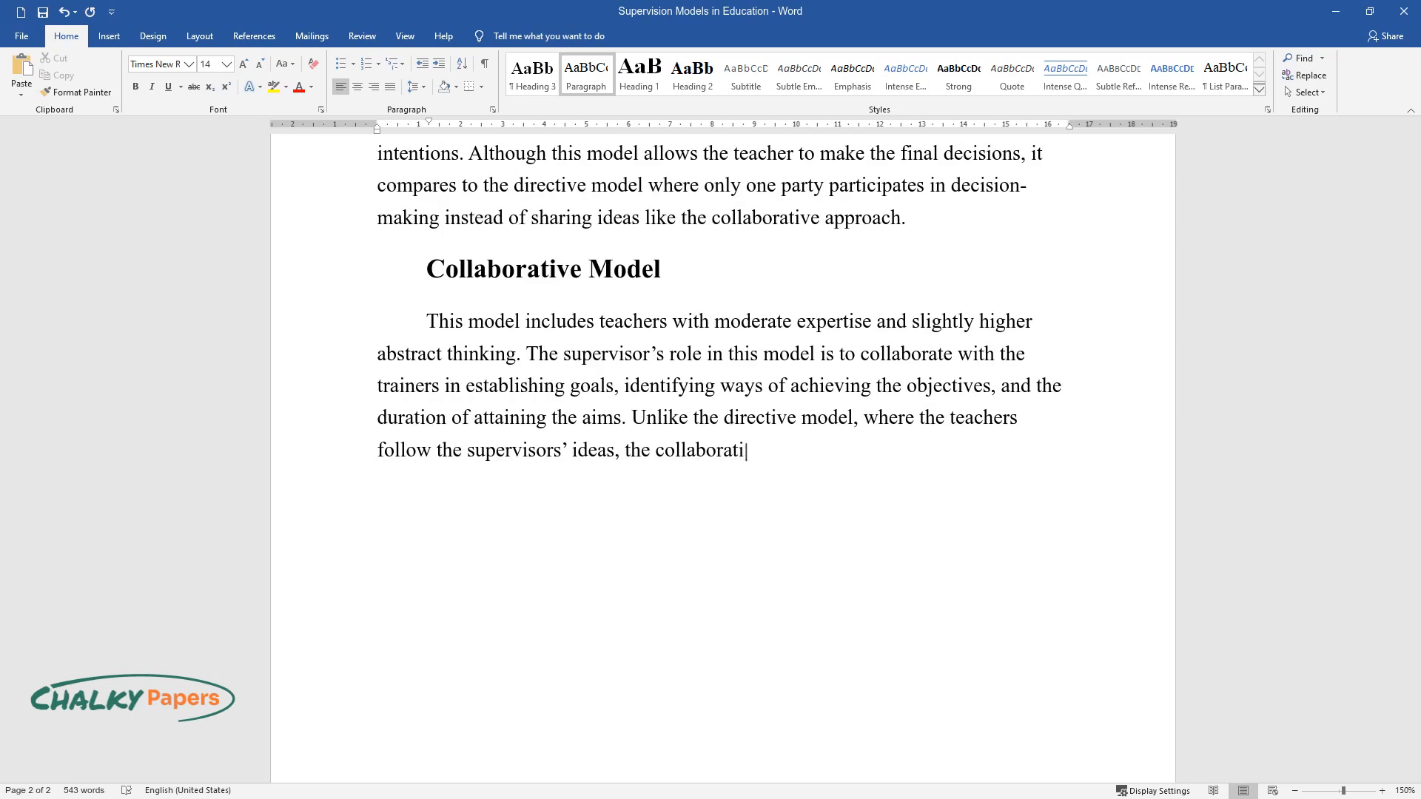
type("ve approach involves both the teache")
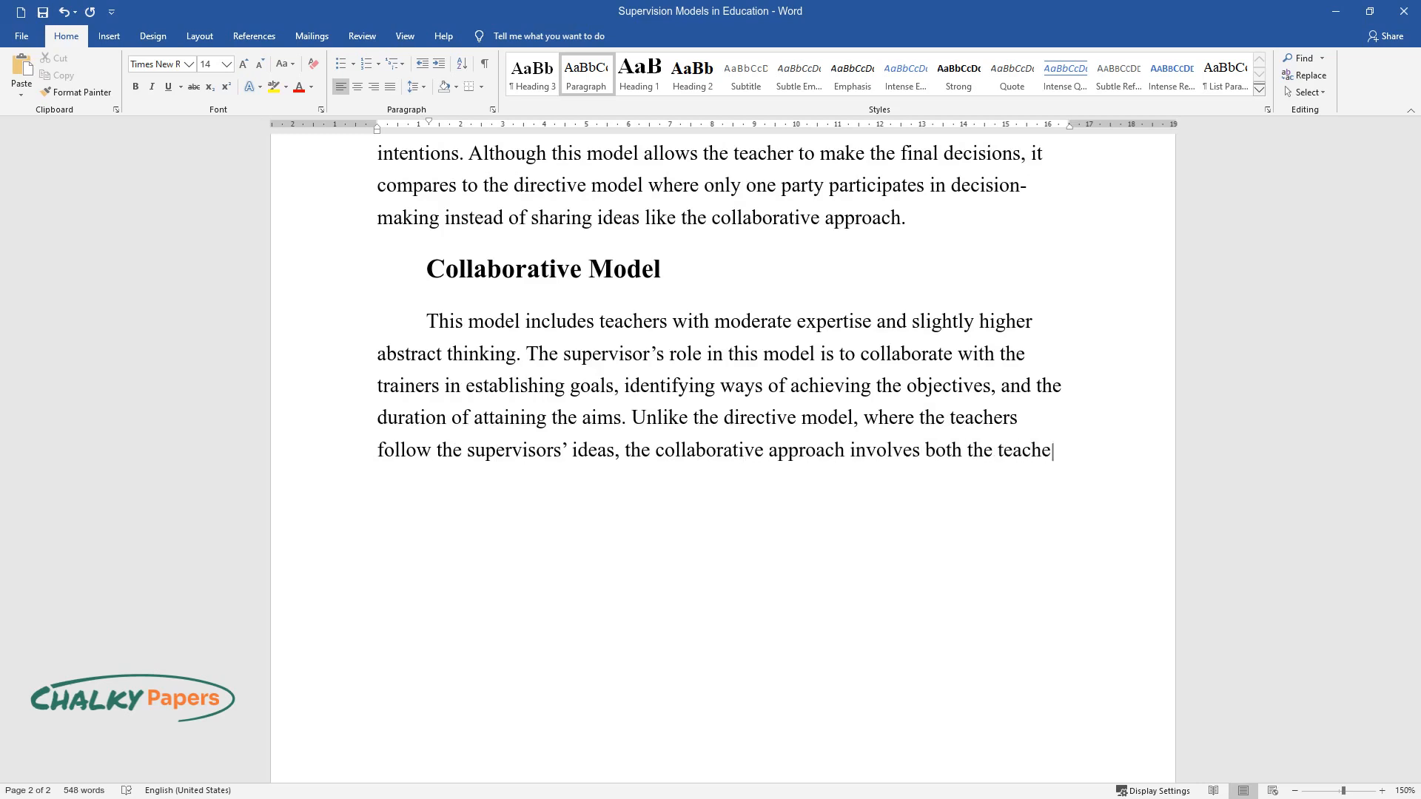
type("rs and supervisors sharing opinions")
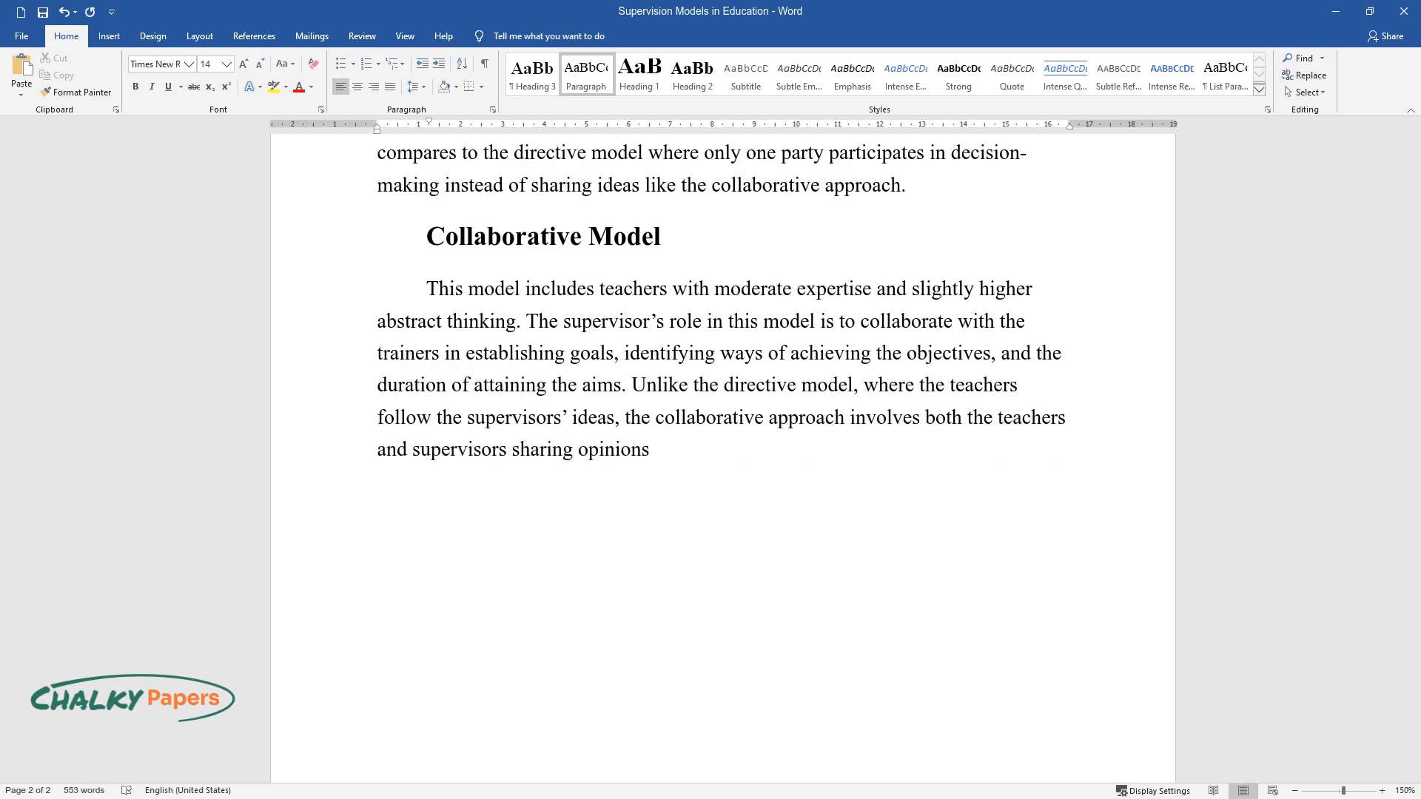
type("to develop decision-making and pr")
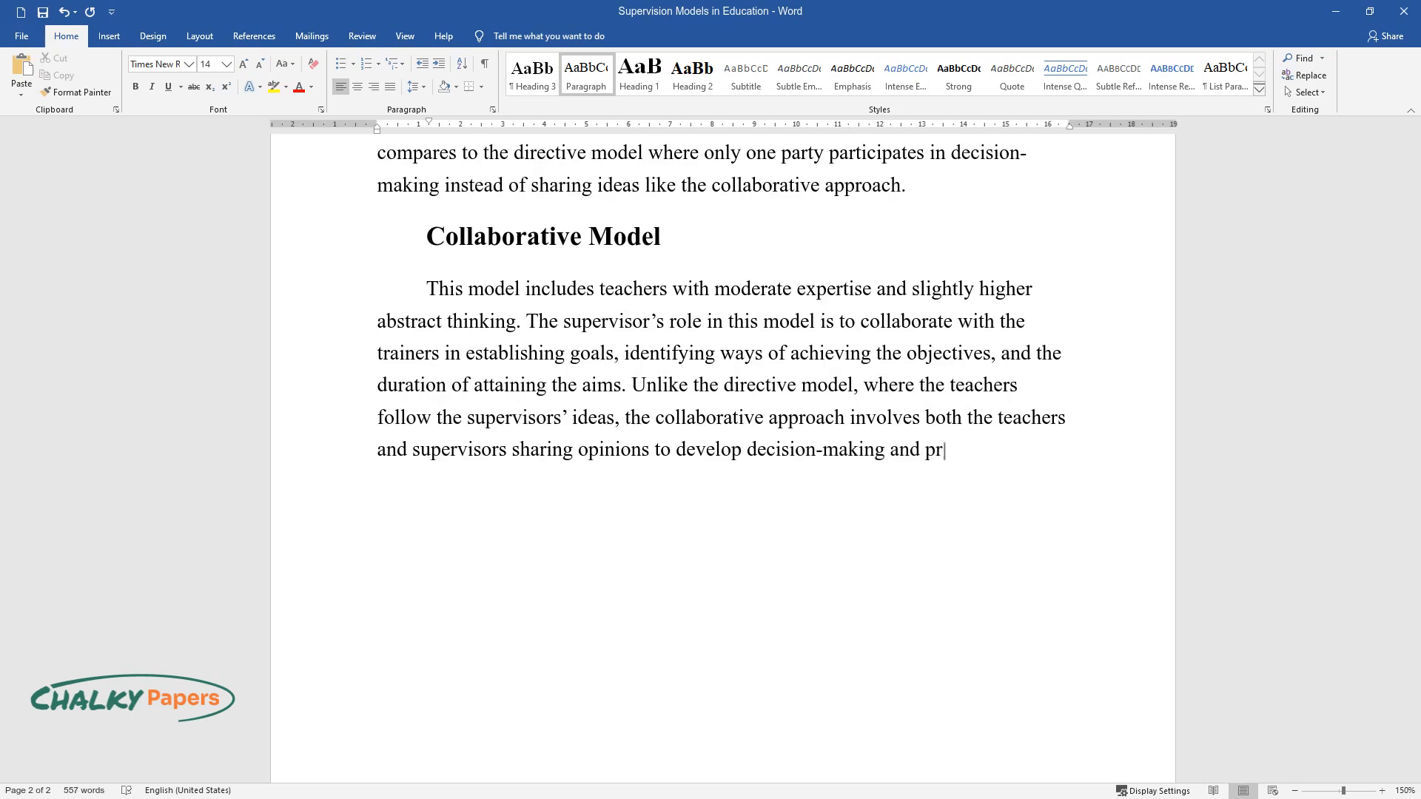
Add that collaborative approaches help tutors solve classroom challenges with effective strategies.
type("oblem-solving skills. Collaborative")
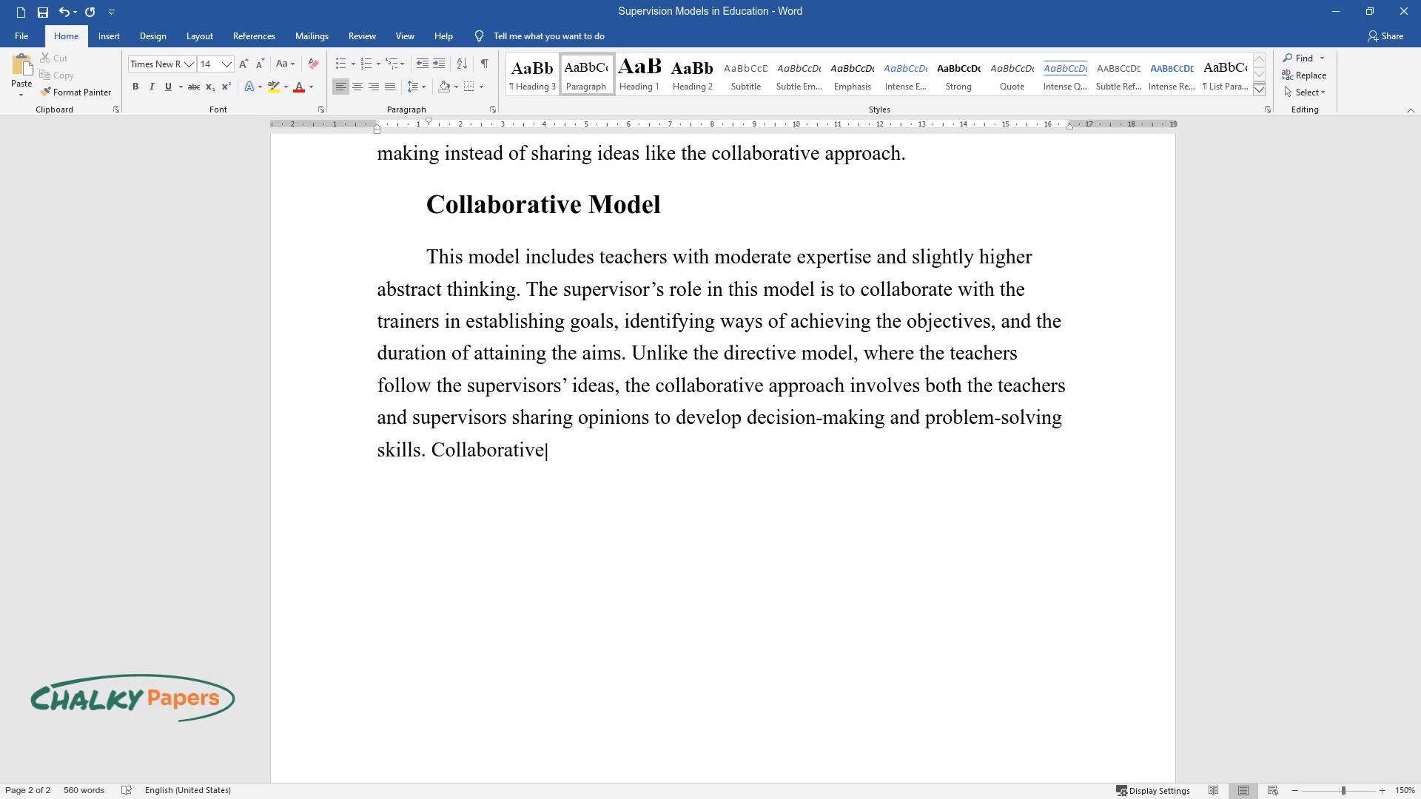
type("approaches help tutors implement ef")
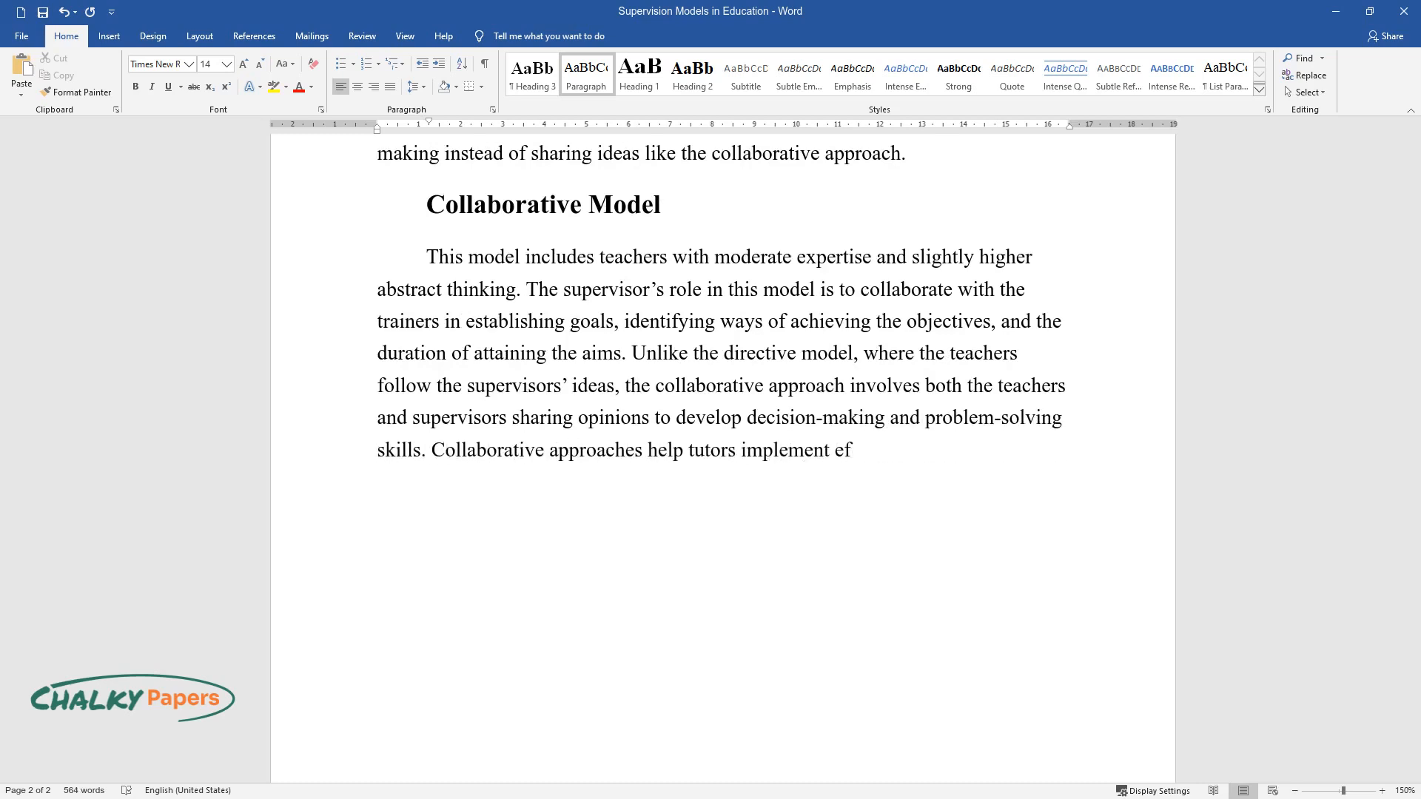
type("fective teaching strategies and for")
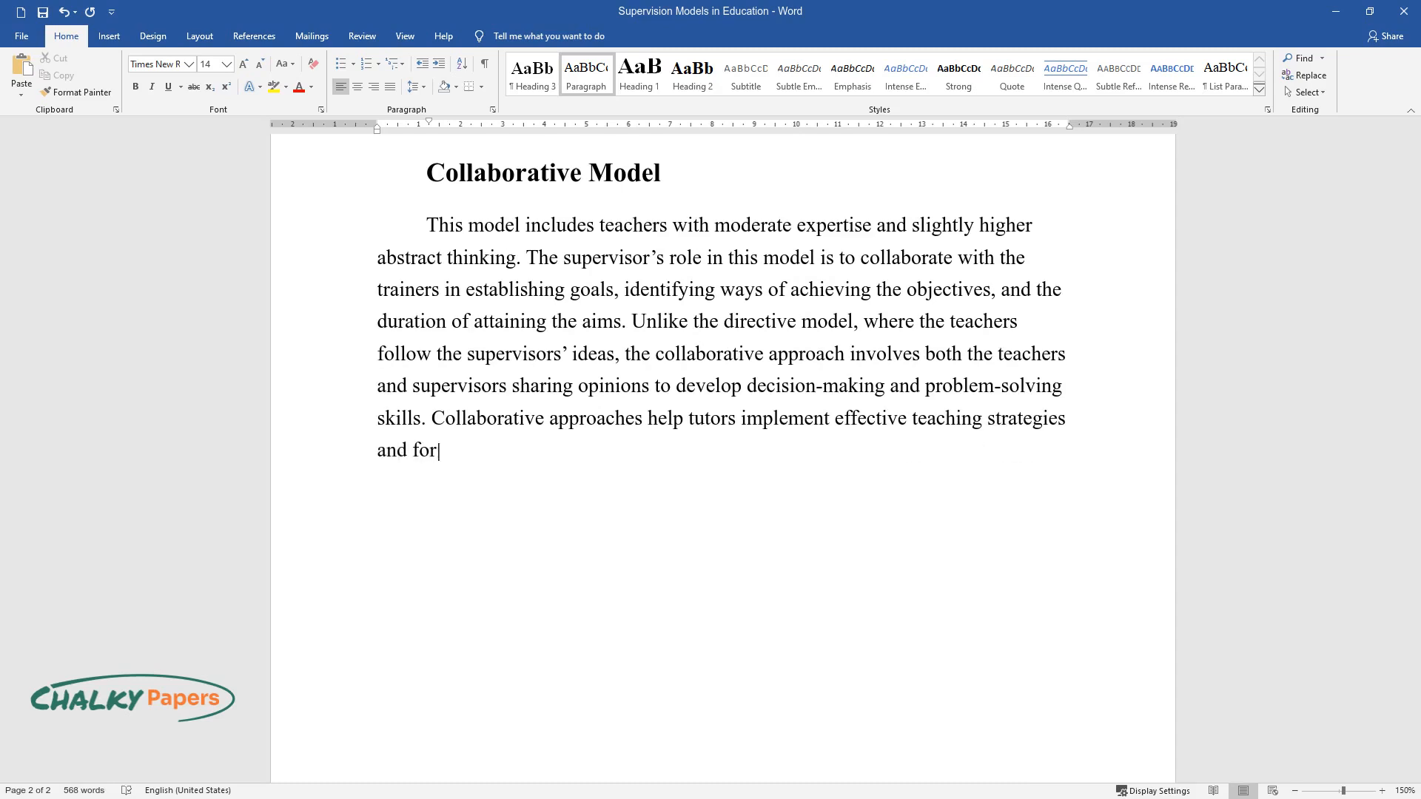
type("mulate reasonable solutions to chal")
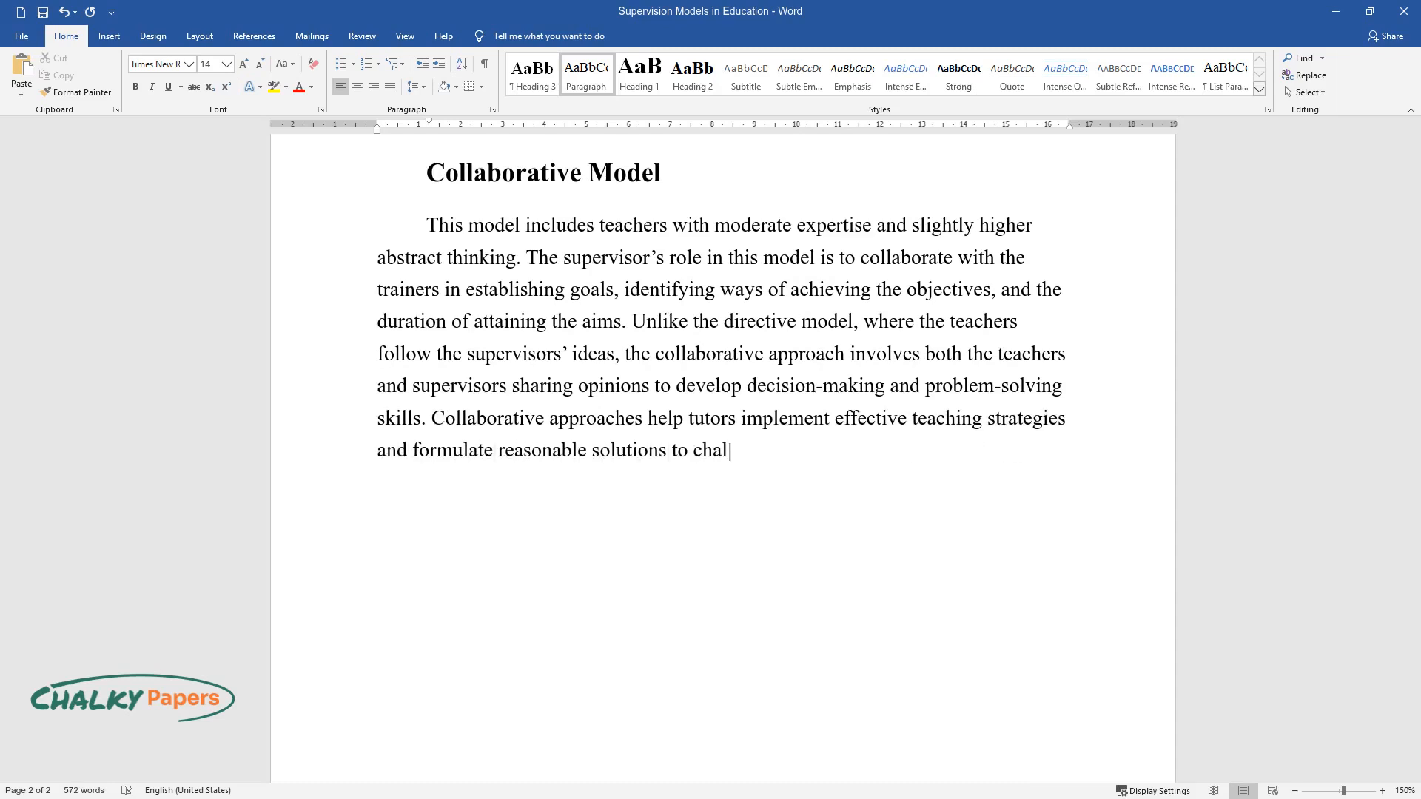
type("lenges in handling classroom activities.")
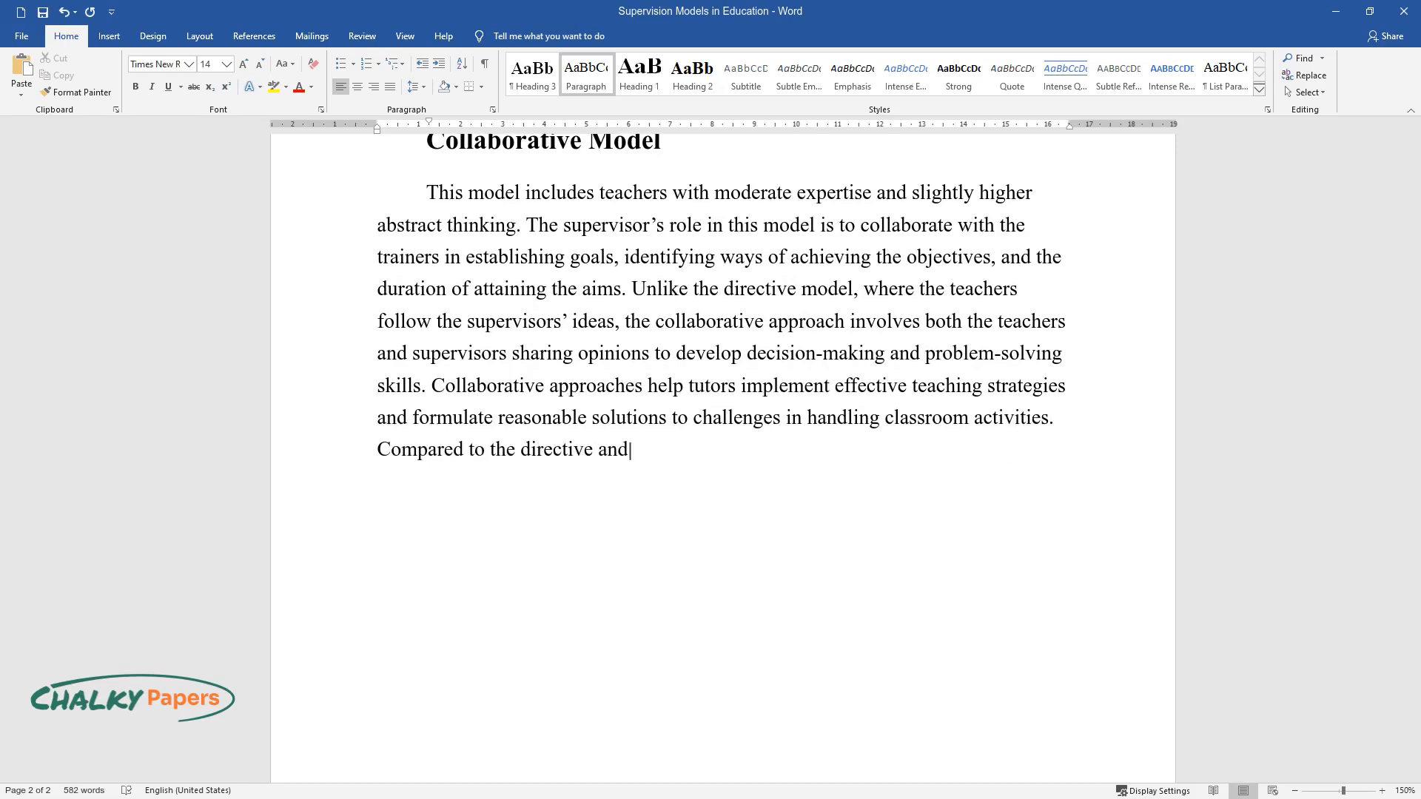
Add Steele's recommendation of this model and note the non-directive model ignores supervisors' opinions.
type("non-directive models, Steele recom")
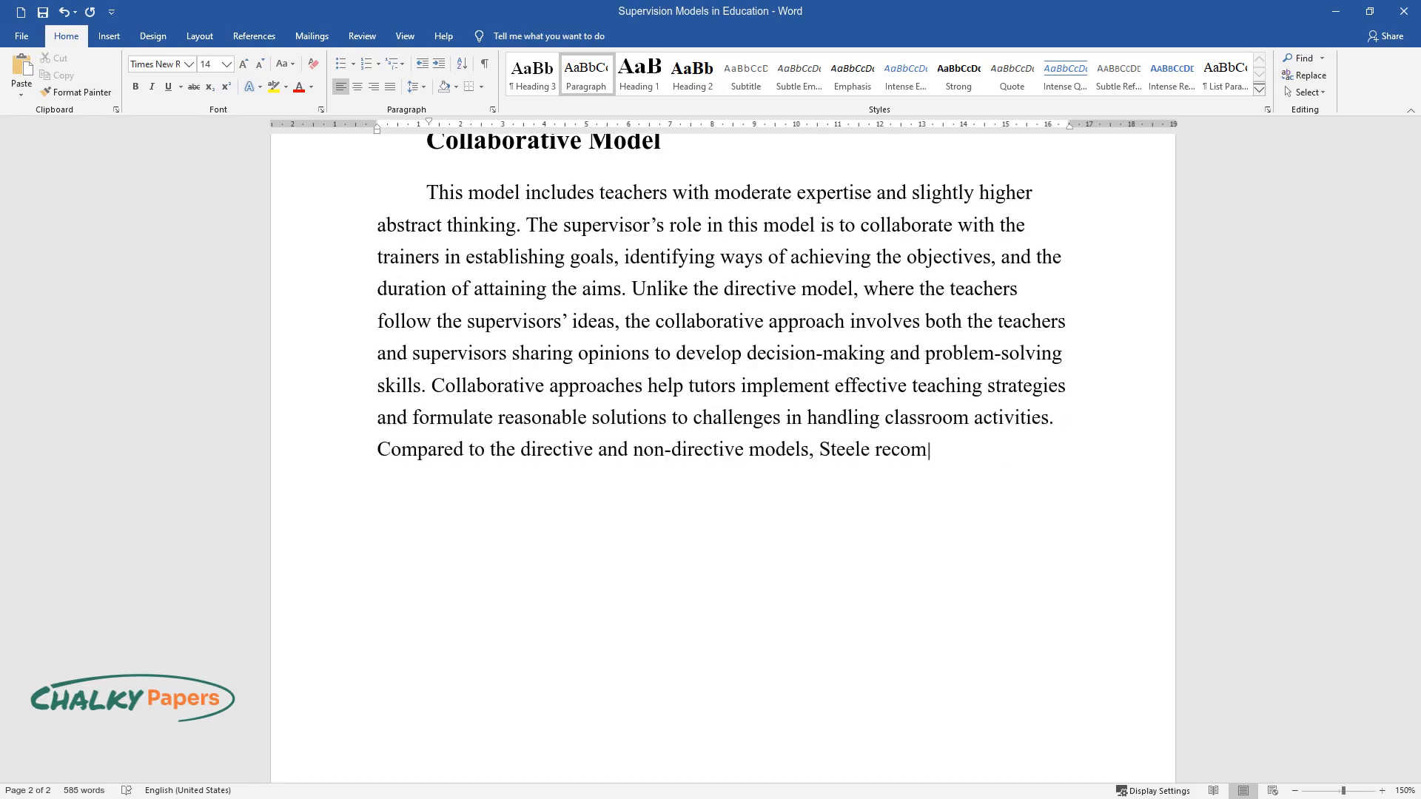
type("mends this model as the most suitabl")
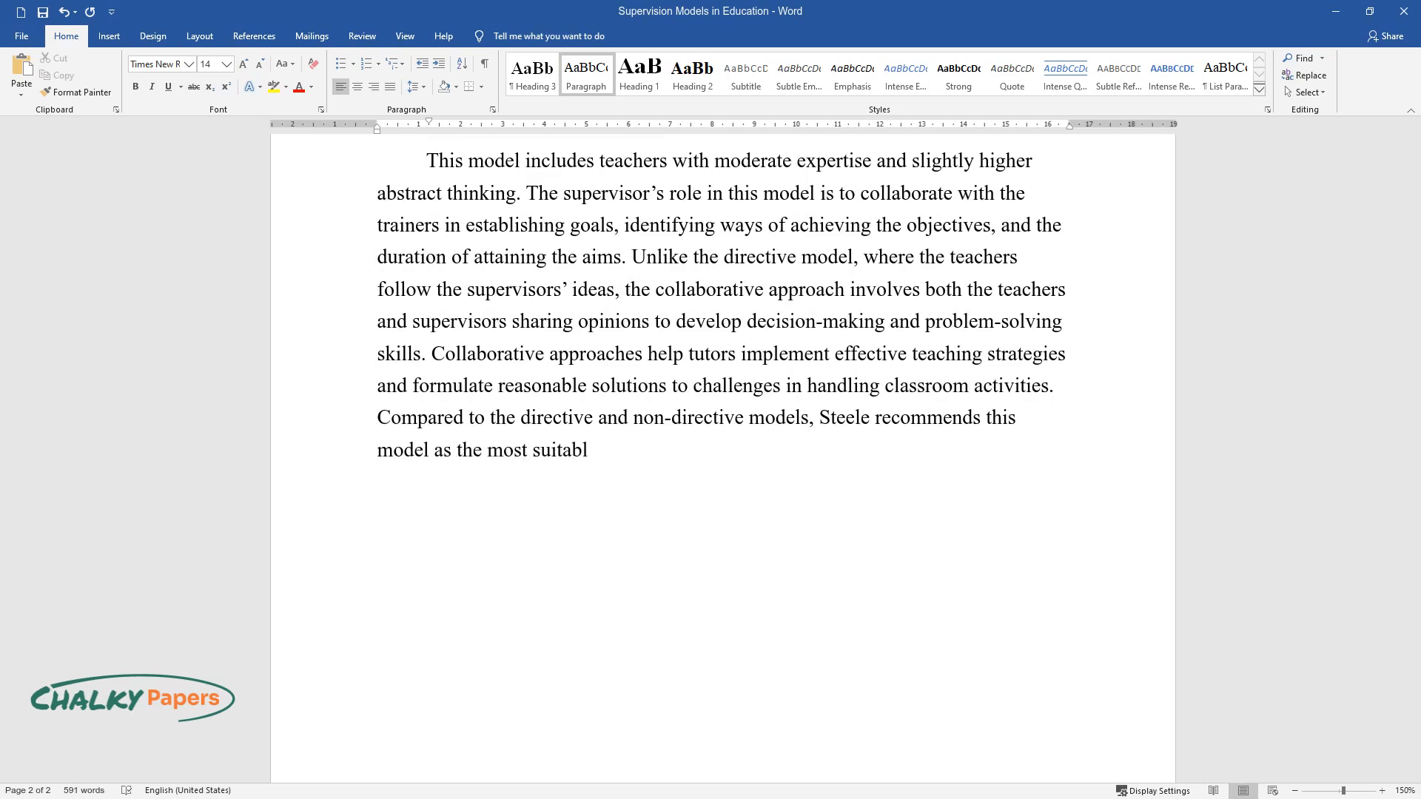
type("e supervision approach since it con")
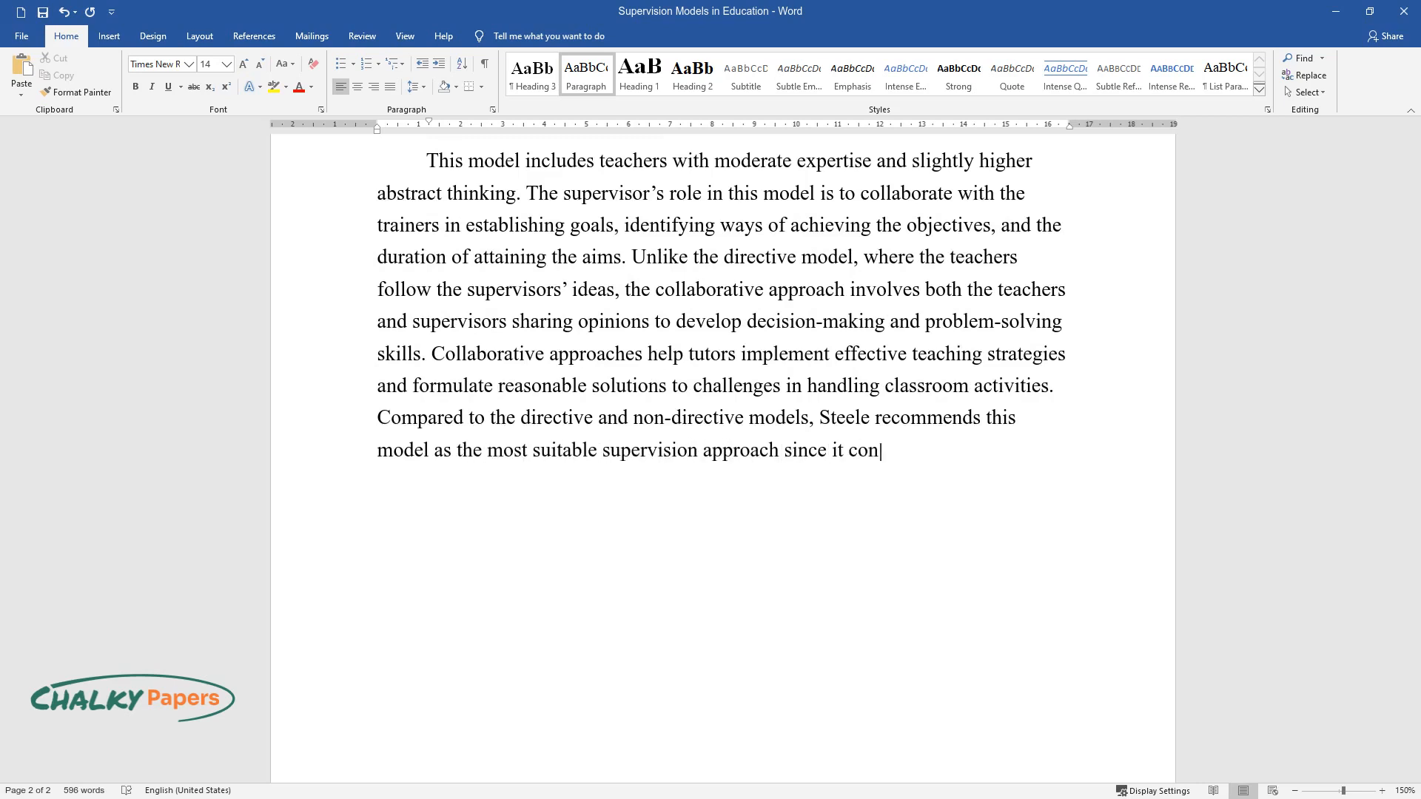
type("siders both sides of the participan")
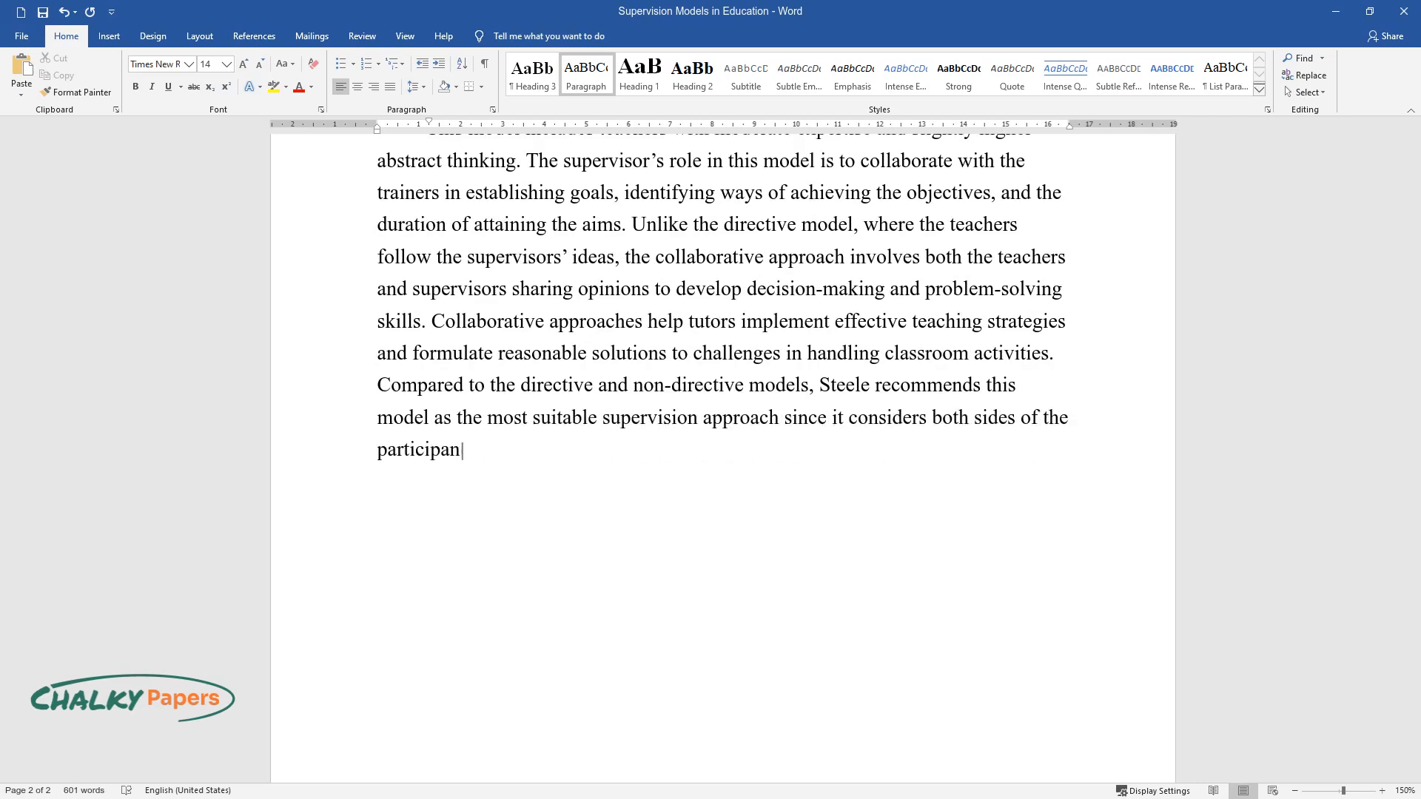
type("ts’ ideas to create the most ideali")
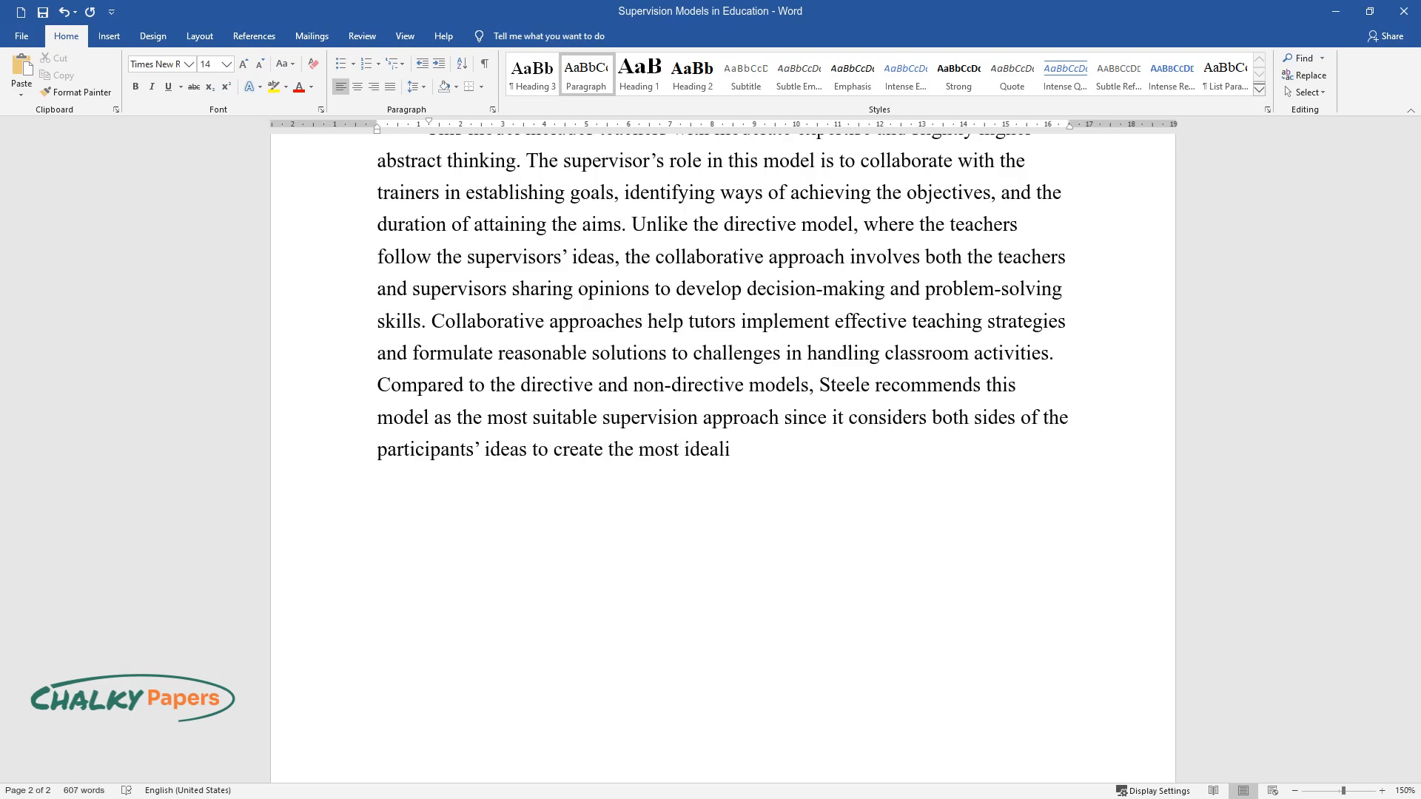
type("stic suggestions. As much as the di")
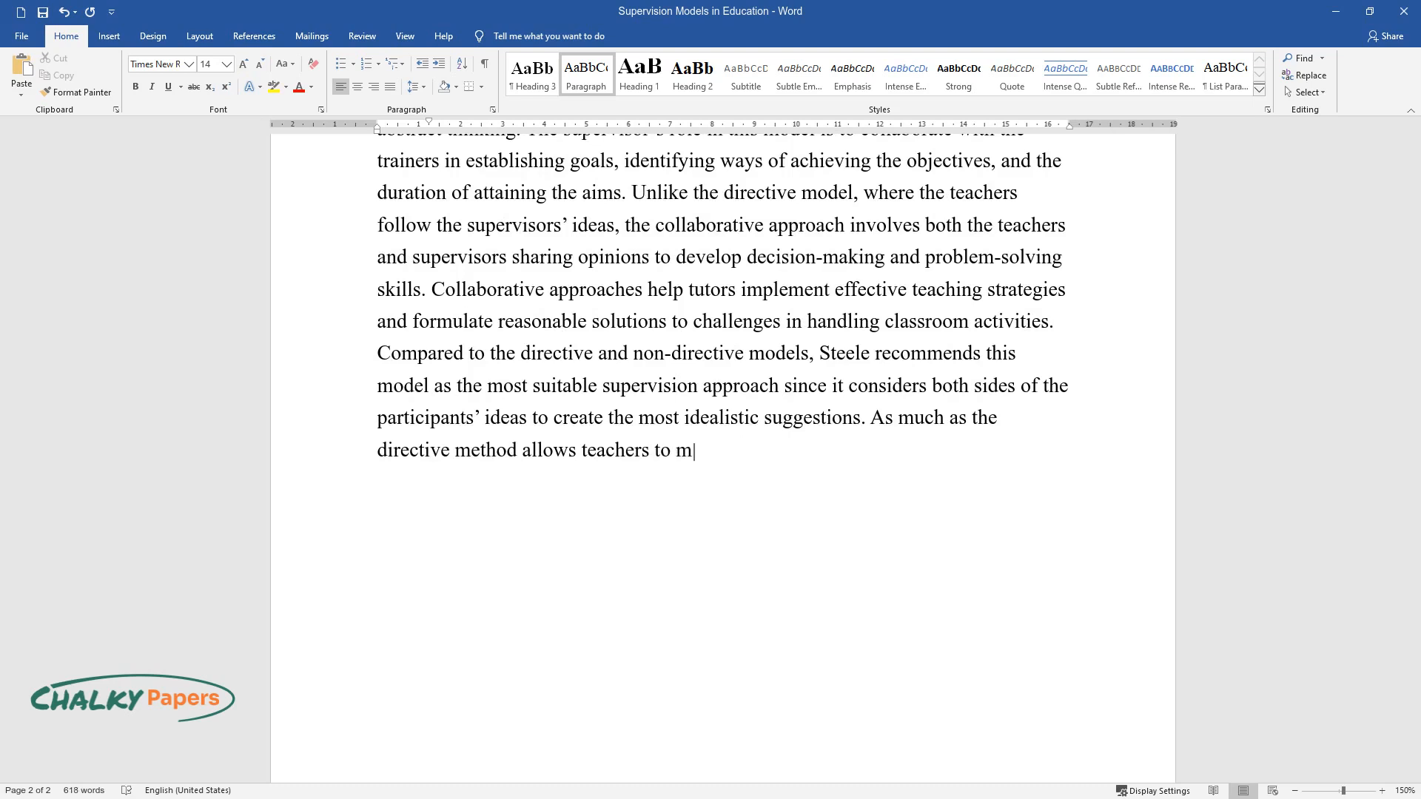
type("ake decisions, it does not consult")
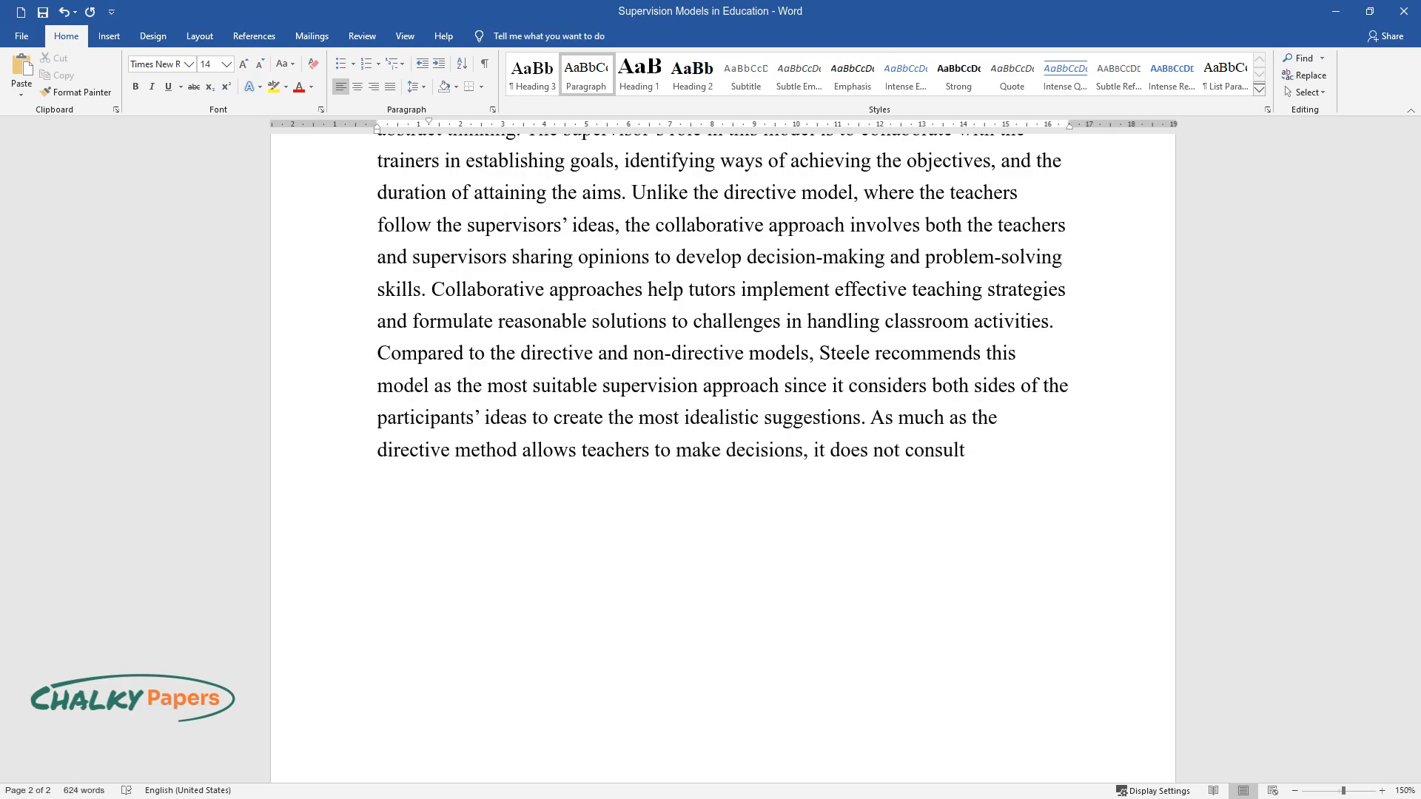
type("most of the supervisors' opinions d")
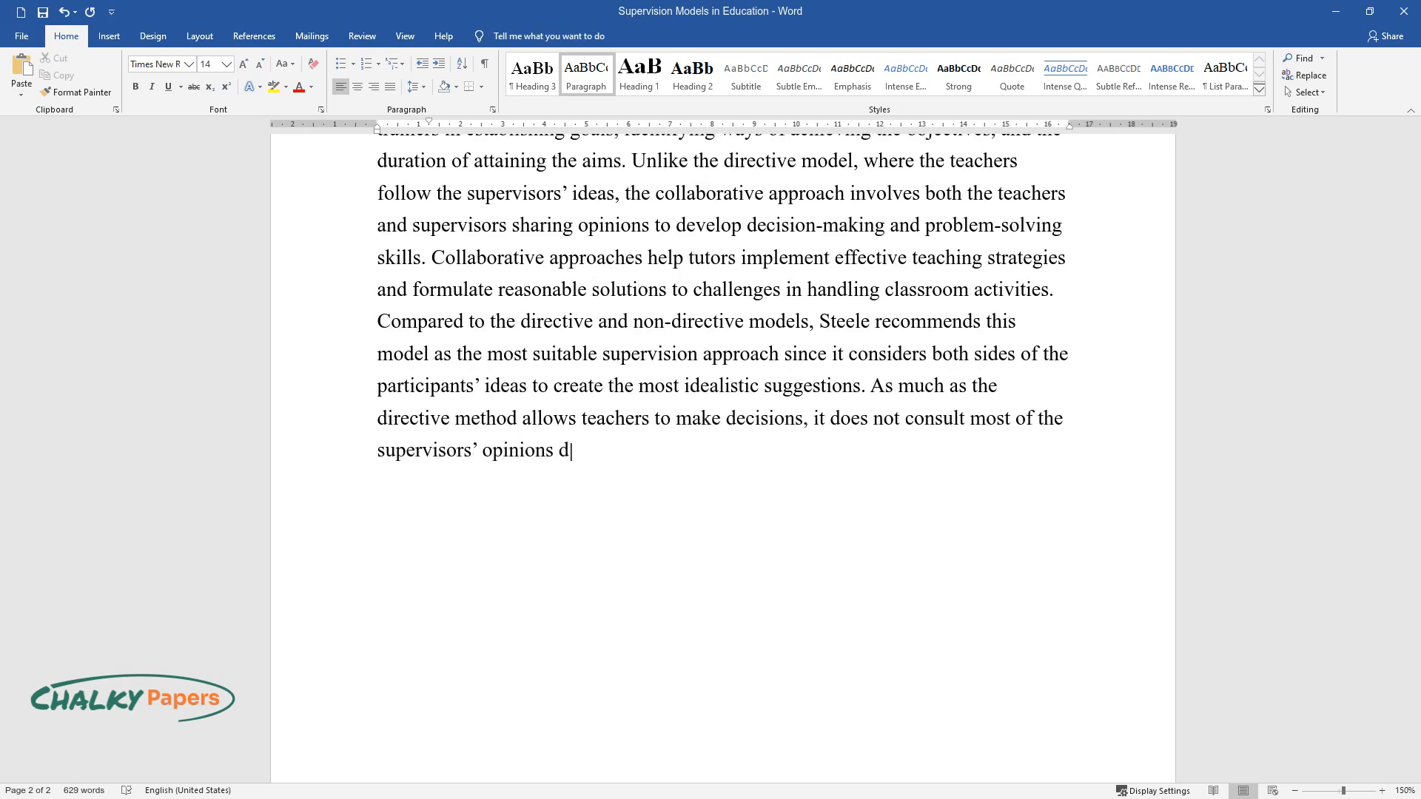
type("uring making hypotheses and implementing goals to reach")
type("Altho")
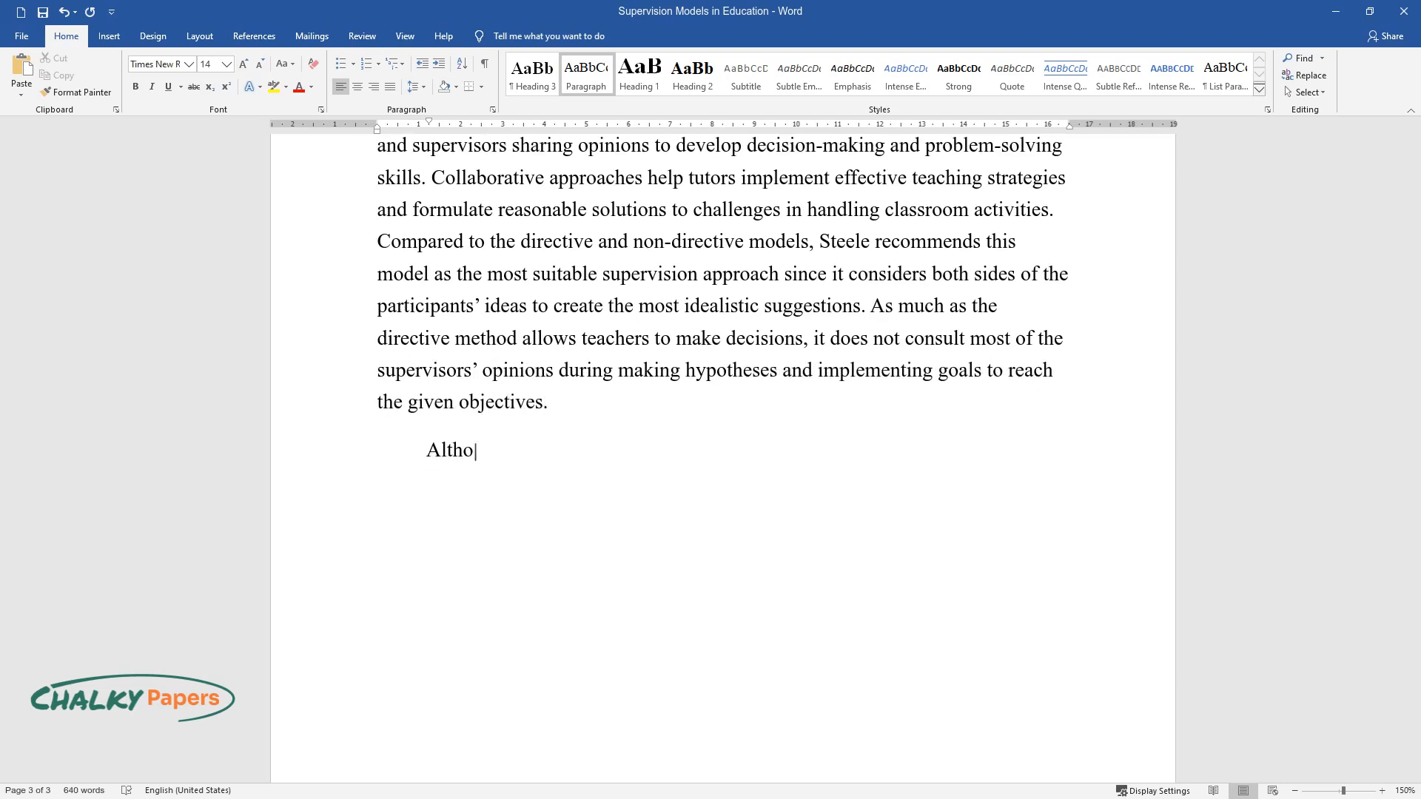
Start the drawbacks paragraph: sharing opinions can feel chaotic when judging varied suggestions.
type("ugh the idea of sharing opinions m")
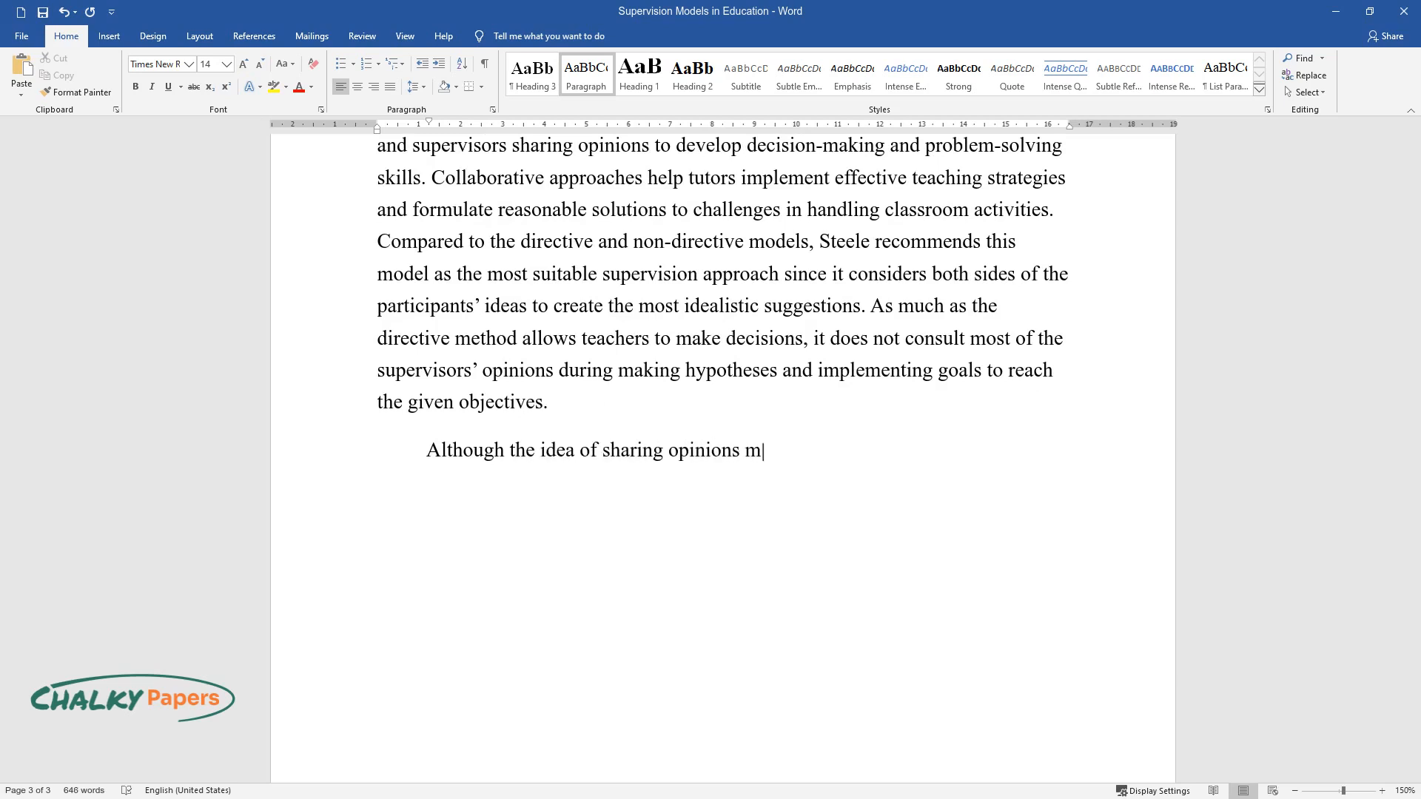
type("ay seem appealing, others may find")
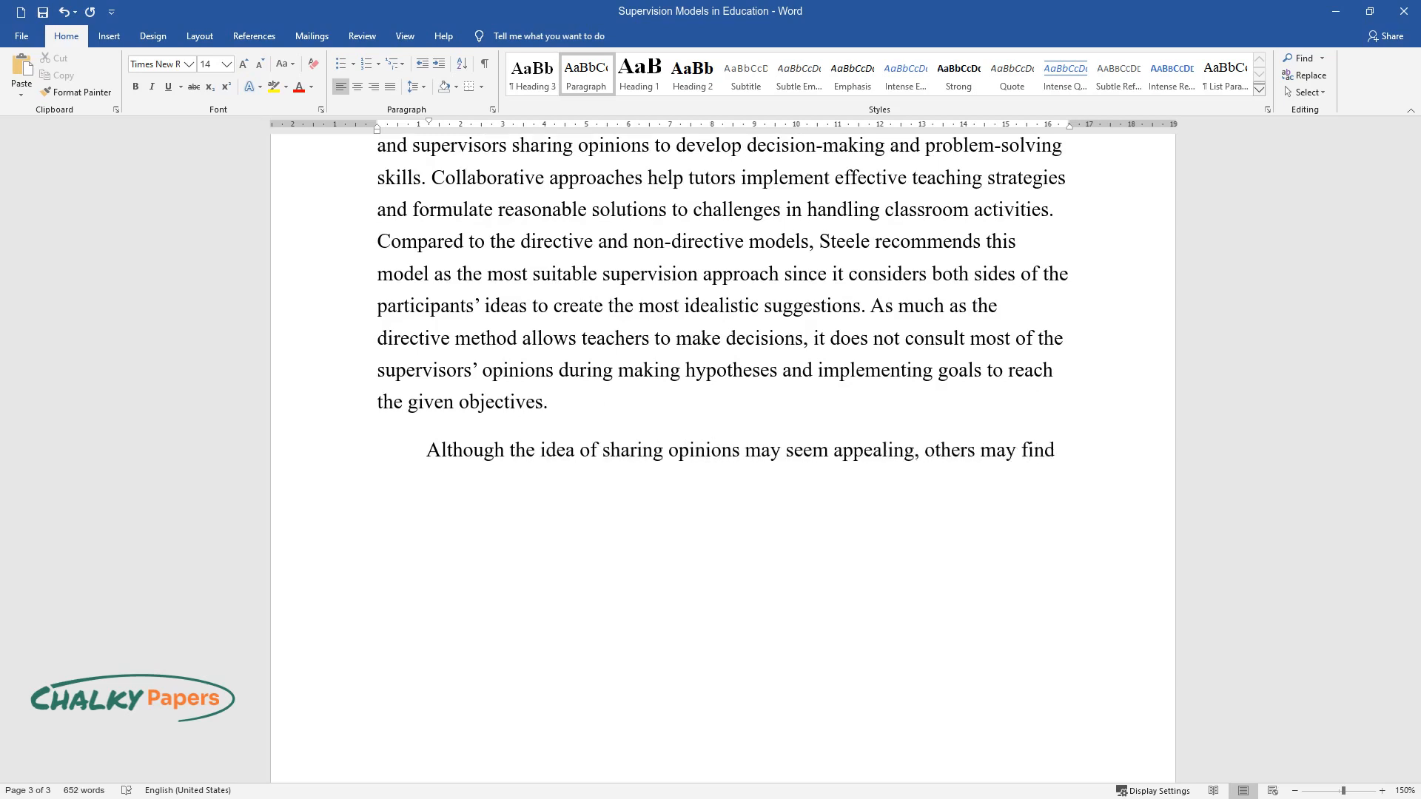
type("it chaotic and challenging, espec")
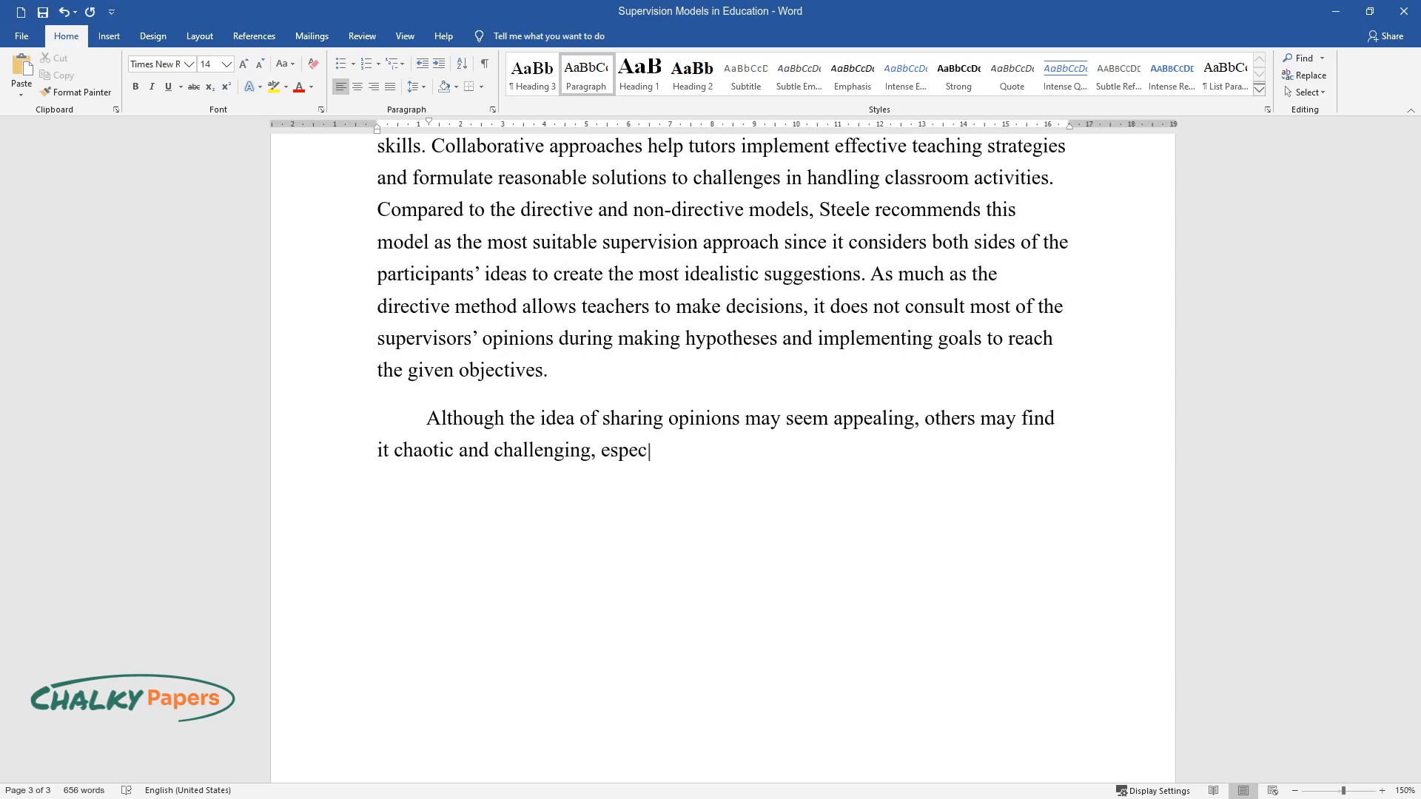
type("ially in analyzing and determining")
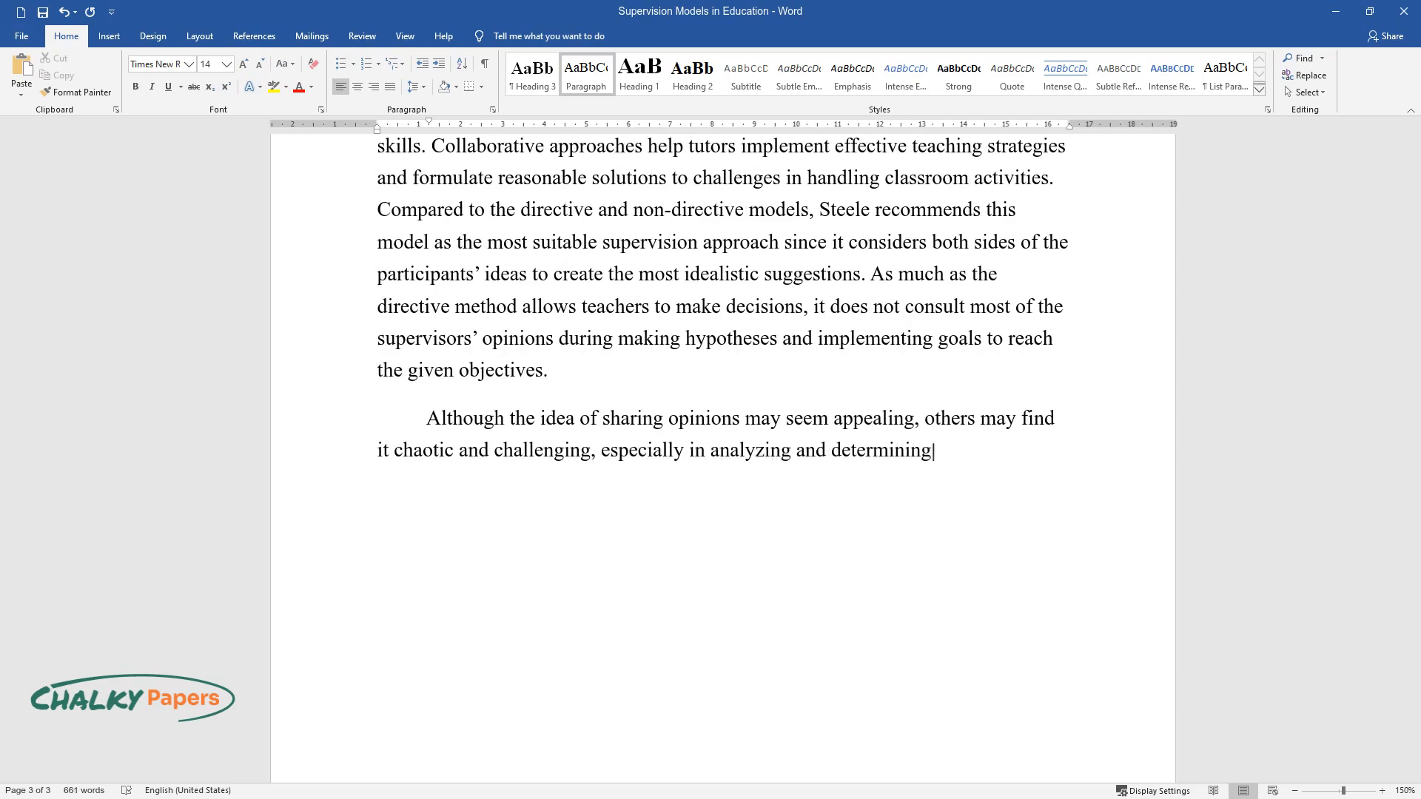
type("the best suggestions from a vari")
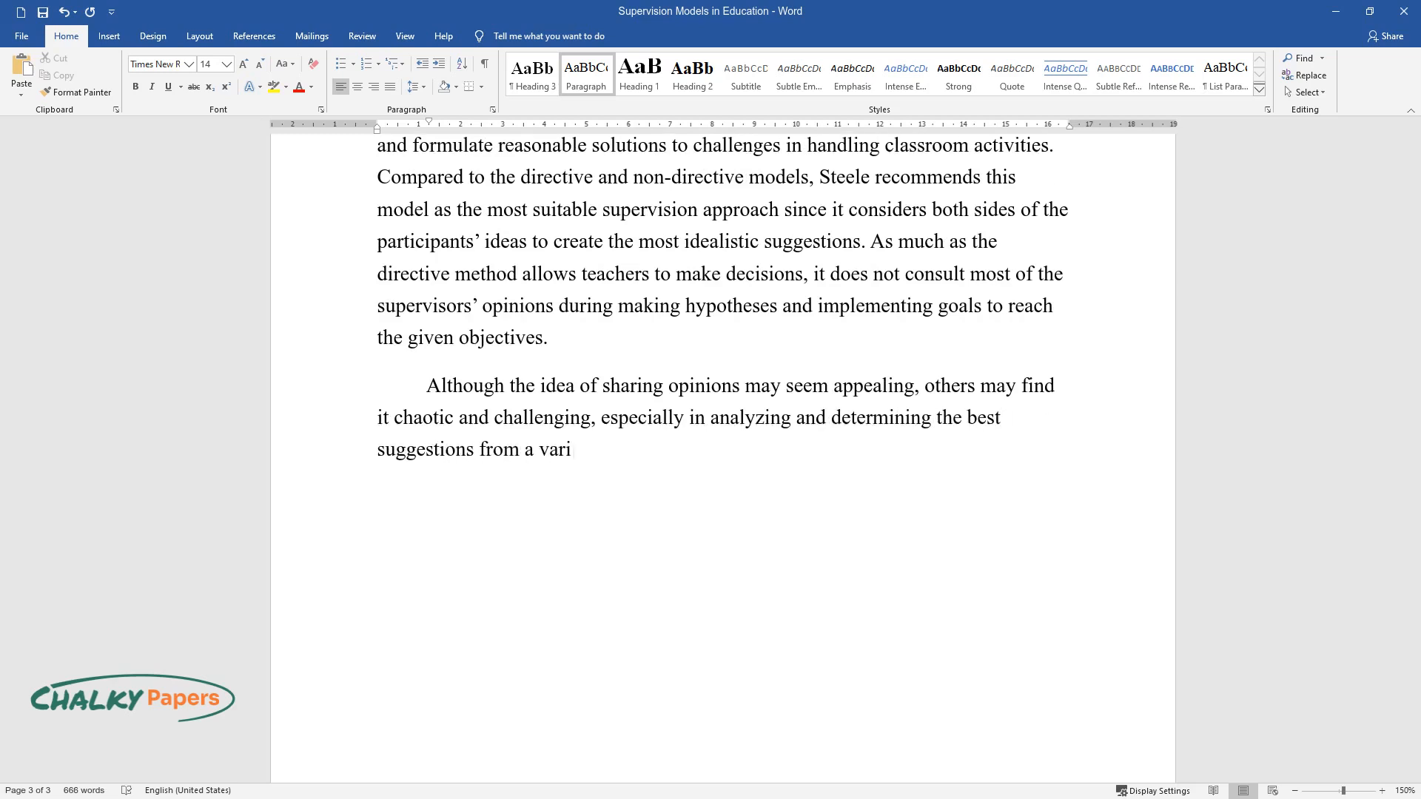
type("ety of views. Some instructors may")
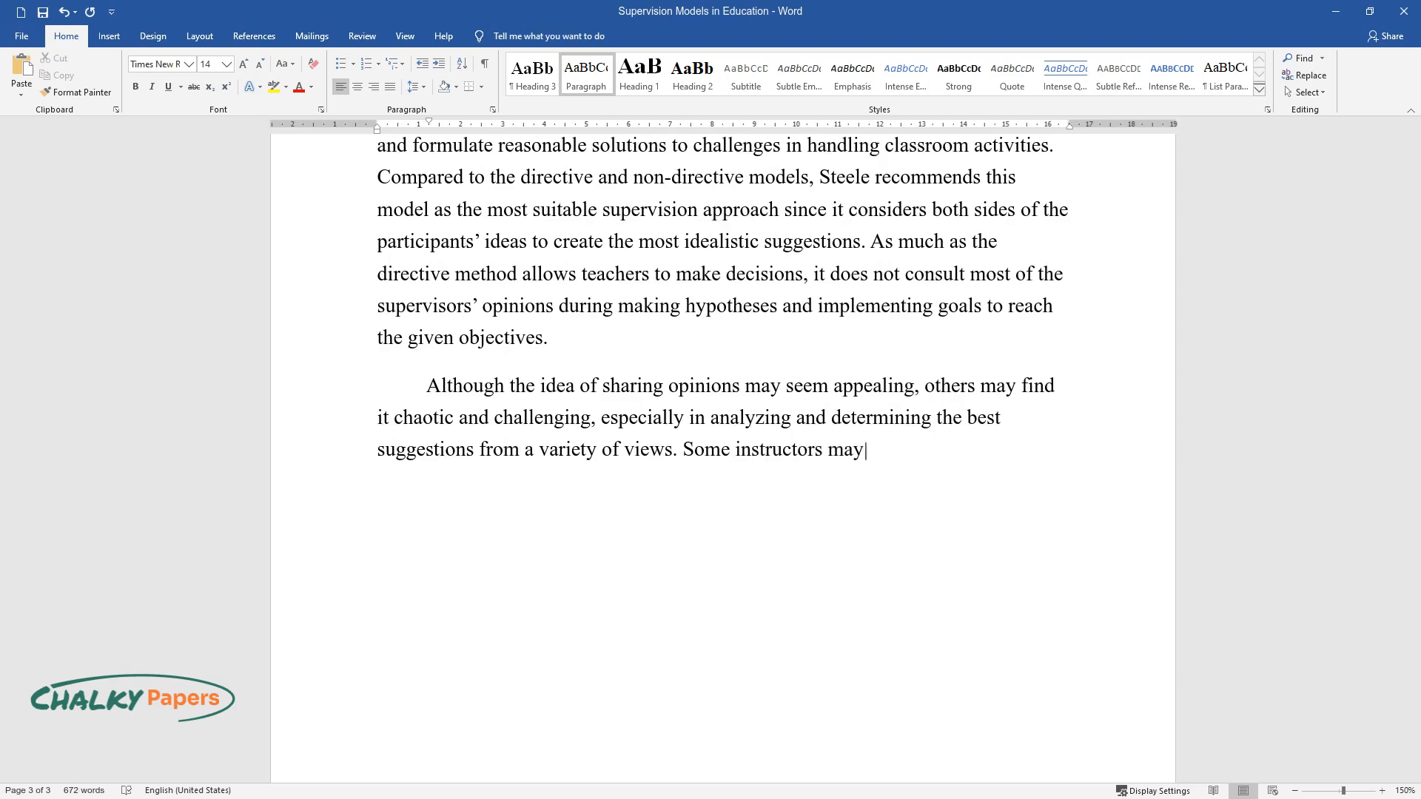
Add instructors' vulnerability and supervisors feeling inadequate, creating insecurity and unreliability.
type("not be accommodating to sharing ideas due to competition or a feeli")
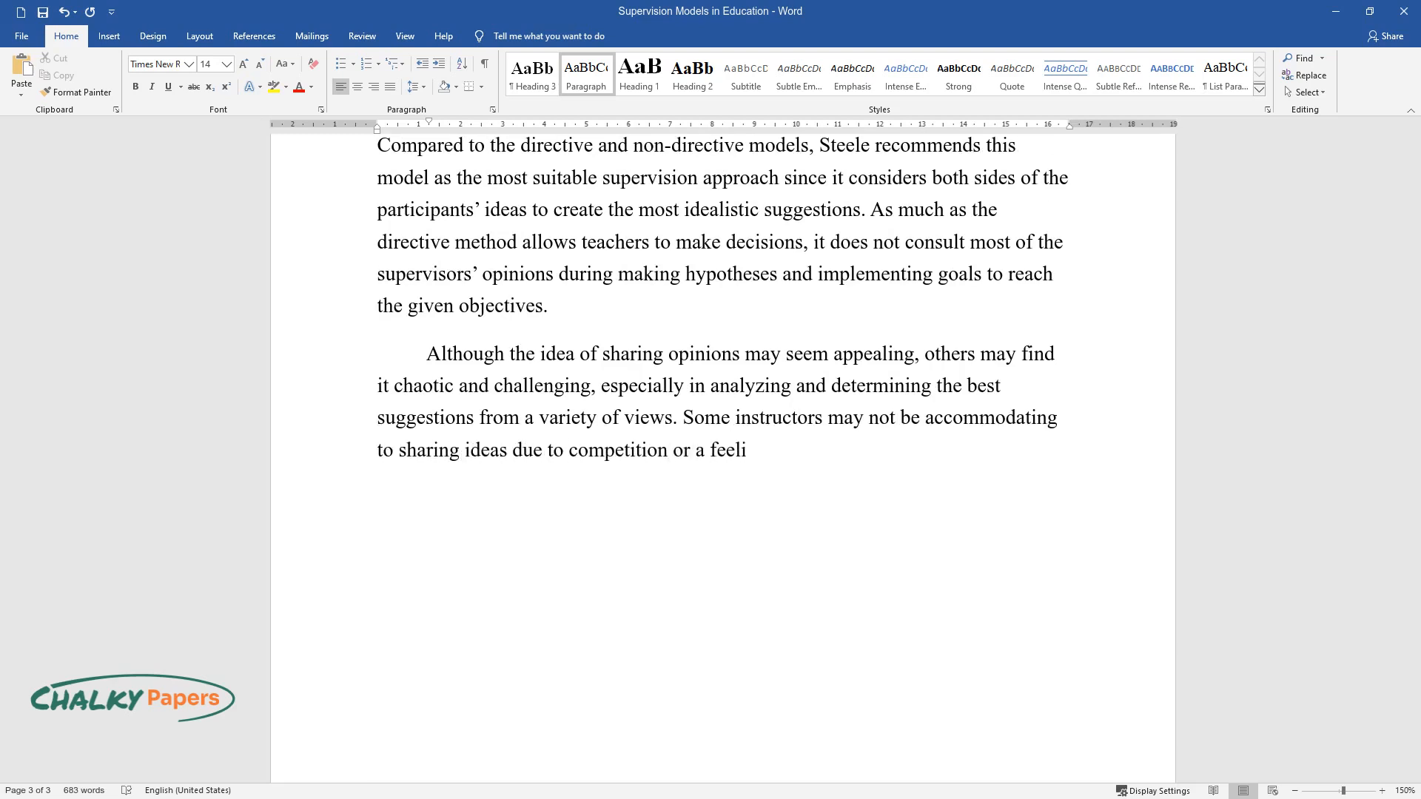
type("ng of vulnerability in voicing one")
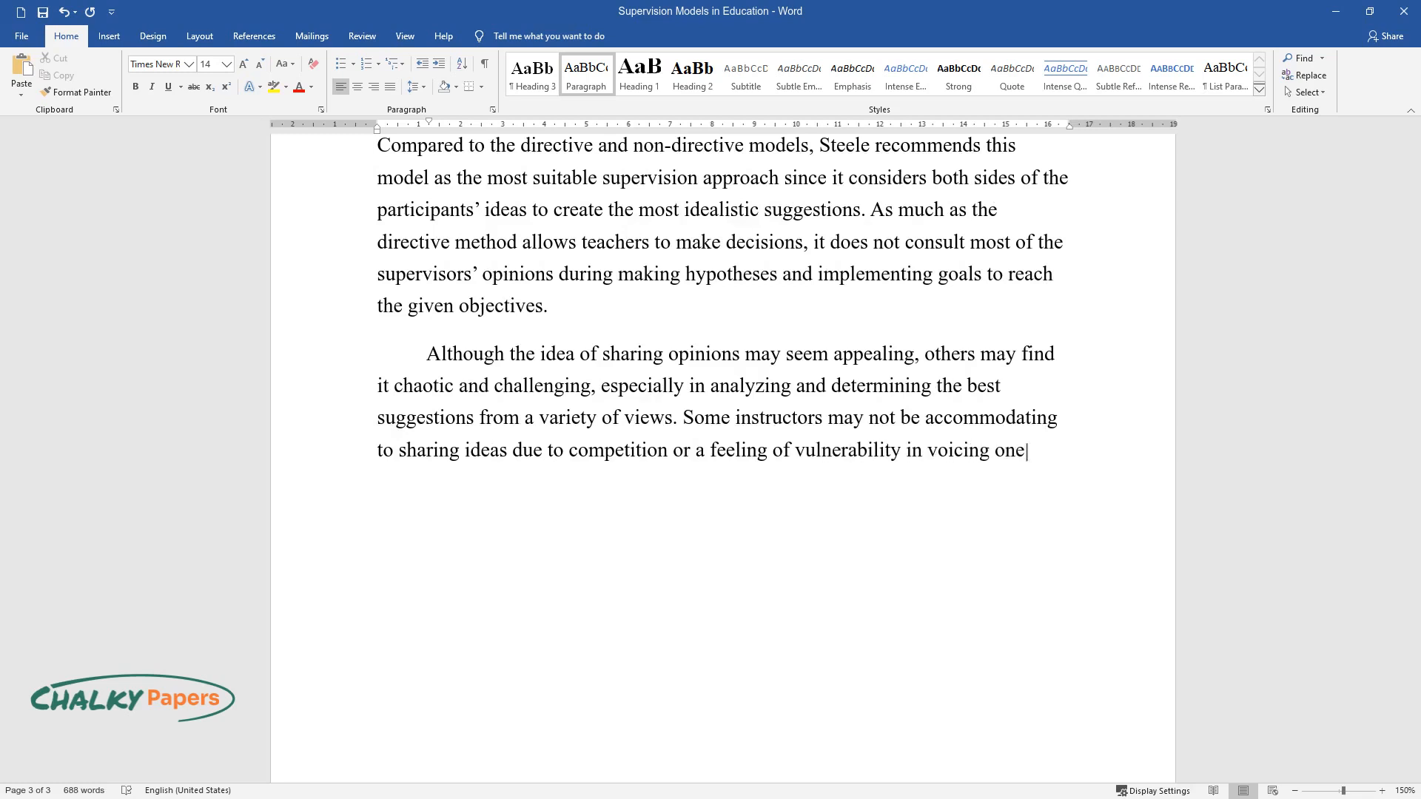
type("’s opinions. Also, supervisors may")
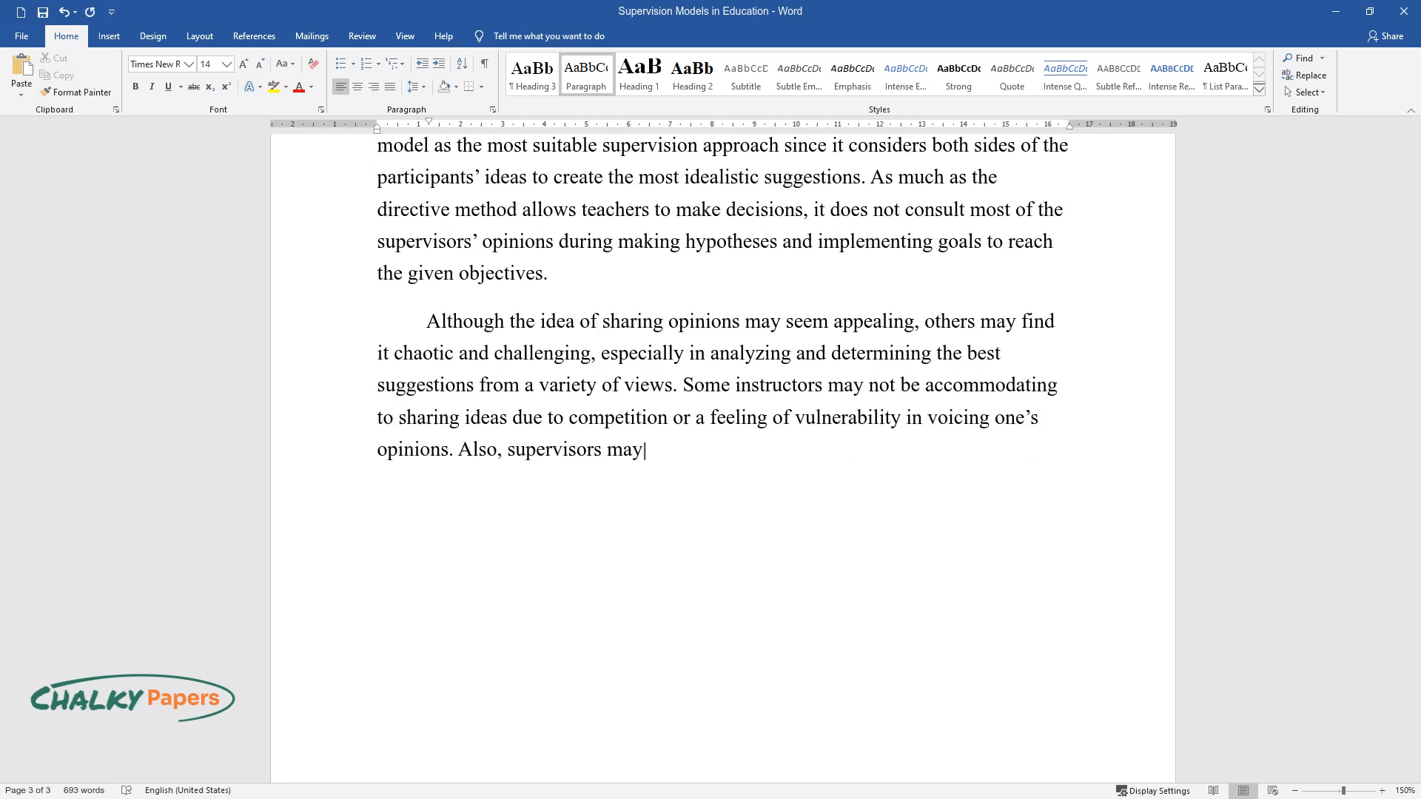
type("feel inadequate when the best ideas come from th")
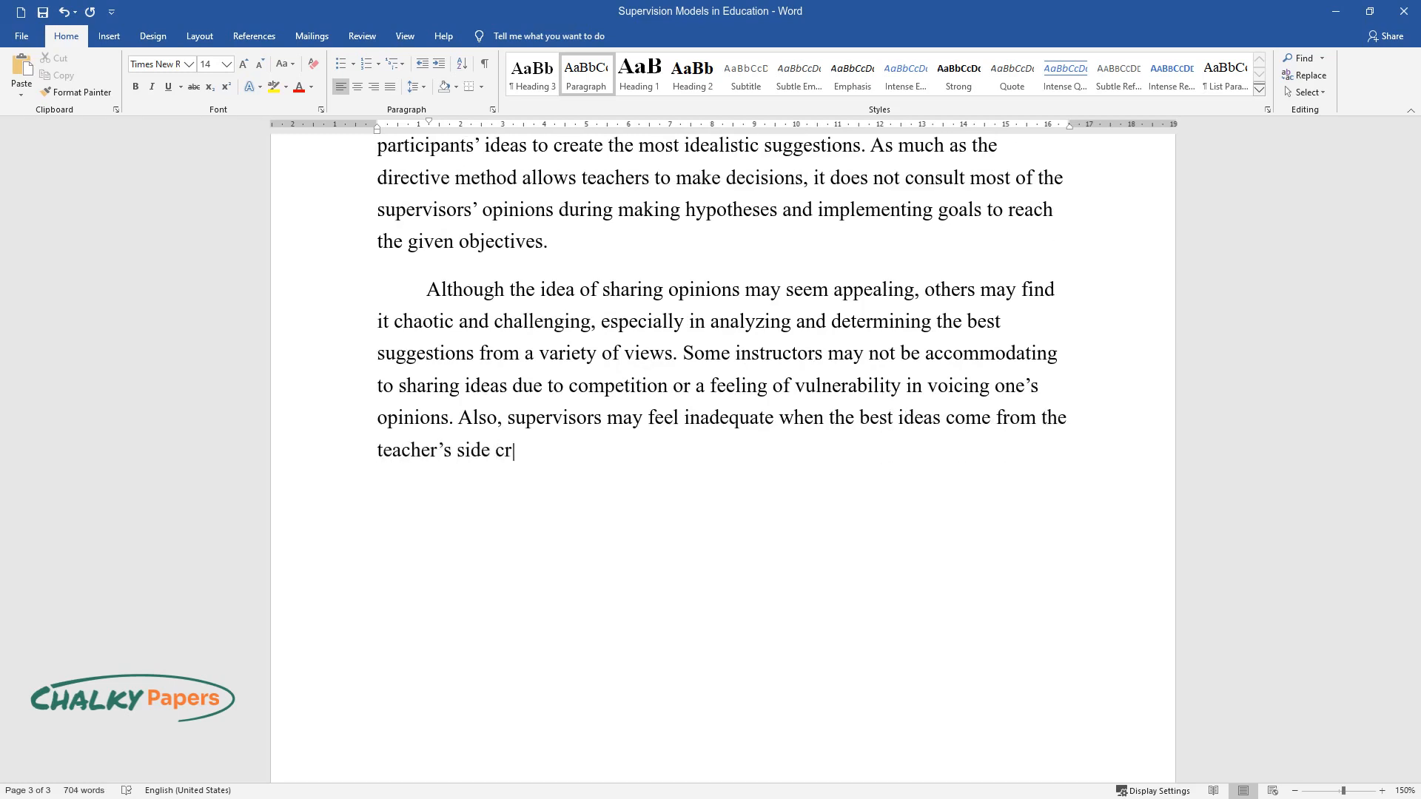
type("eating insecurity and unreliability issues.")
type("Alte")
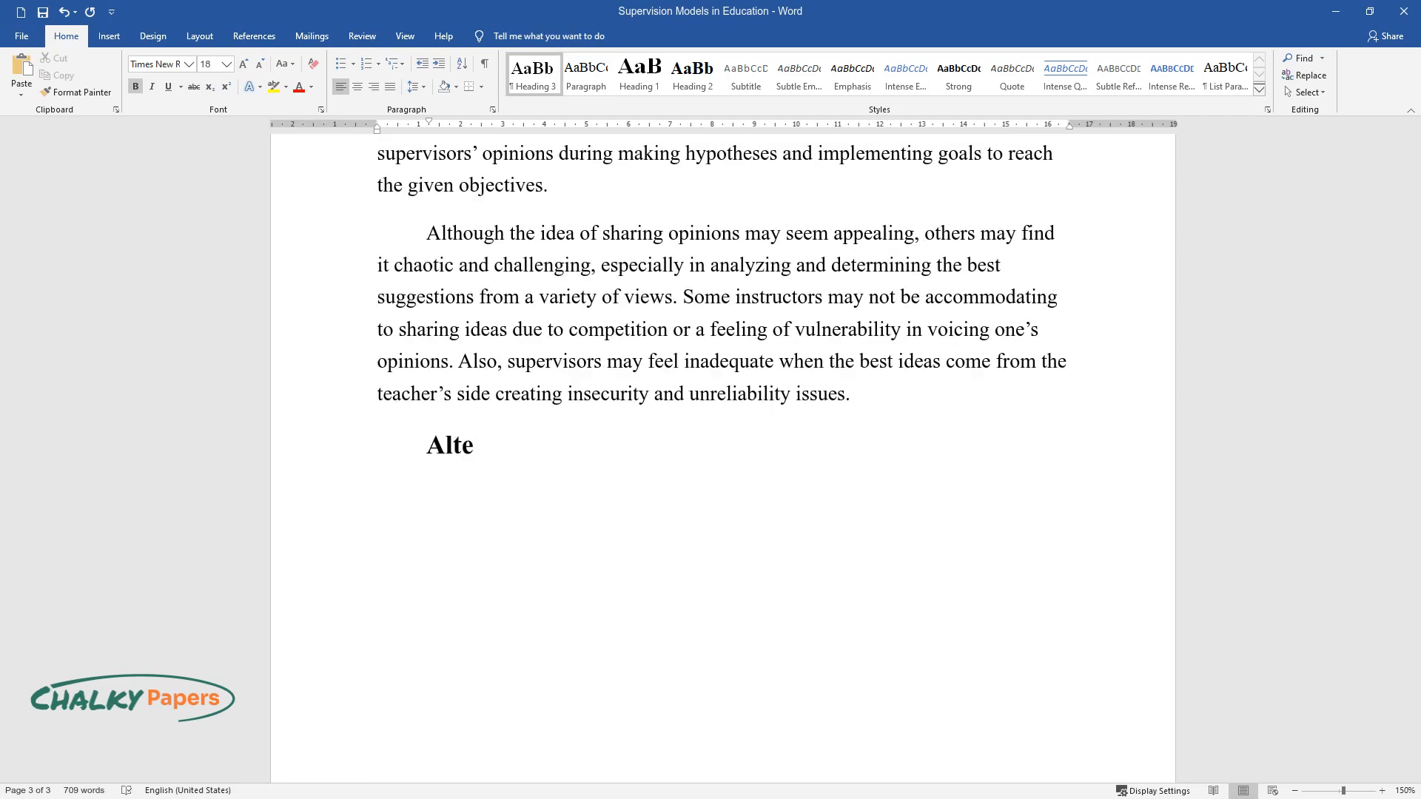
Add the 'Alternative Model' heading and describe administrators offering alternative suggestions to choose from.
type("rnative Model")
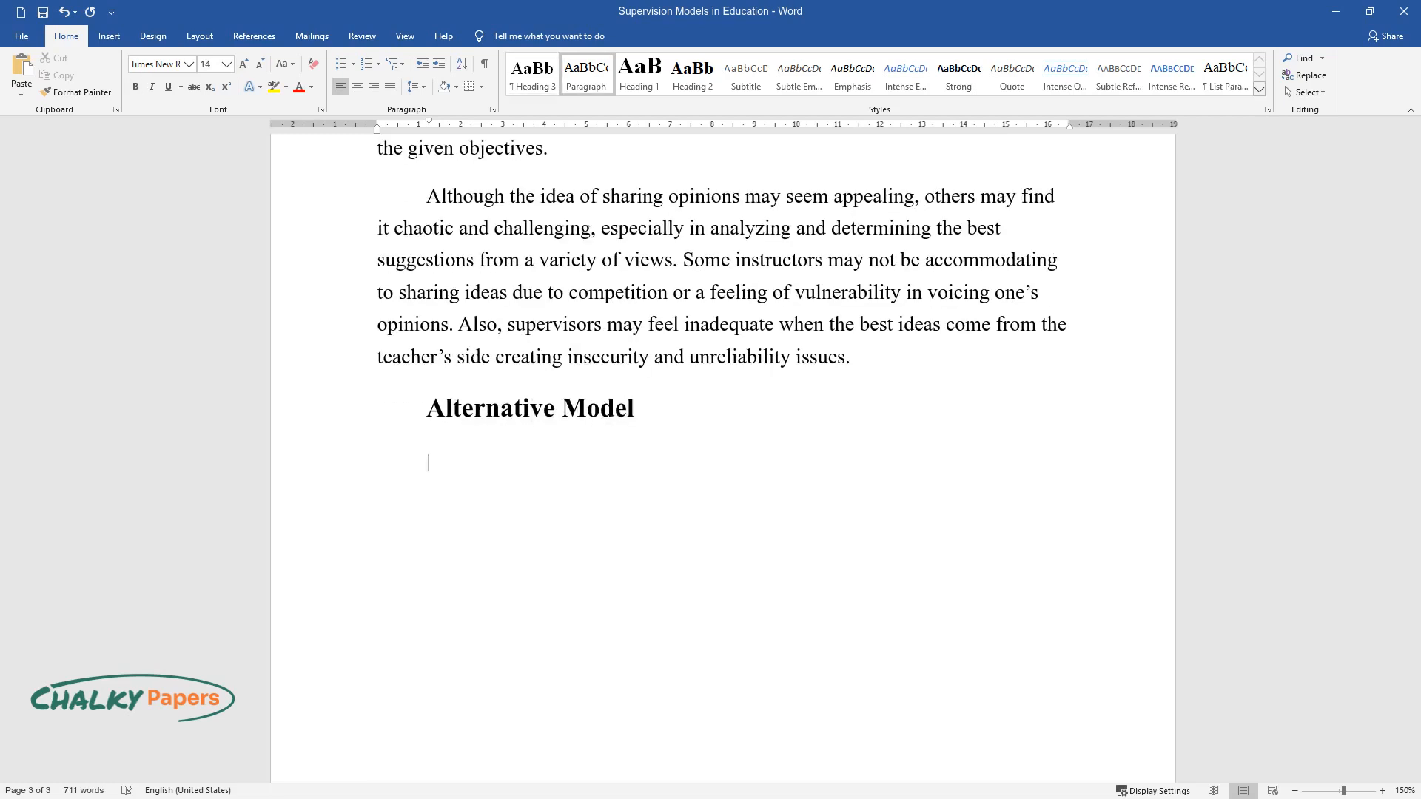
type("In this model, administr")
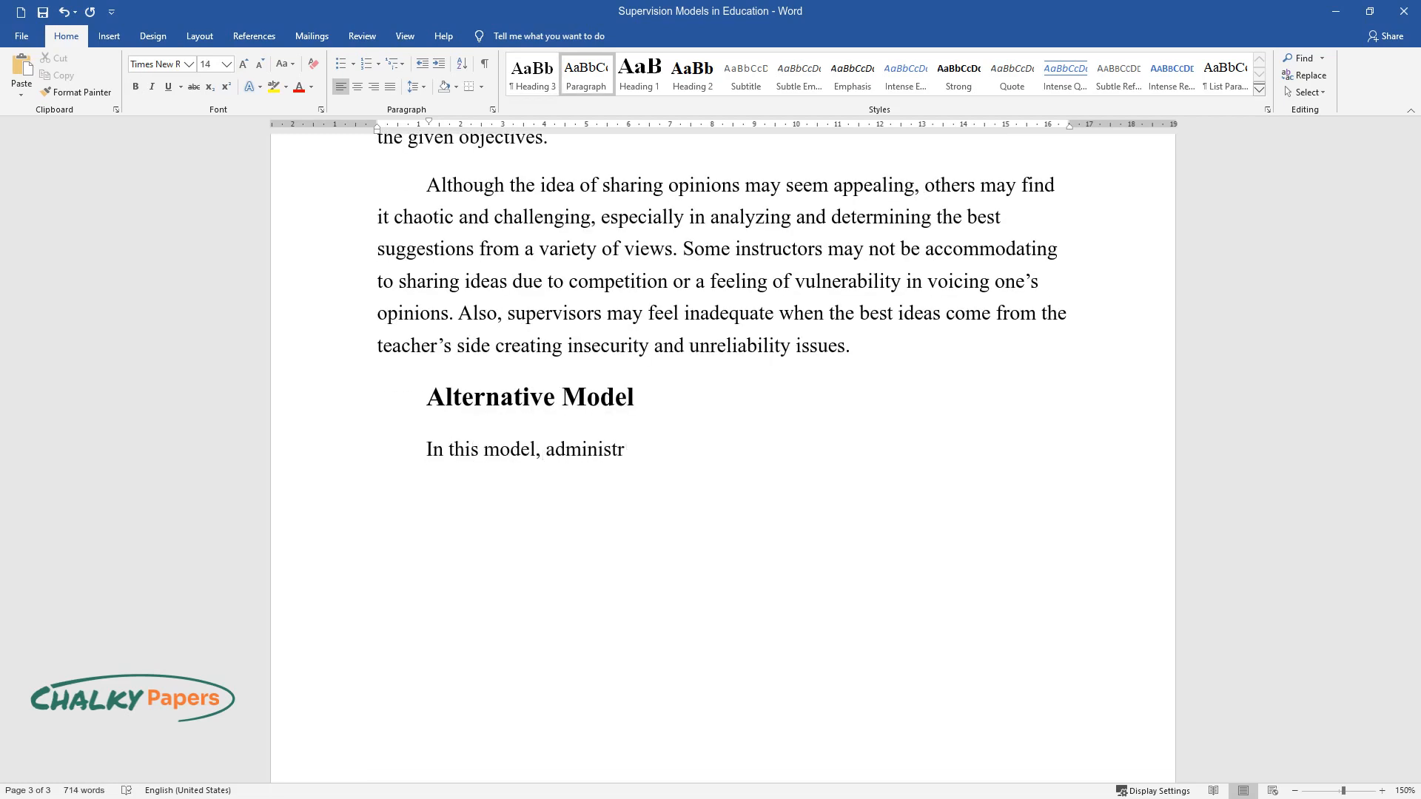
type("ators give alternative suggestions a")
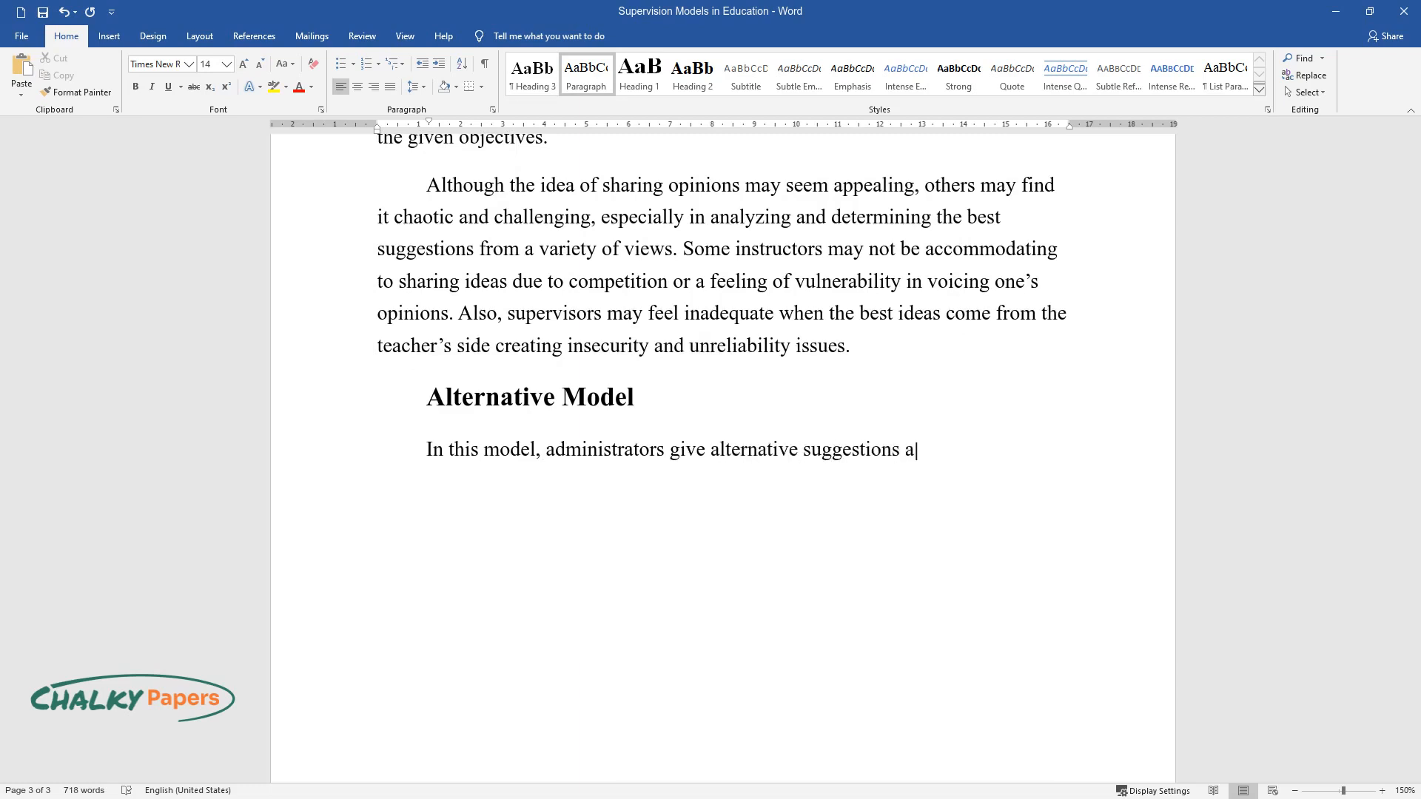
type("ccording to a teacher's classroom pe")
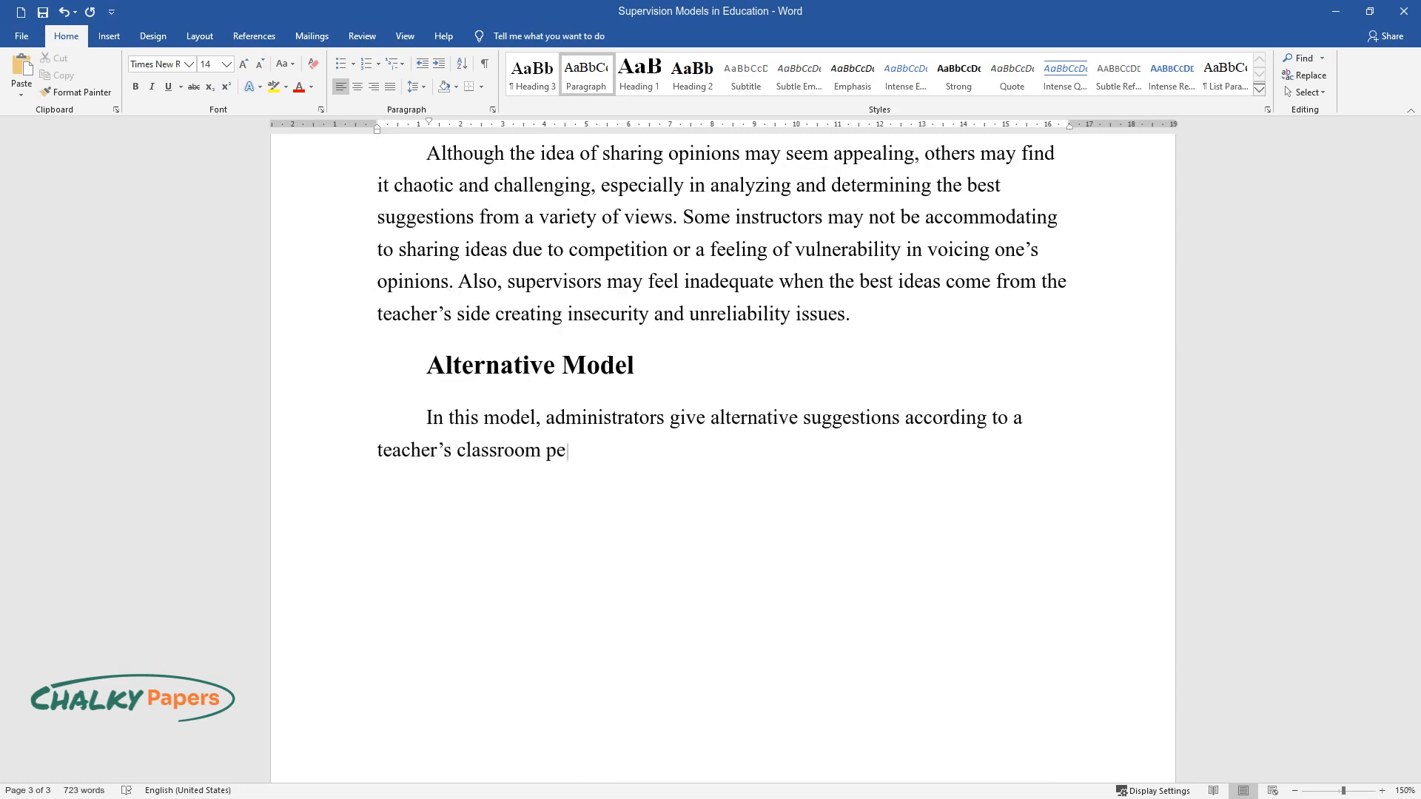
type("rformance allowing tutors to choose")
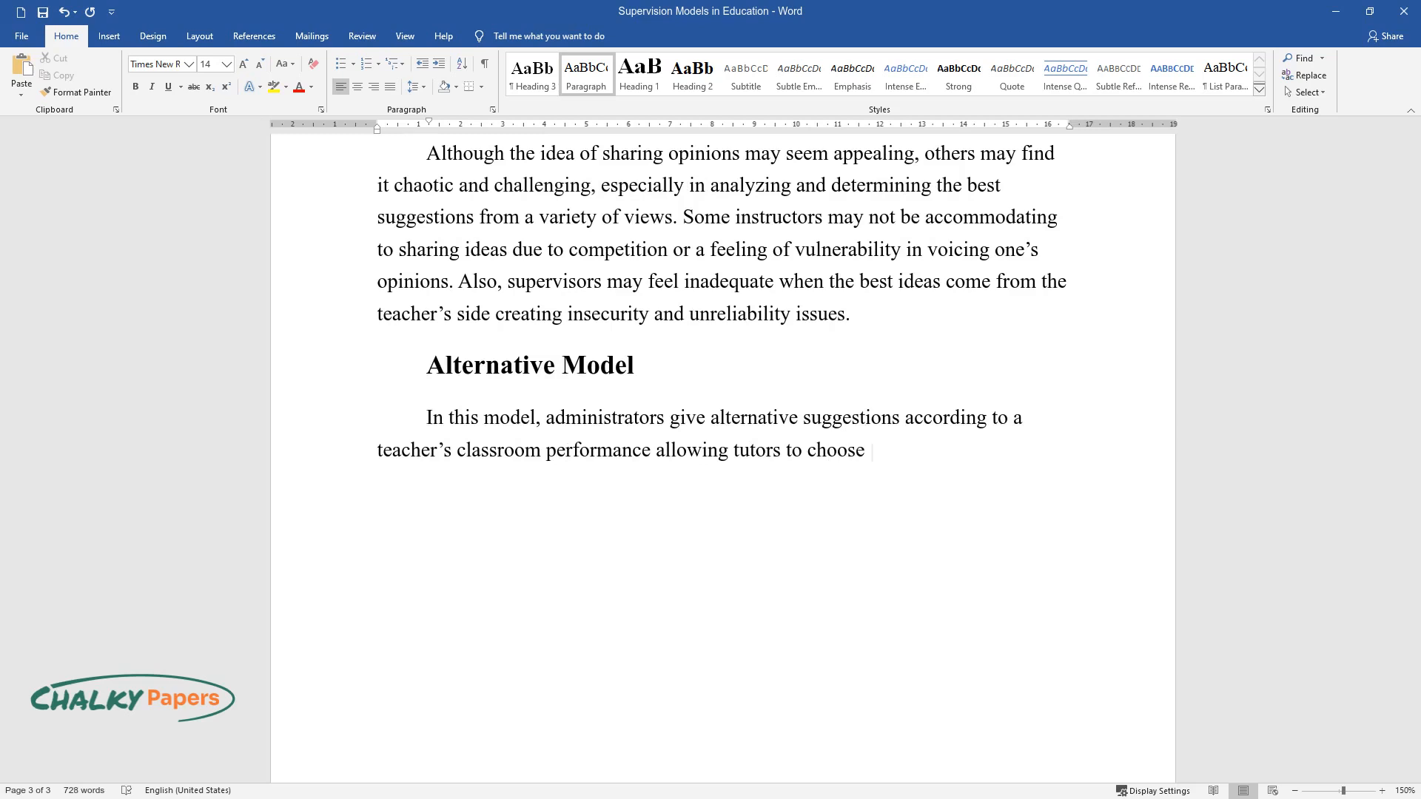
type("the ideal substitute from experienc")
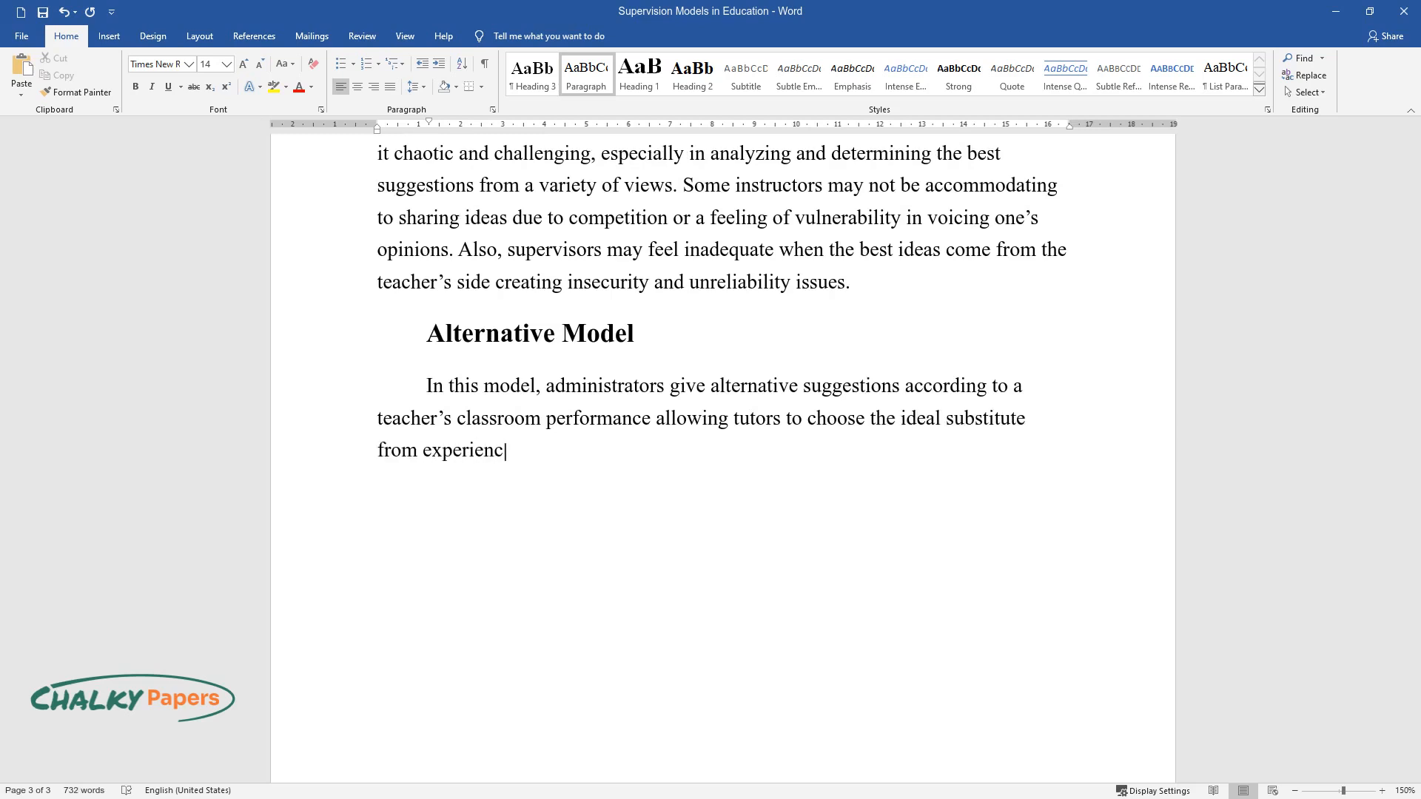
type("e. The provision of choices makes it easier to adopt and implement")
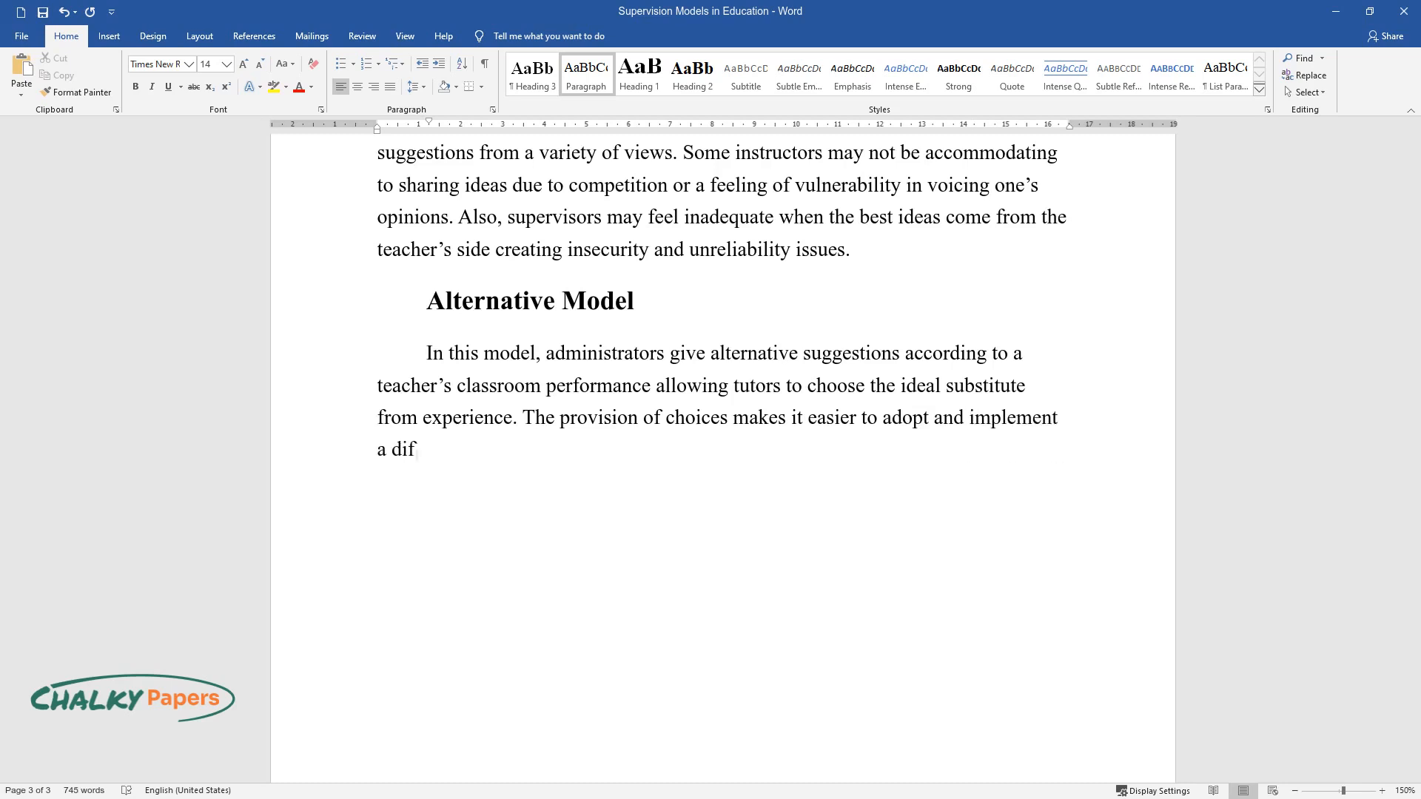
Explain teachers identifying areas needing alternatives, effective only when supervisors stay unbiased.
type("ferent teaching approach since the")
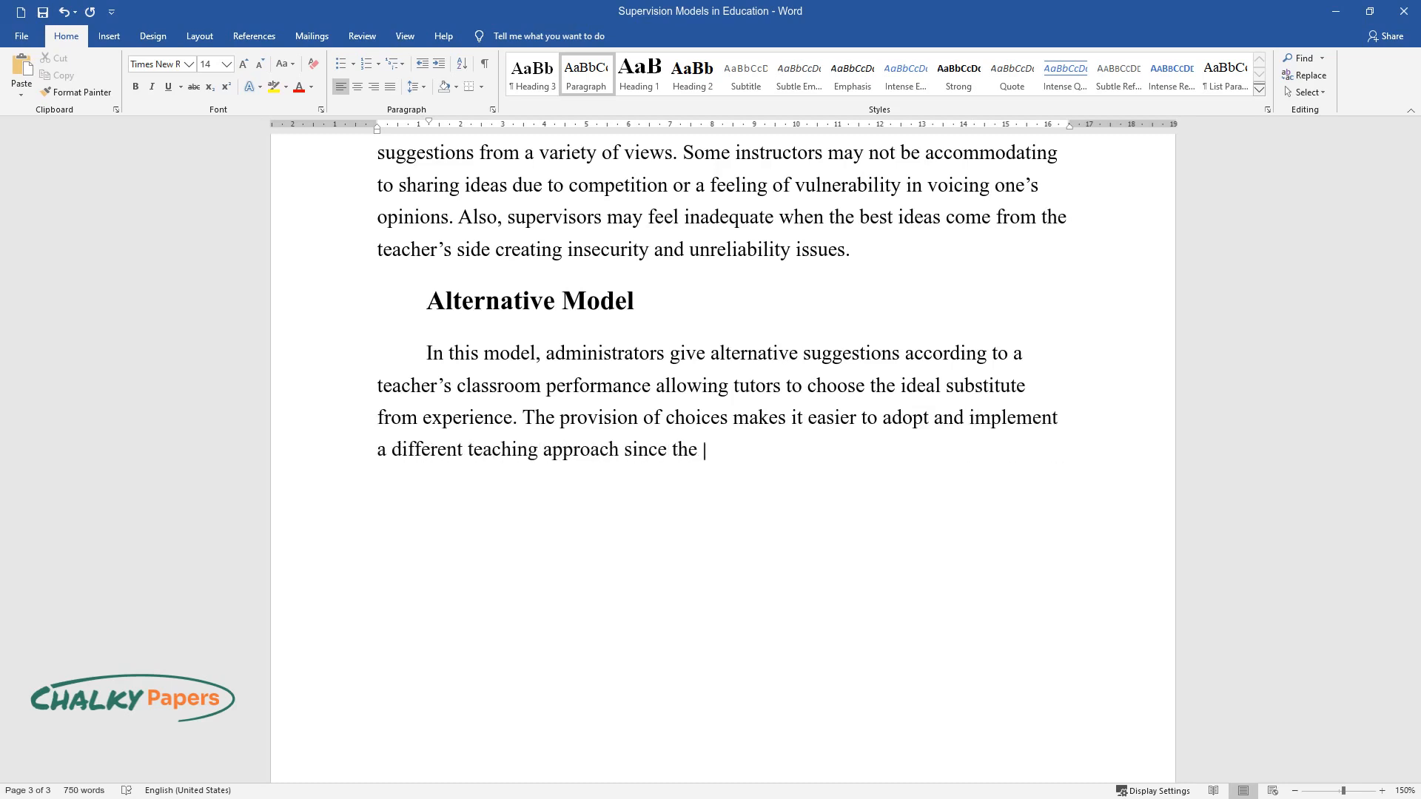
type("teacher understands the areas that r")
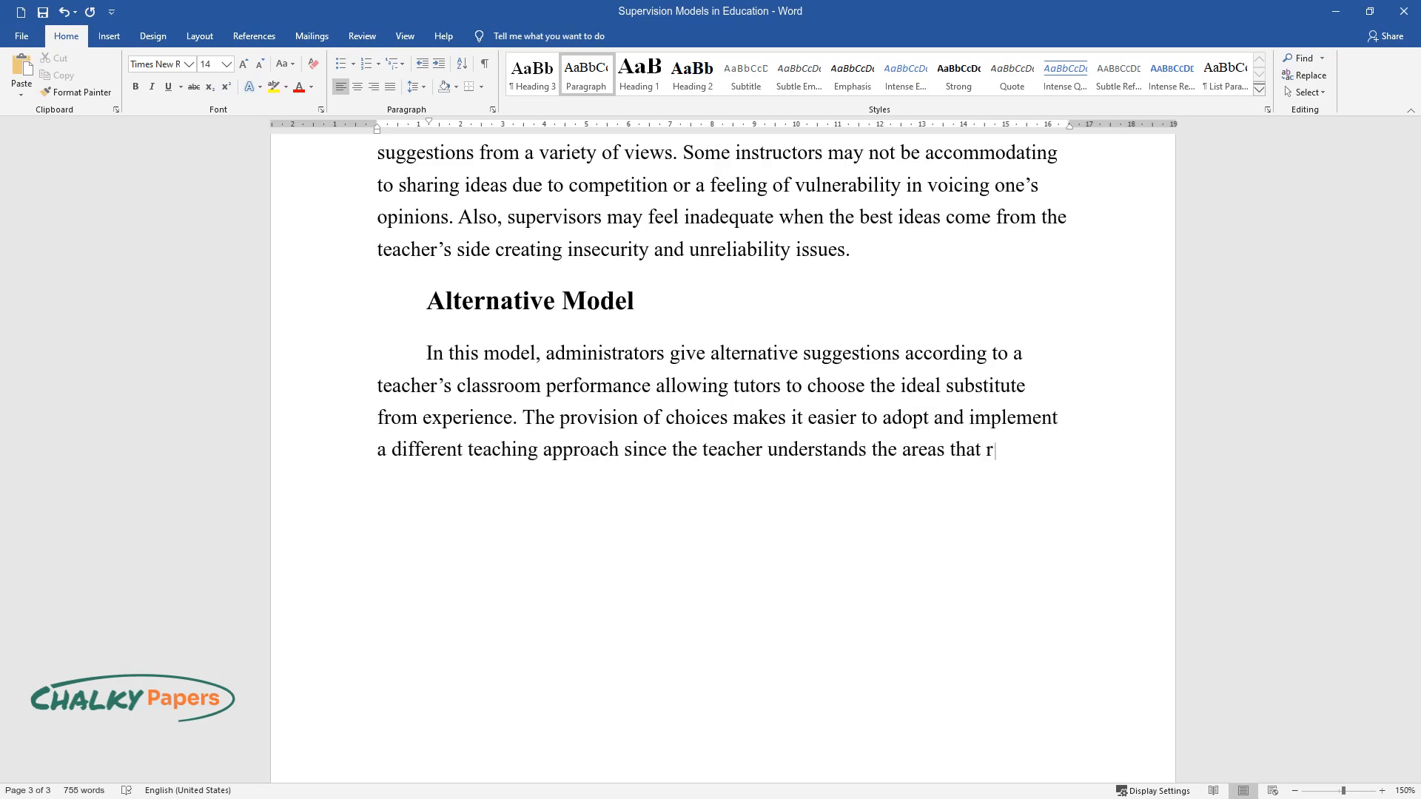
type("equire an alternative solution to re")
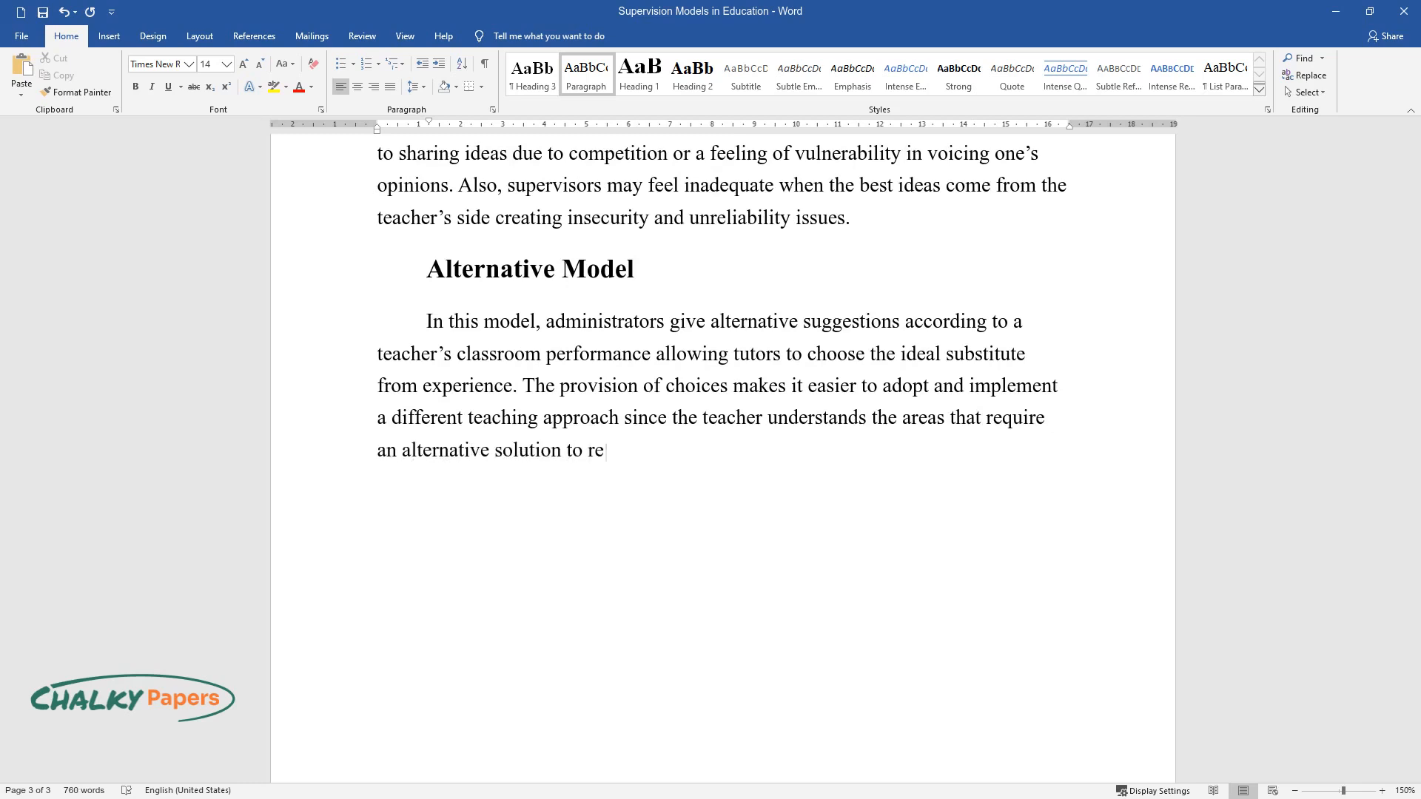
type("ach the desired goal. This model is")
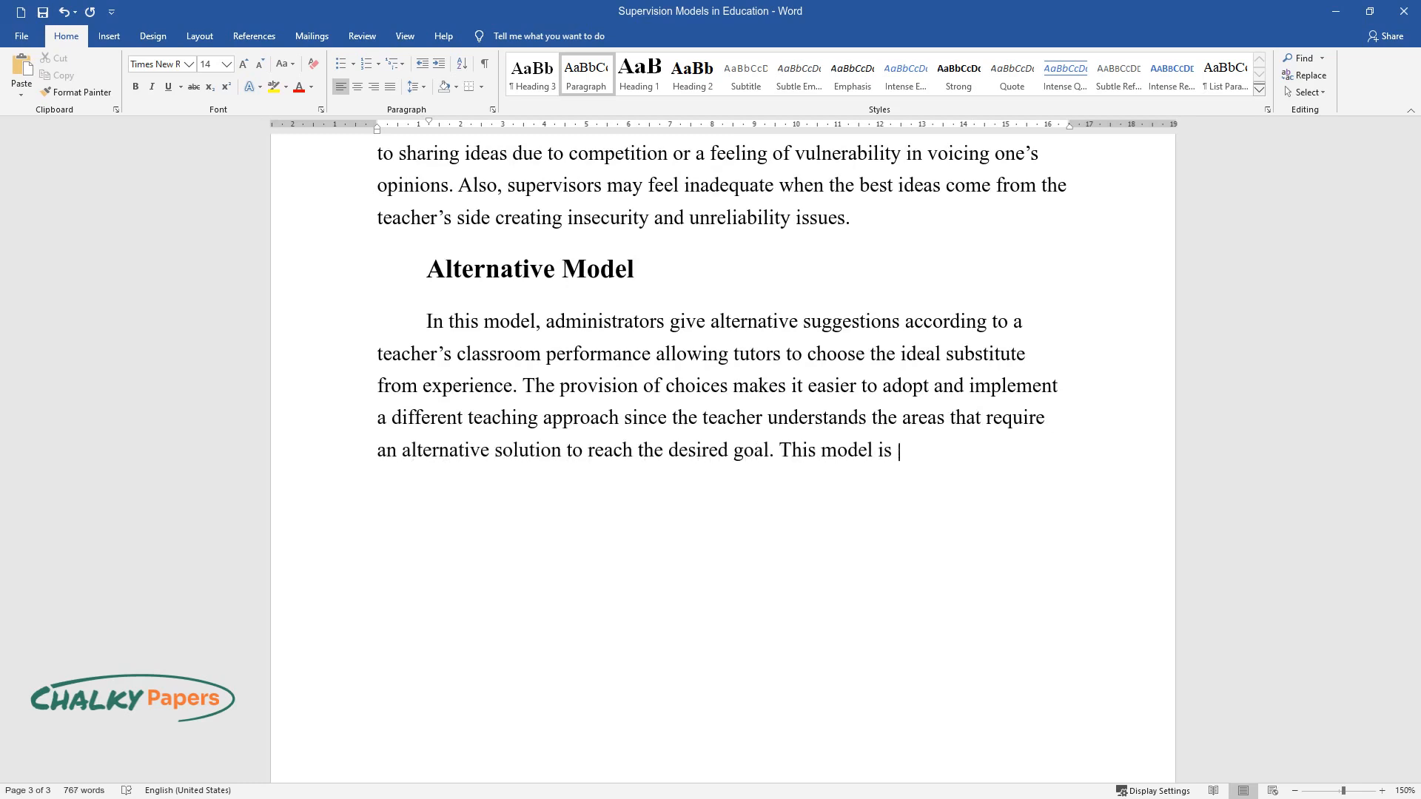
type("effective if supervisors are not bi")
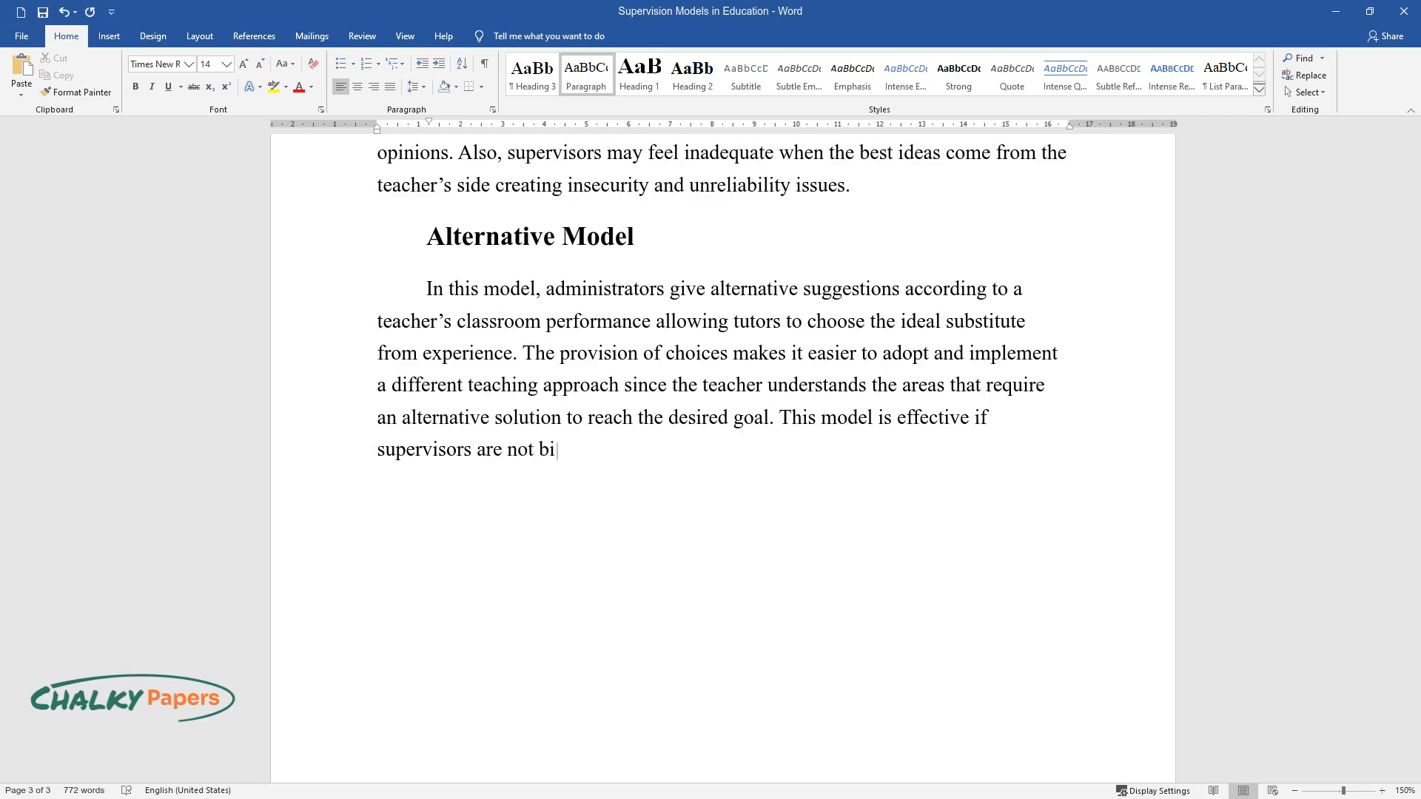
type("ased in choosing options or judge op")
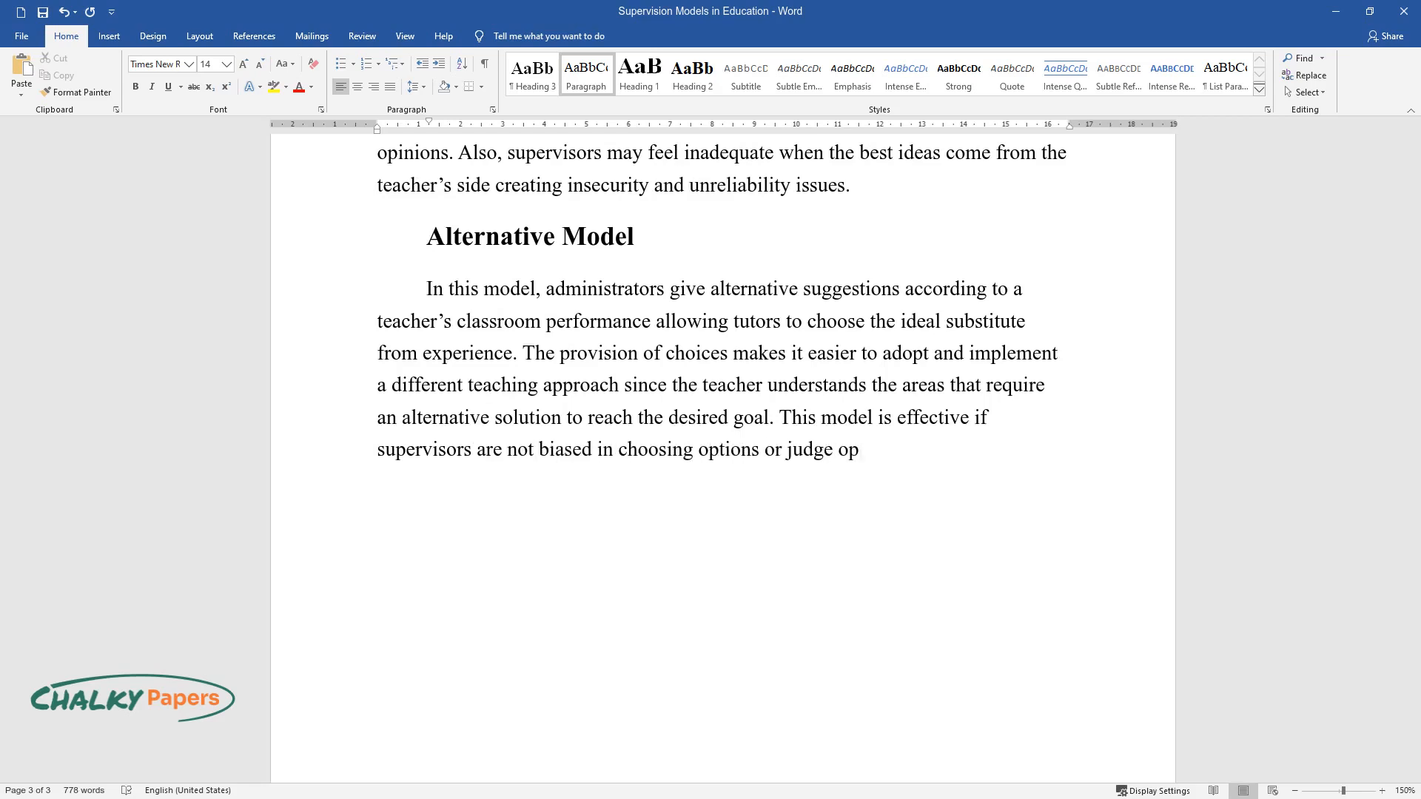
type("inions according to individual persp")
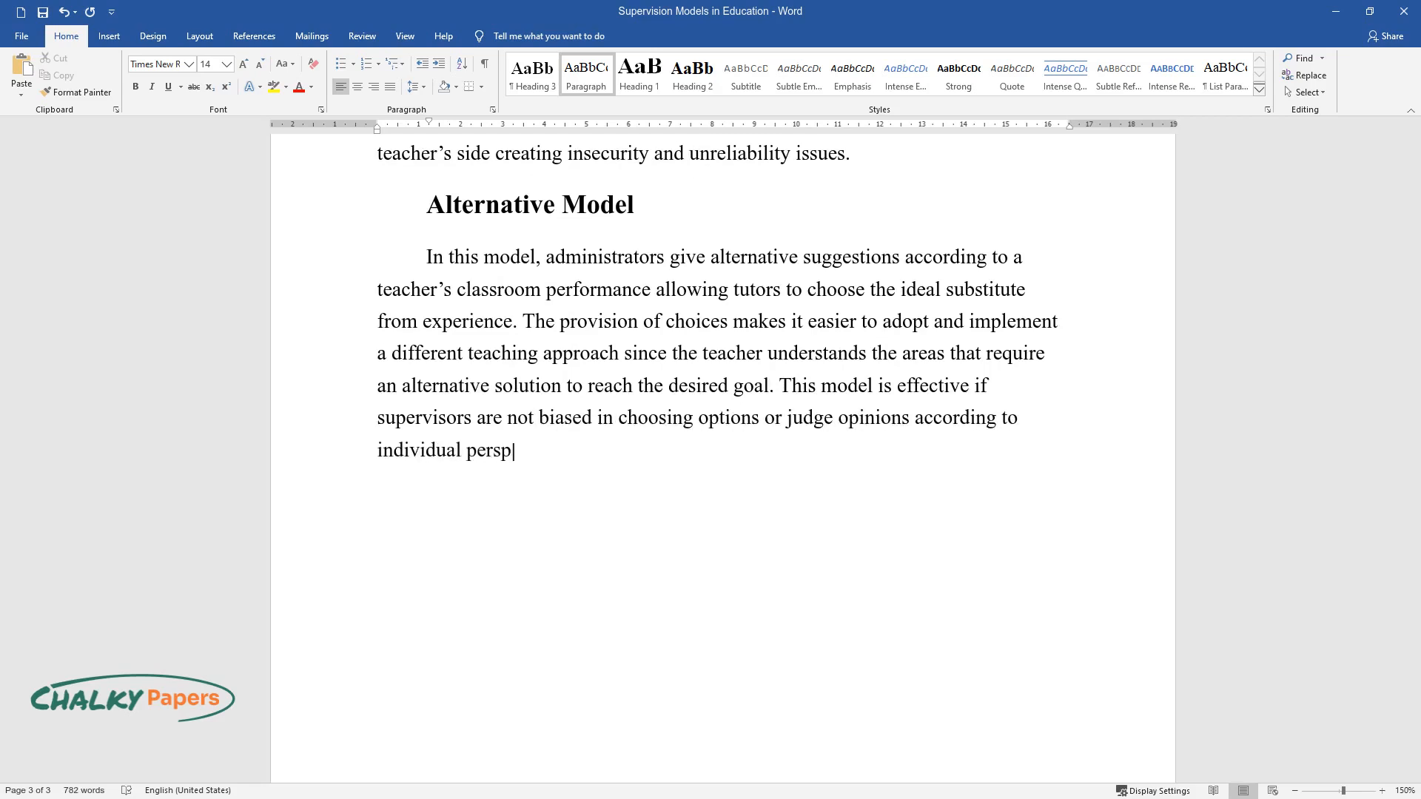
Finish with integrating several models, making it different and more approachable.
type("ectives. Using this approach enable")
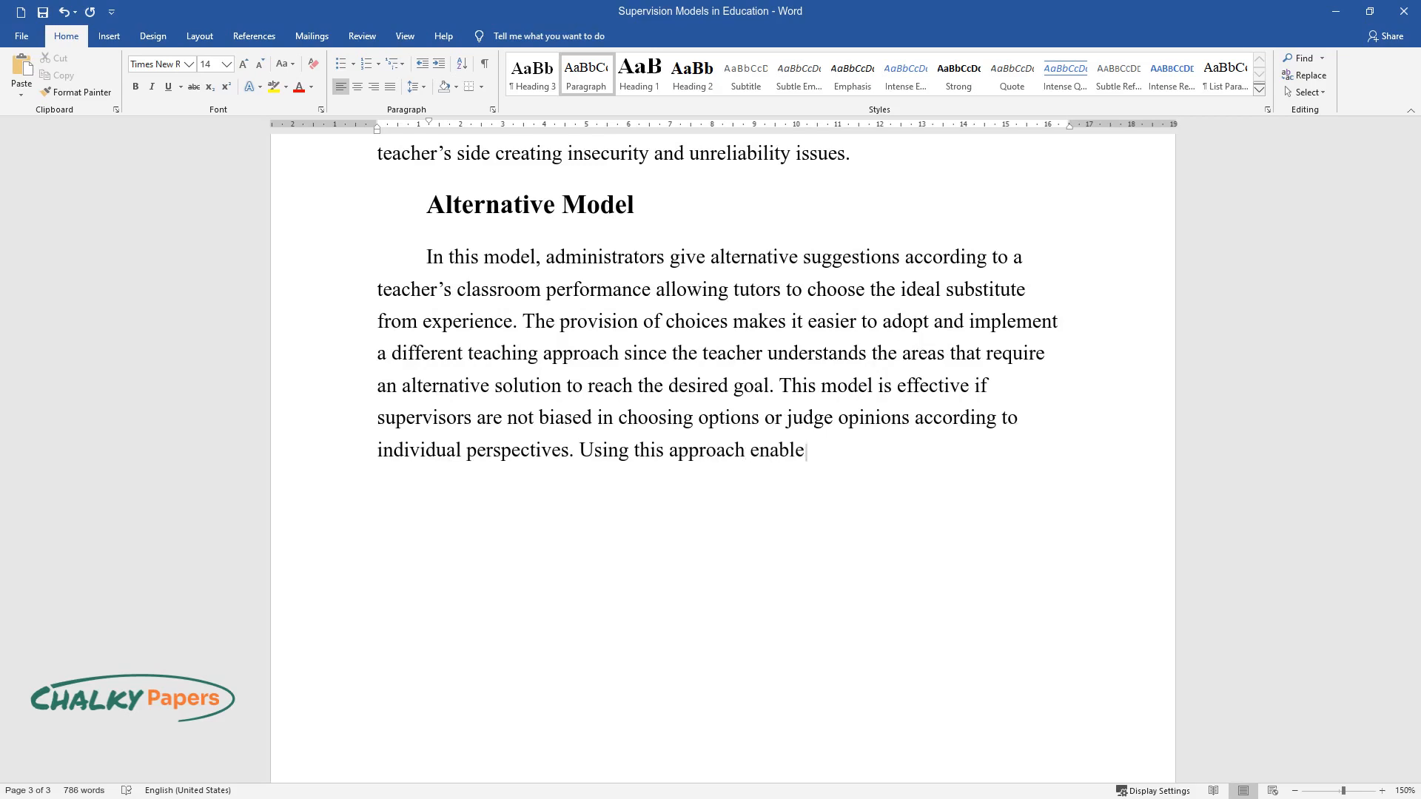
type("s trainers to widen the scope of the")
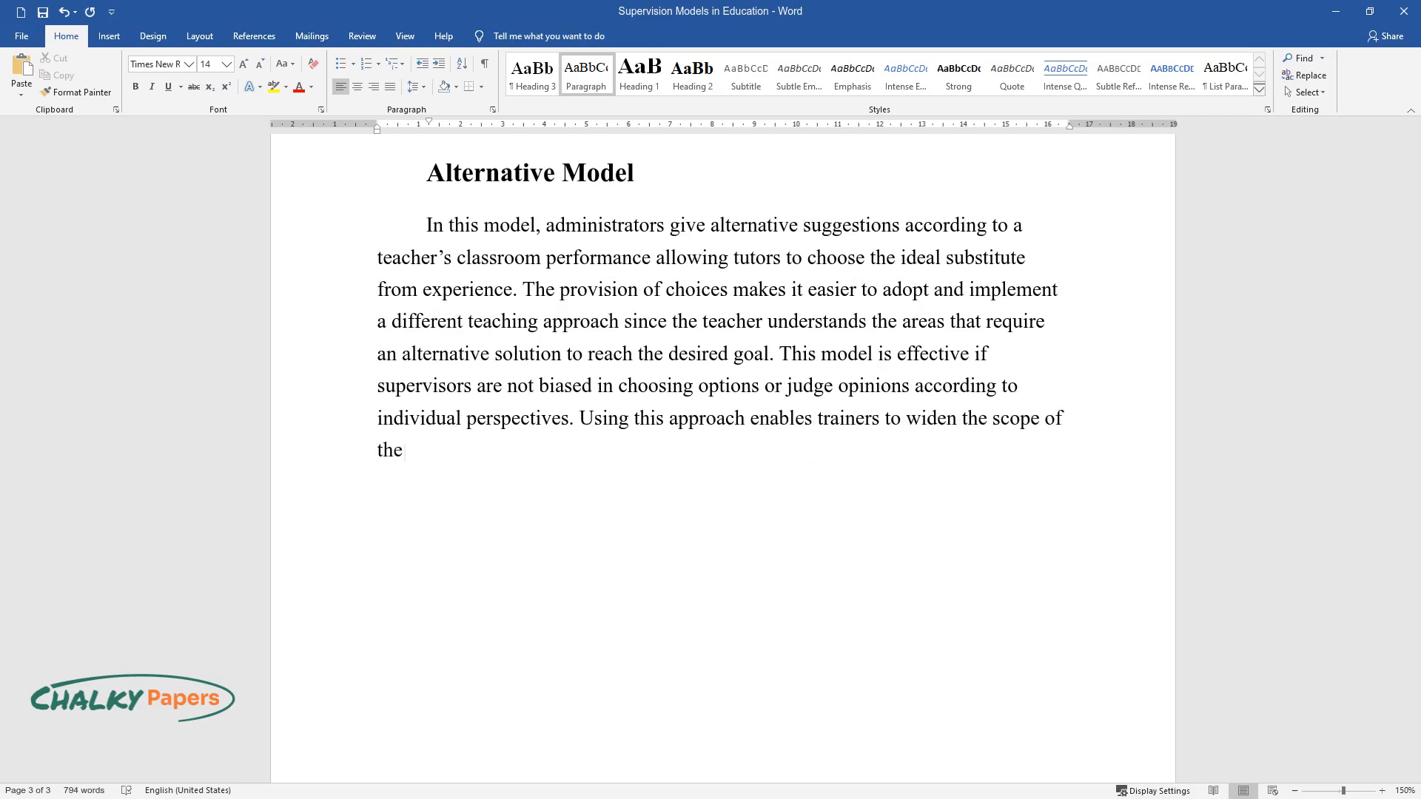
type("teaching alternatives by integratin")
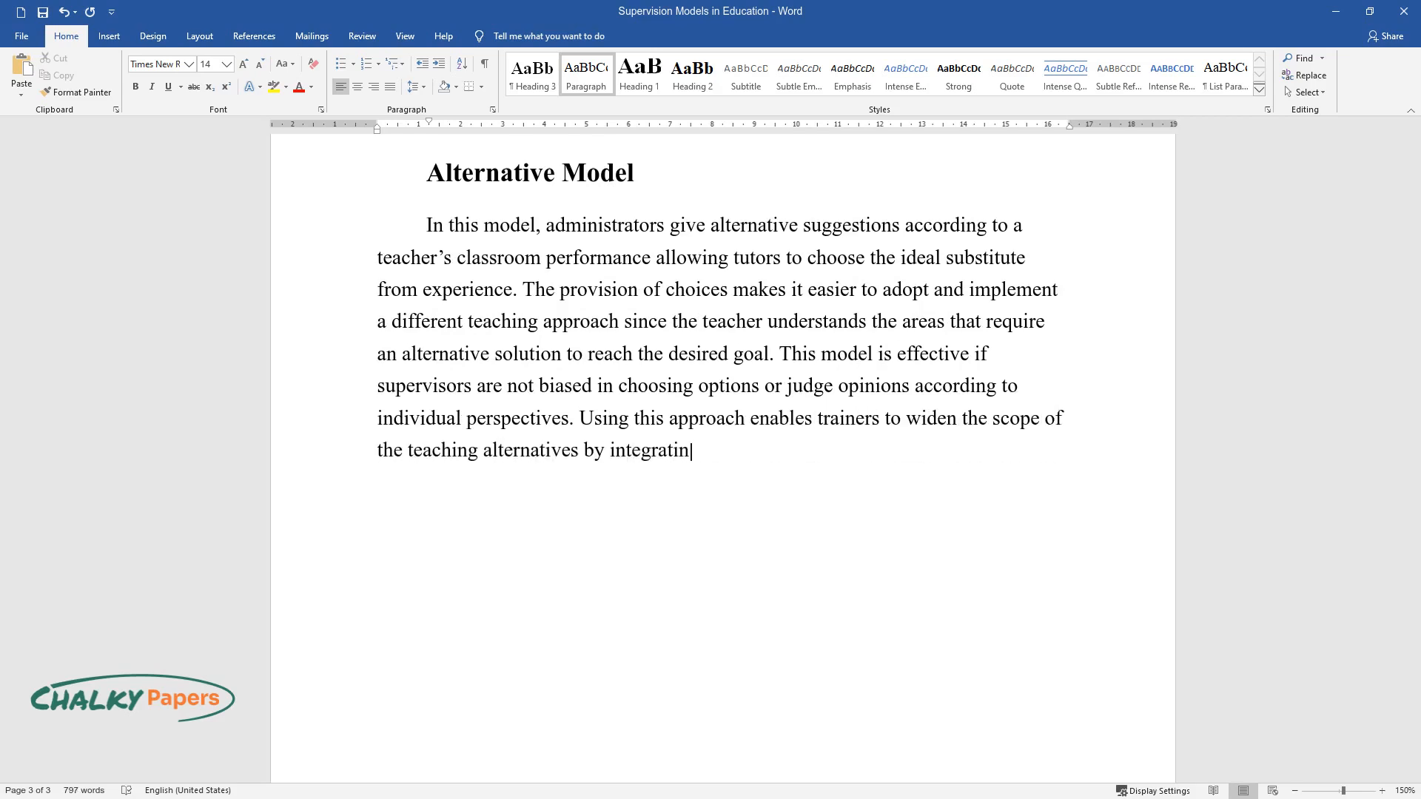
type("g one or more models in creating a")
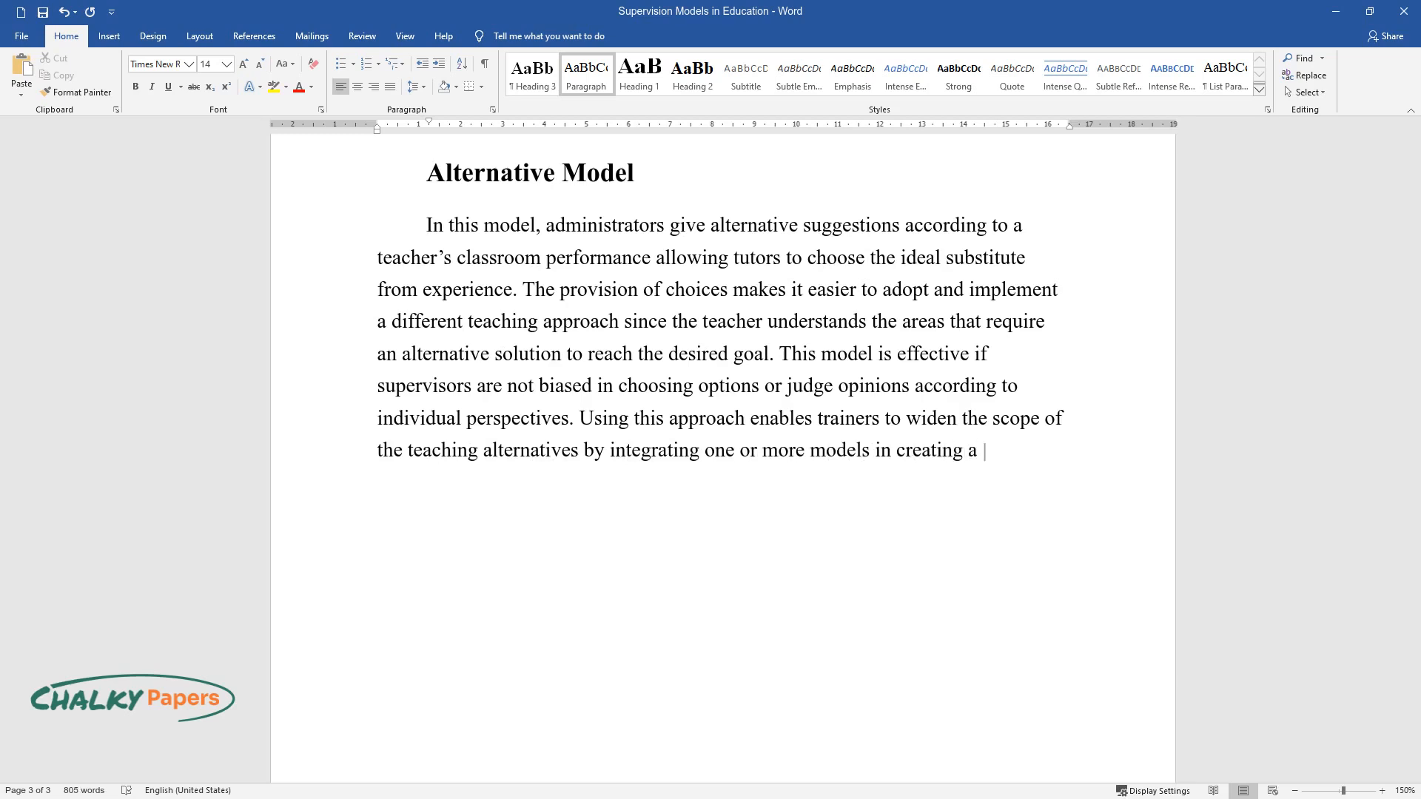
type("better teaching method. Unlike the m")
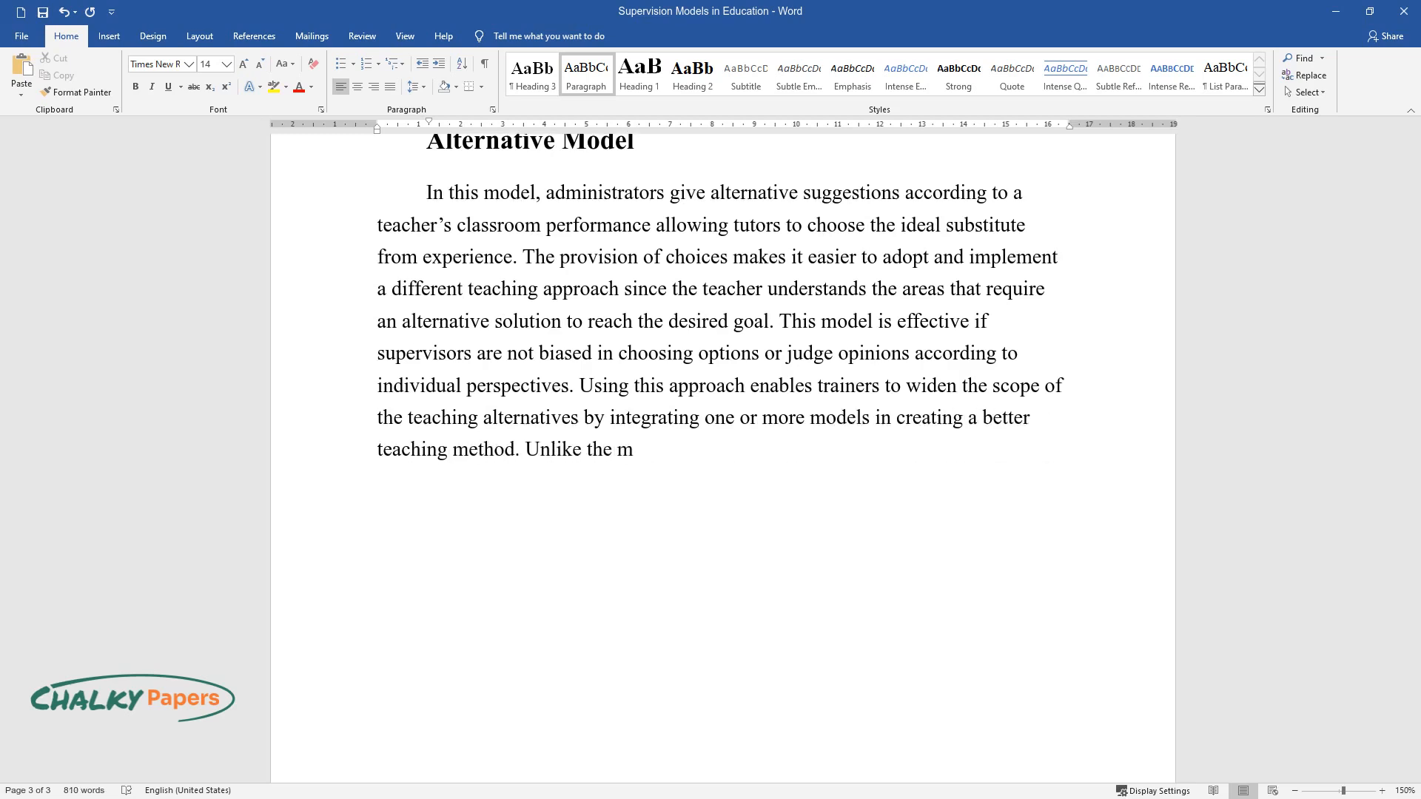
type("odels discussed above, the alternative model")
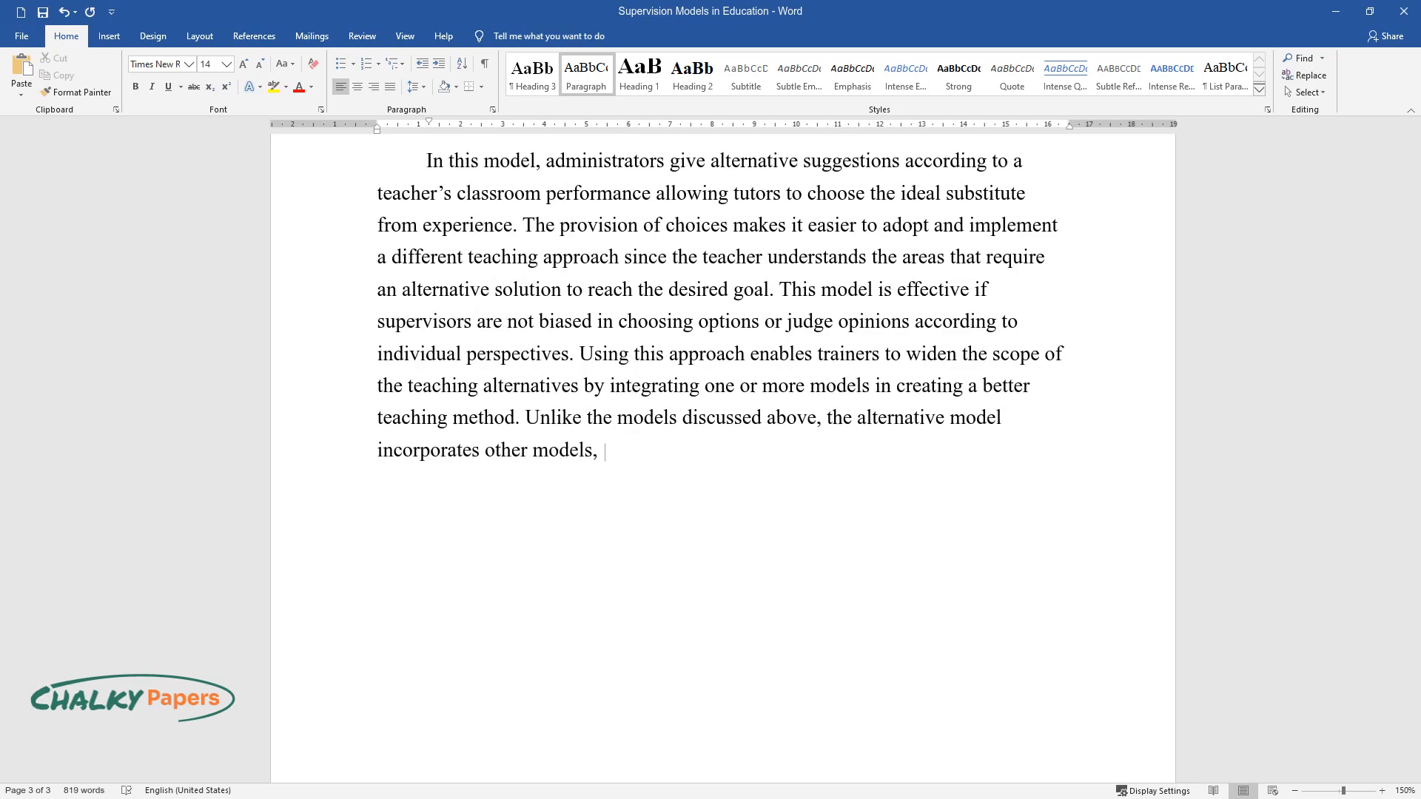
type("making it different and more approachable.")
type("Conclusion")
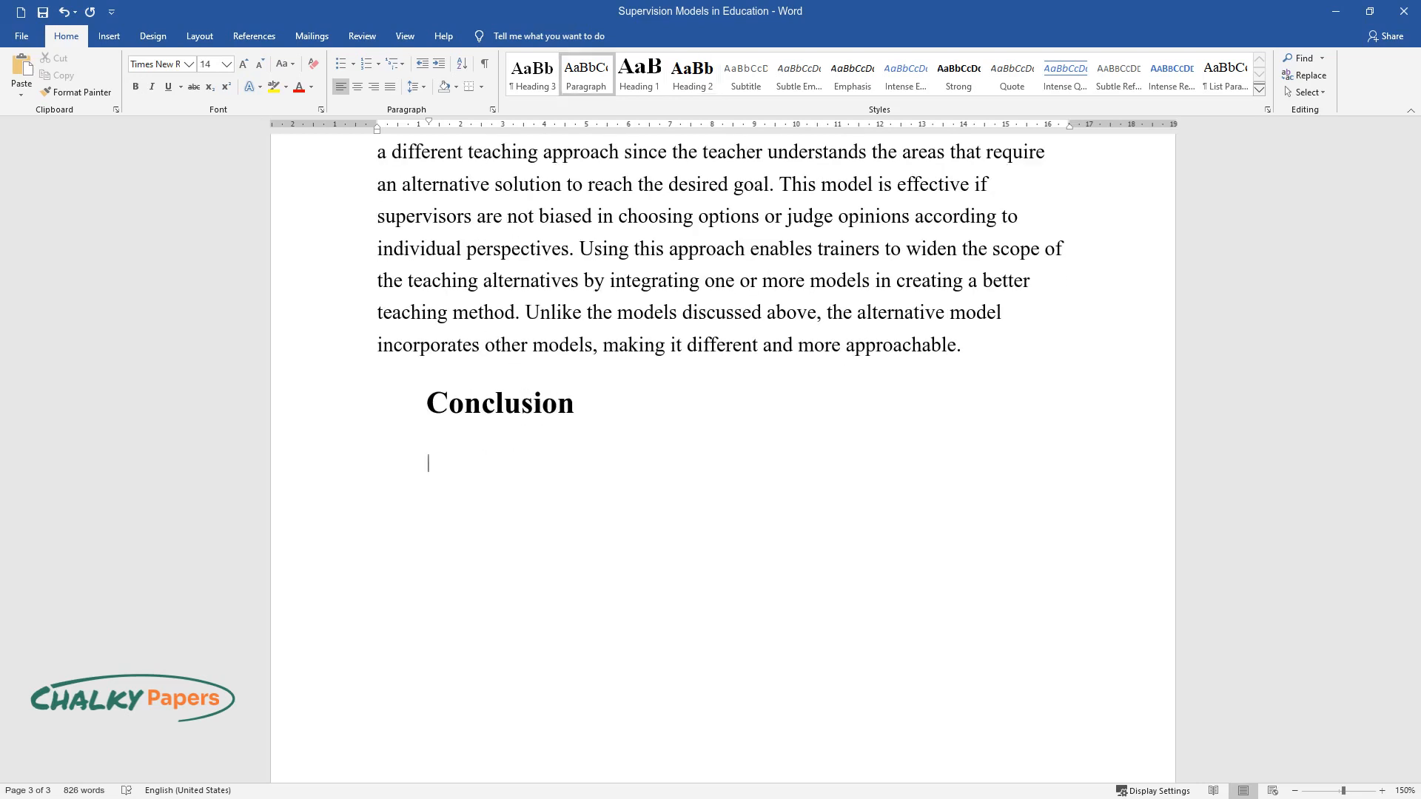
Type the Conclusion's opening on models' advantages, limitations and choosing by theoretical framework.
type("From the descriptions above, there")
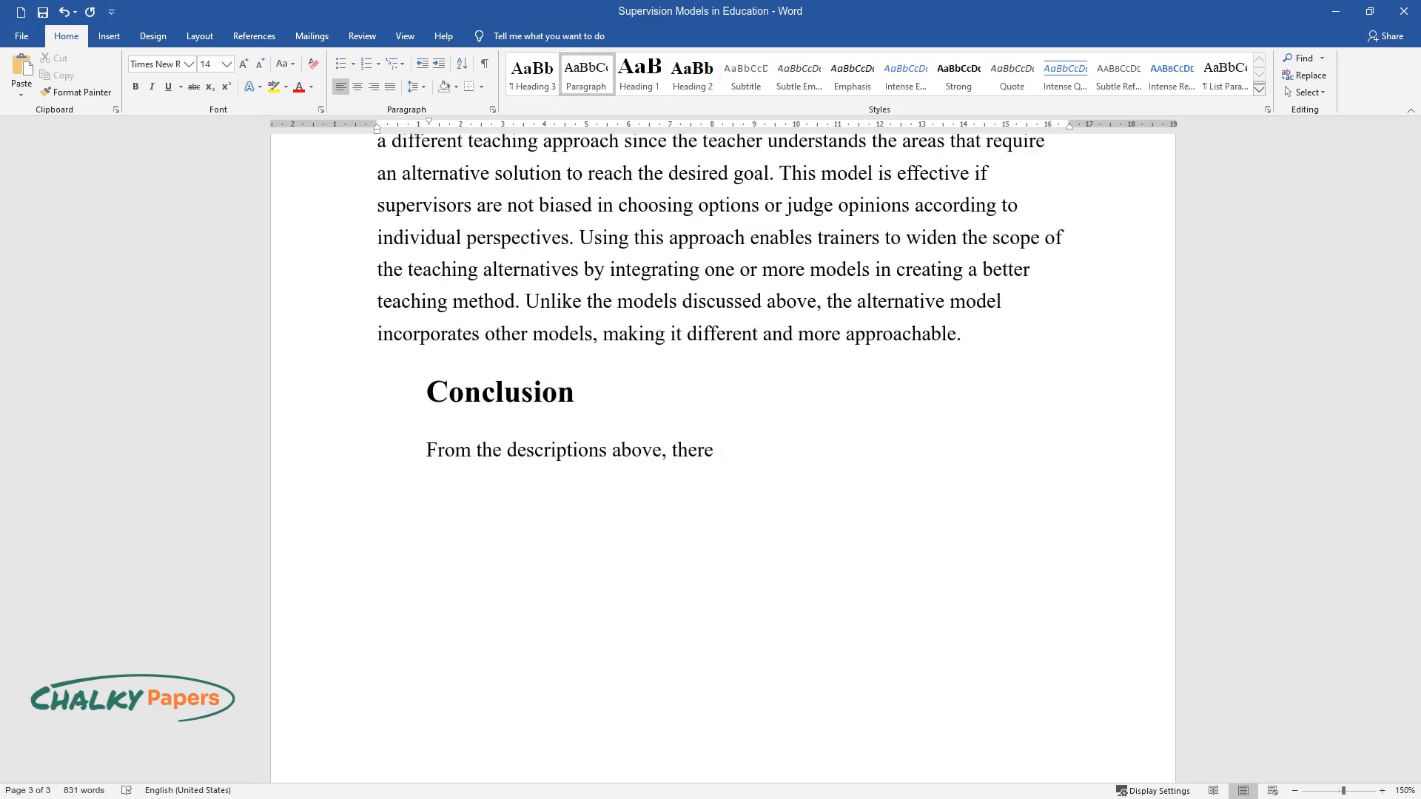
type("is a better understanding of the v")
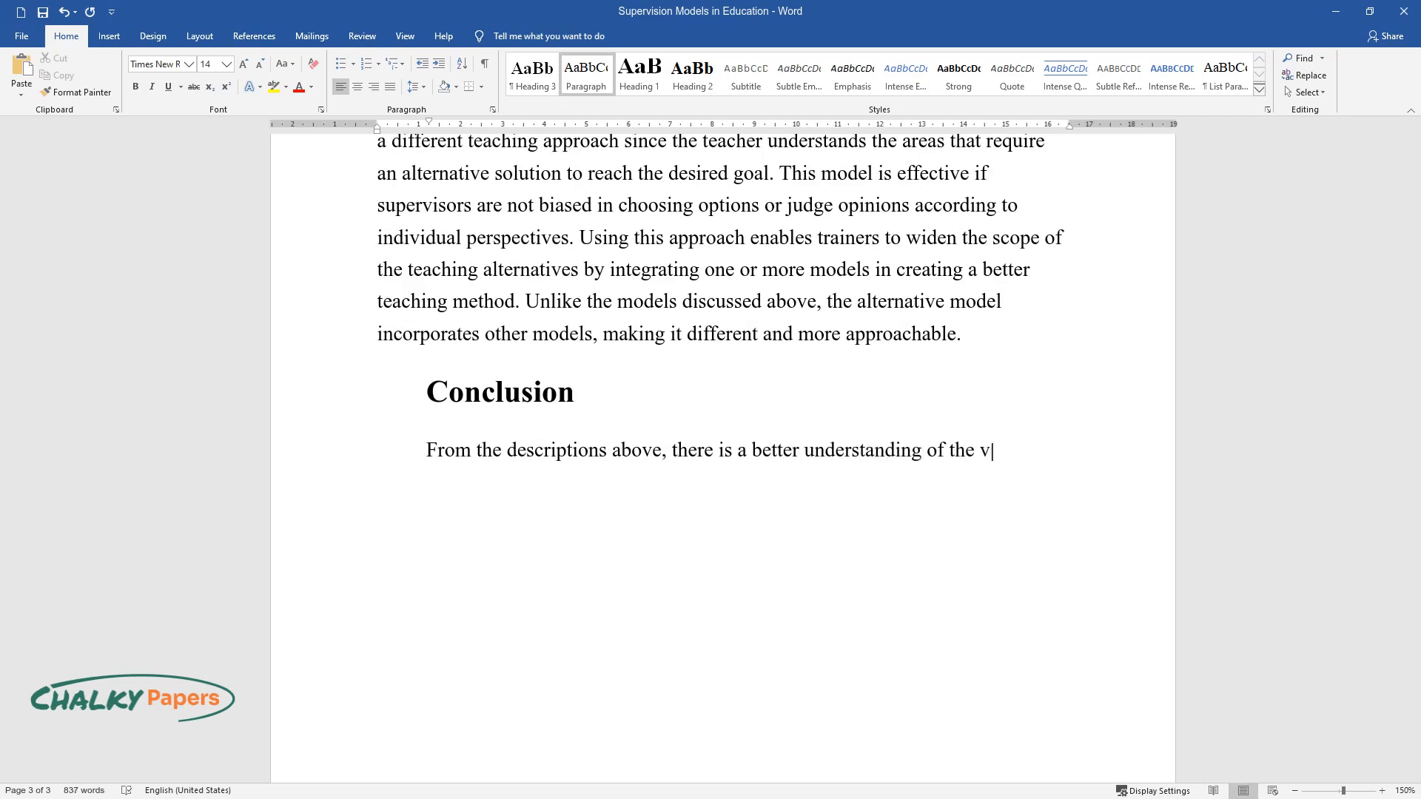
type("arious supervision models' advantage")
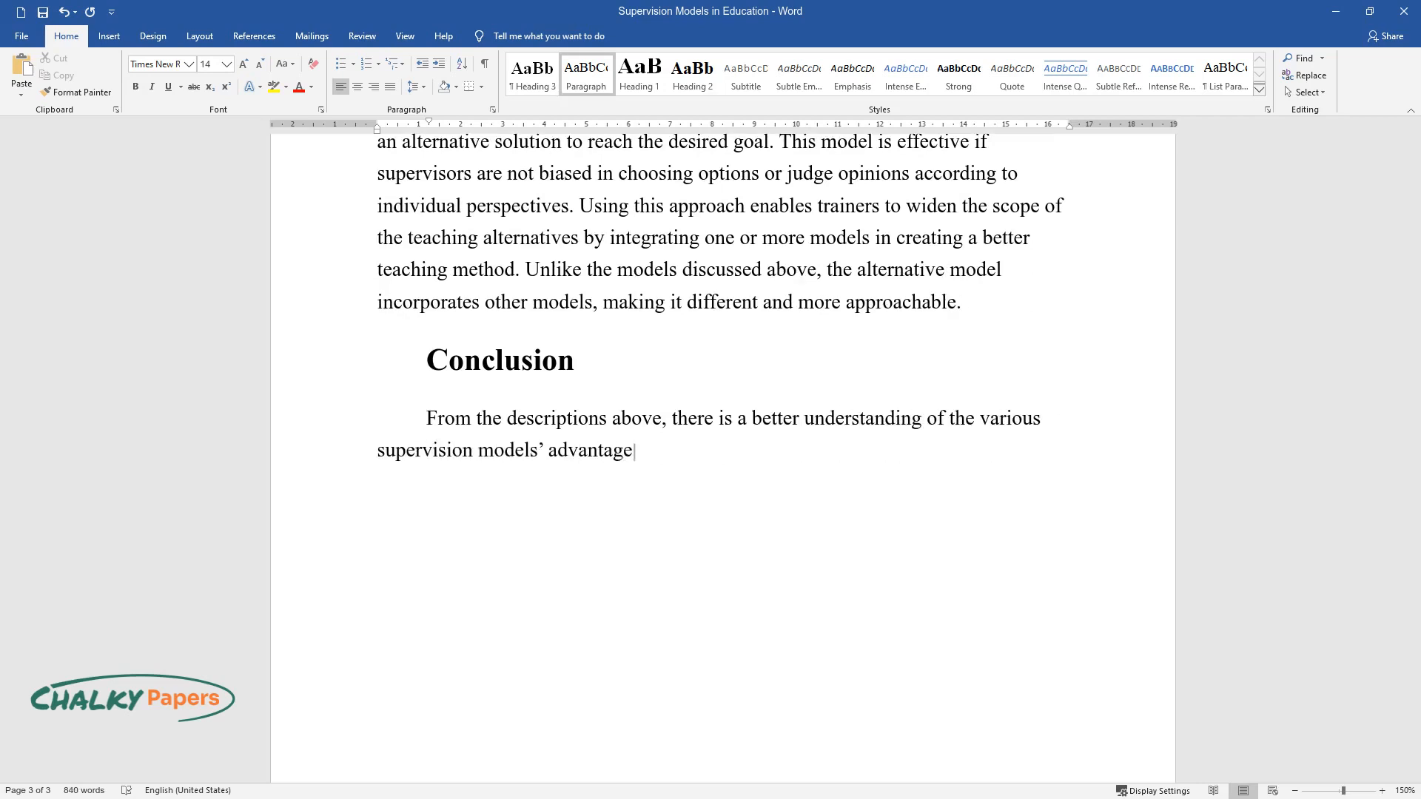
type("s and limitations, which helps determine the most")
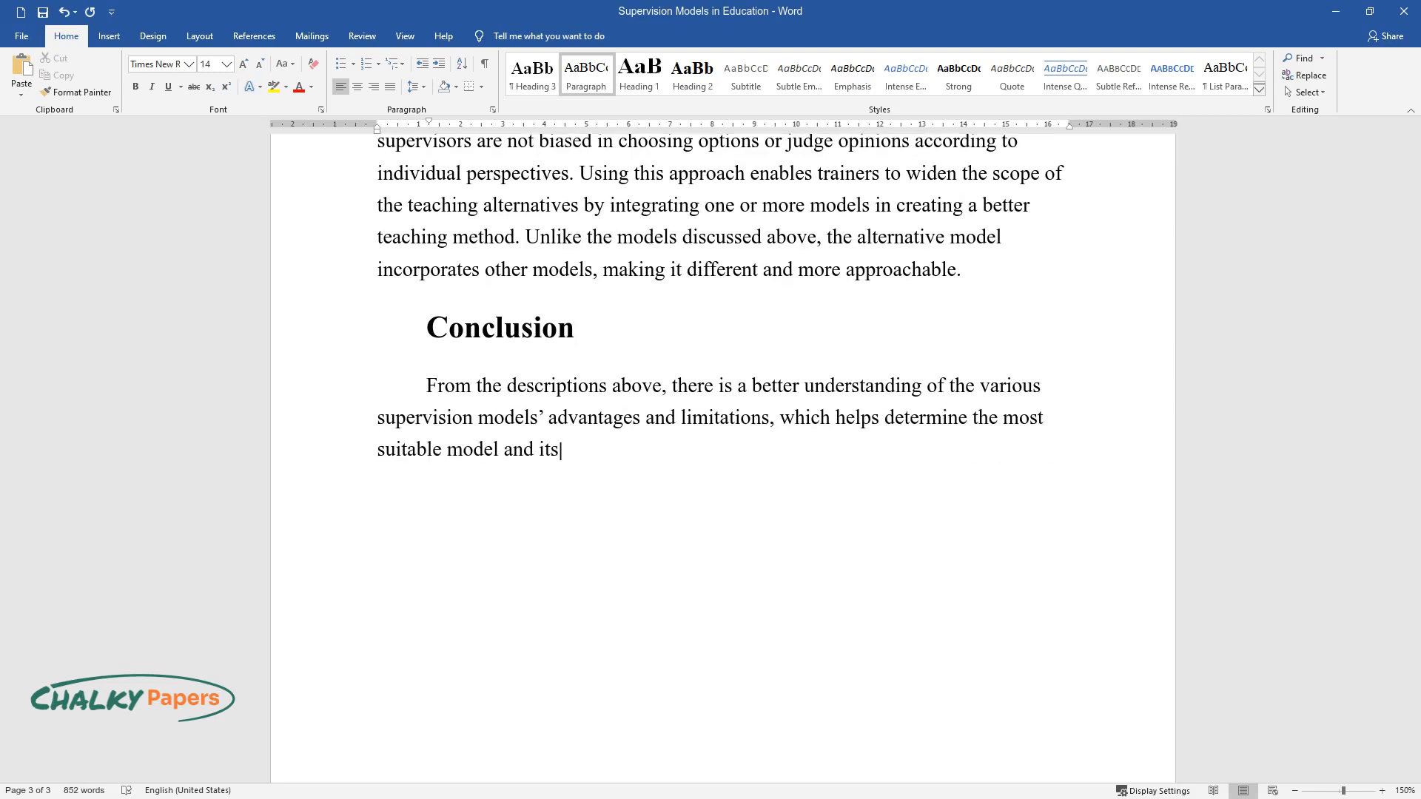
type("application. It is essential to co")
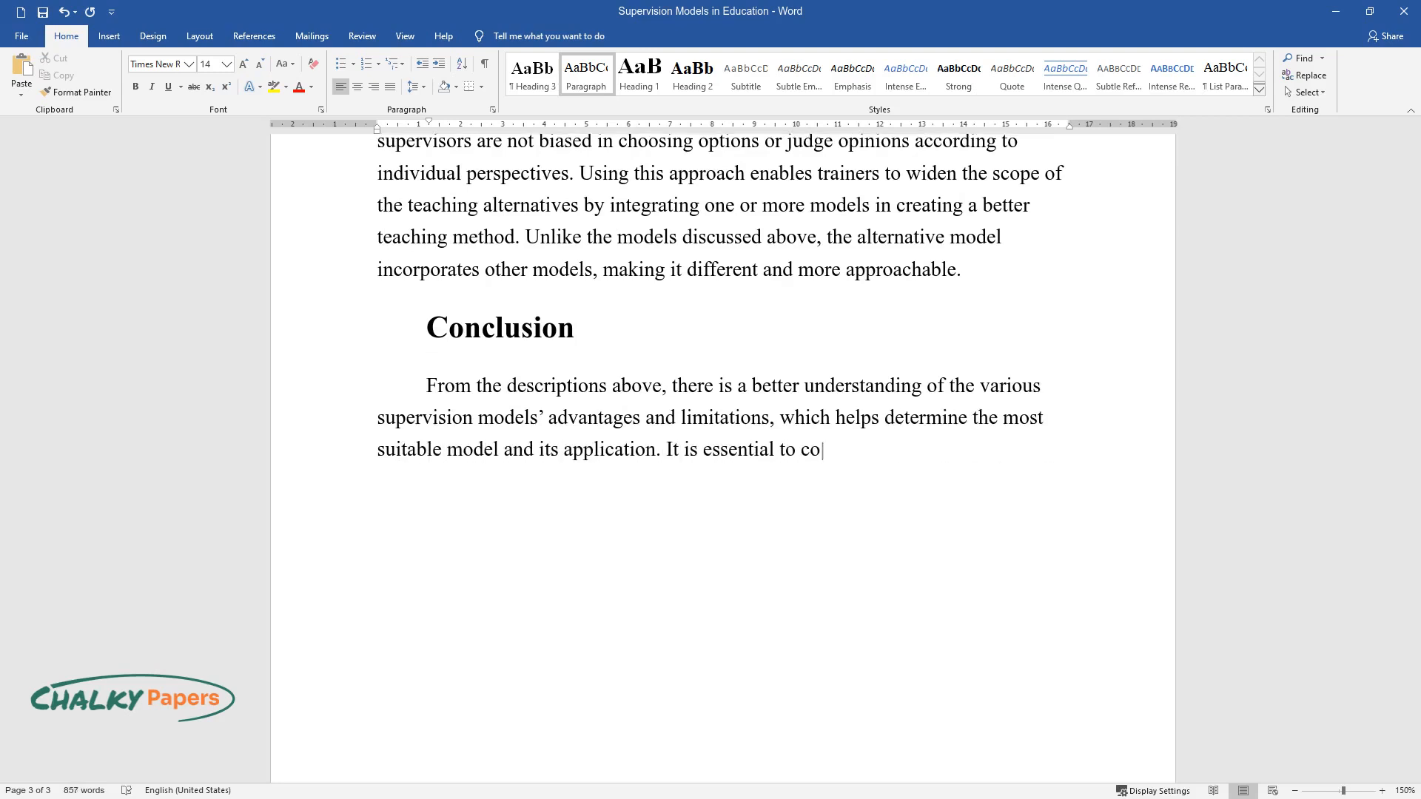
type("nsider a model's theoretic framework")
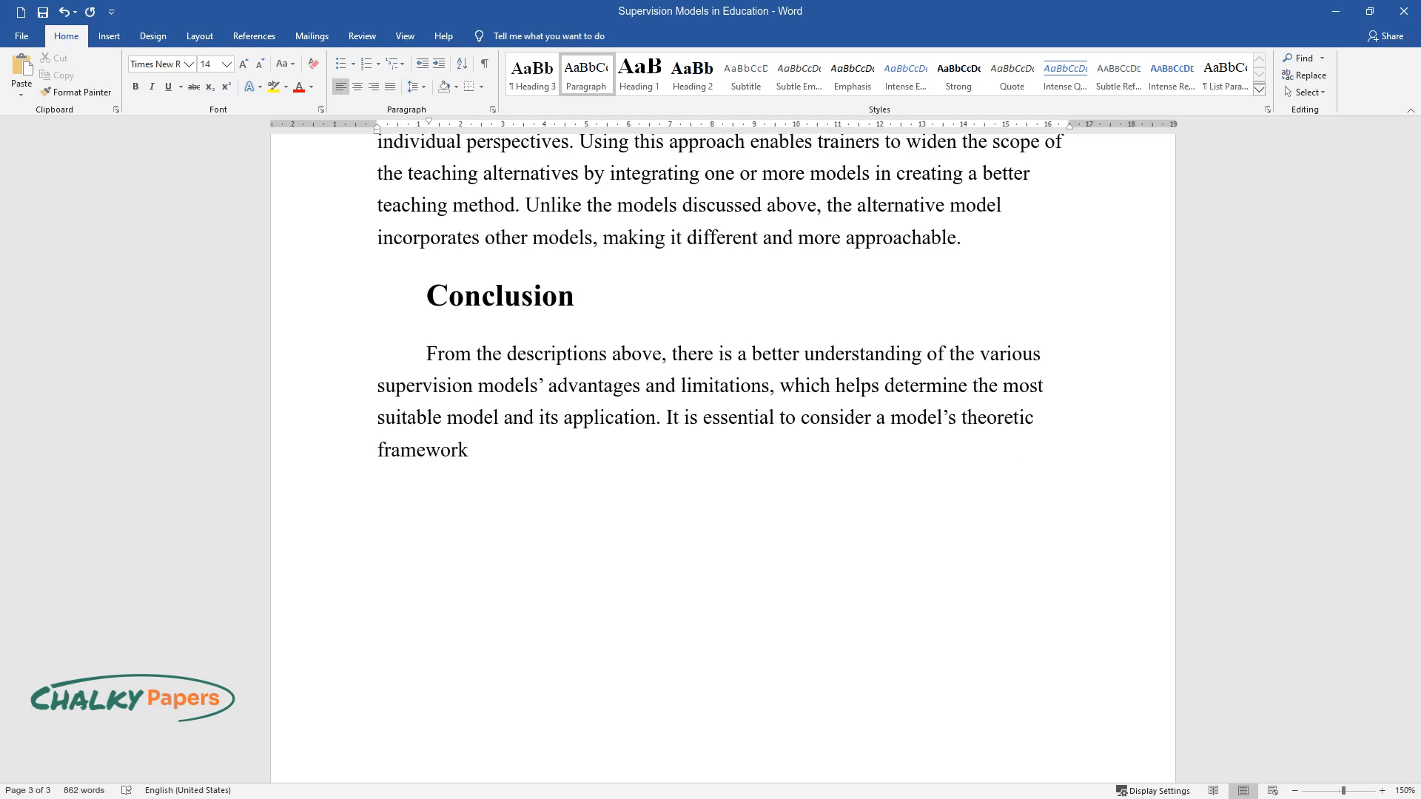
type("when choosing the most appropriate")
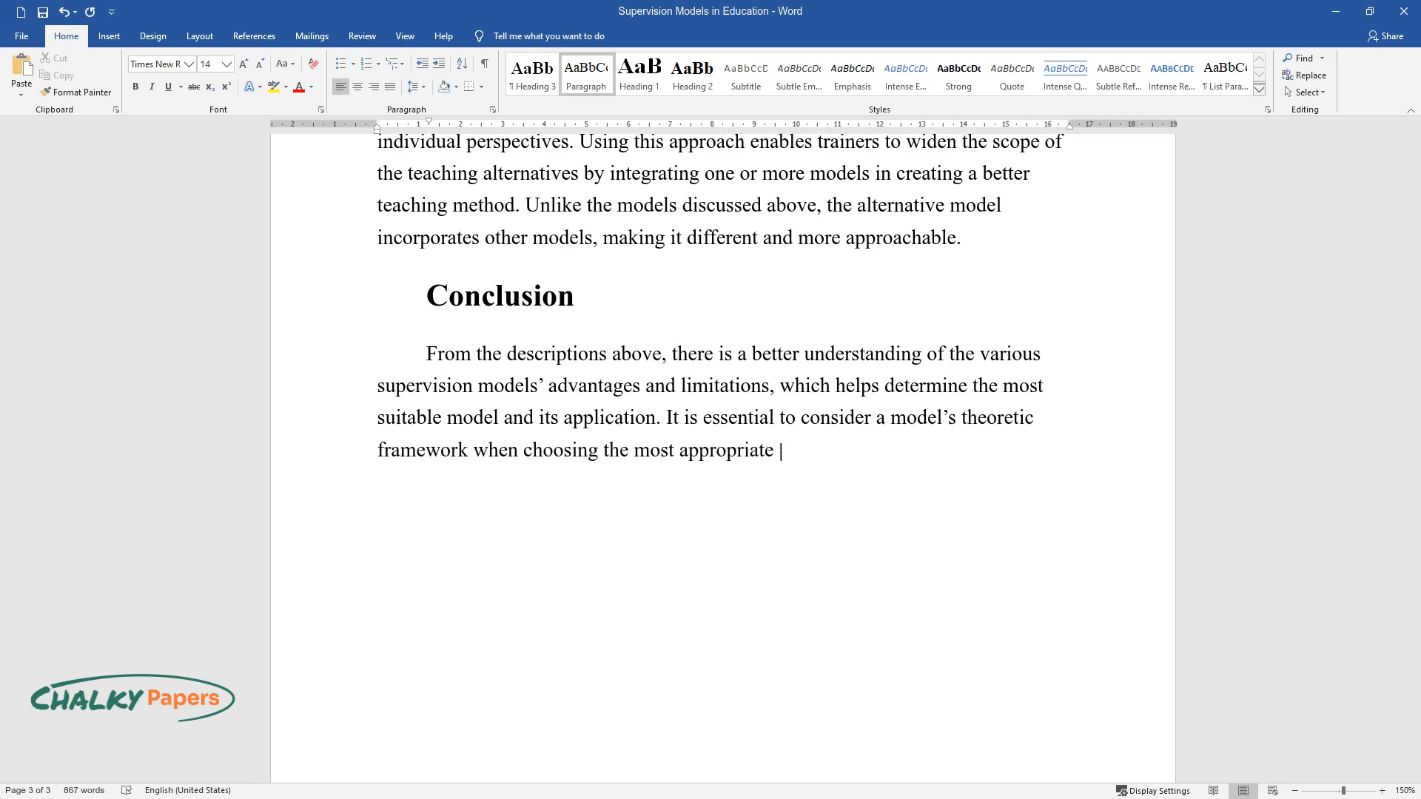
type("approach that matches a given objec")
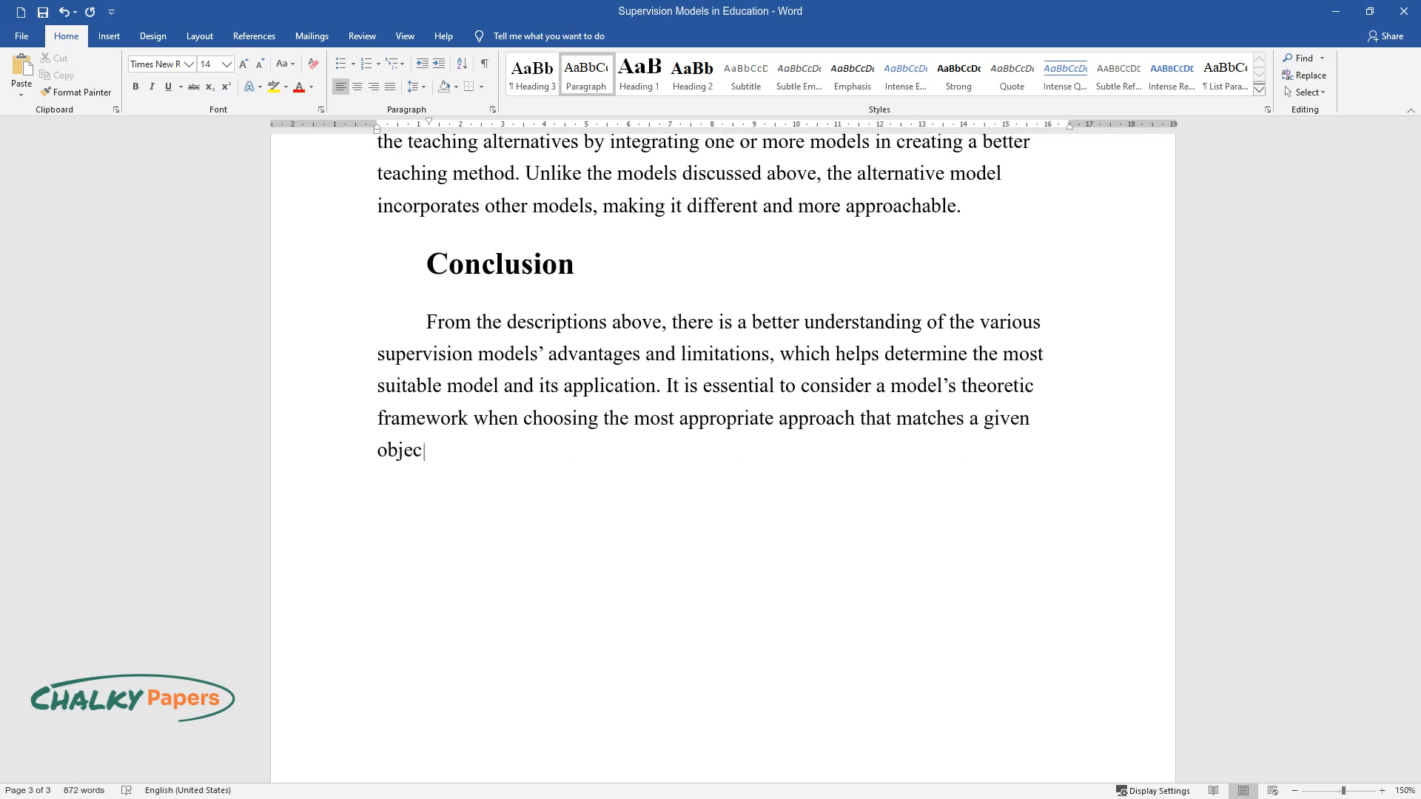
type("tive. Since supervision is an ongoi")
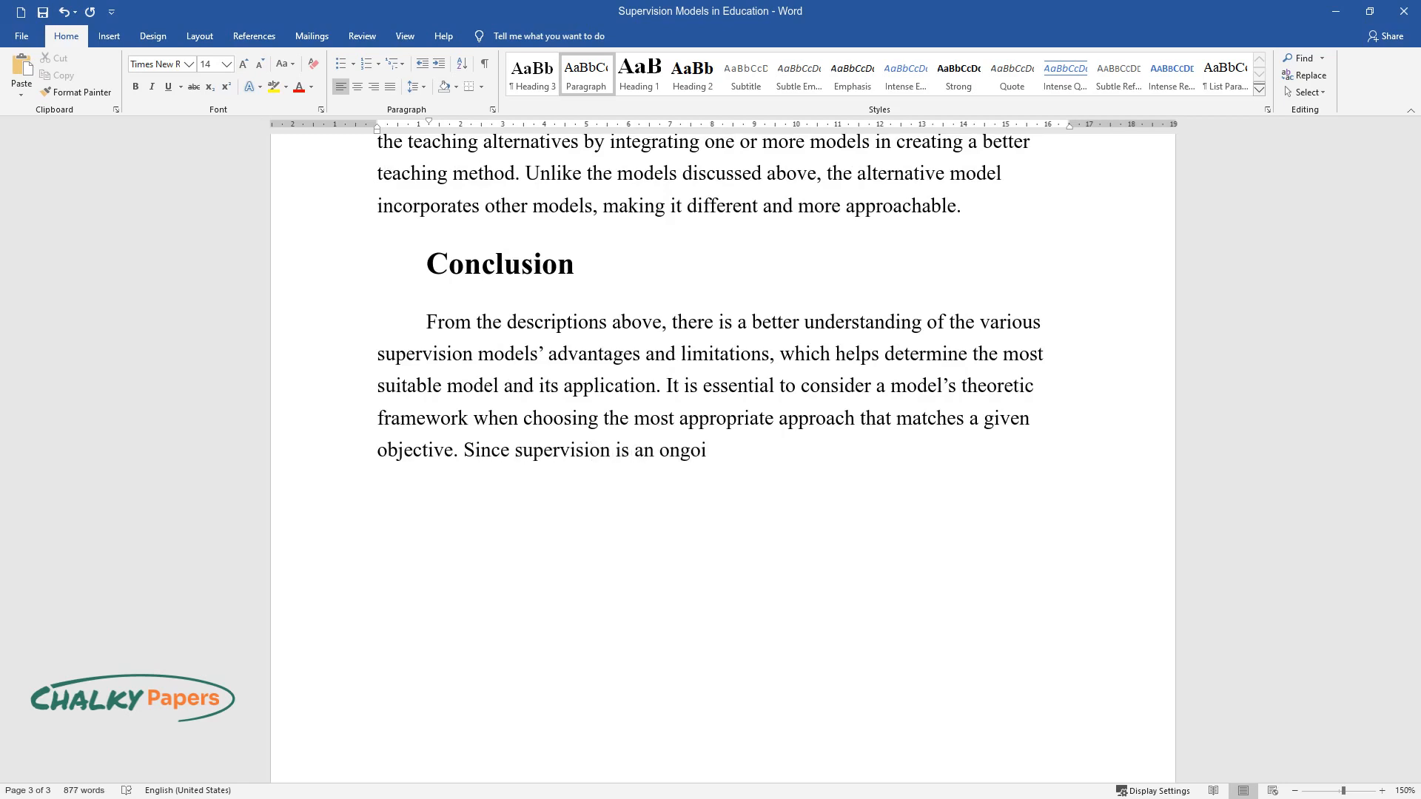
Continue the Conclusion with how directive, non-directive and collaborative models help teachers learn.
type("ng process, the directive model allow")
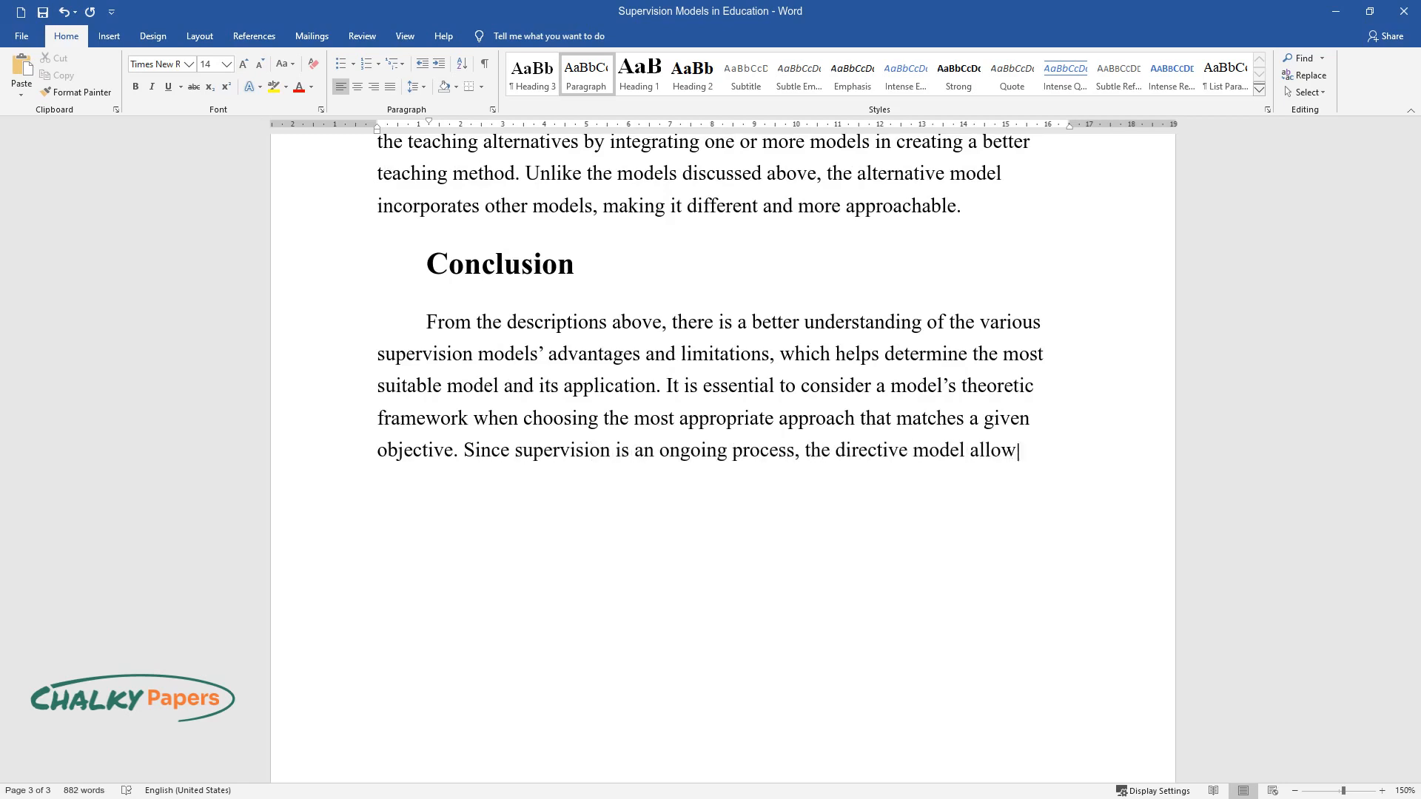
type("s teachers to learn through the supe")
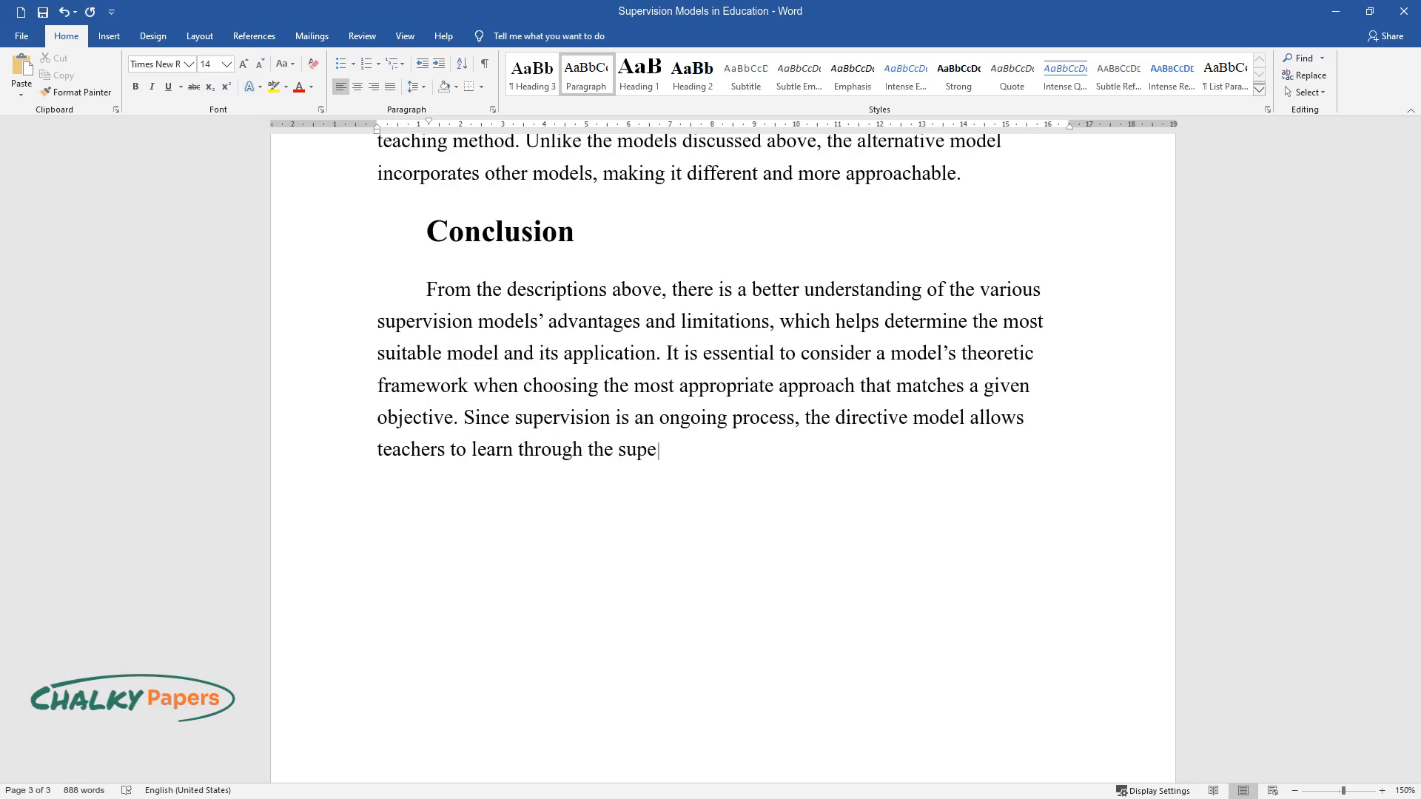
type("rvisors' directions until they acquire experience.")
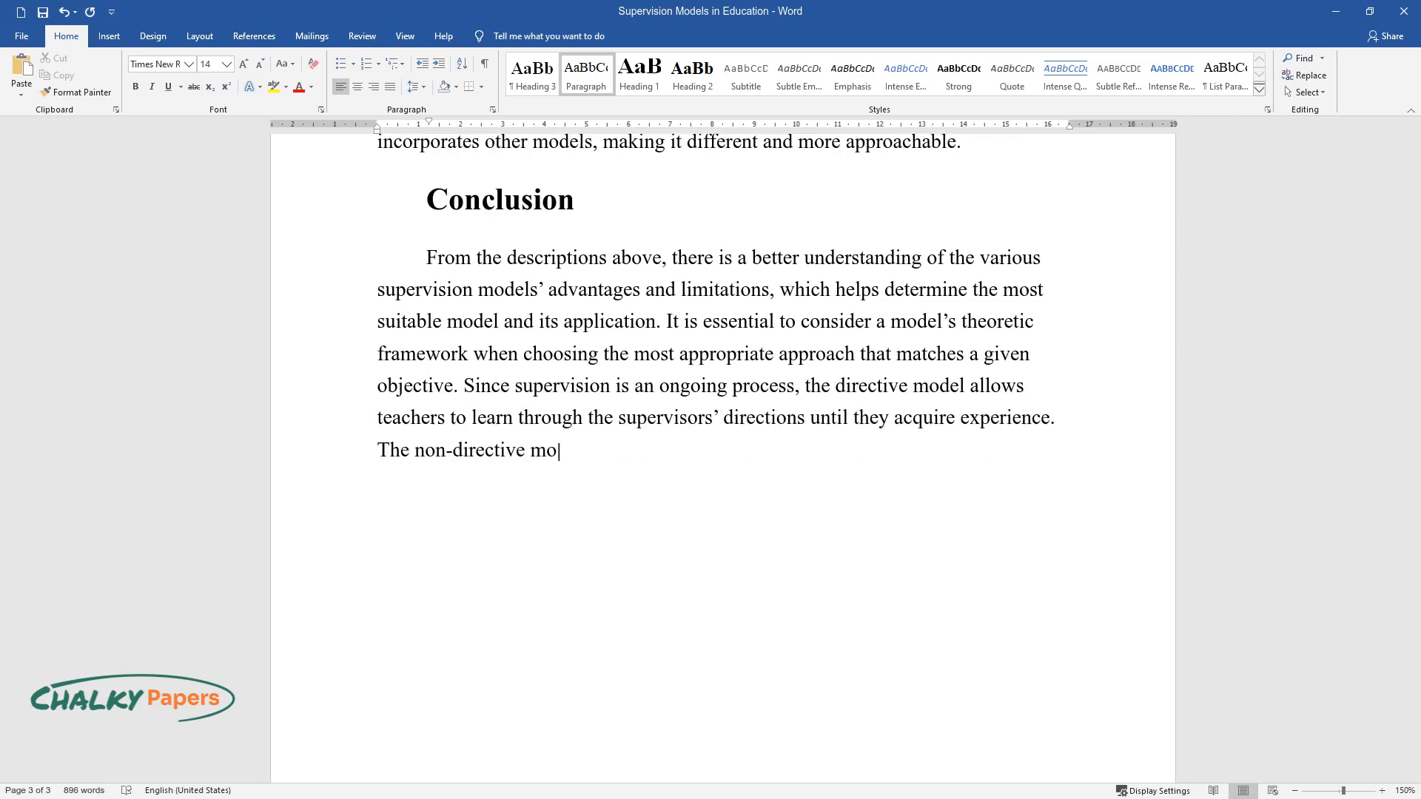
type("del gives teachers a chance to provi")
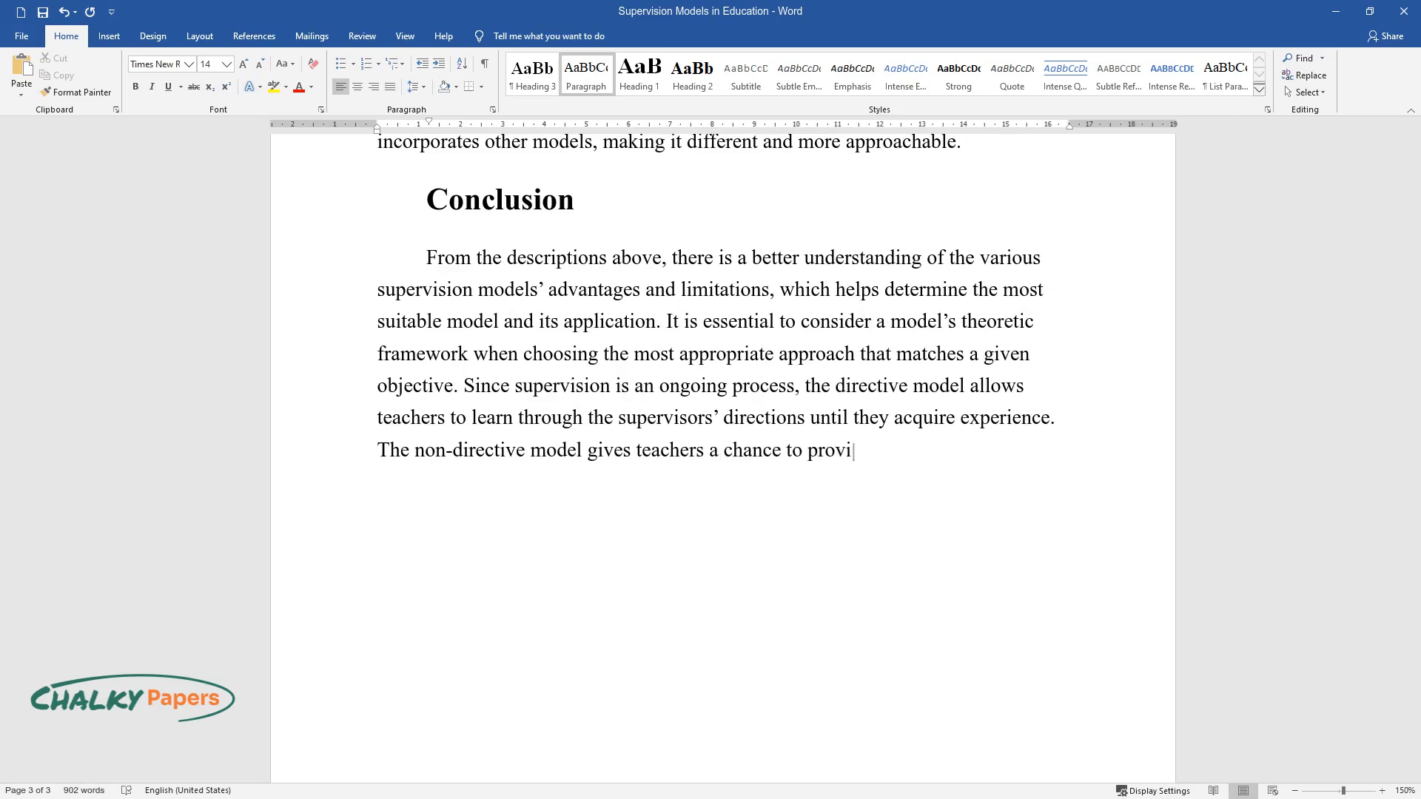
type("de independent opinions, while the")
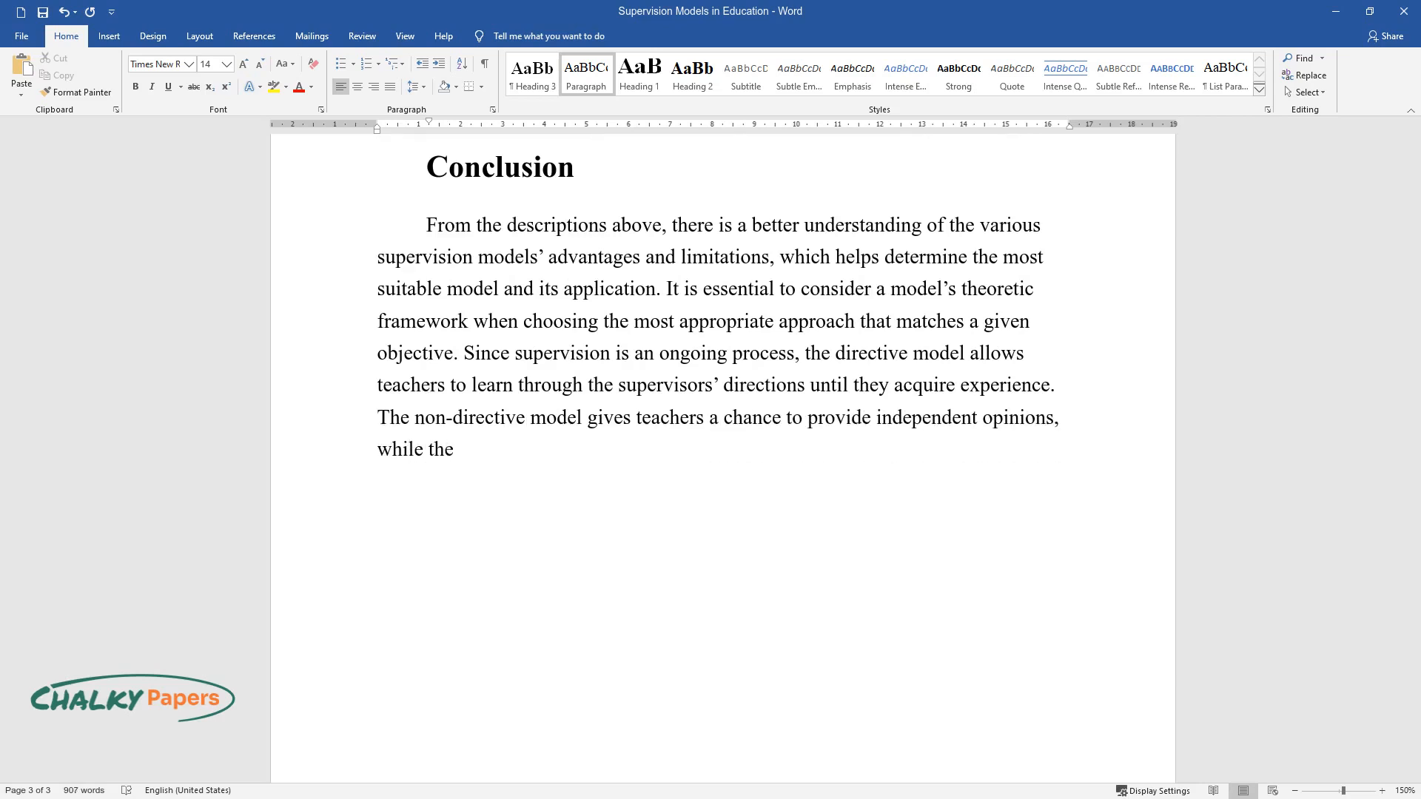
type("collaborative approach helps them le")
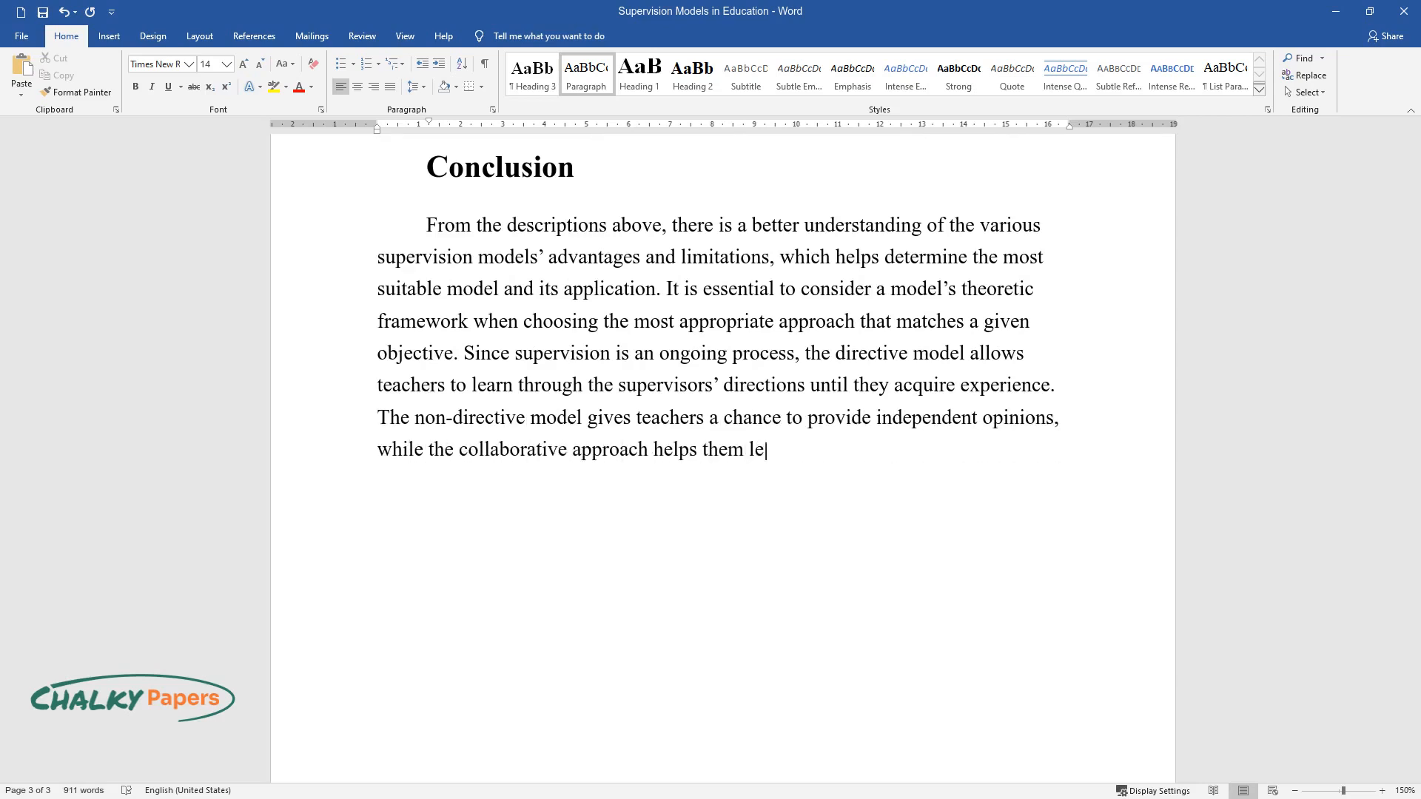
type("arn from each other to obtain the best ideas. In alternative models, ed")
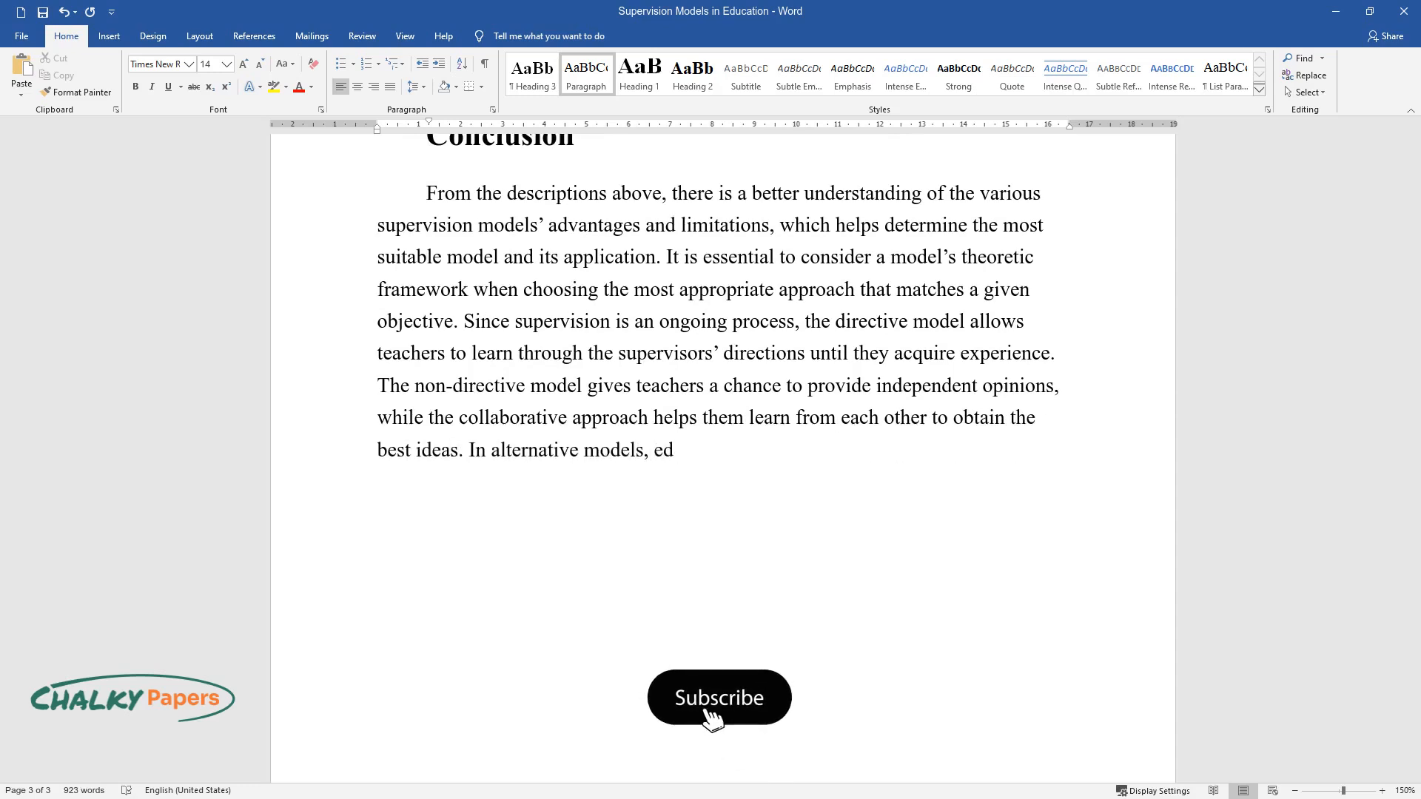
Place the cursor in the Conclusion and add the clause on 'self-reliability and appreciation of'.
left_click(719, 697)
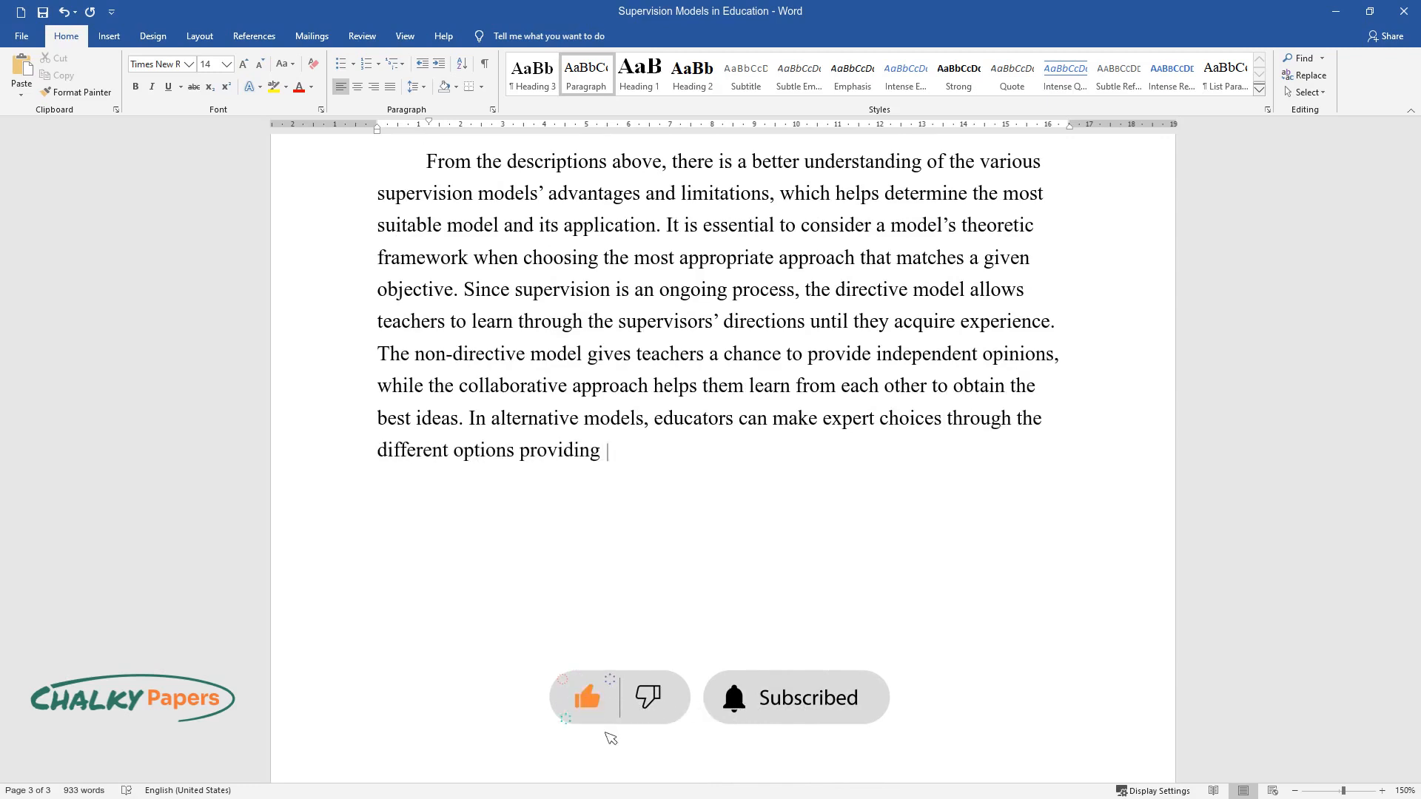
type("self-reliability and appreciation of")
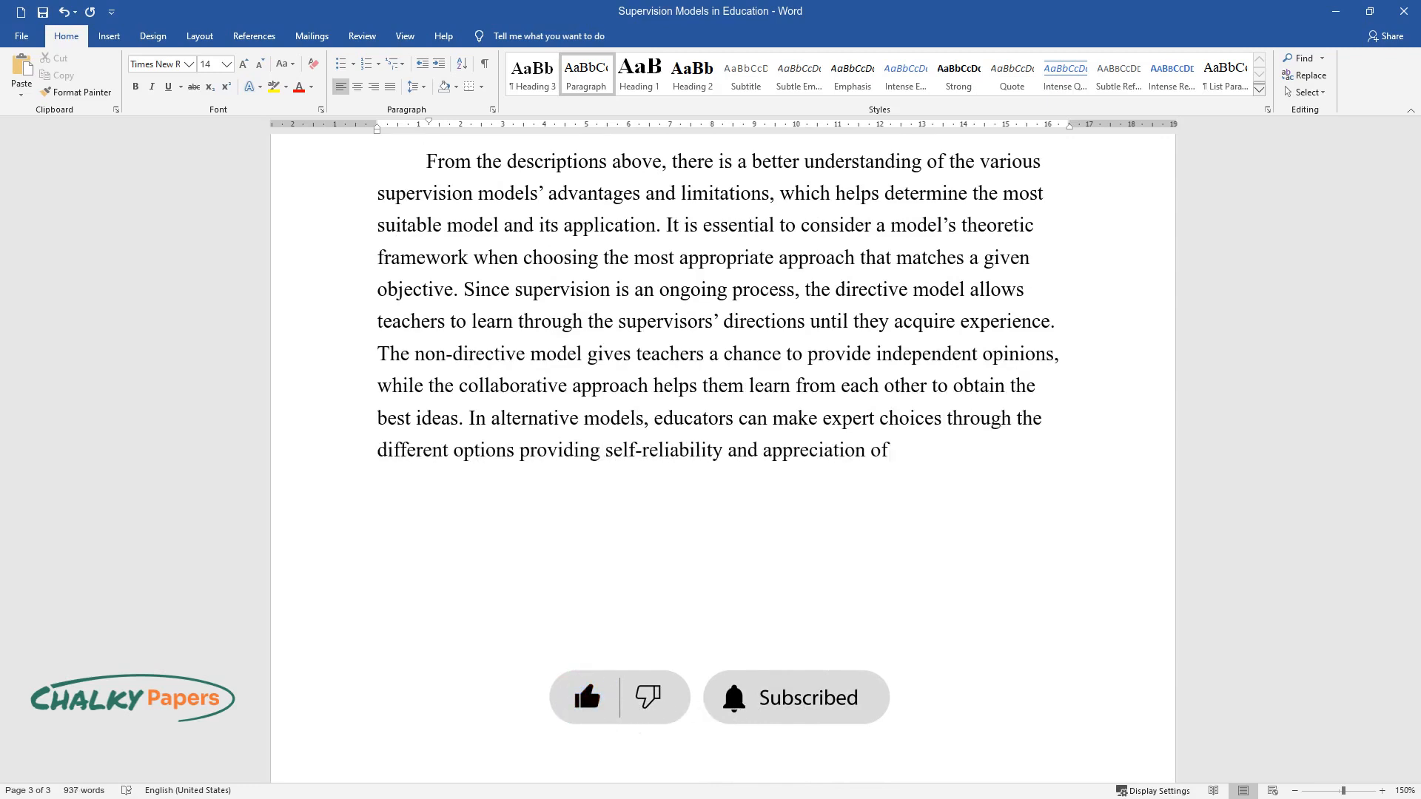